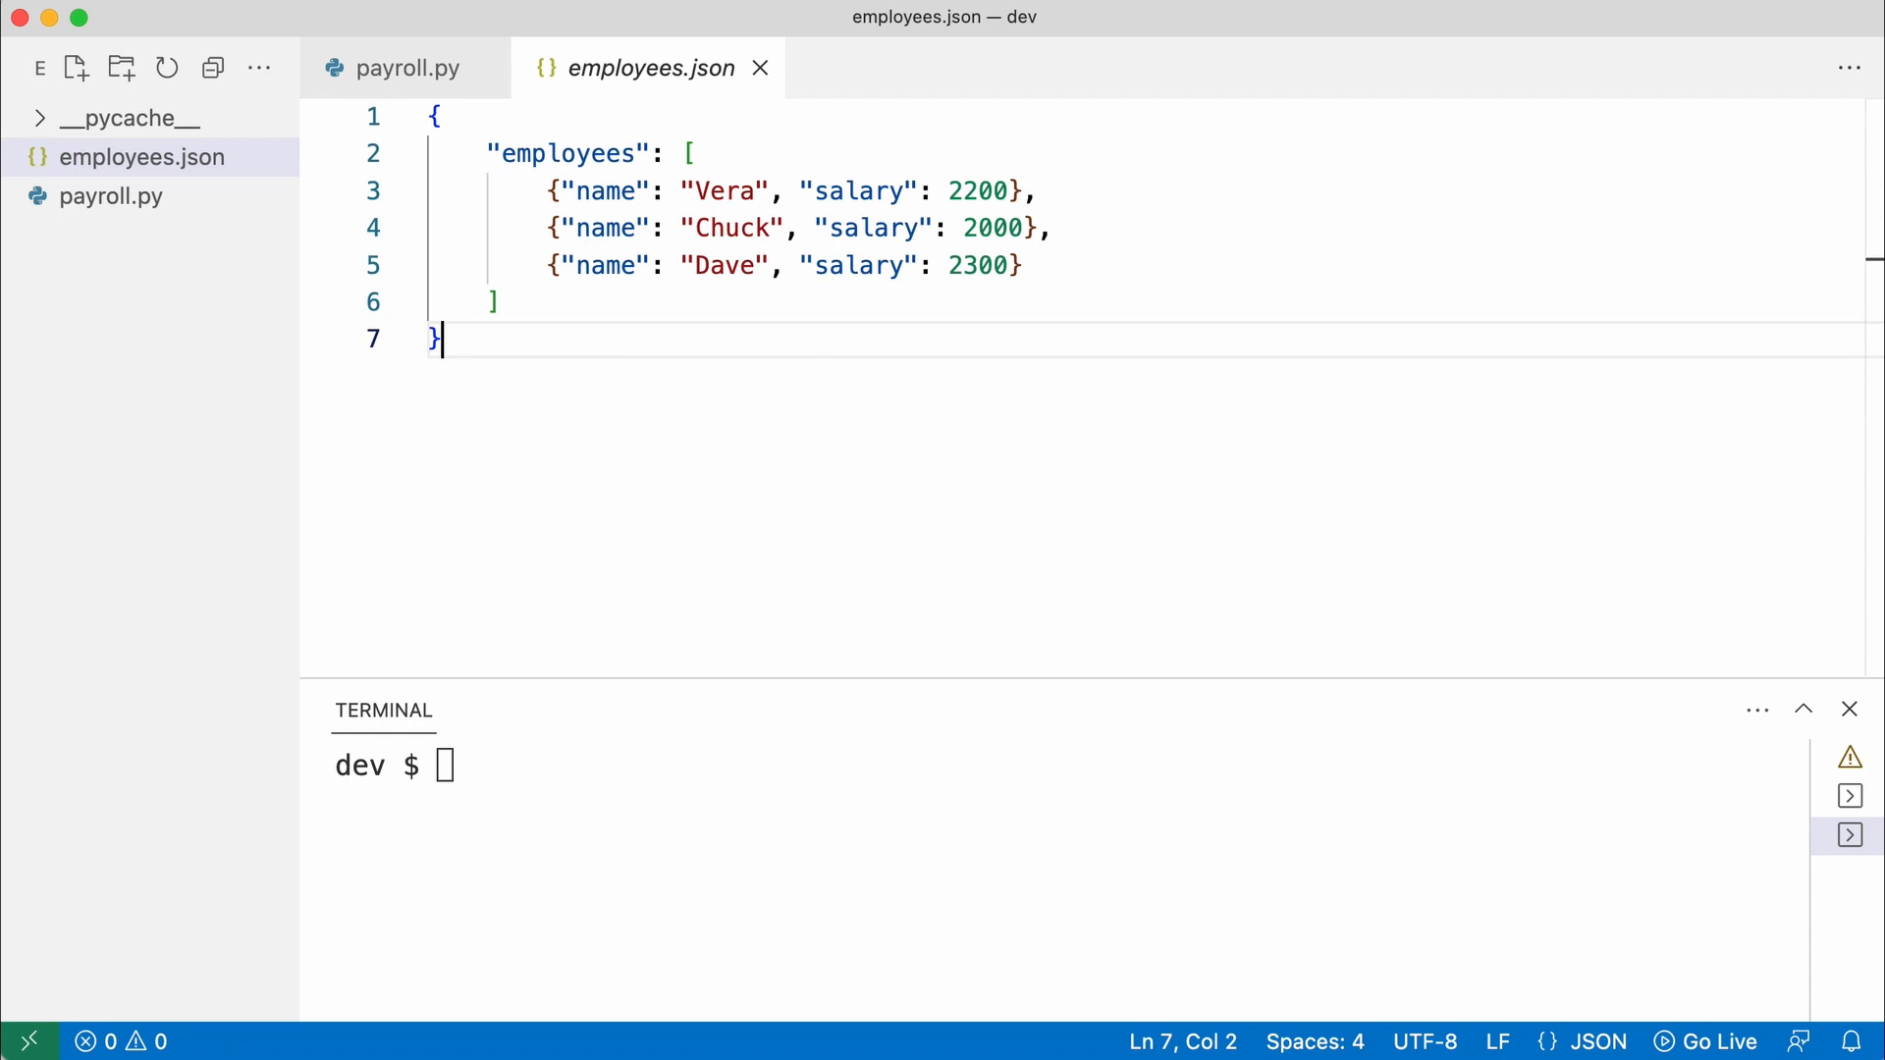
pyautogui.moveTo(436, 100)
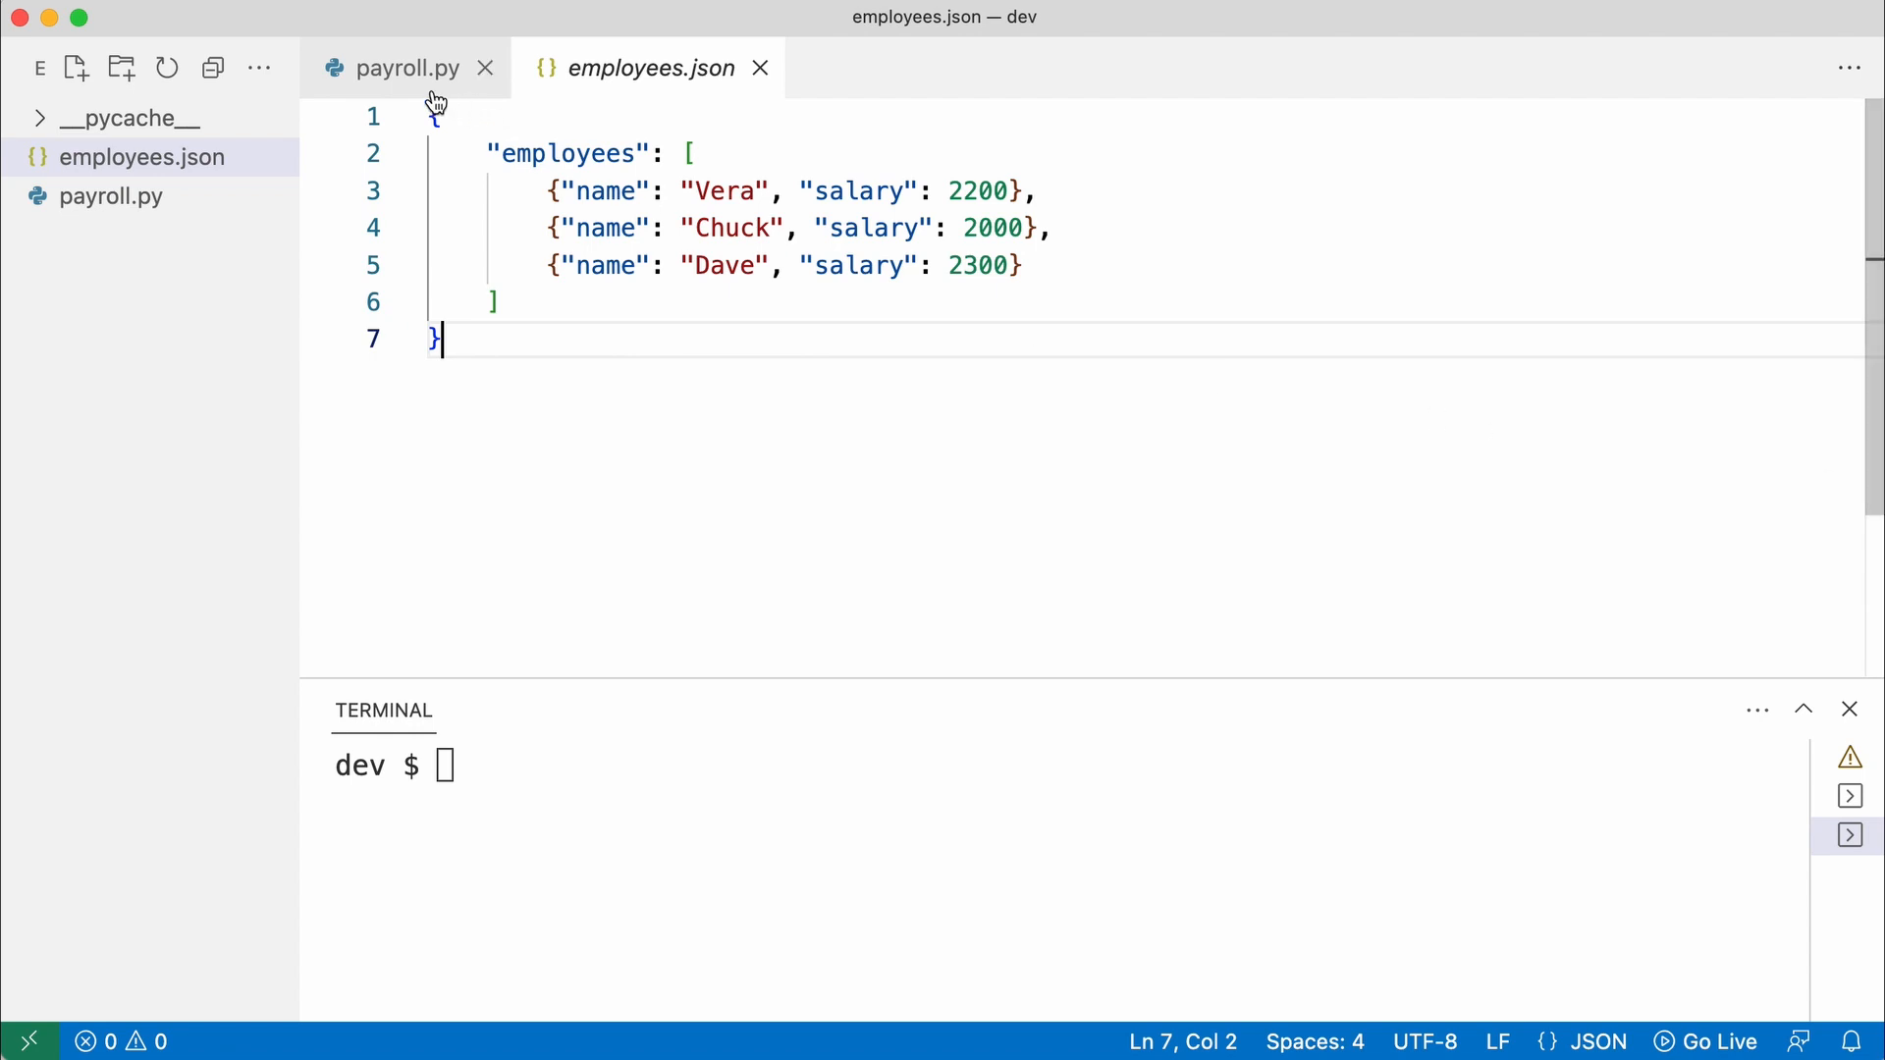
# In payroll.py, load employees.json with json.load and loop over data["employees"]
pyautogui.click(409, 69)
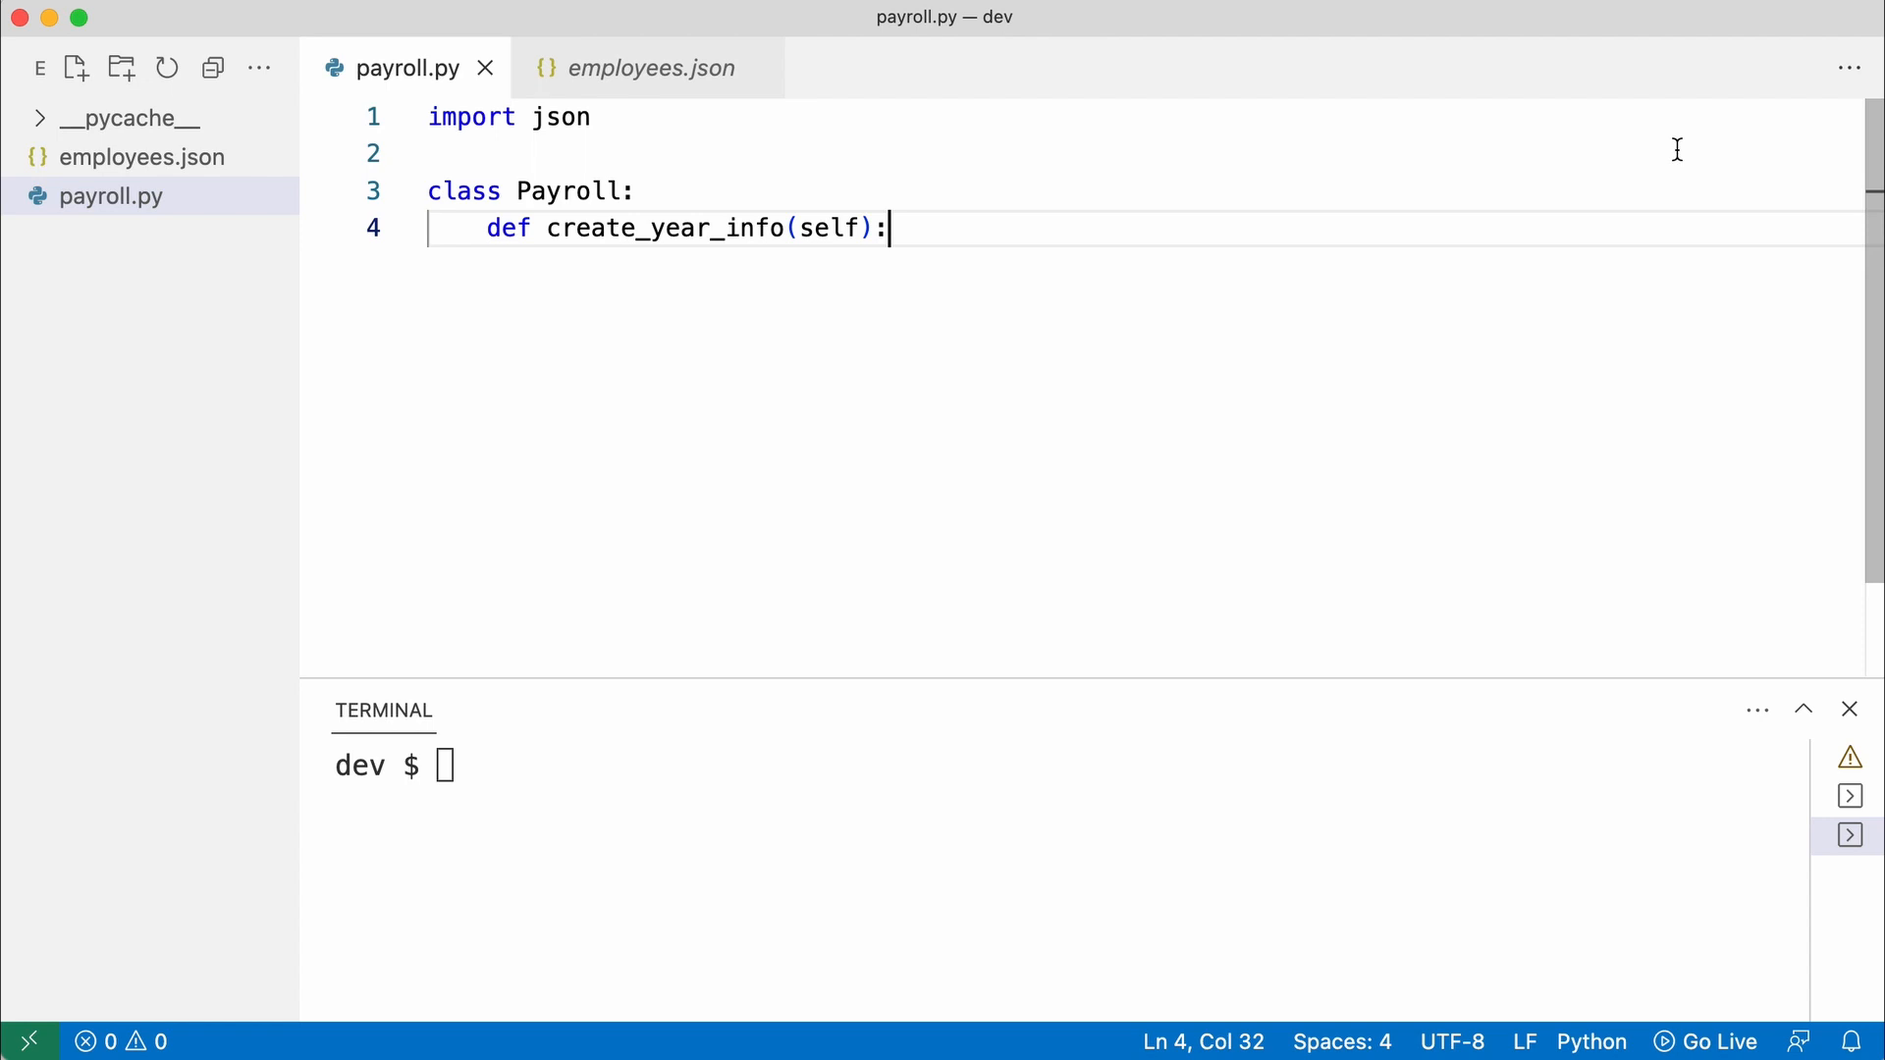
pyautogui.write('with open("employees.json") as file:')
pyautogui.write('data = json')
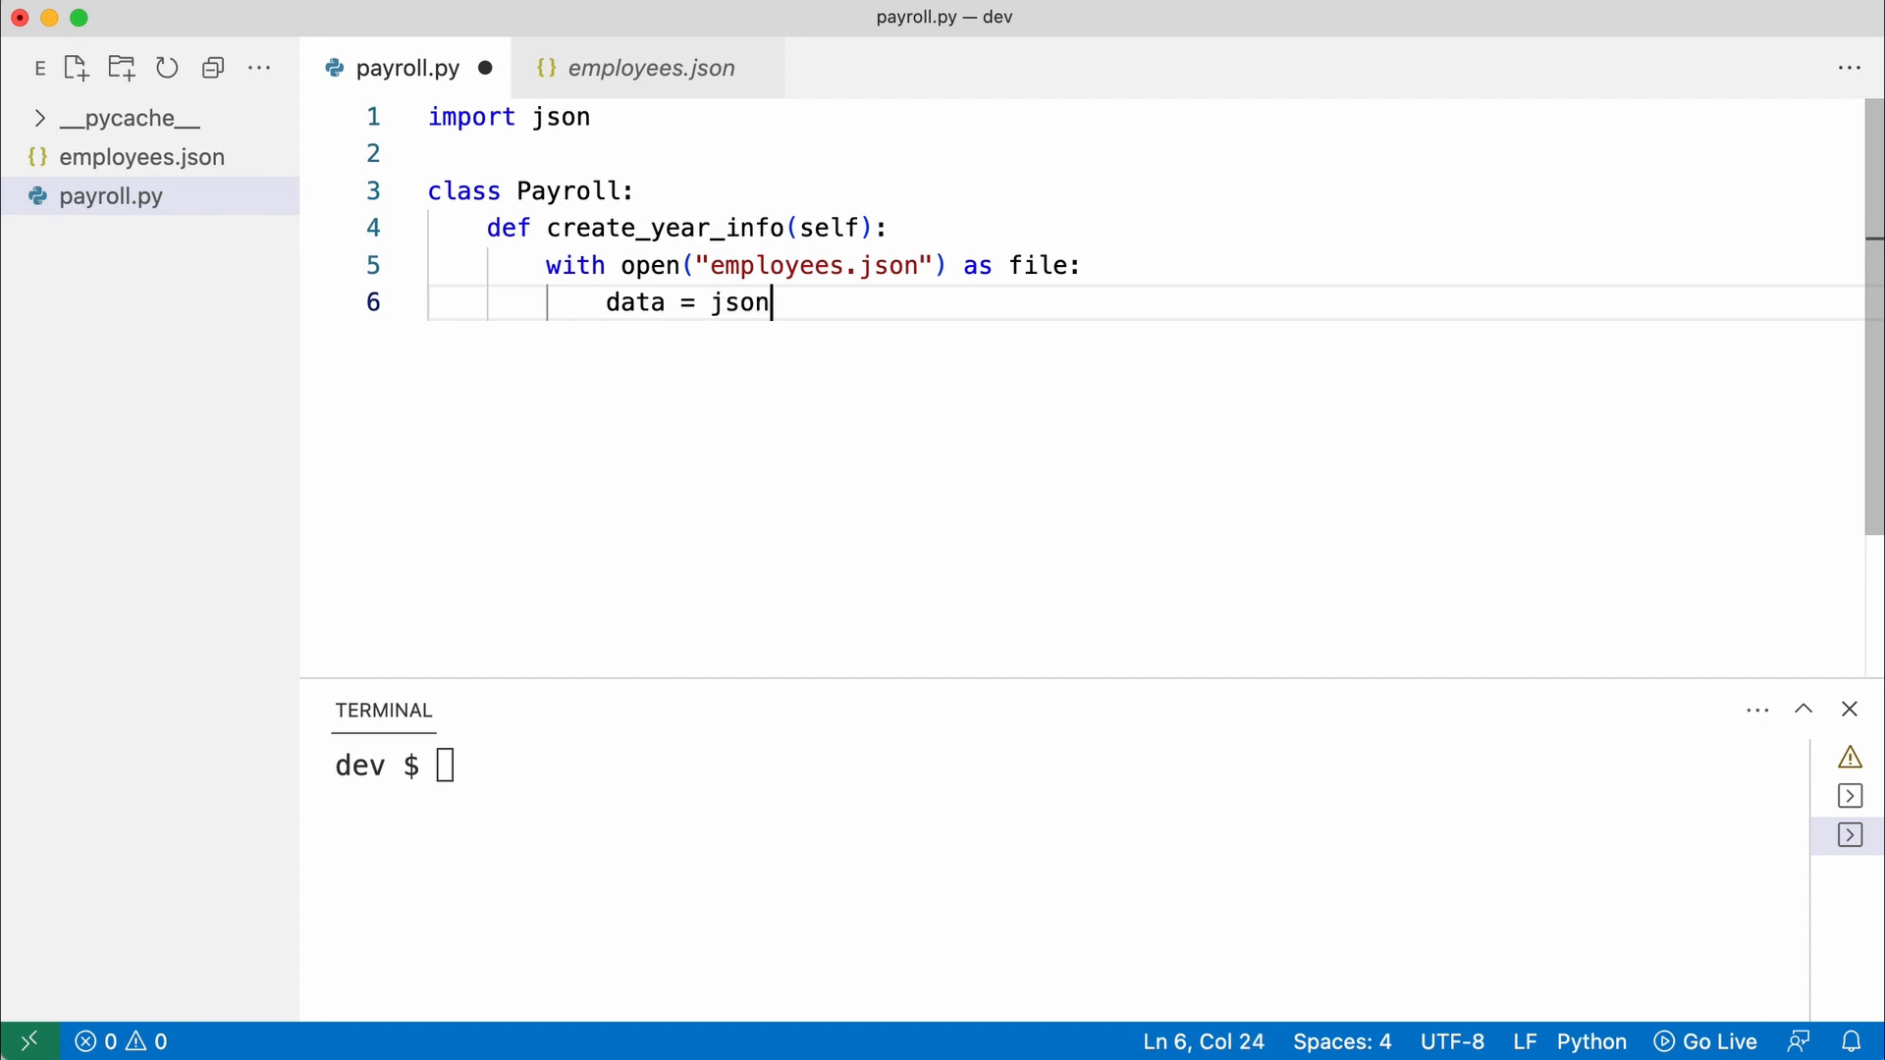
pyautogui.write('.load(file)')
pyautogui.write('for employee in d')
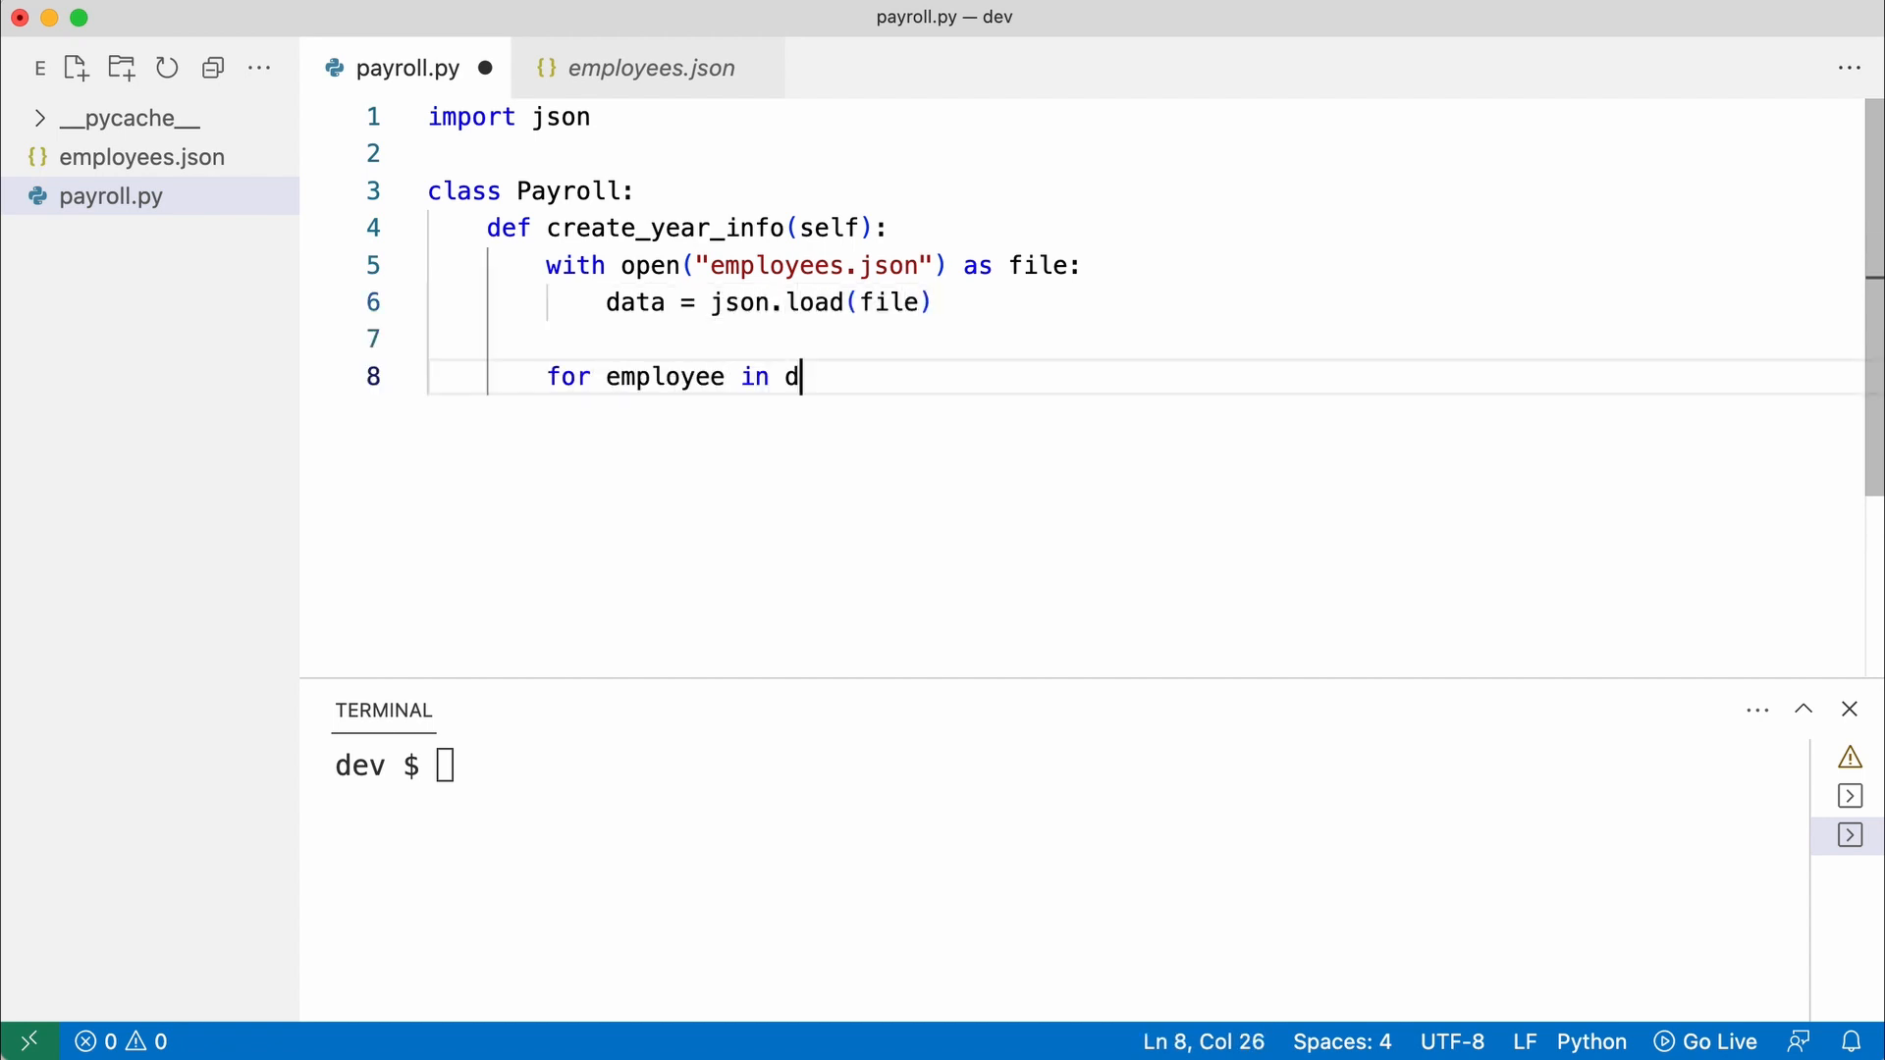
pyautogui.write('ata["employees"]:')
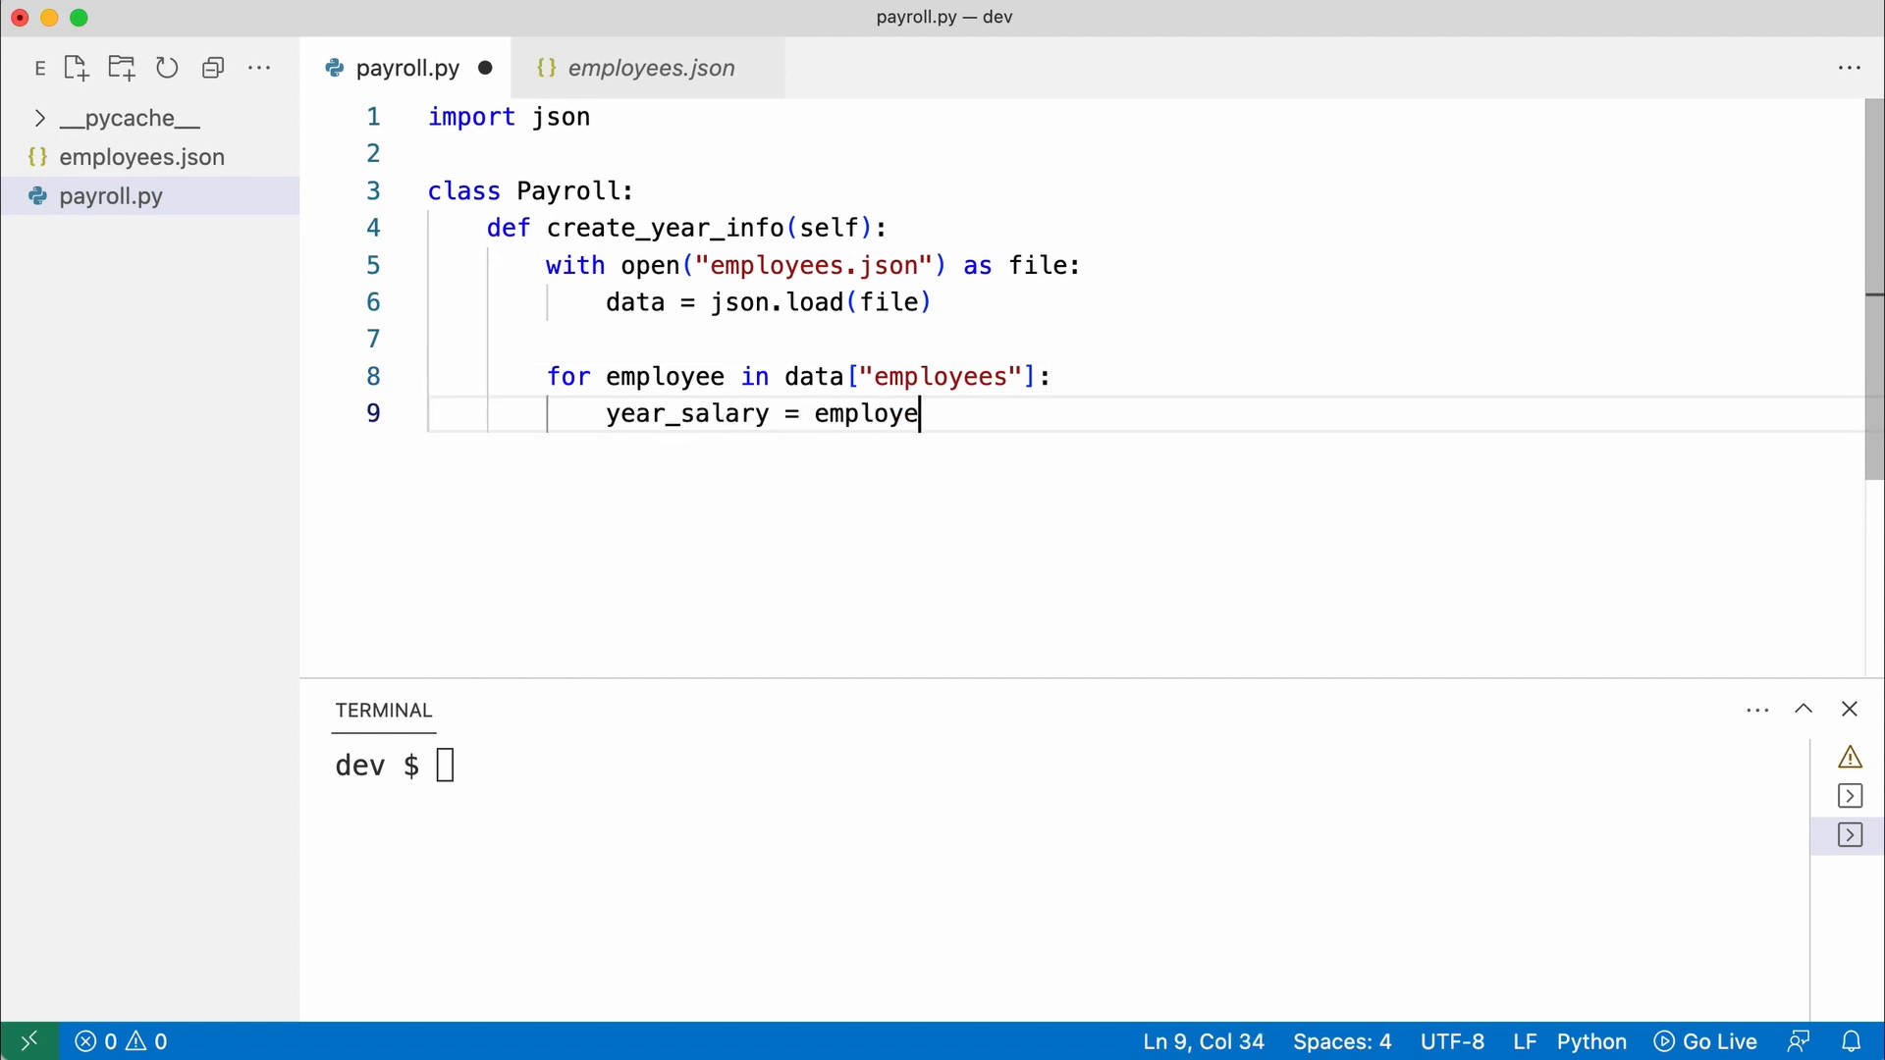
# Compute year_salary as salary * 12 and write a 'Hello {name}, your year salary is ...' line to the file
pyautogui.write("['salary'] * 12")
pyautogui.write('fi')
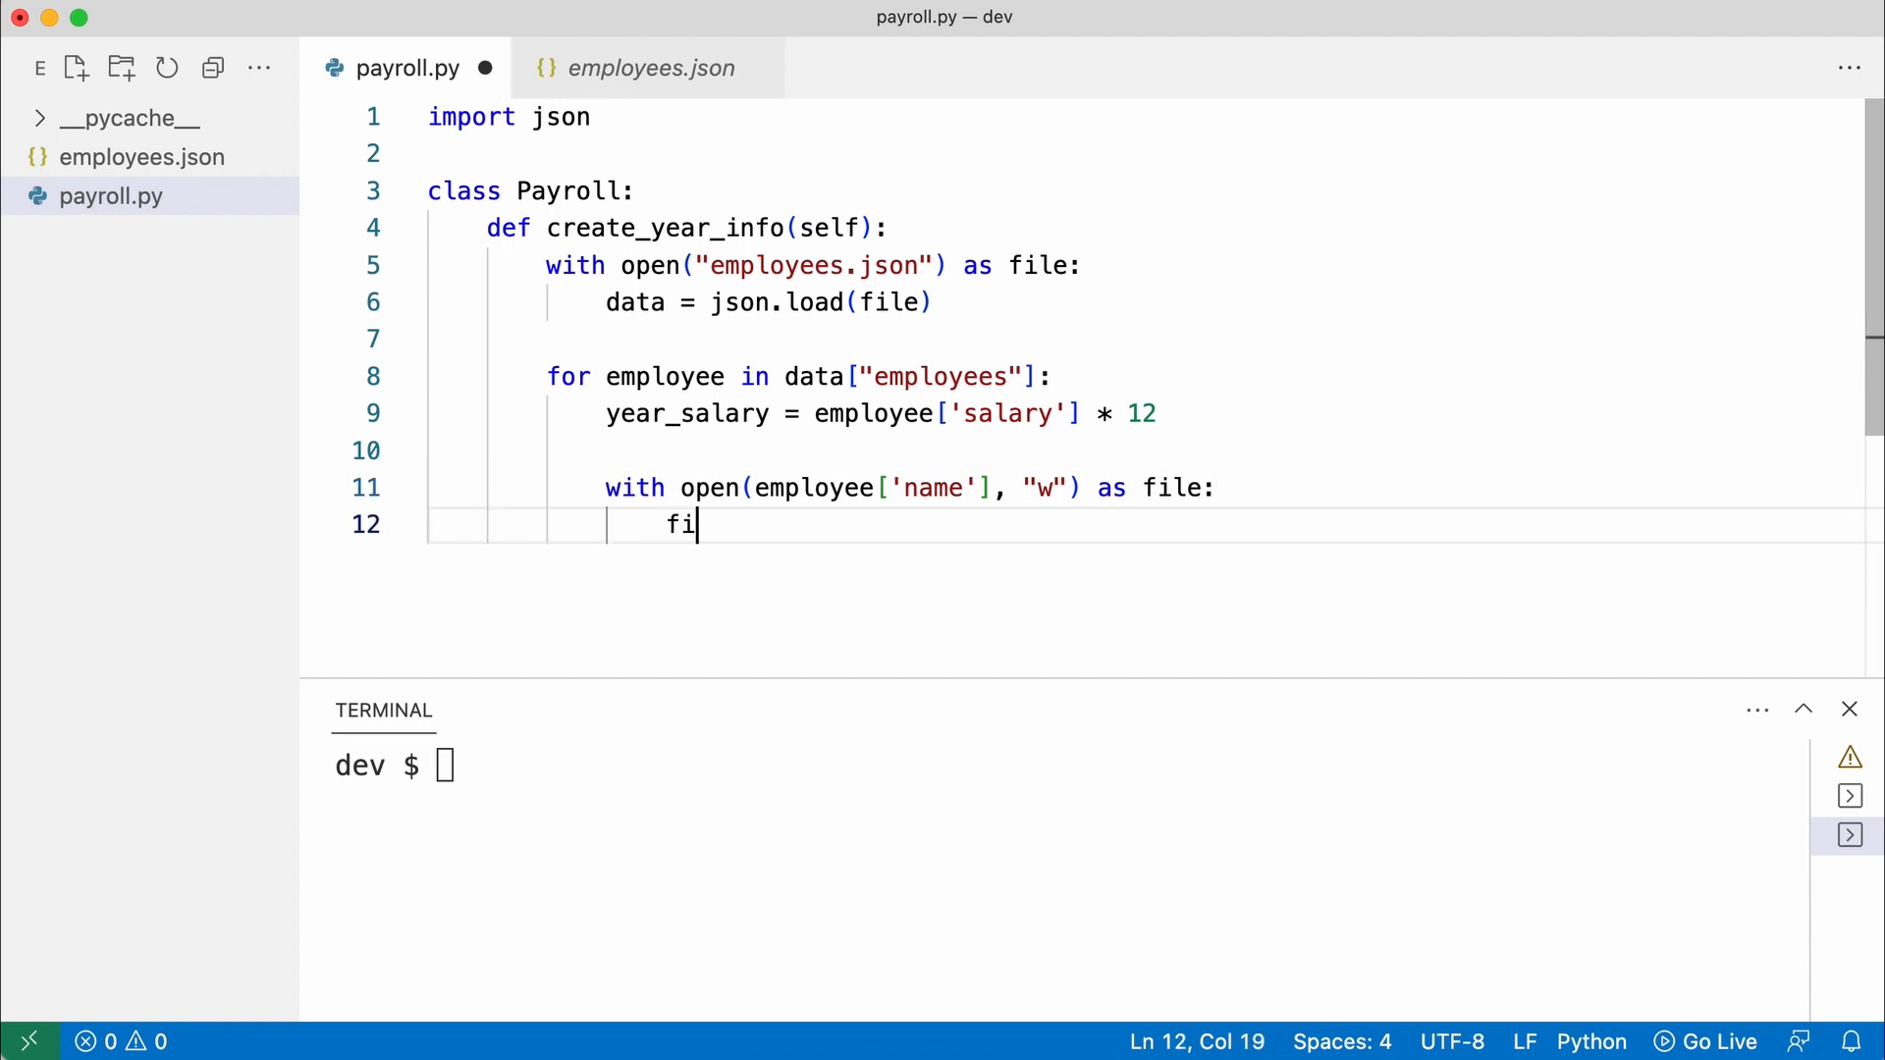
pyautogui.write('le.write(f"Hello {employee[\'name\']}, your year')
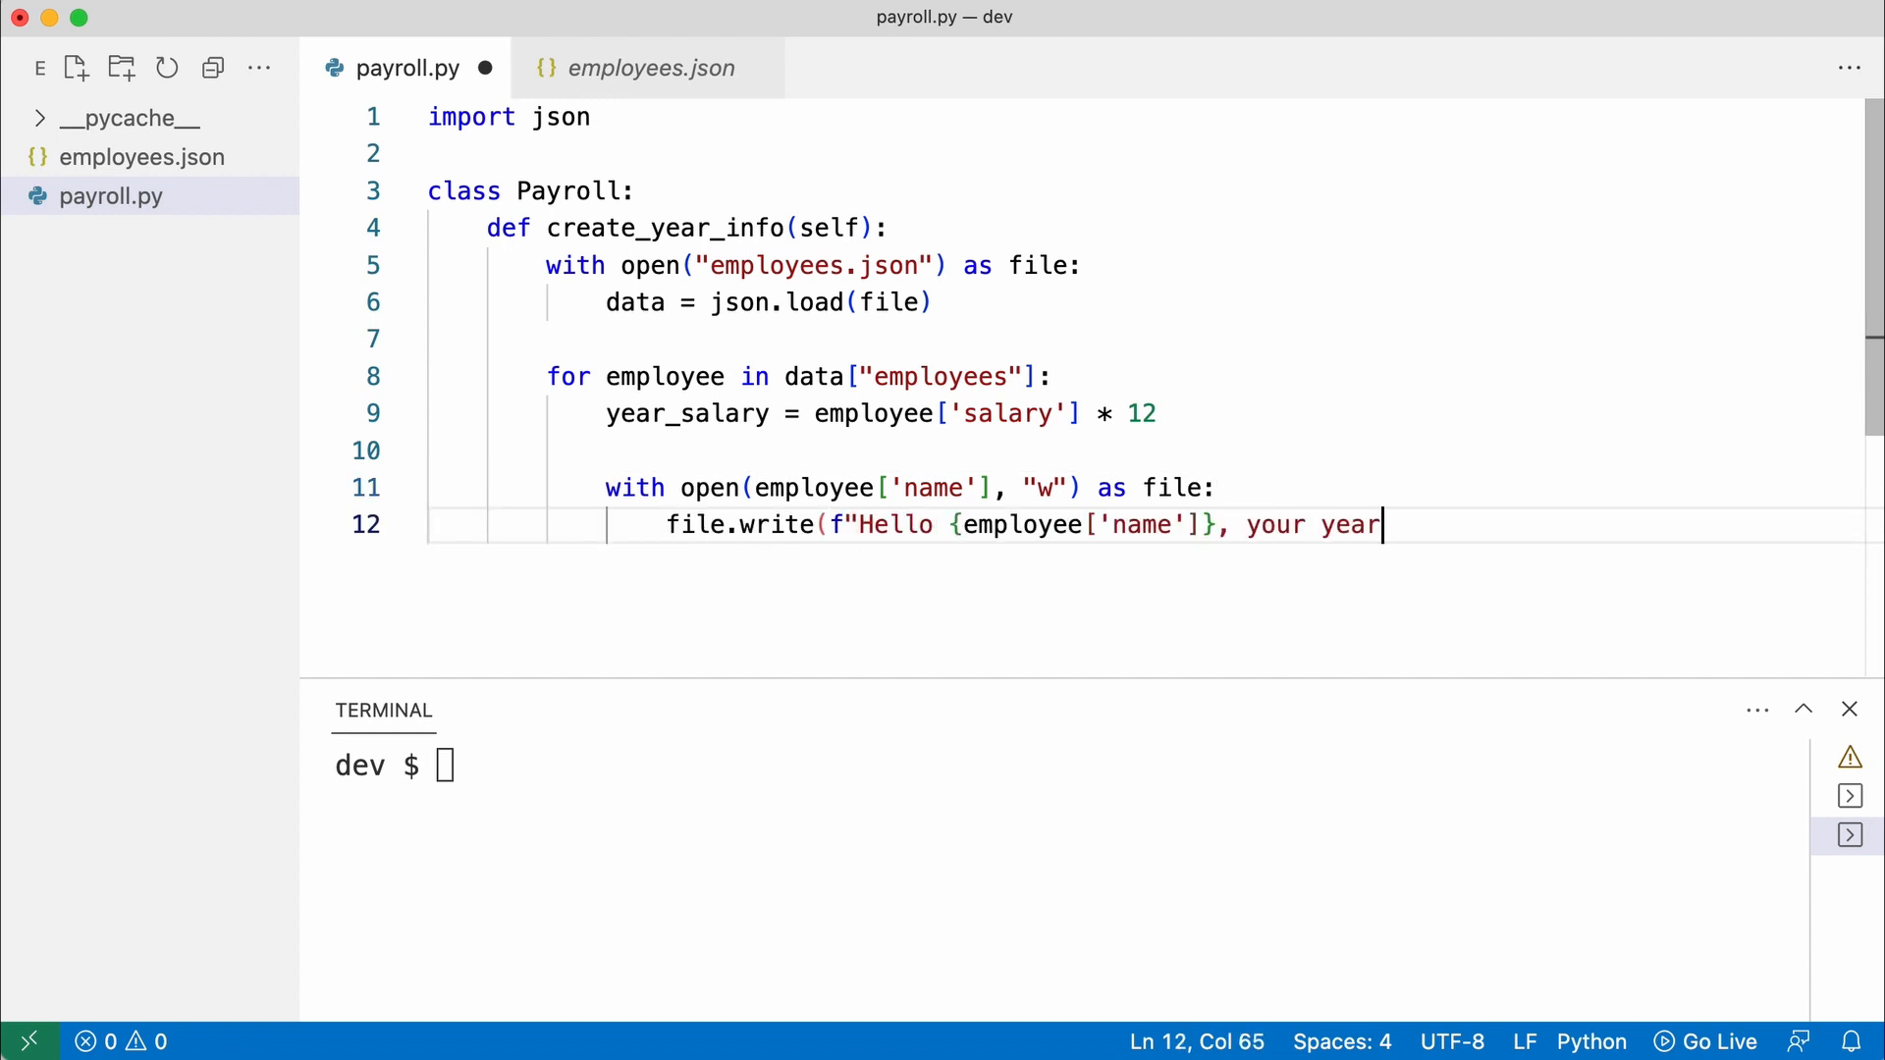
pyautogui.write('salary is {year_salary}.")')
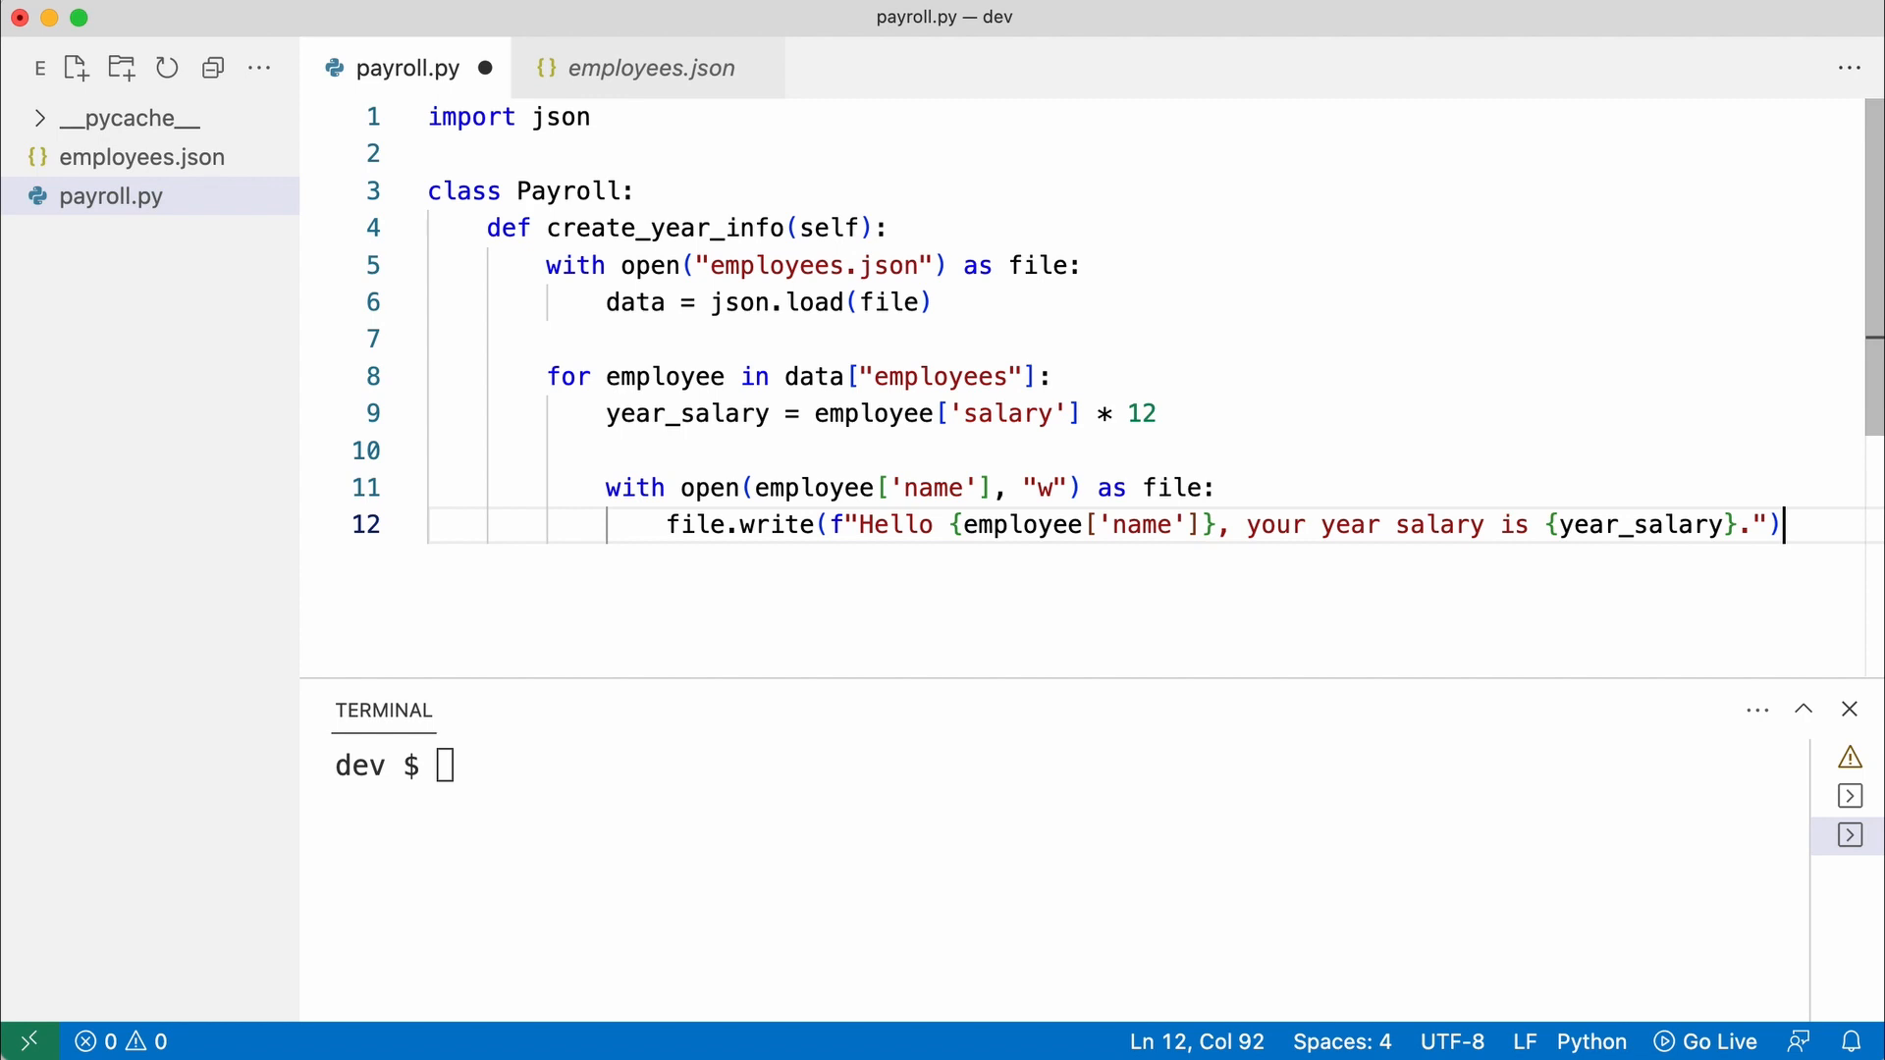
# Create main.py that imports Payroll and calls create_year_info, then begin the run command in the terminal
pyautogui.click(75, 66)
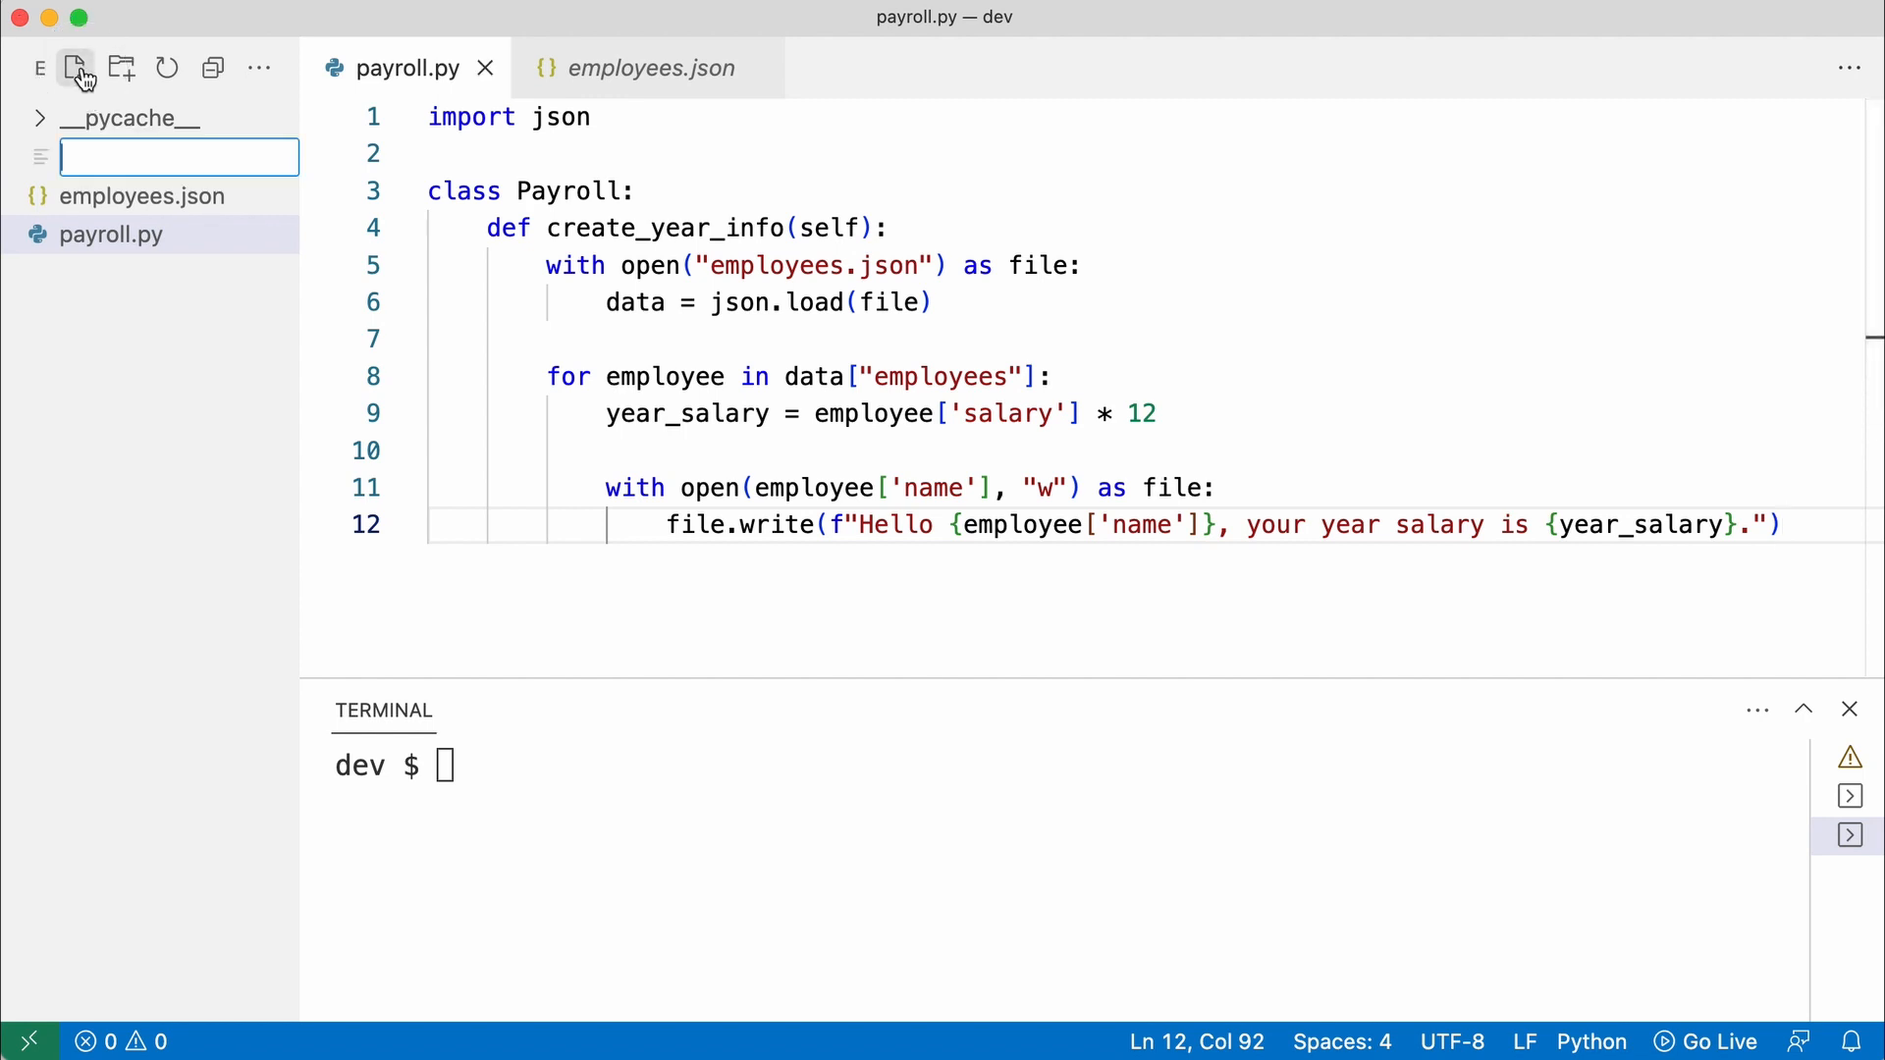
pyautogui.write('main.py')
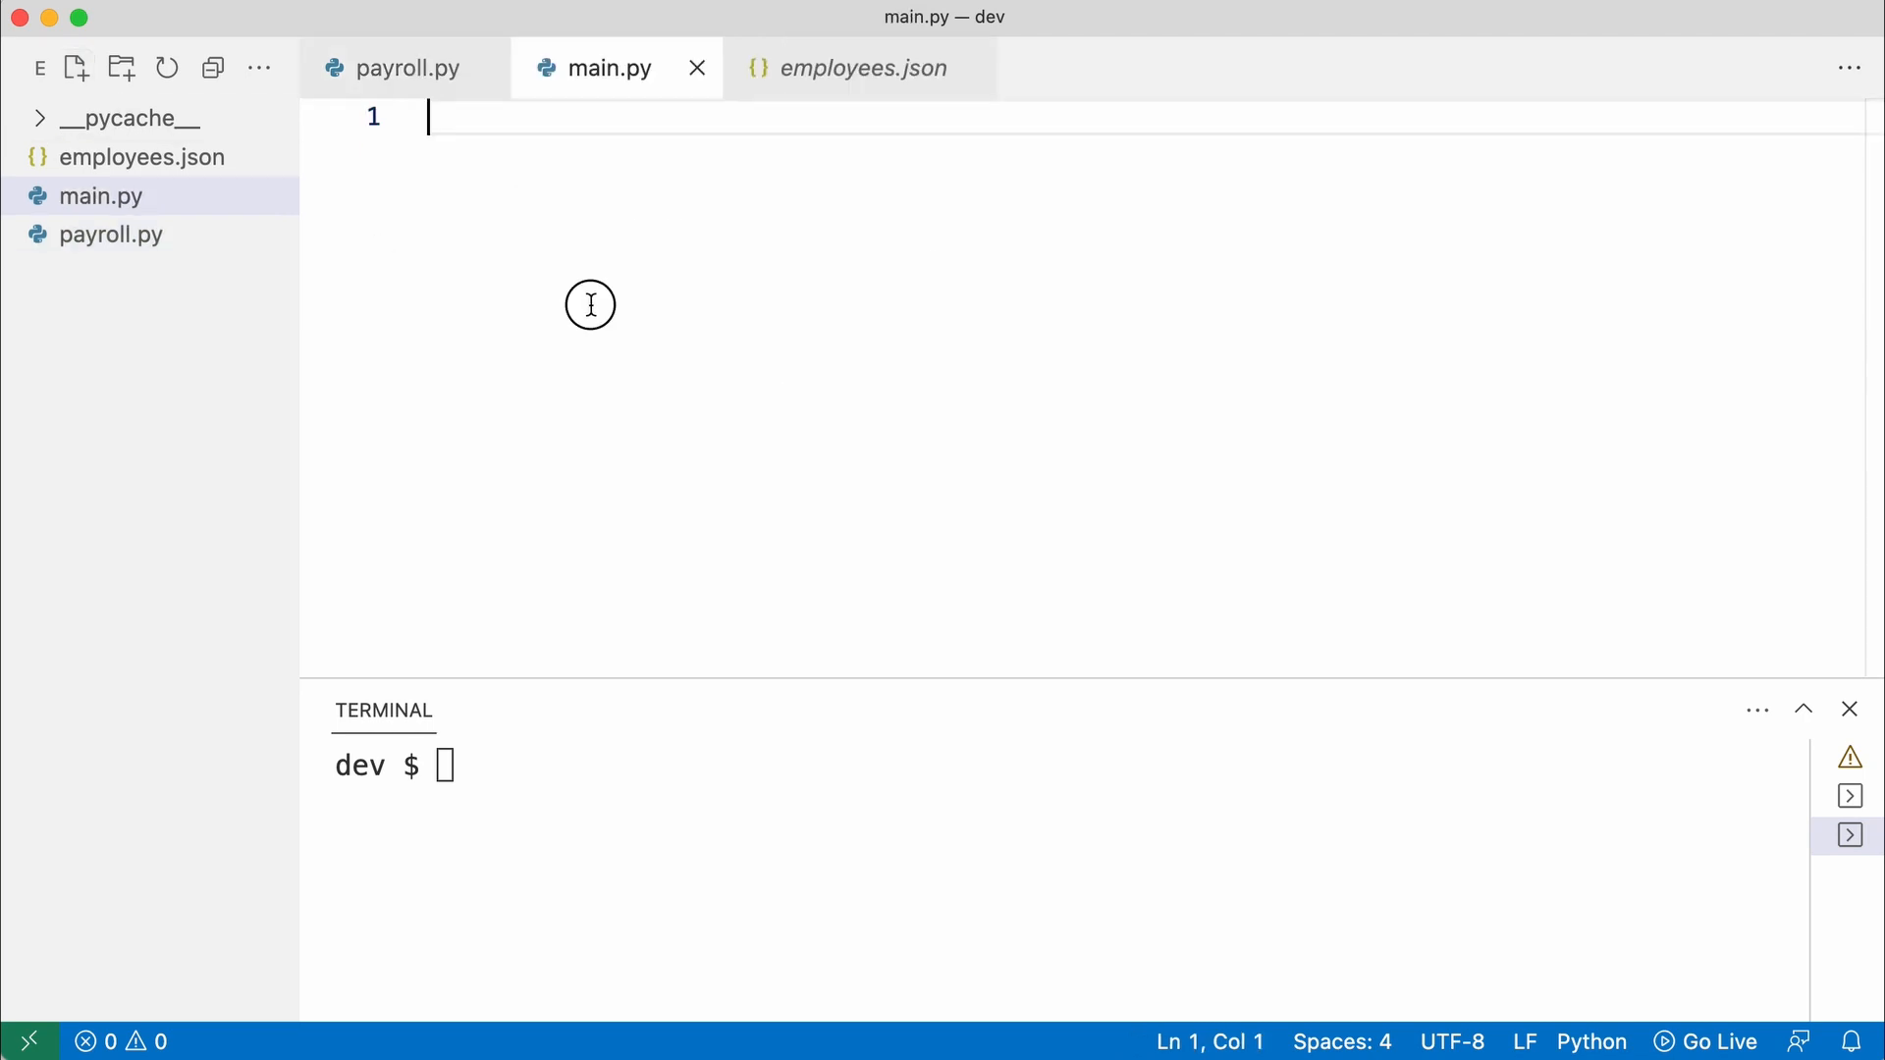
pyautogui.write('from payroll import Payroll')
pyautogui.write('payroll = Payroll(')
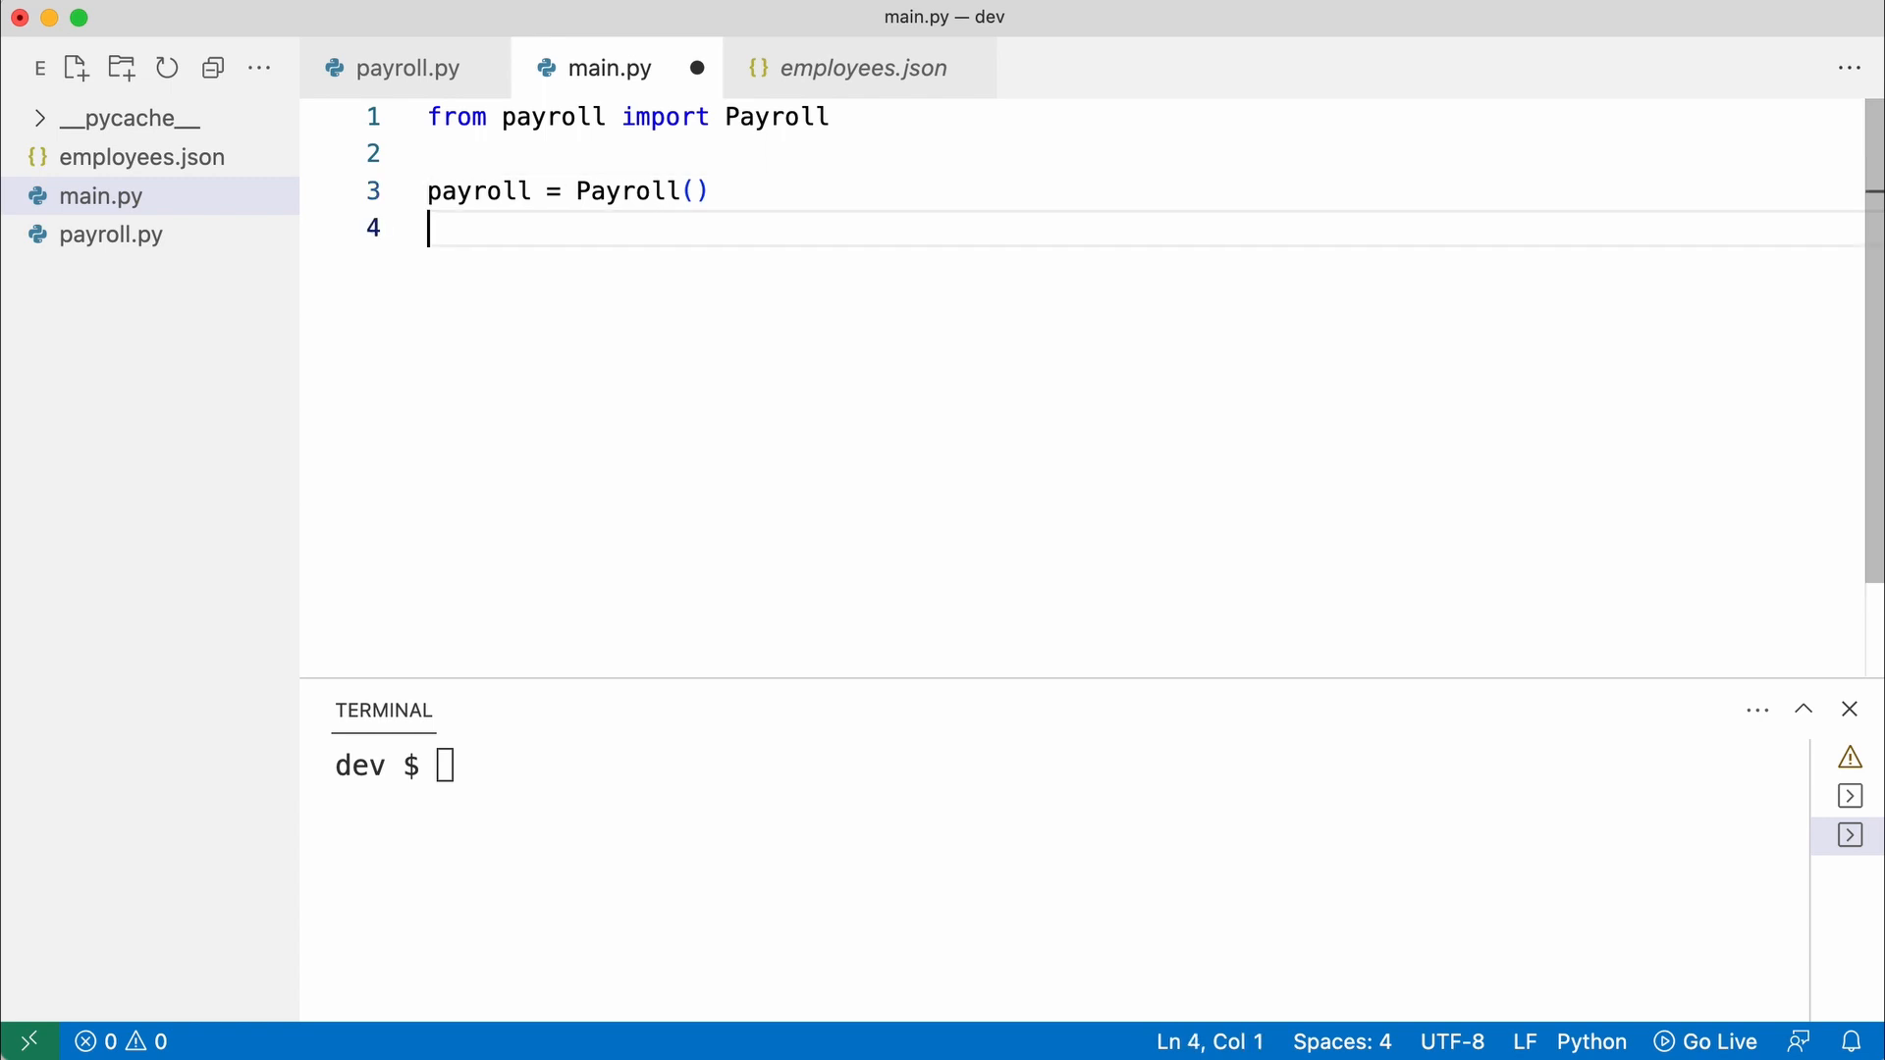
pyautogui.write('payroll.create_year_info()')
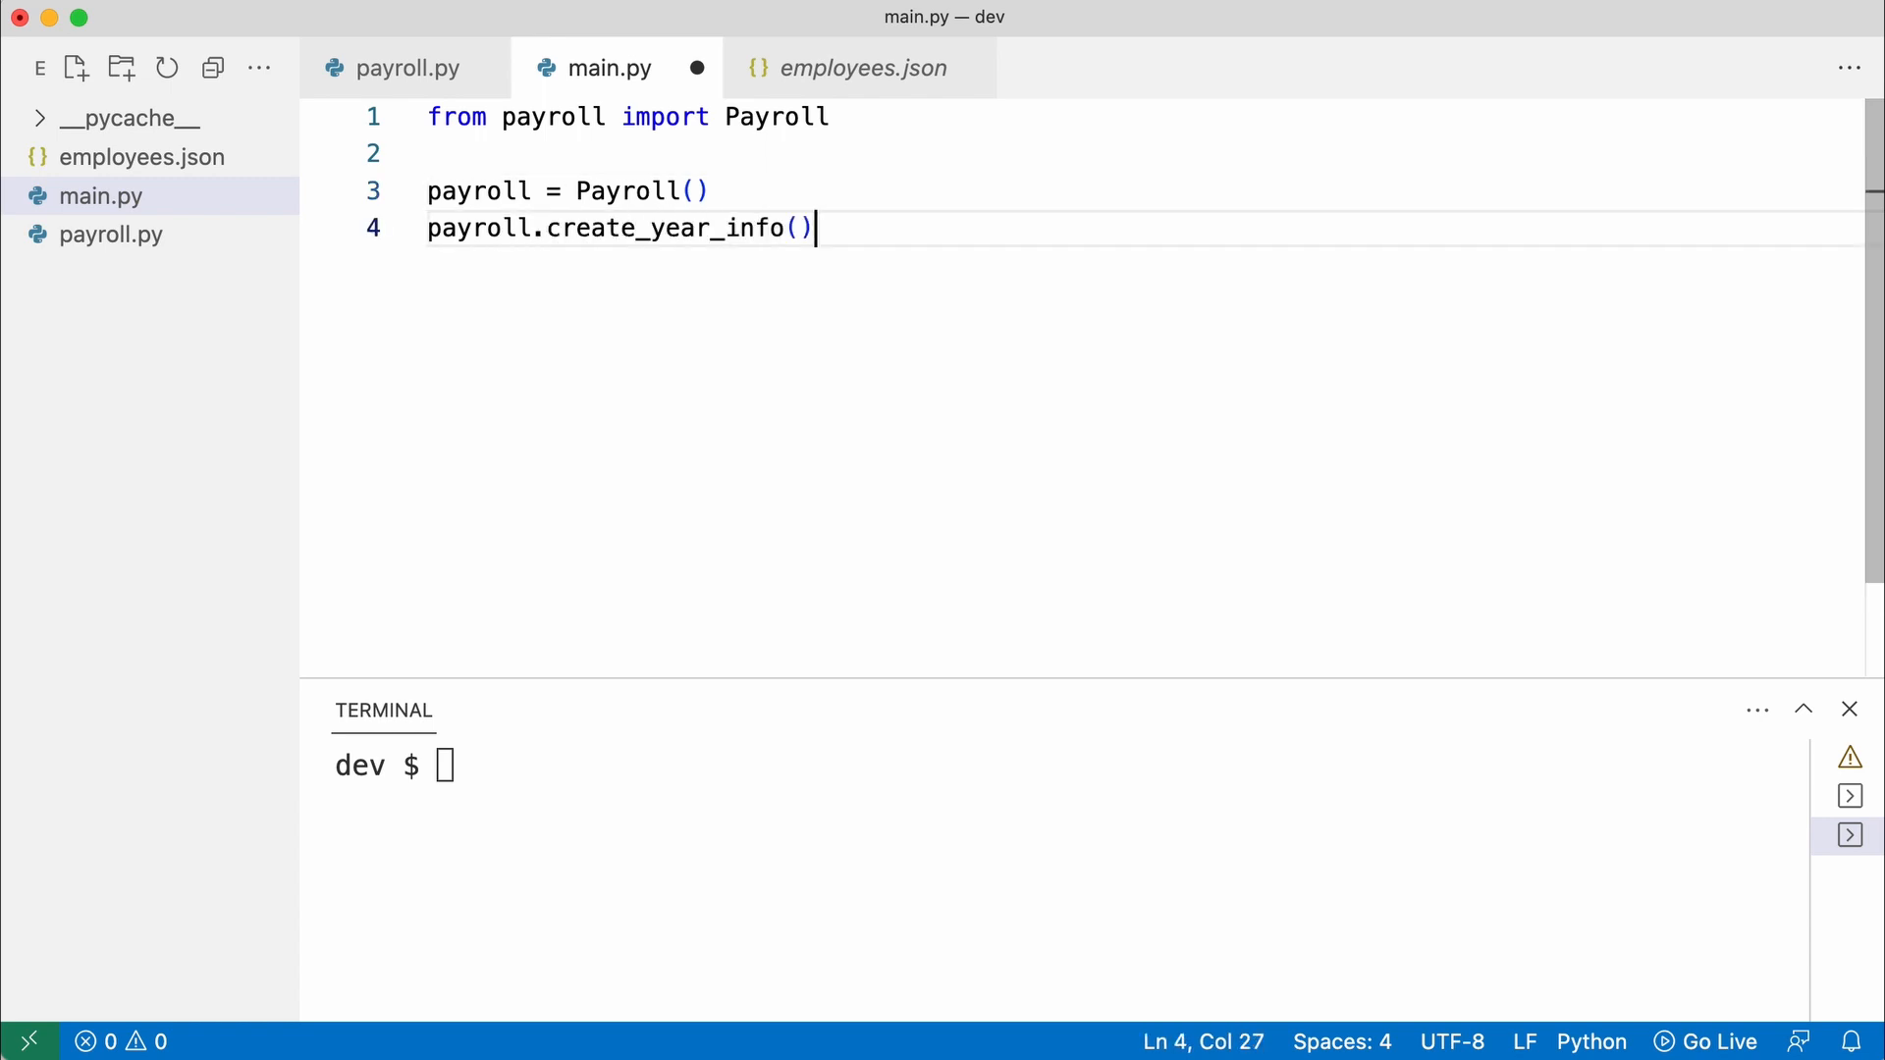
pyautogui.write('python m')
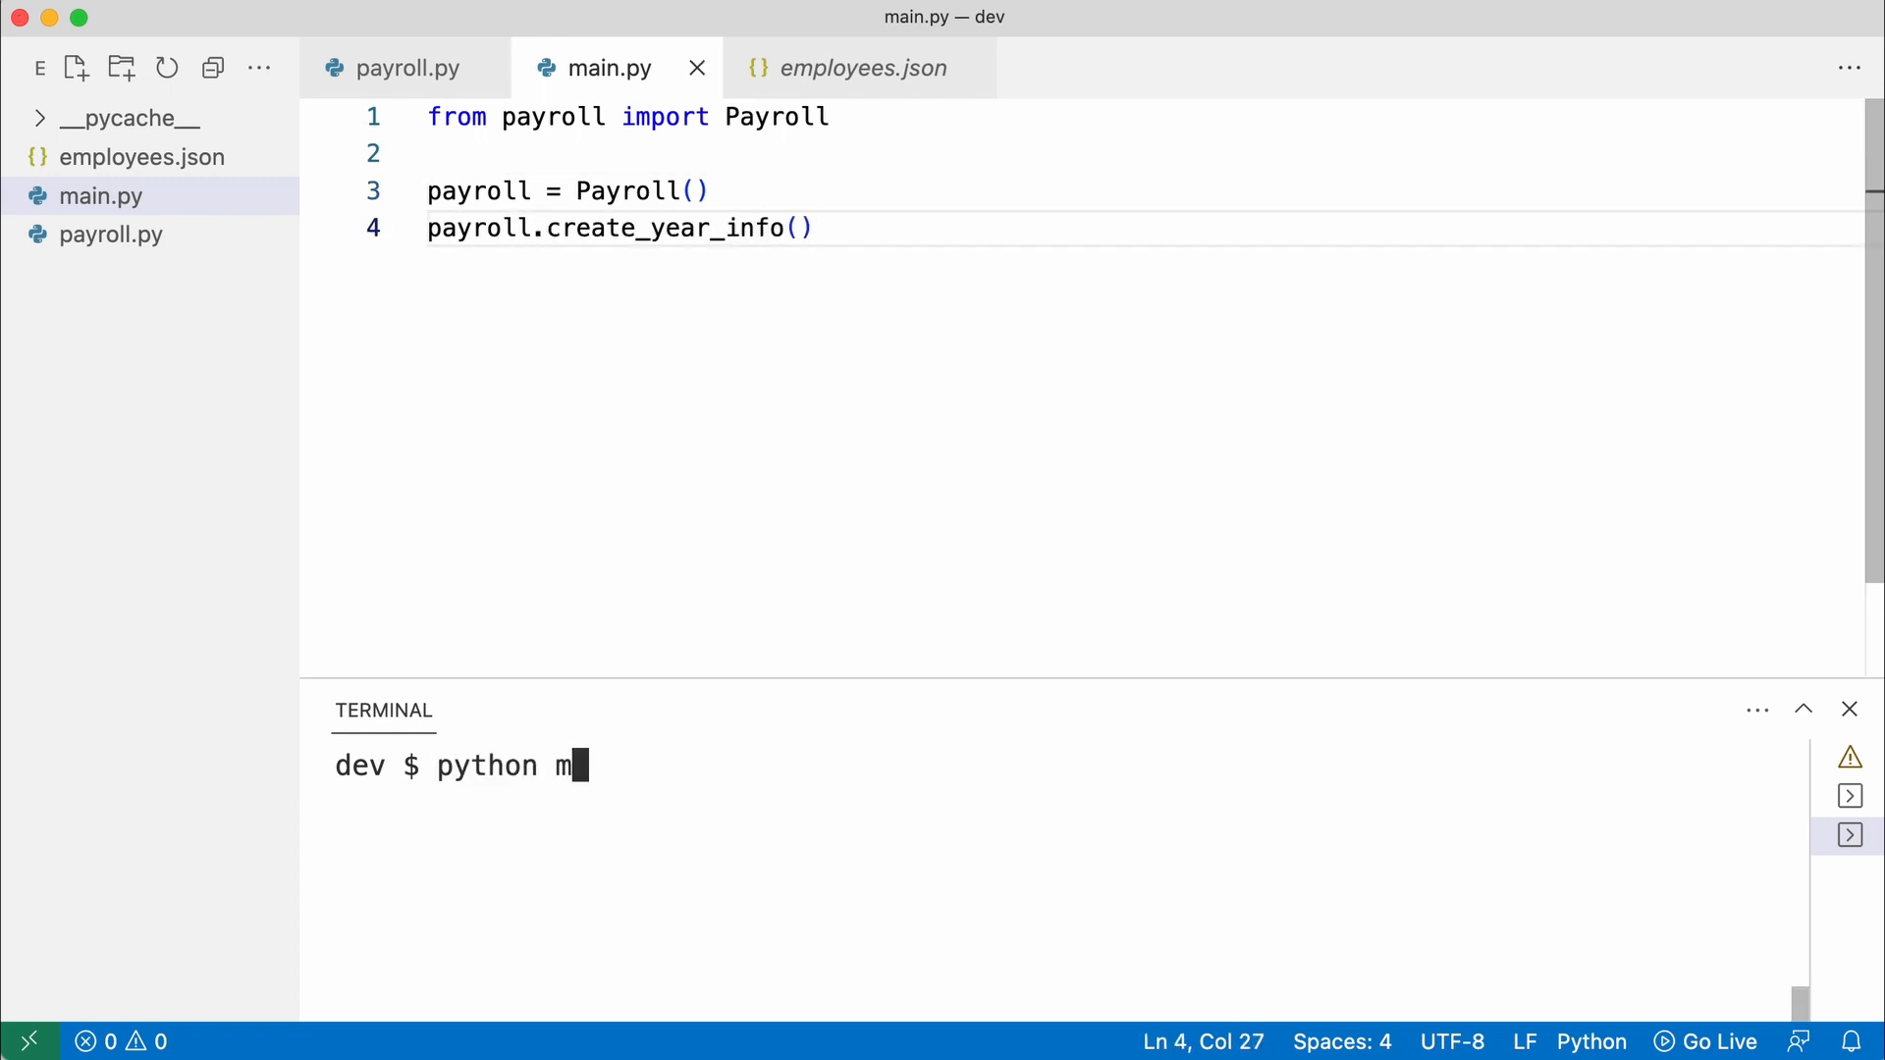
# Run python main.py and view two of the generated employee salary report files
pyautogui.write('ain.py')
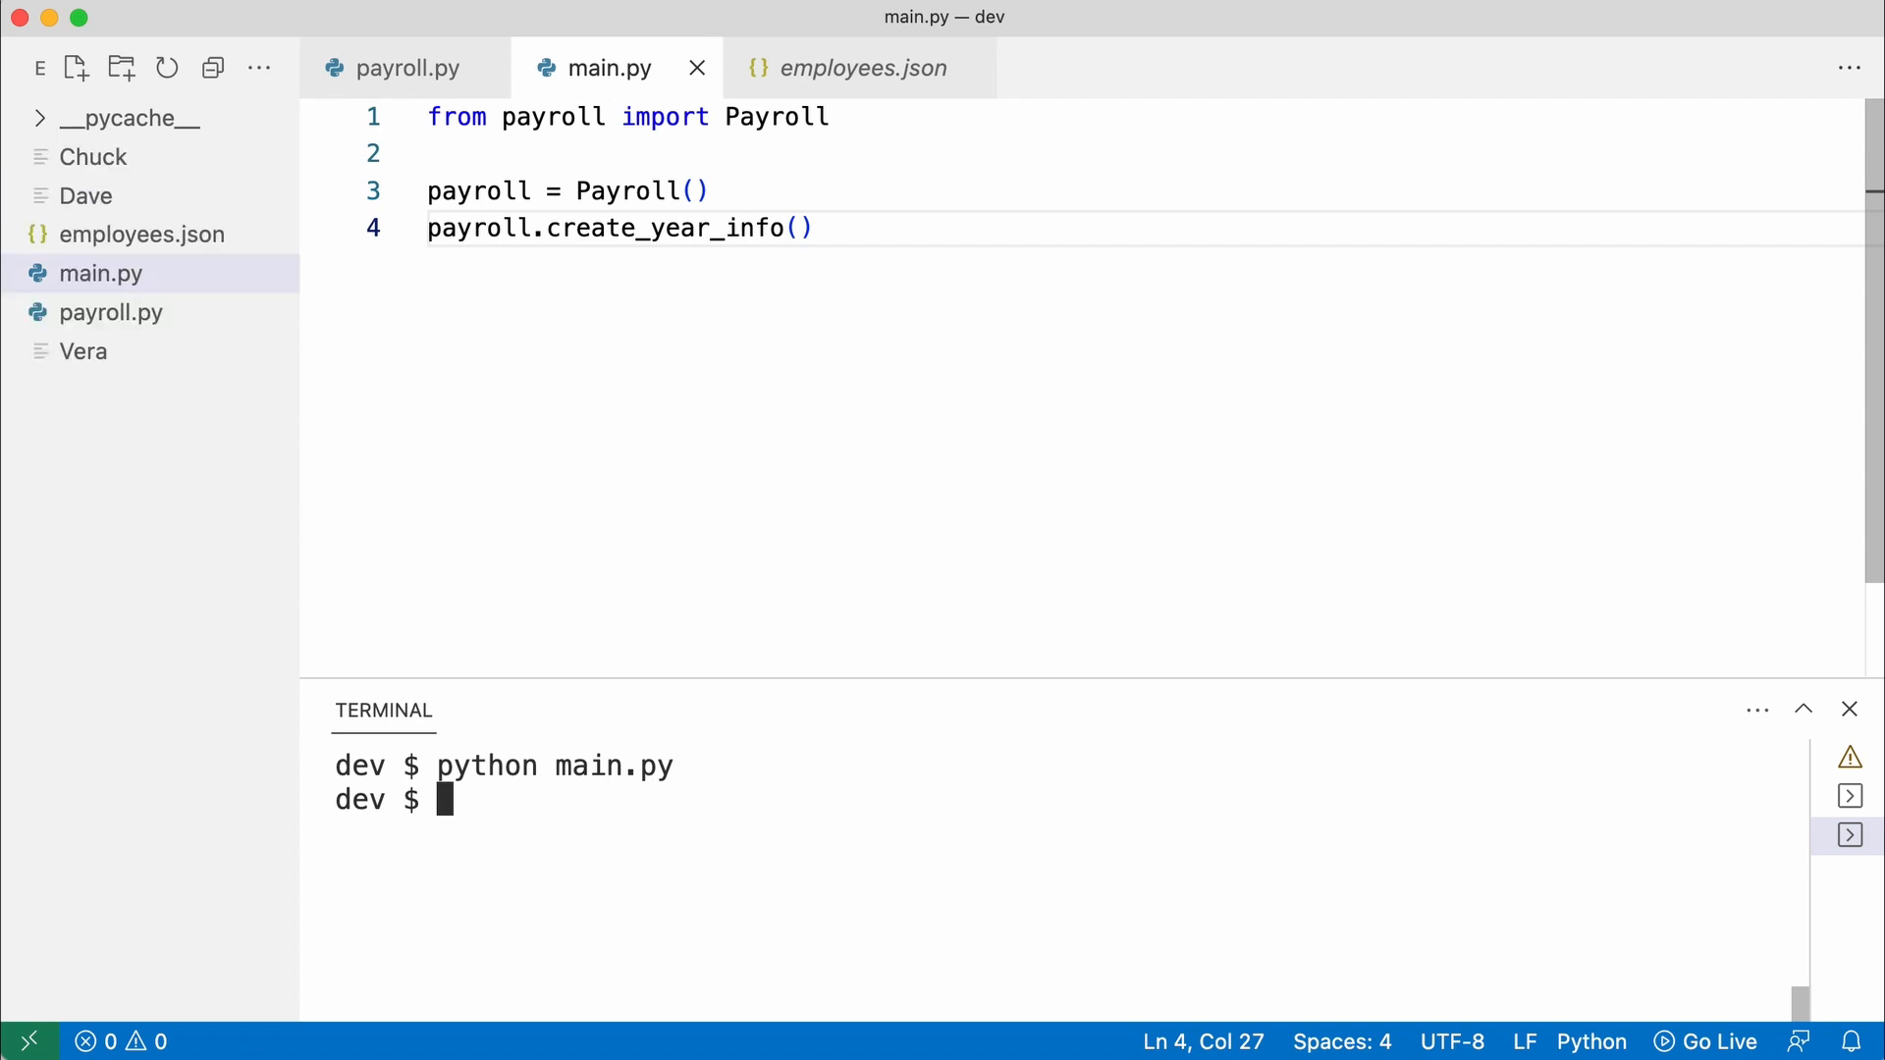
pyautogui.moveTo(157, 173)
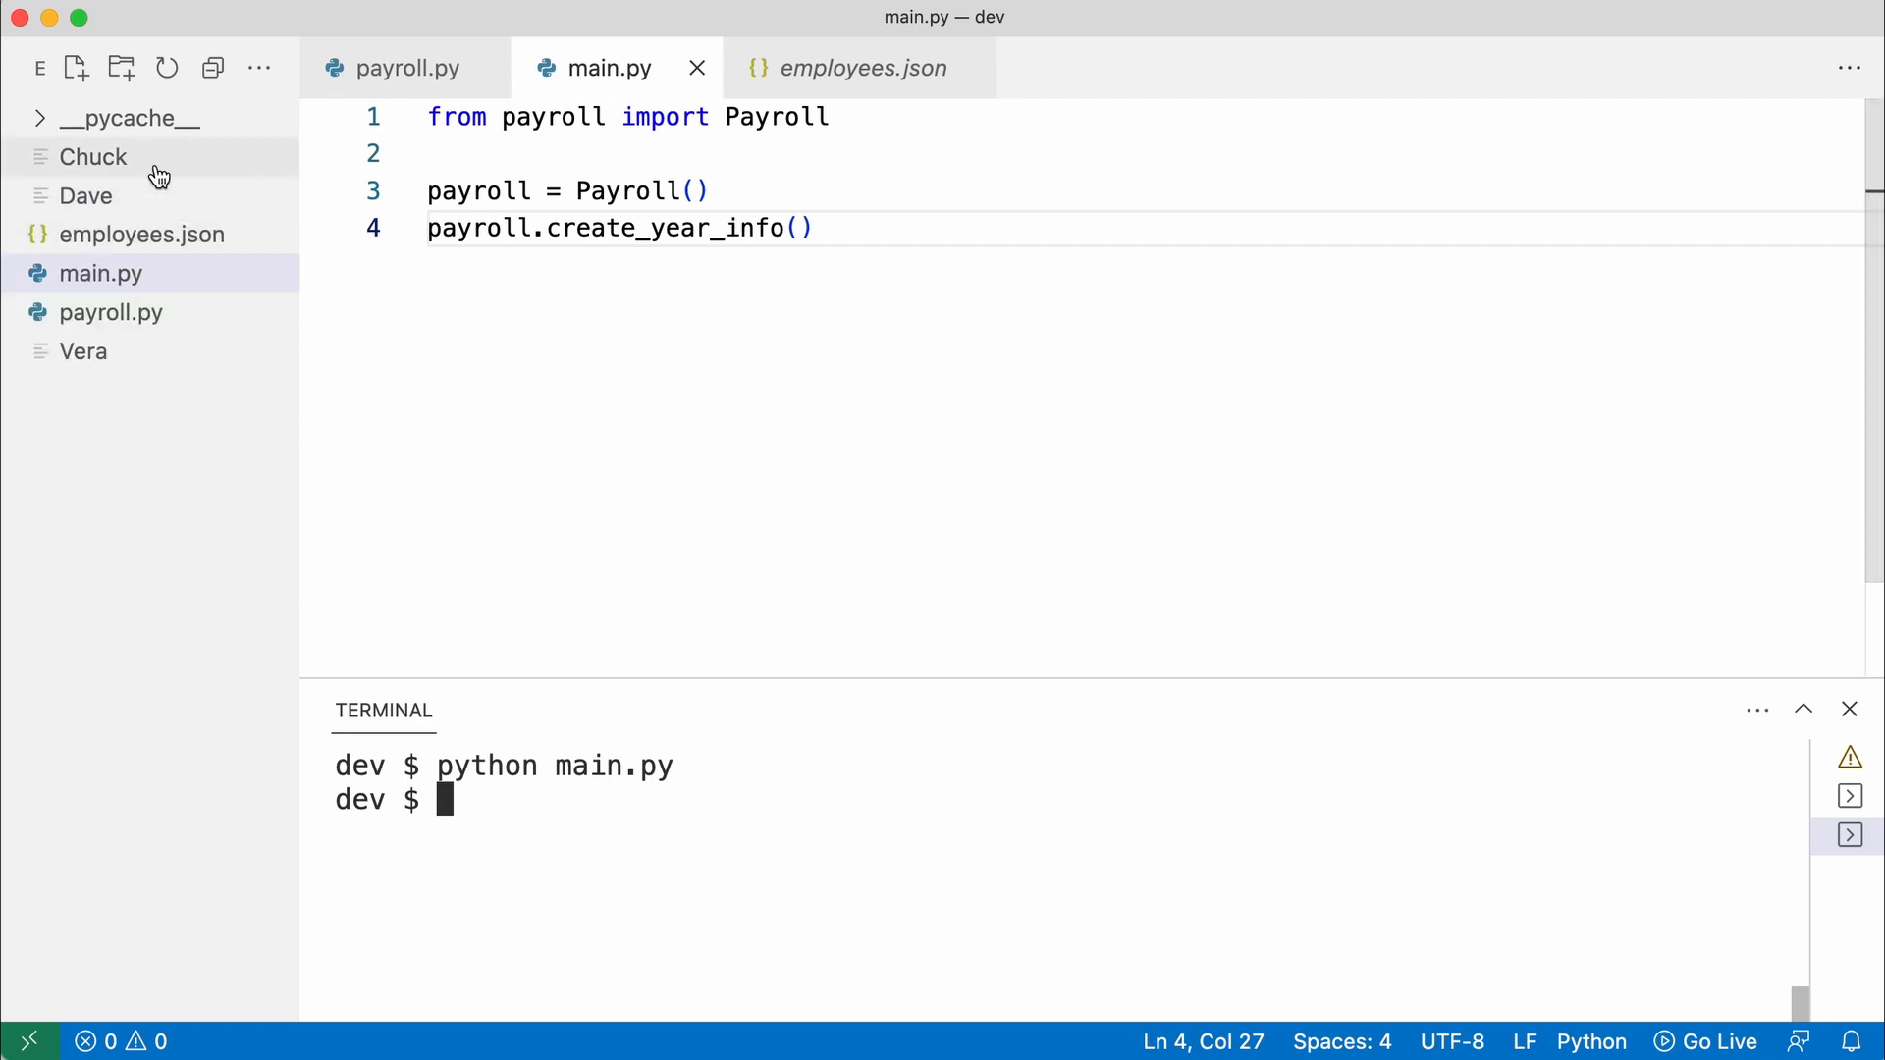
pyautogui.click(87, 195)
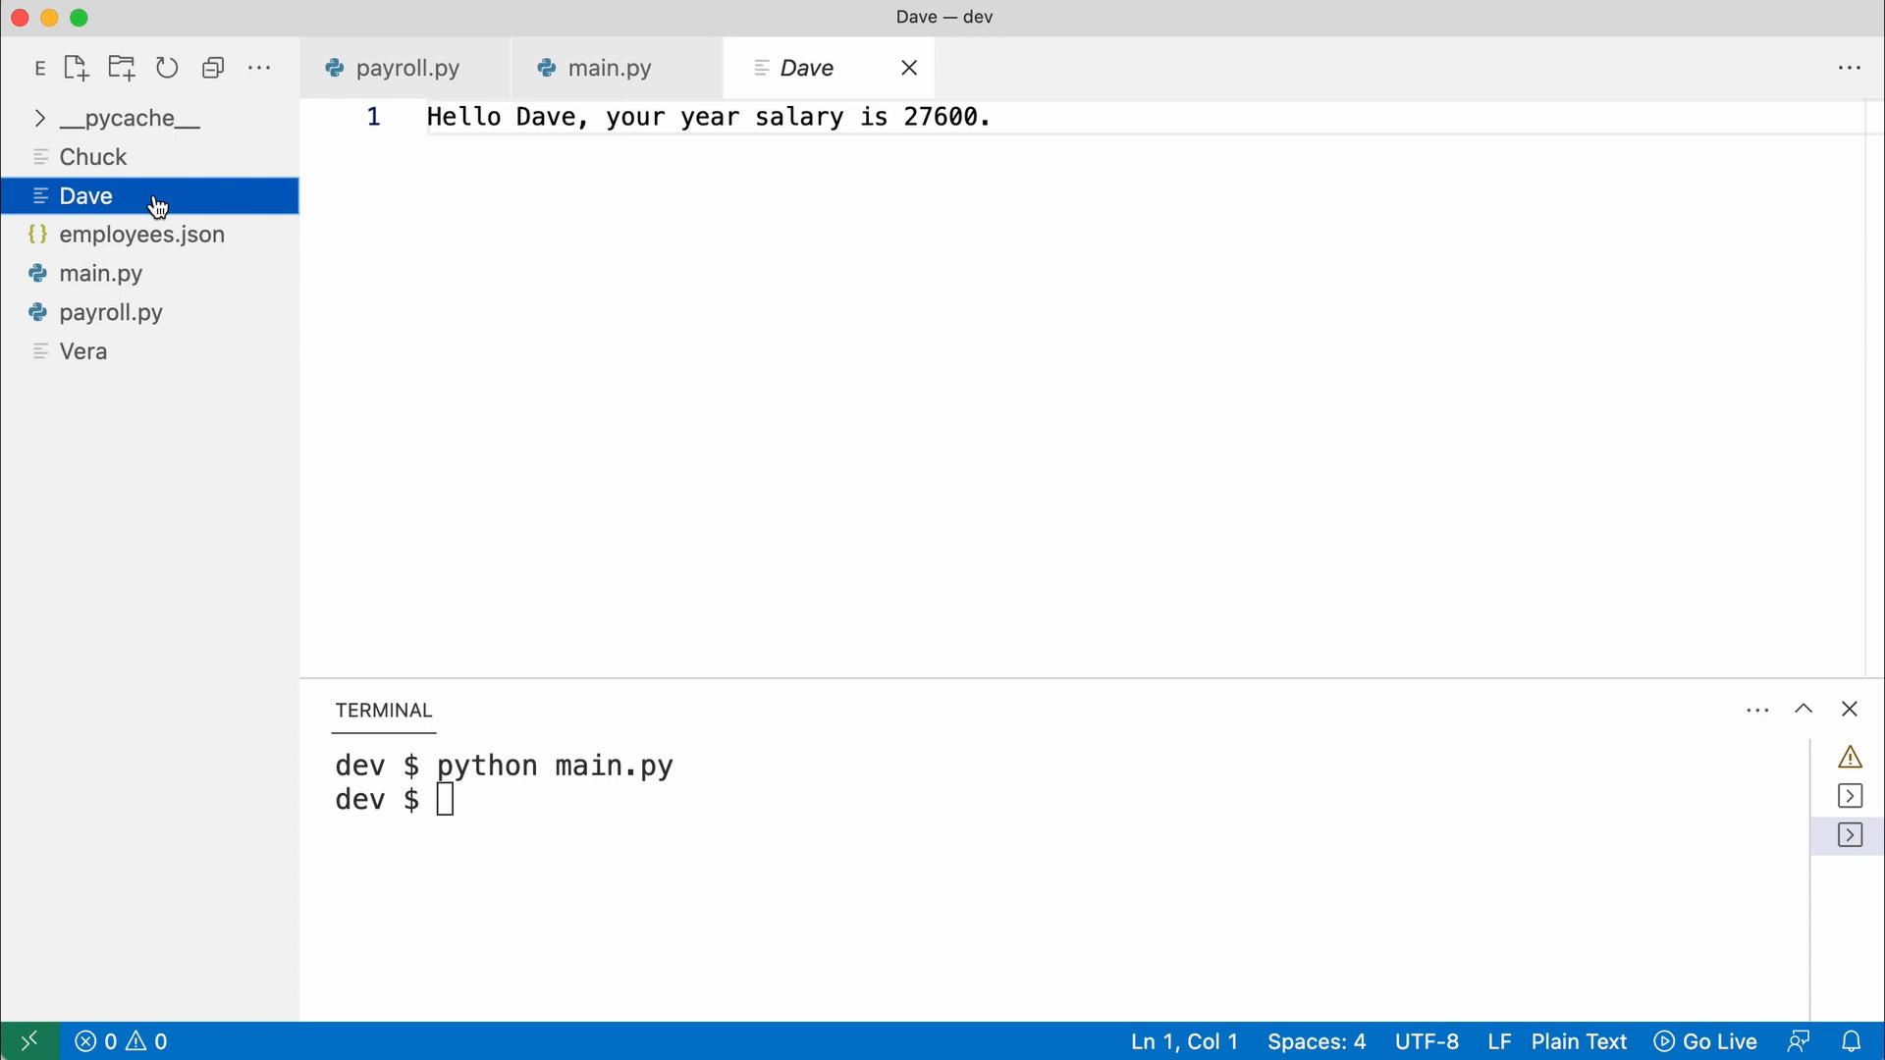
pyautogui.click(83, 350)
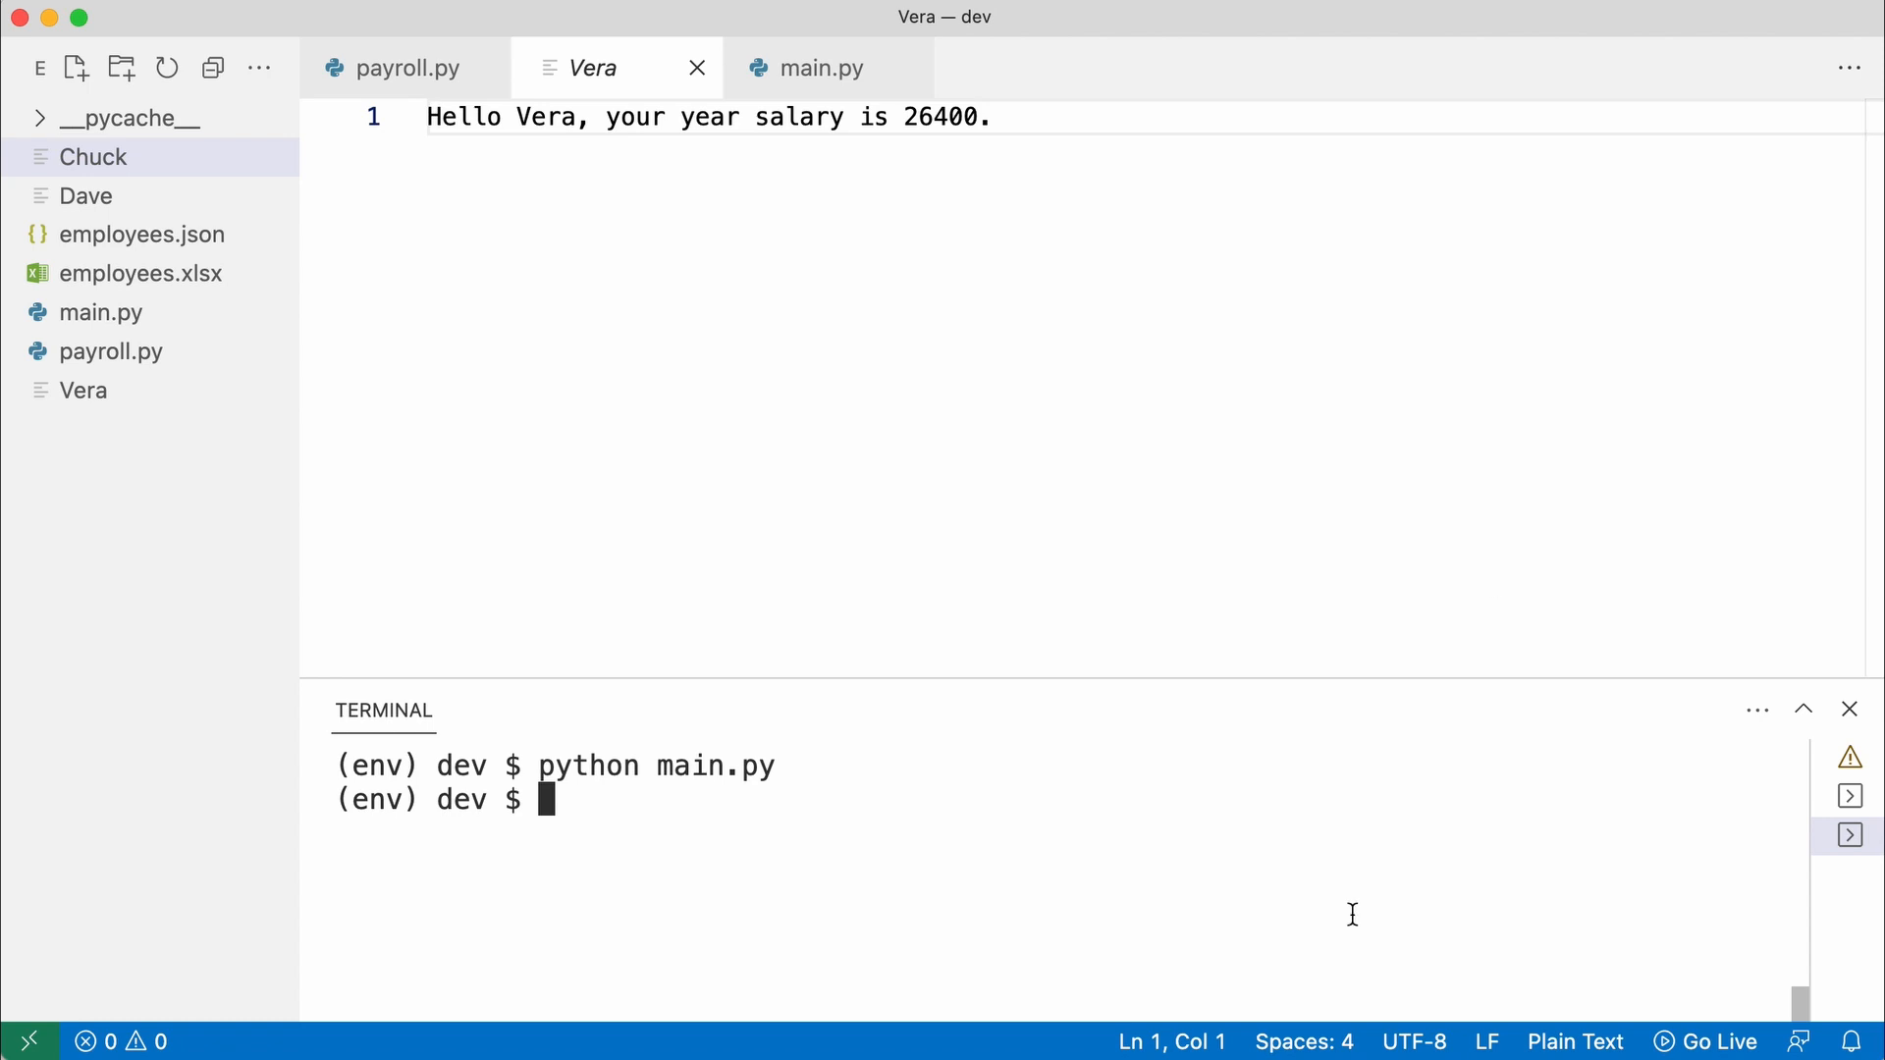
# Create the env virtual environment with 'python -m venv env' and return to payroll.py
pyautogui.write('python -m venv env')
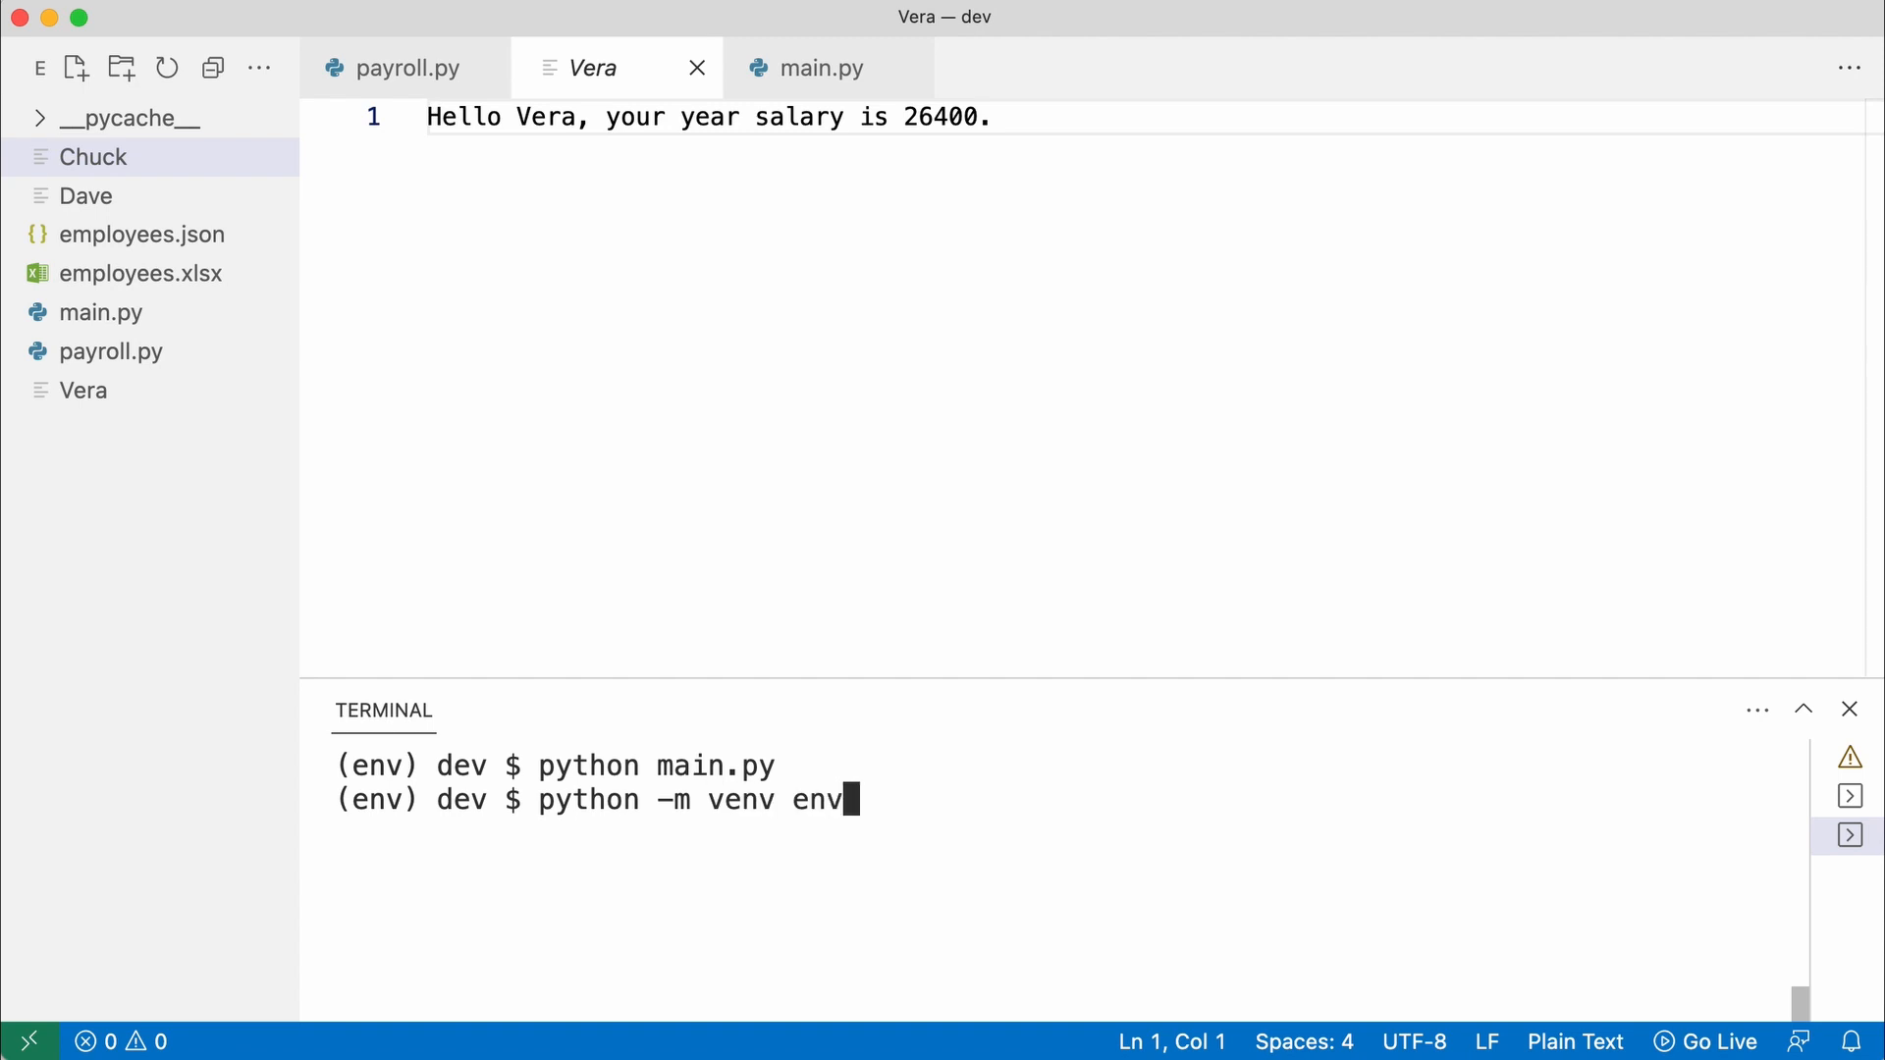
pyautogui.press('Enter')
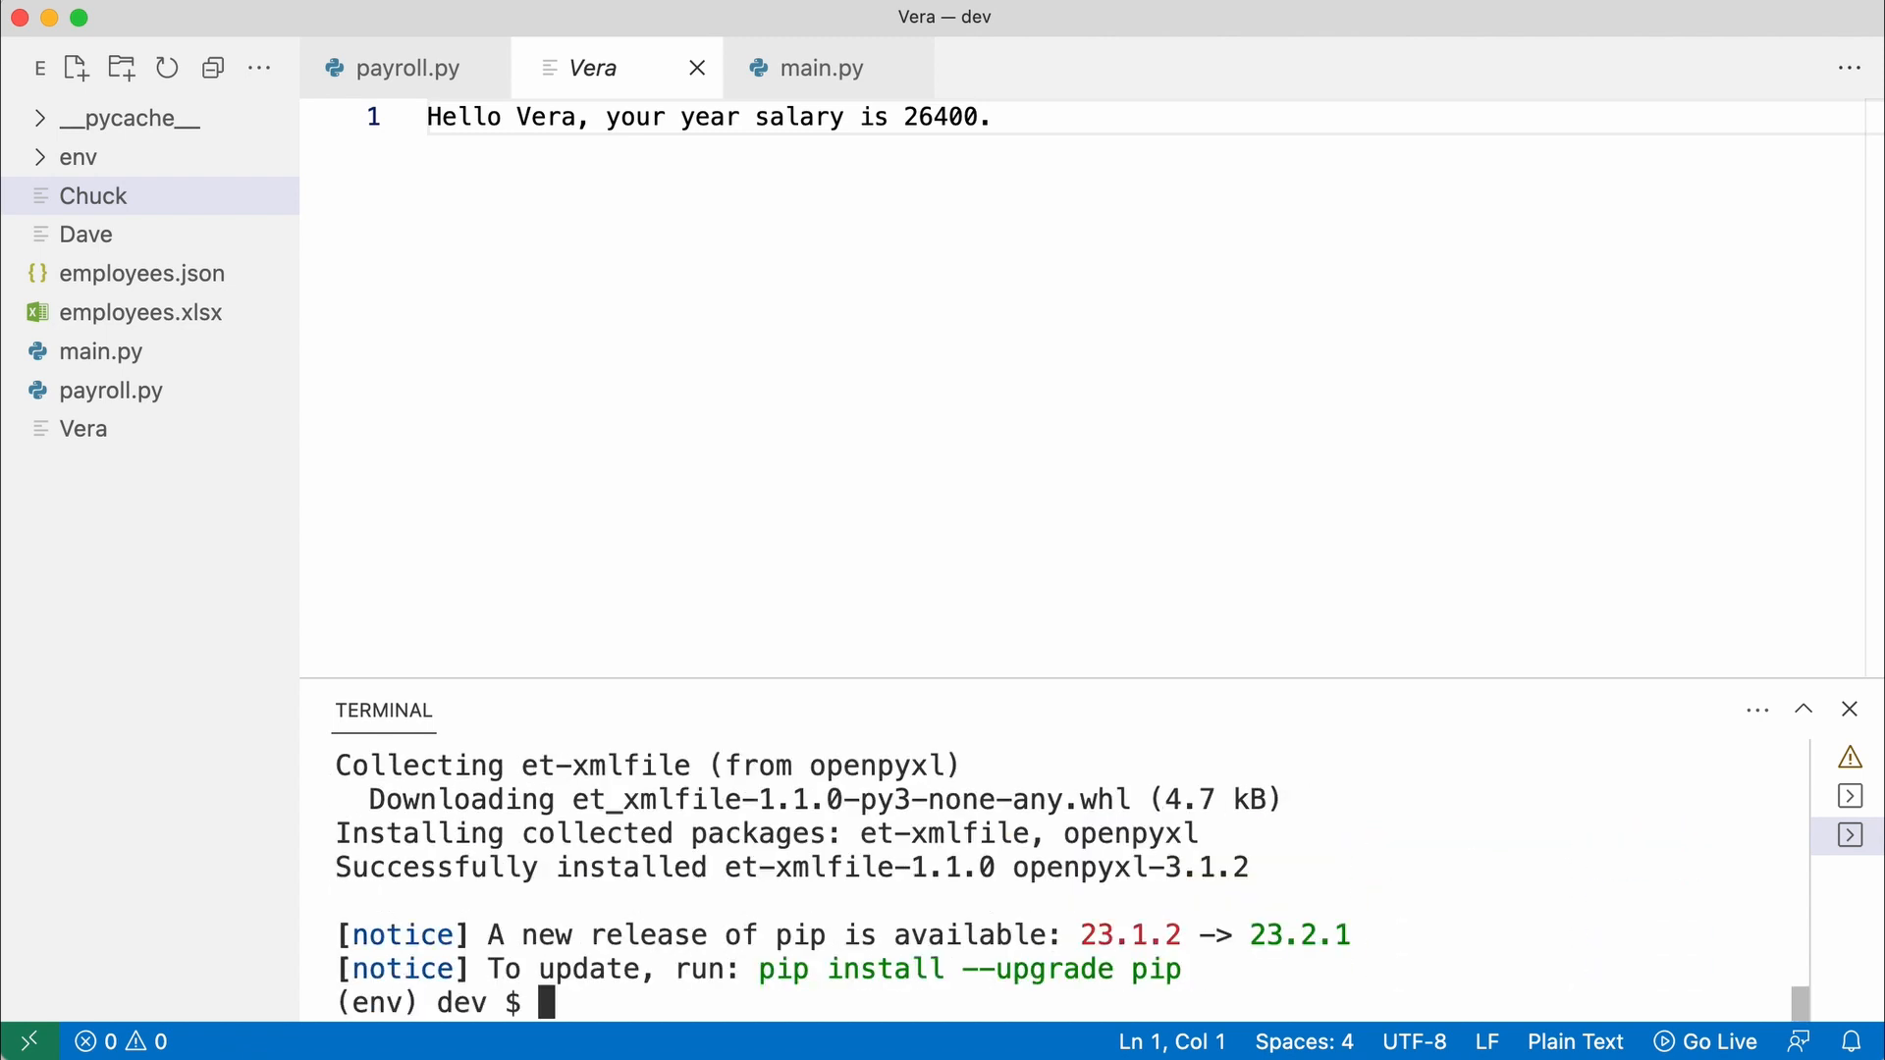
pyautogui.click(401, 66)
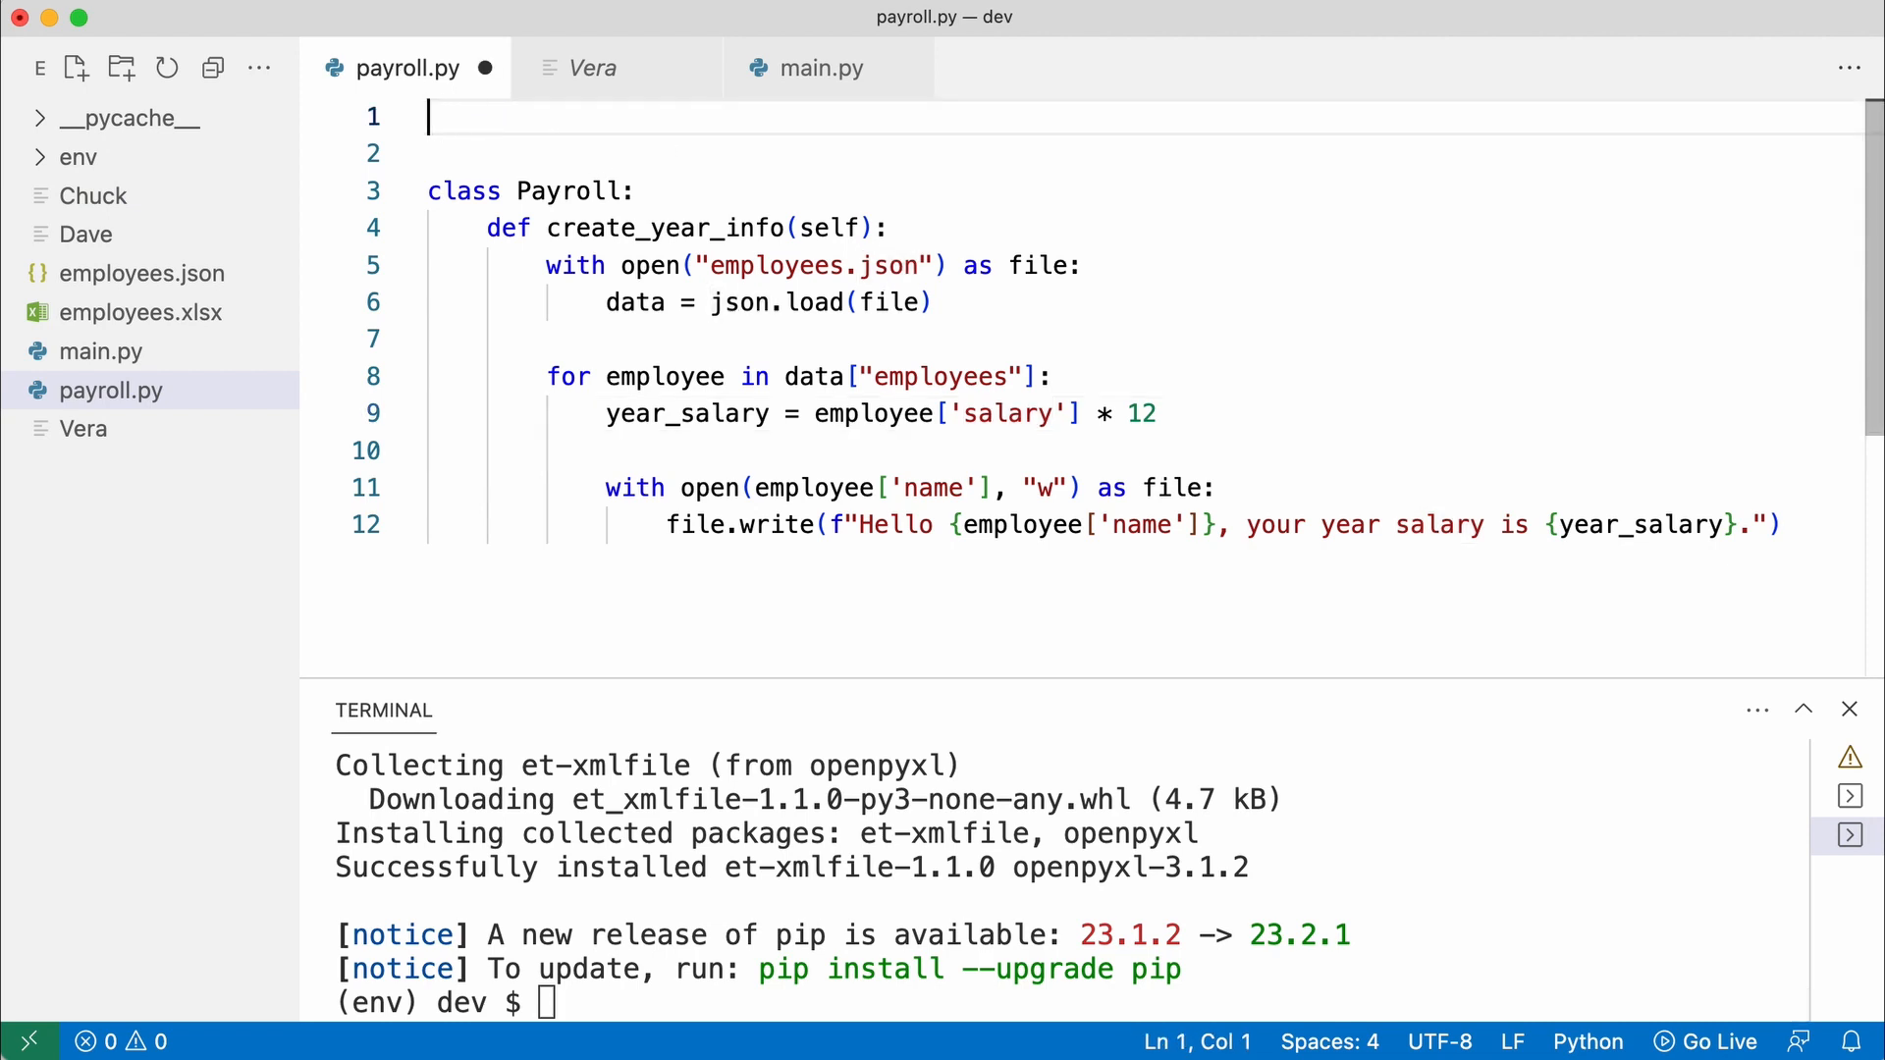
# Import load_workbook from openpyxl and read employees.xlsx cells A1:B3 into employees
pyautogui.write('from openpyxl import load_workbook')
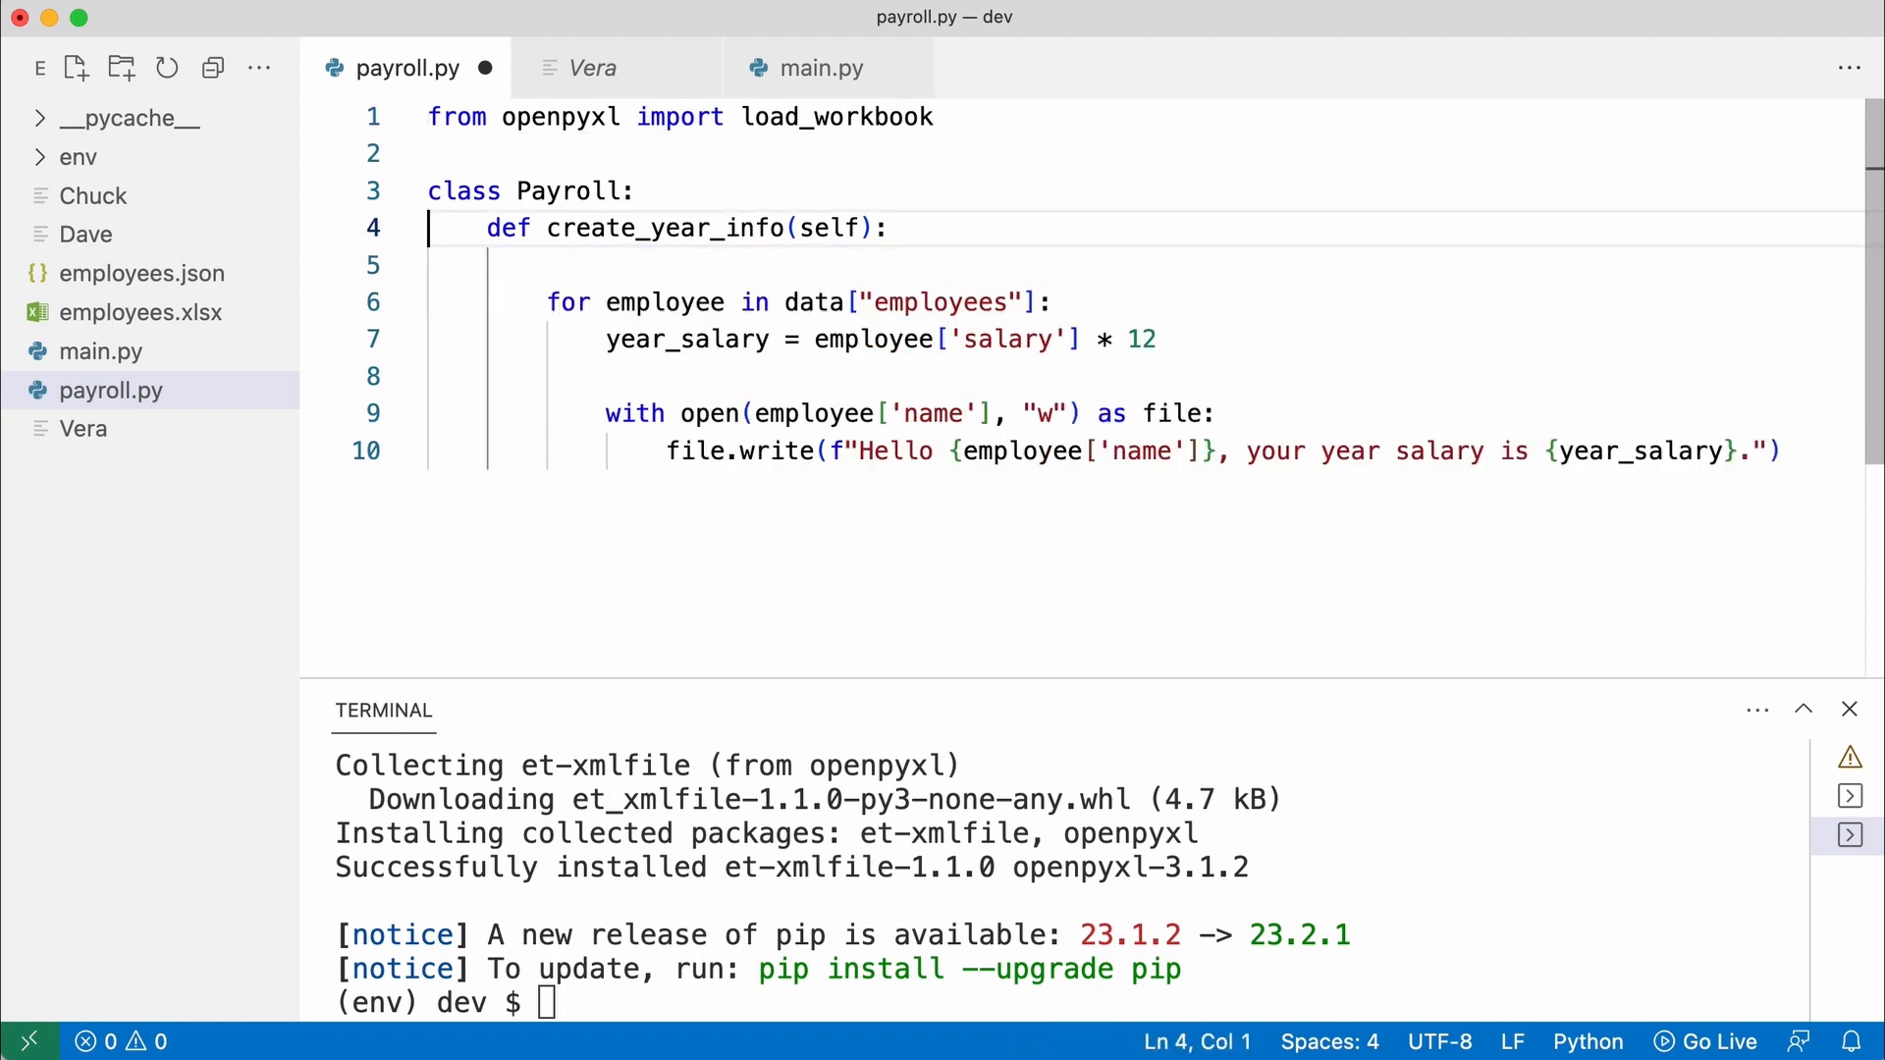
pyautogui.write('workbook = load_workbook(')
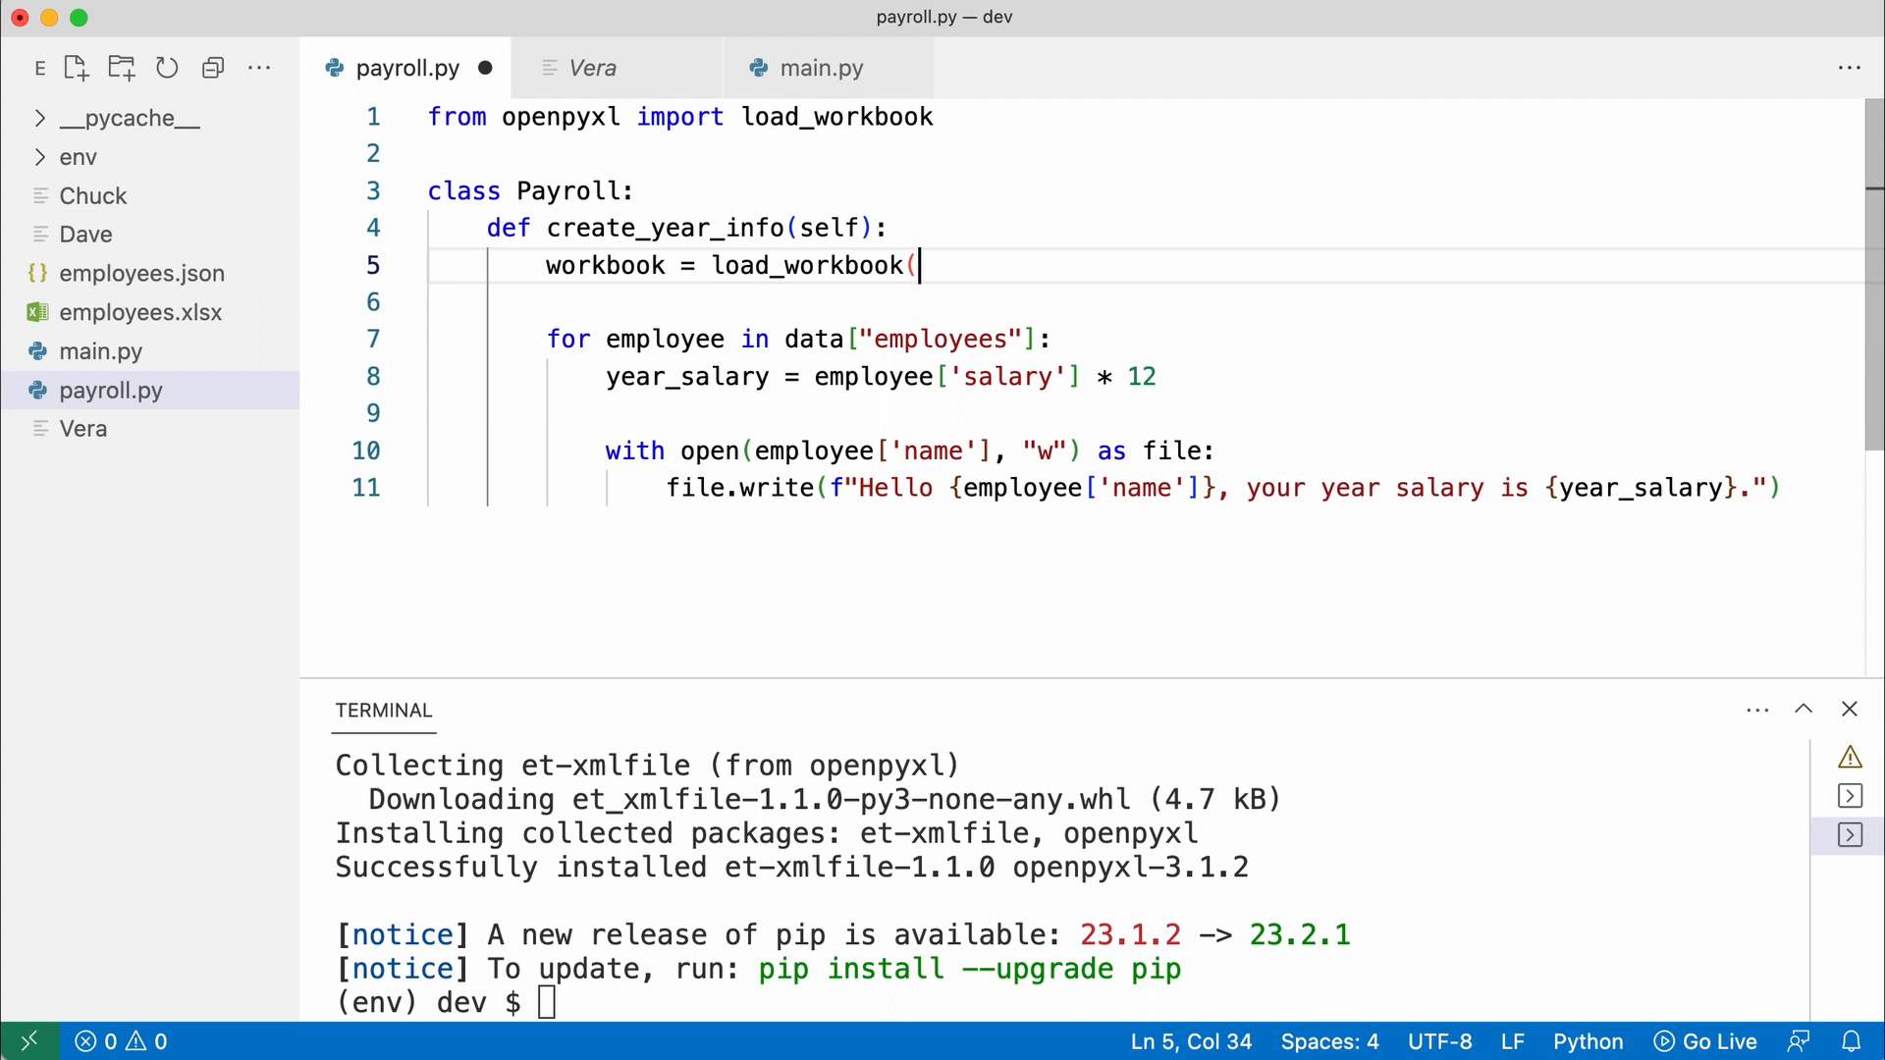
pyautogui.write('filename = "employees.xlsx")')
pyautogui.click(1144, 303)
pyautogui.write('worksheet = workbook.worksheets[0')
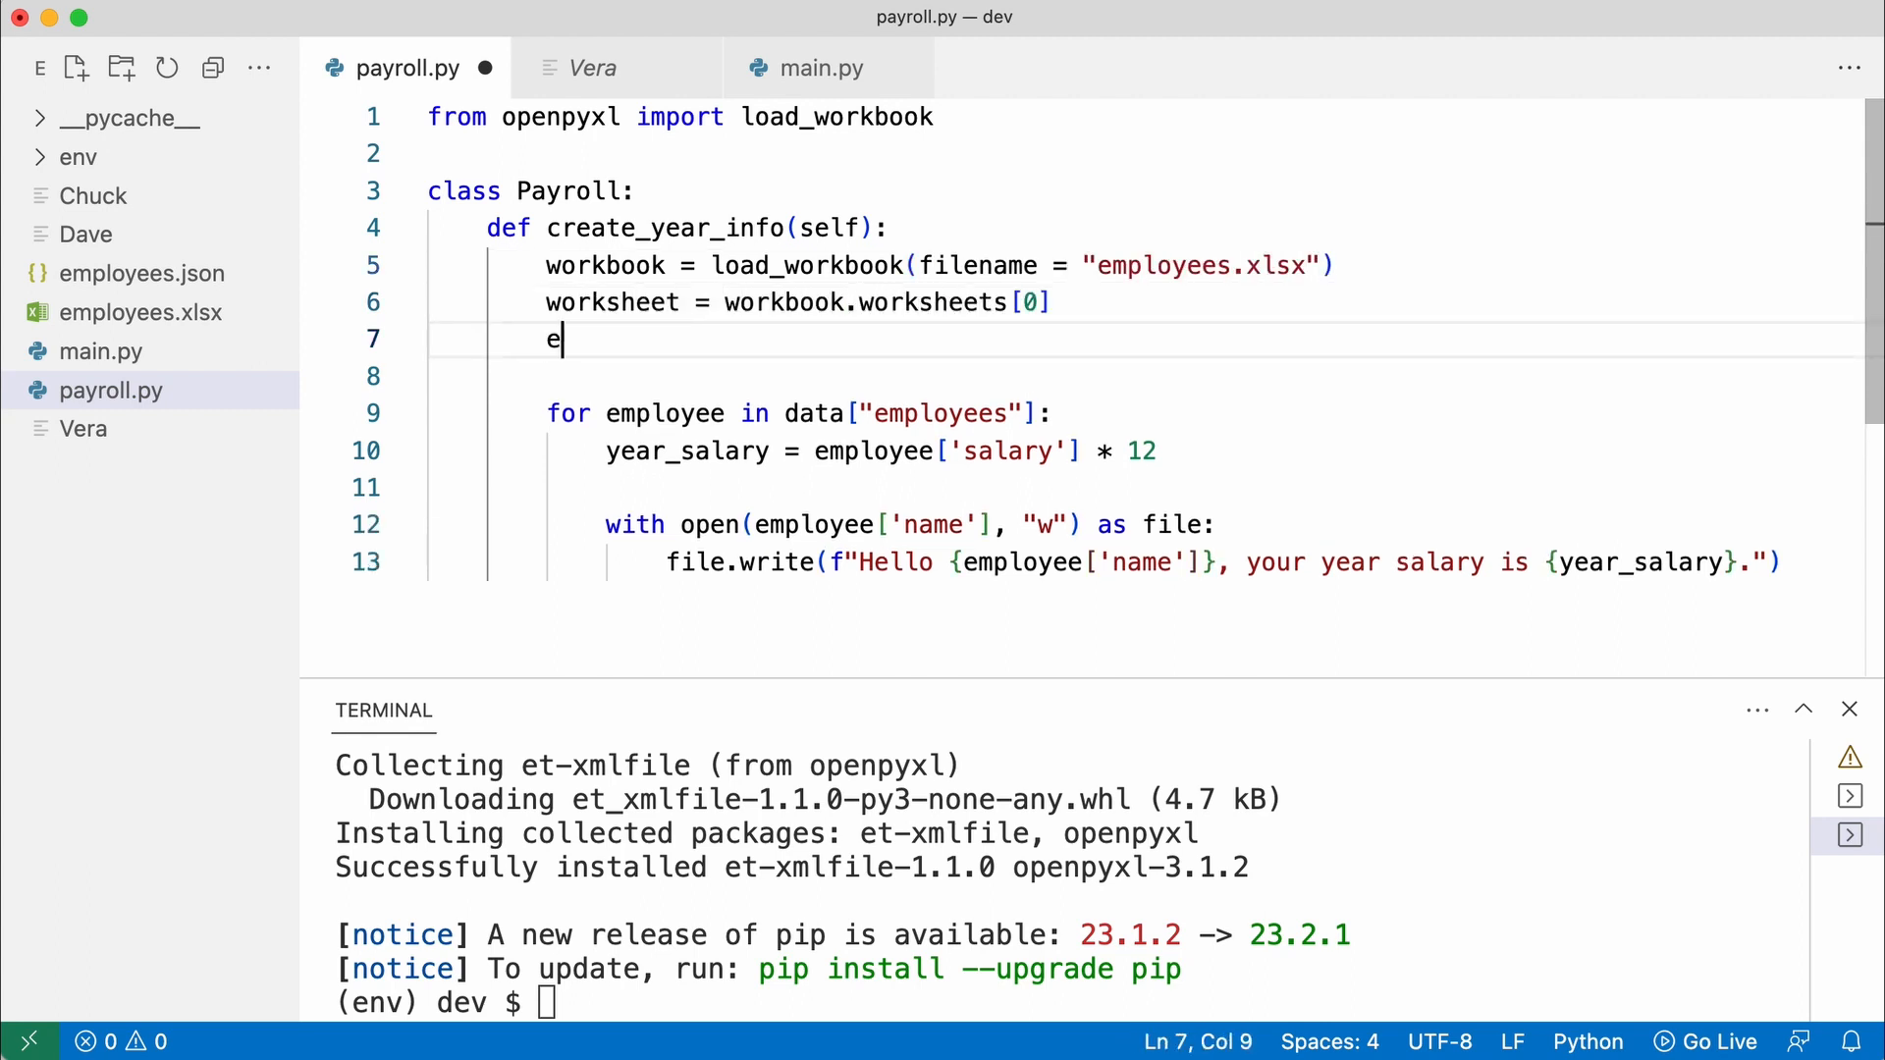
pyautogui.write('mployees = worksheet["A1:B3"]')
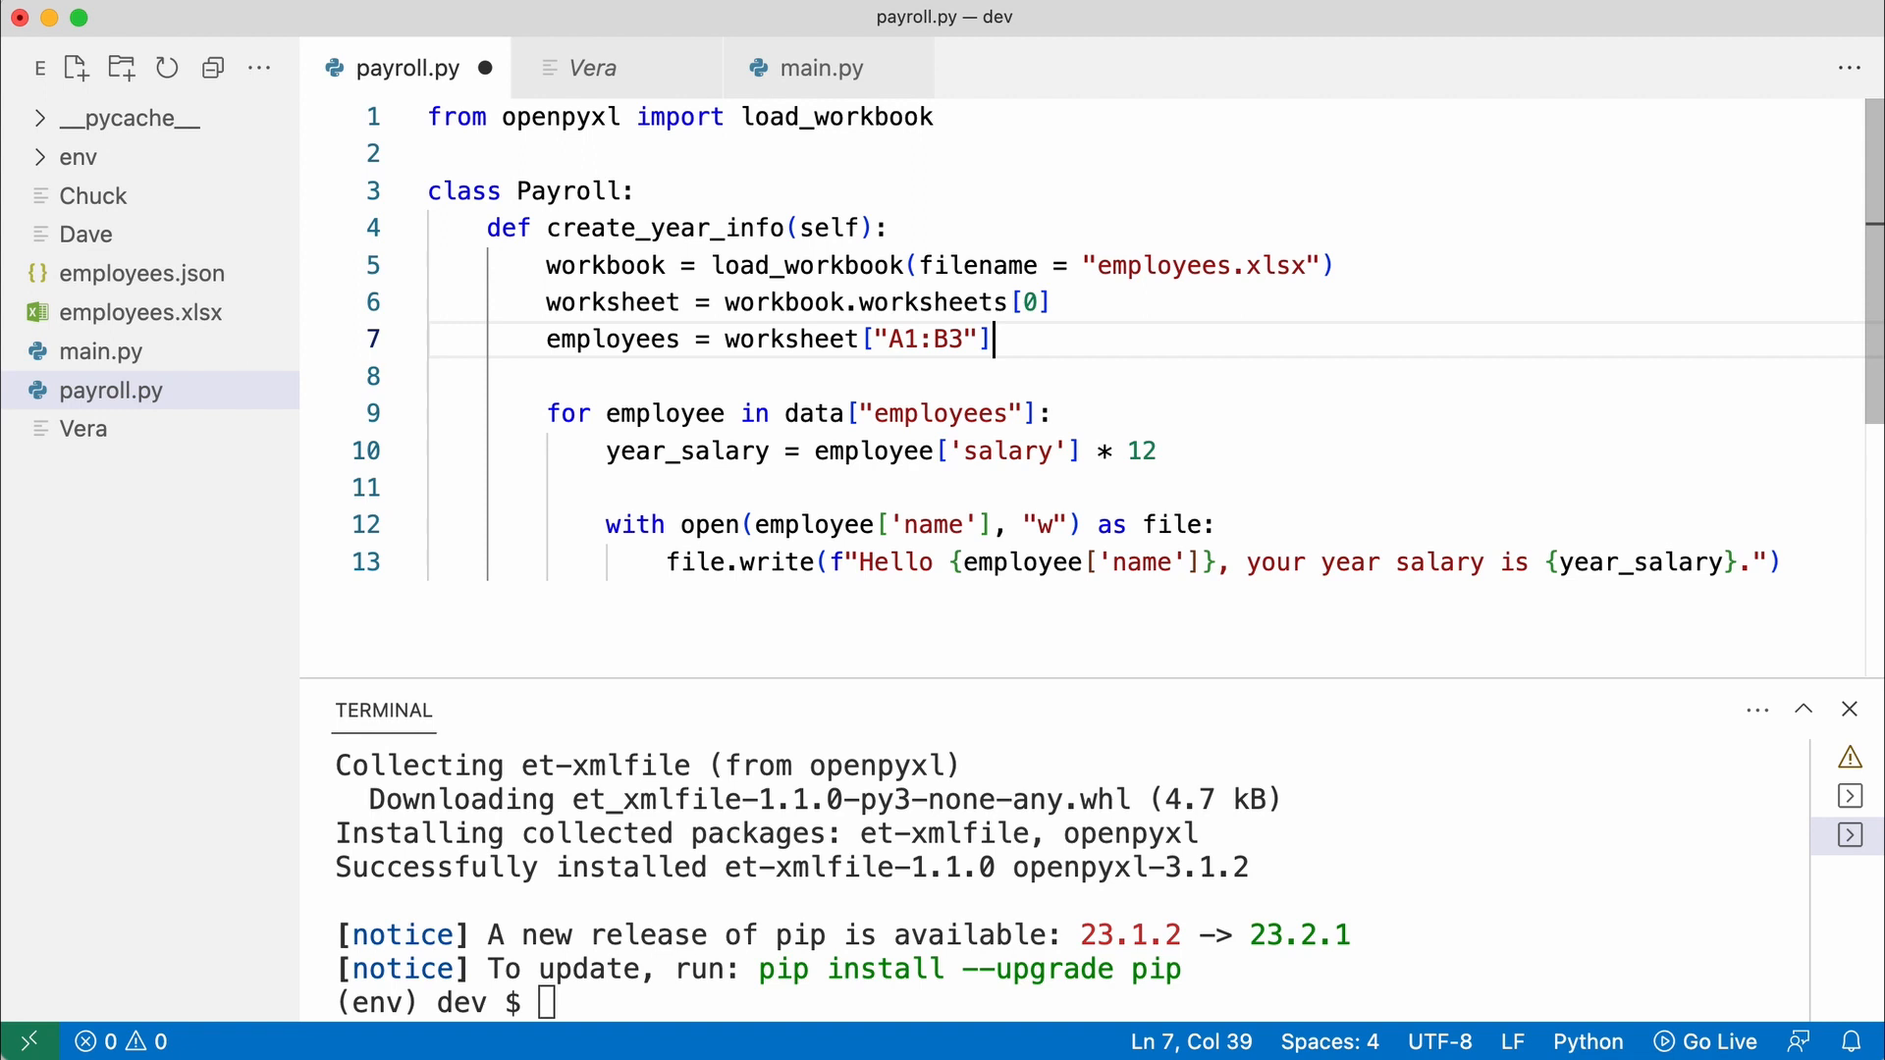
# Loop over name, salary in employees and use salary.value and name.value in the yearly salary greeting
pyautogui.moveTo(743, 414); pyautogui.dragTo(1037, 414)
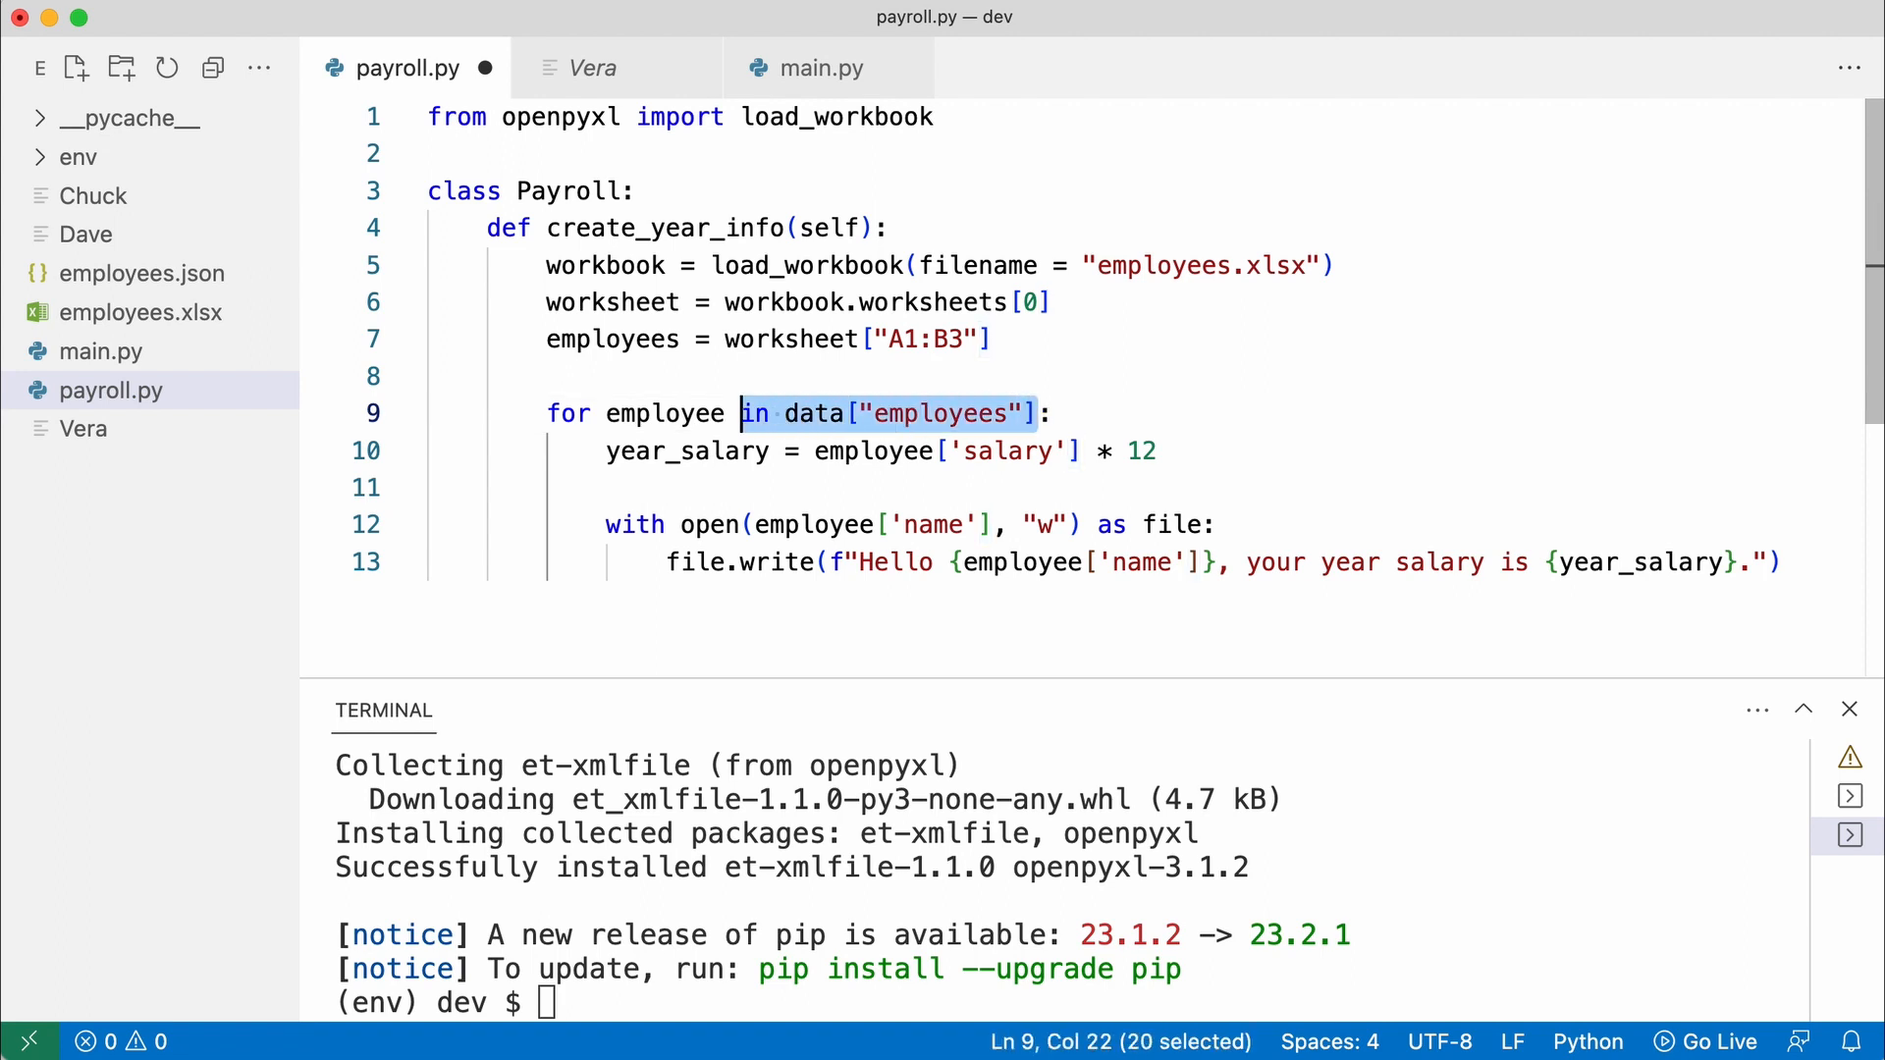
pyautogui.write('name, salary :')
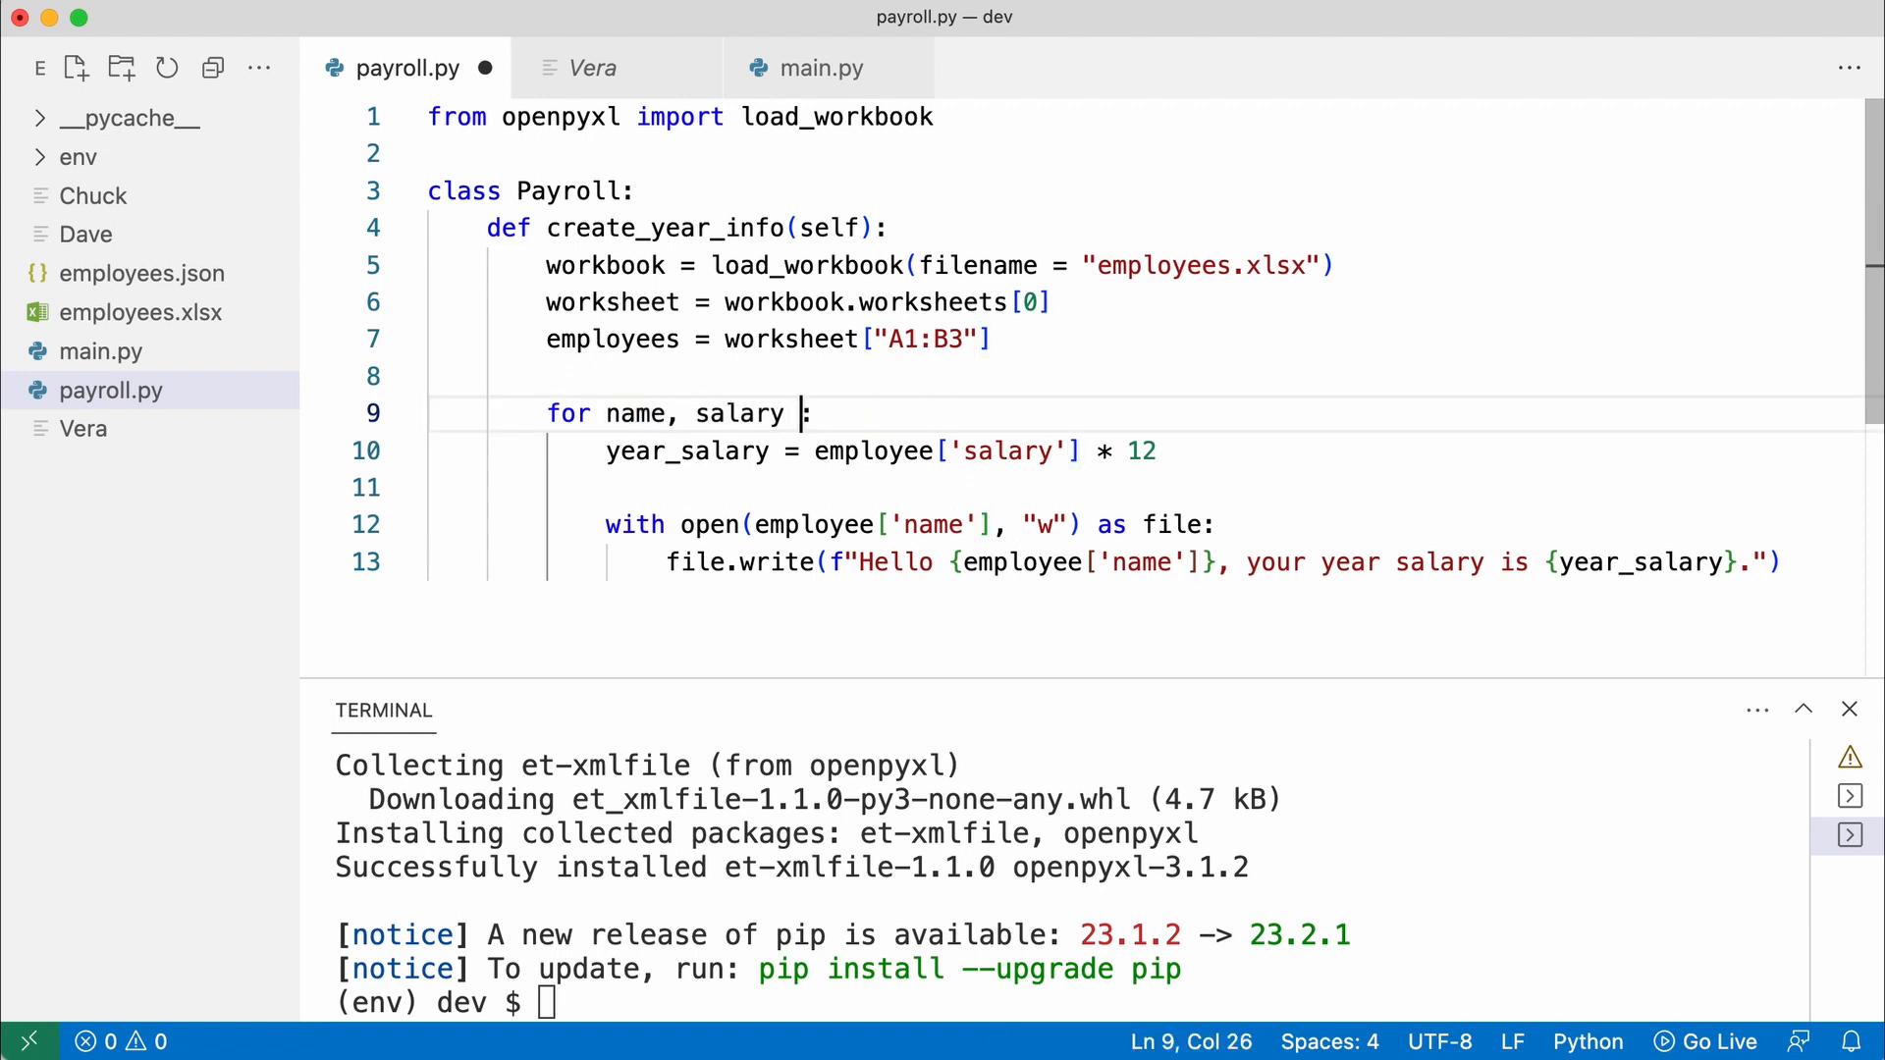
pyautogui.write('in employees')
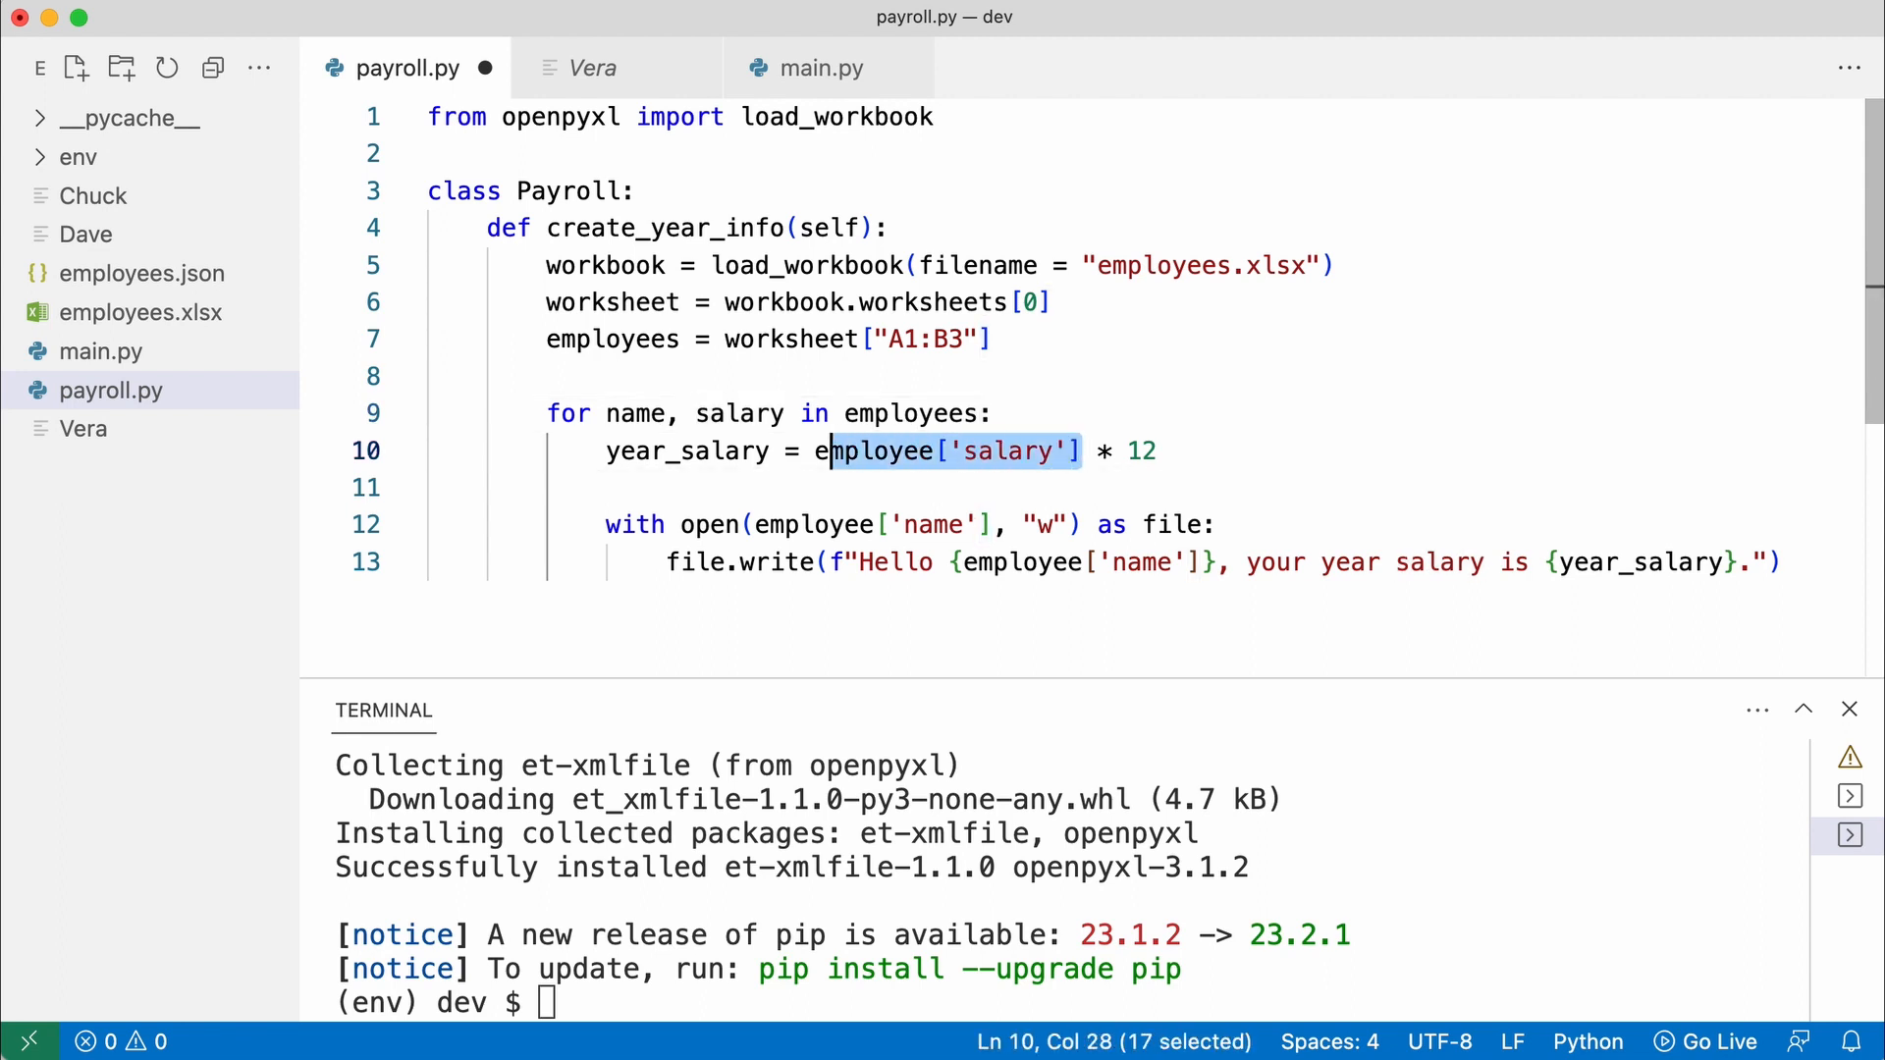
pyautogui.write('salary.value')
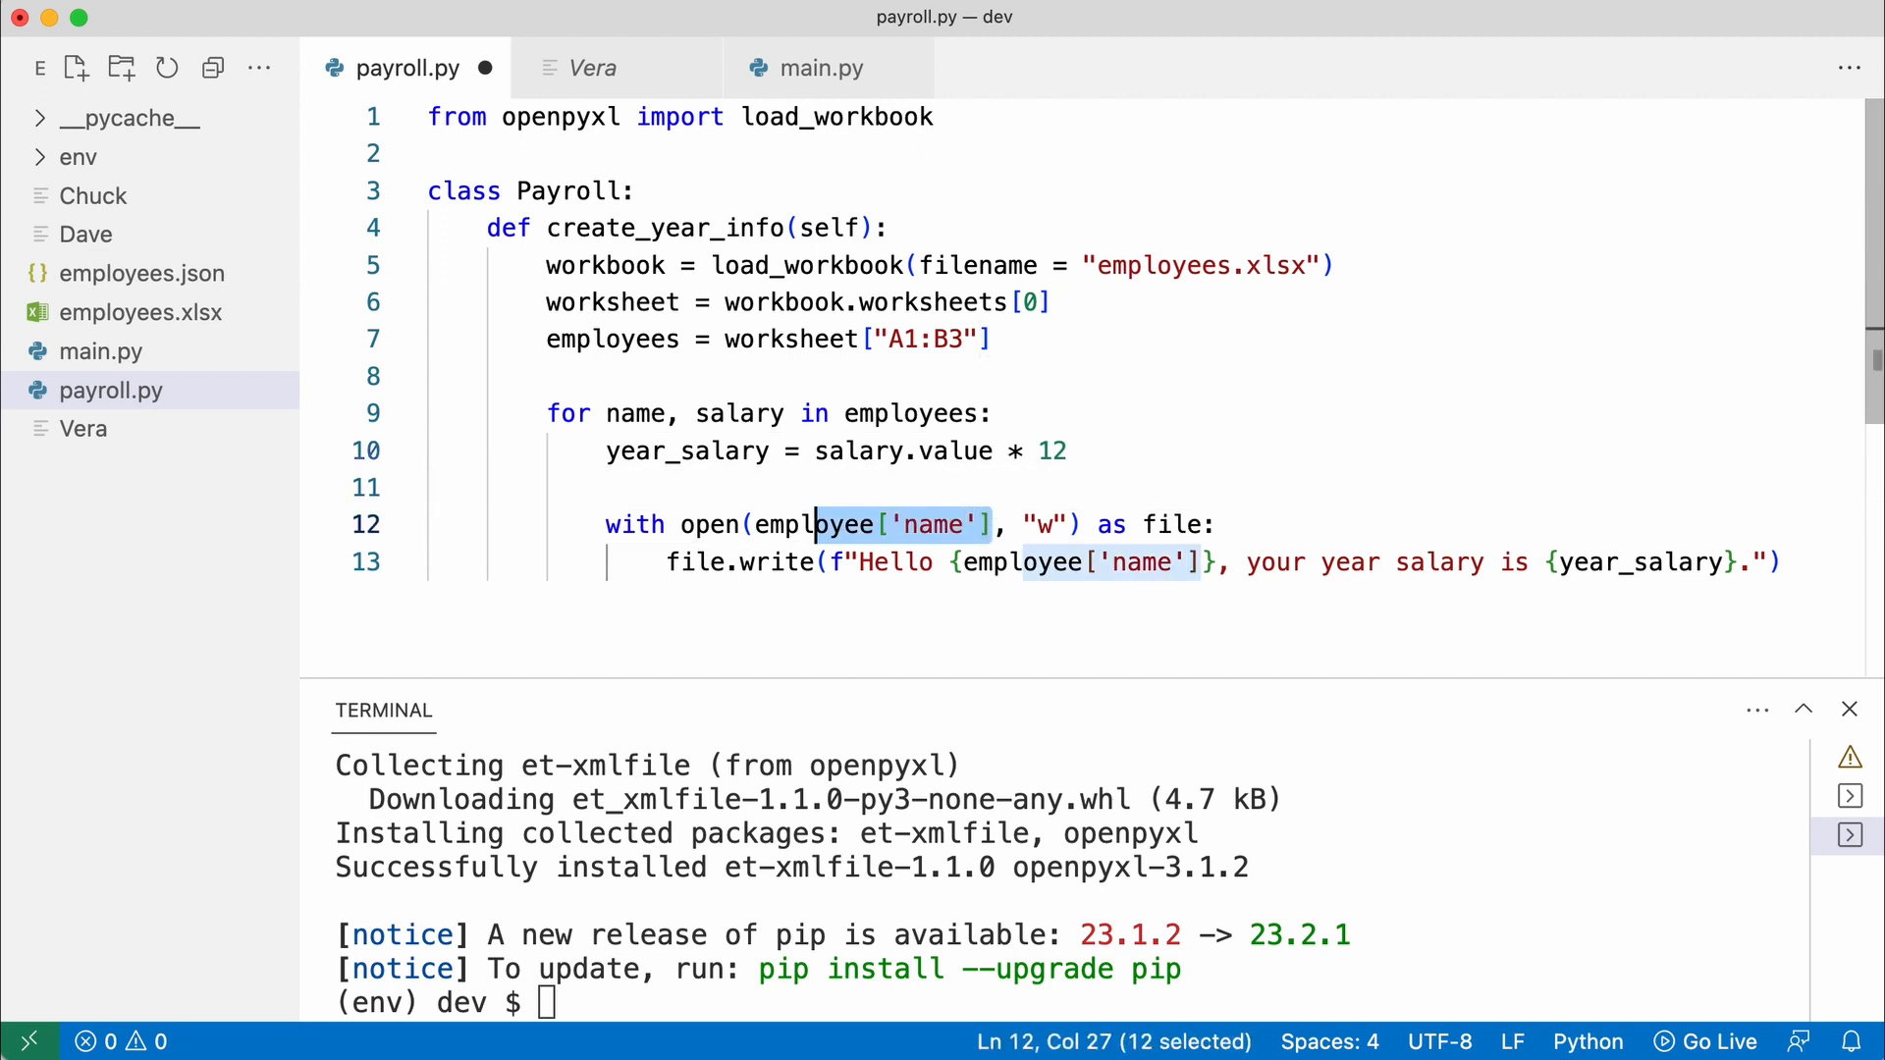
pyautogui.write('name.value')
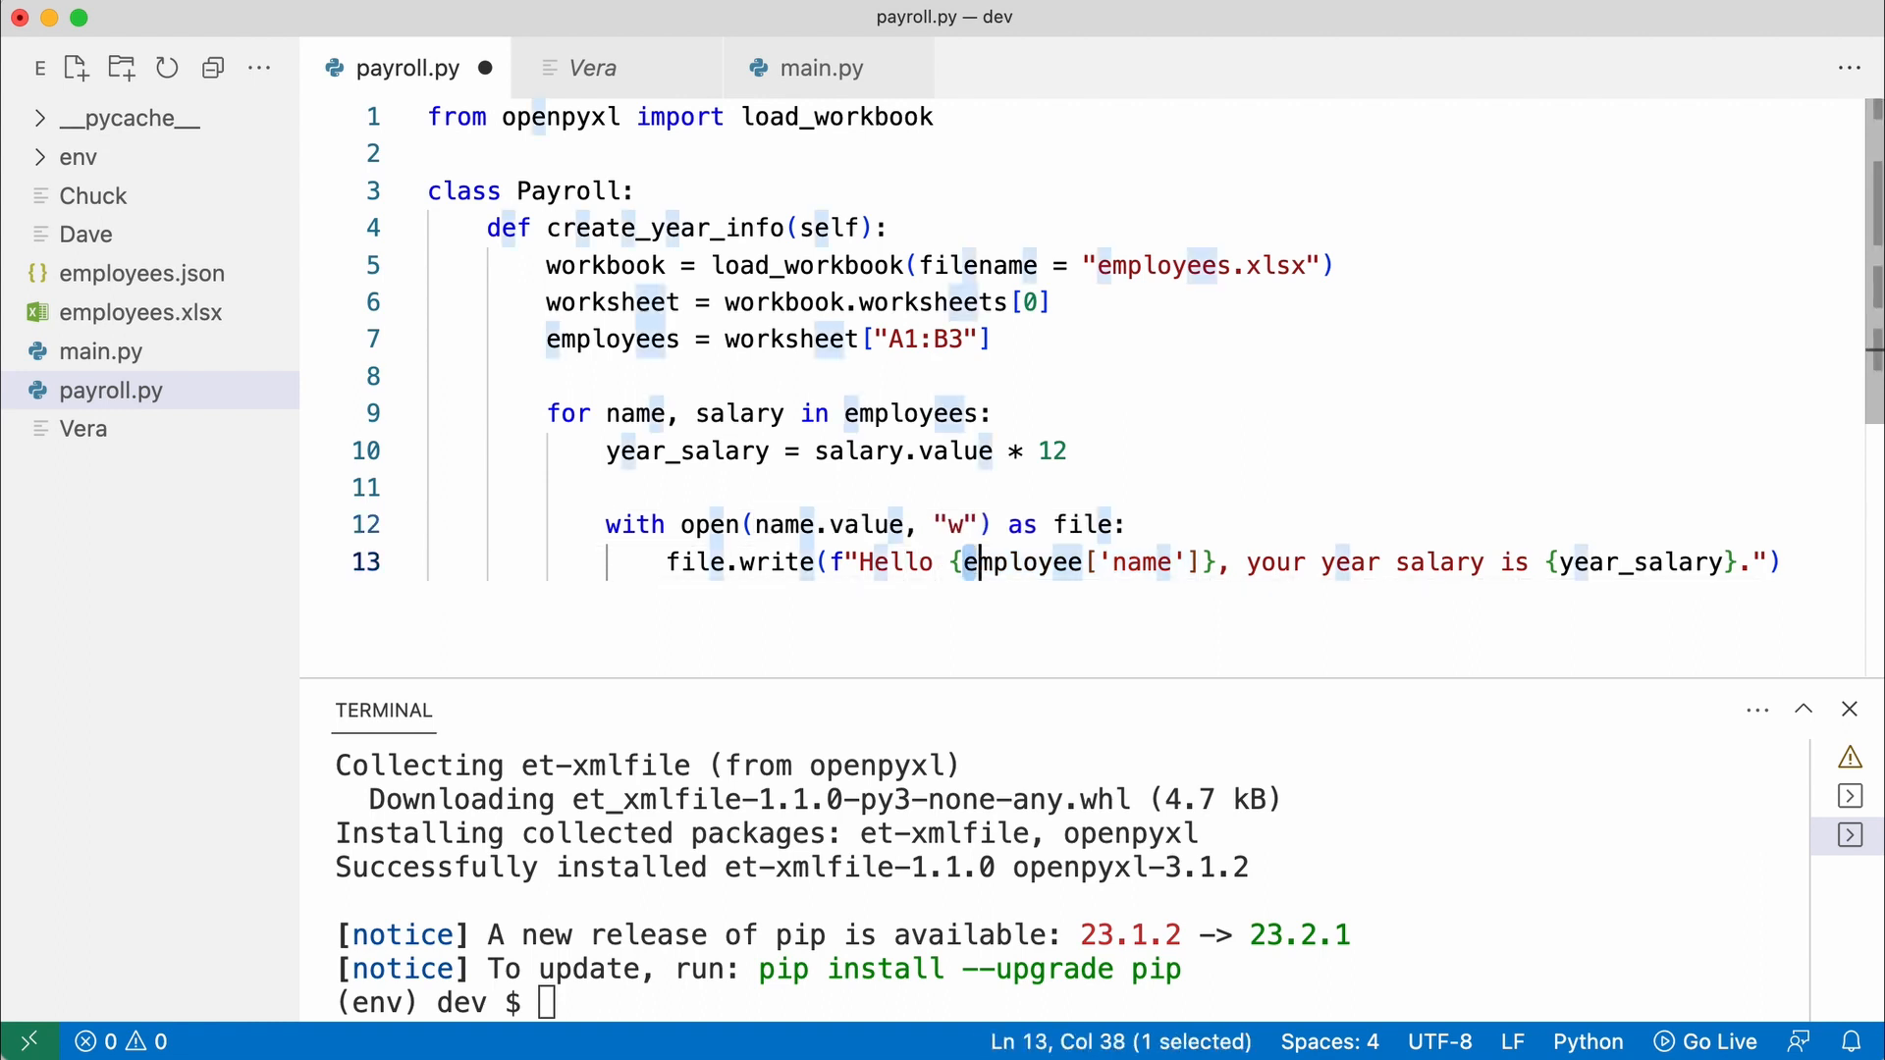
pyautogui.write('name')
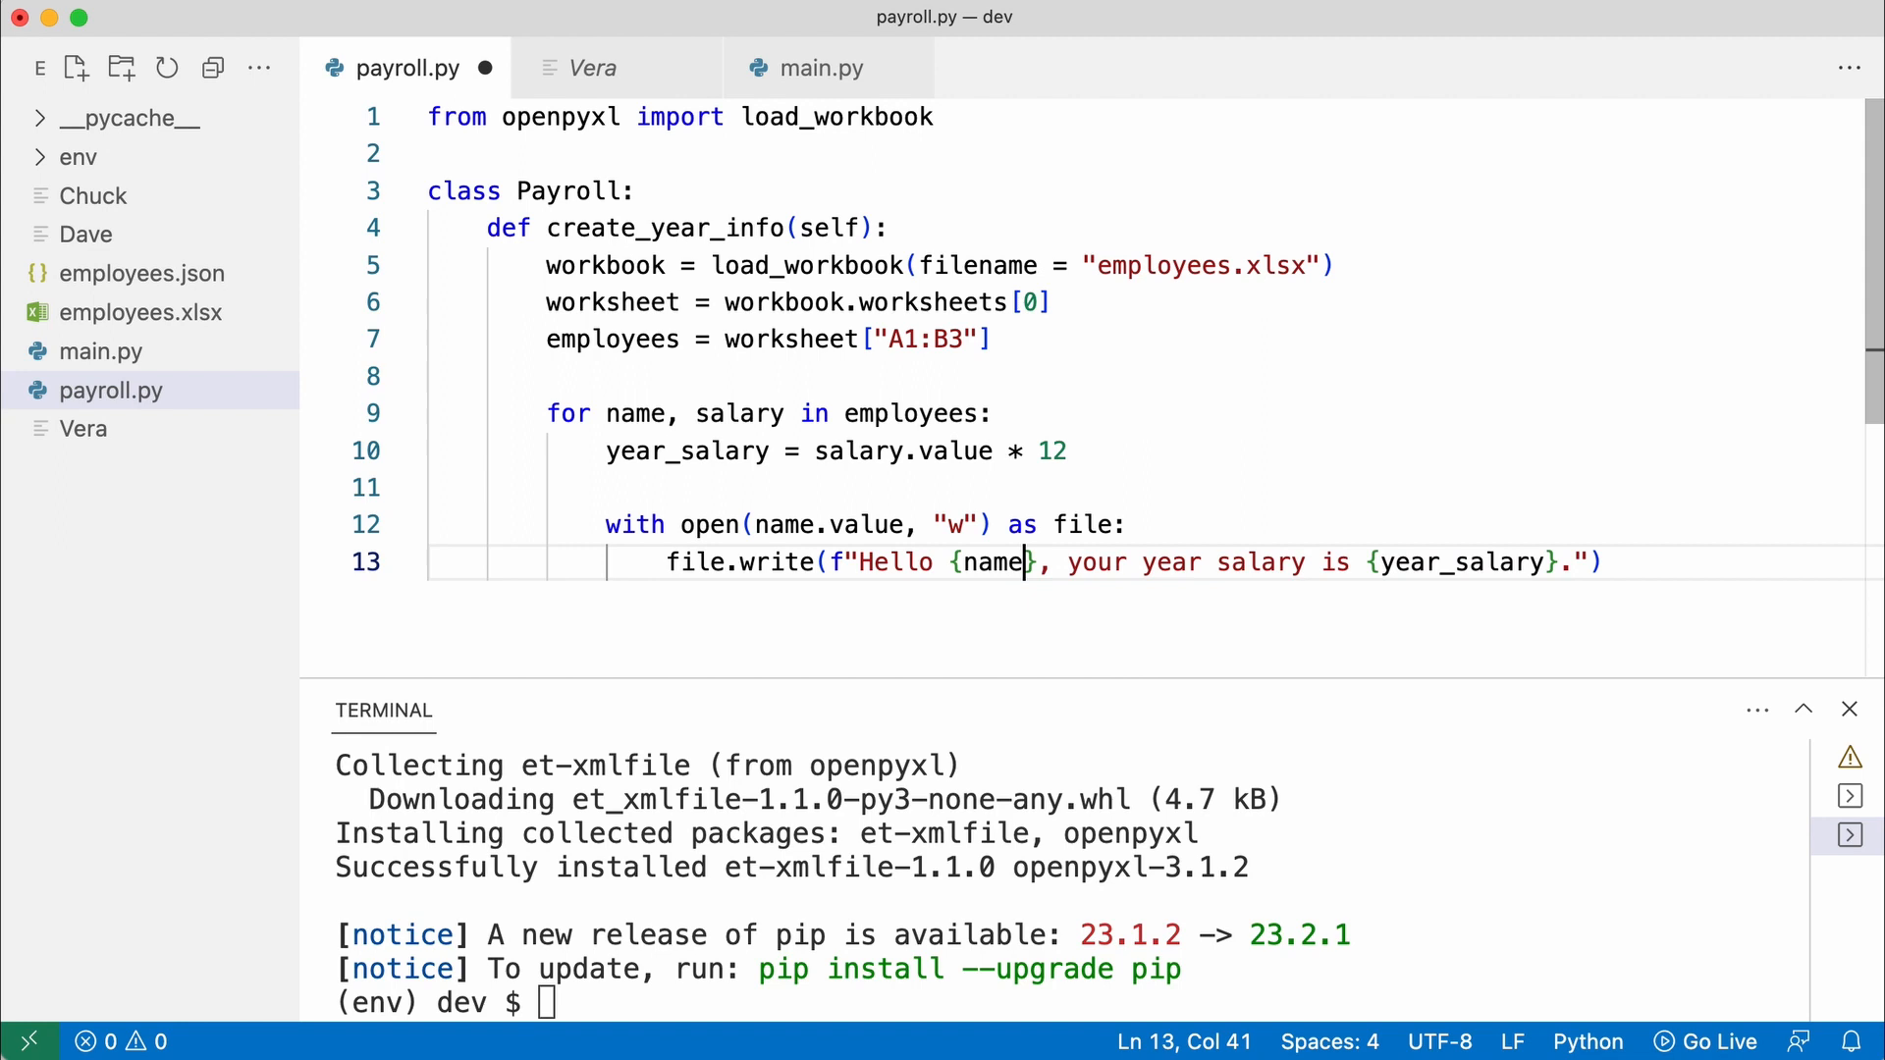
pyautogui.write('.value')
pyautogui.click(1072, 1001)
pyautogui.write('python main.py')
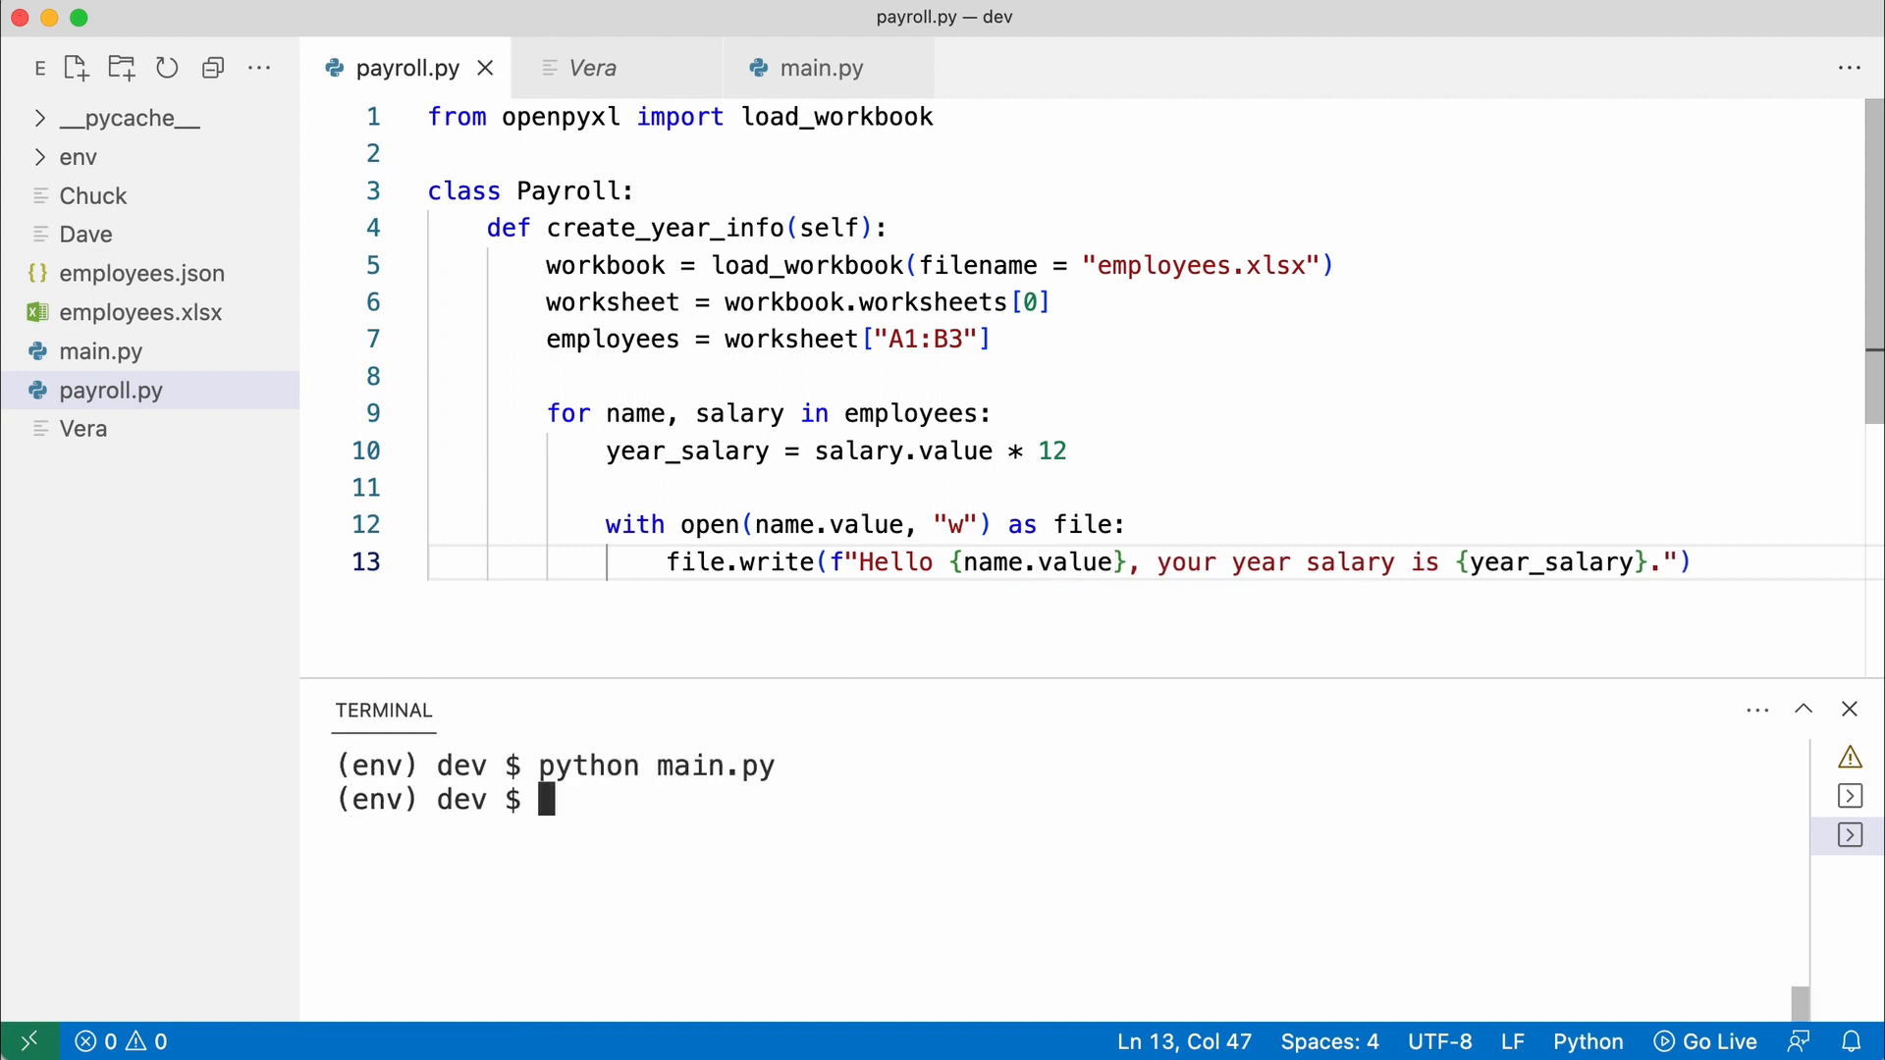
pyautogui.moveTo(633, 145)
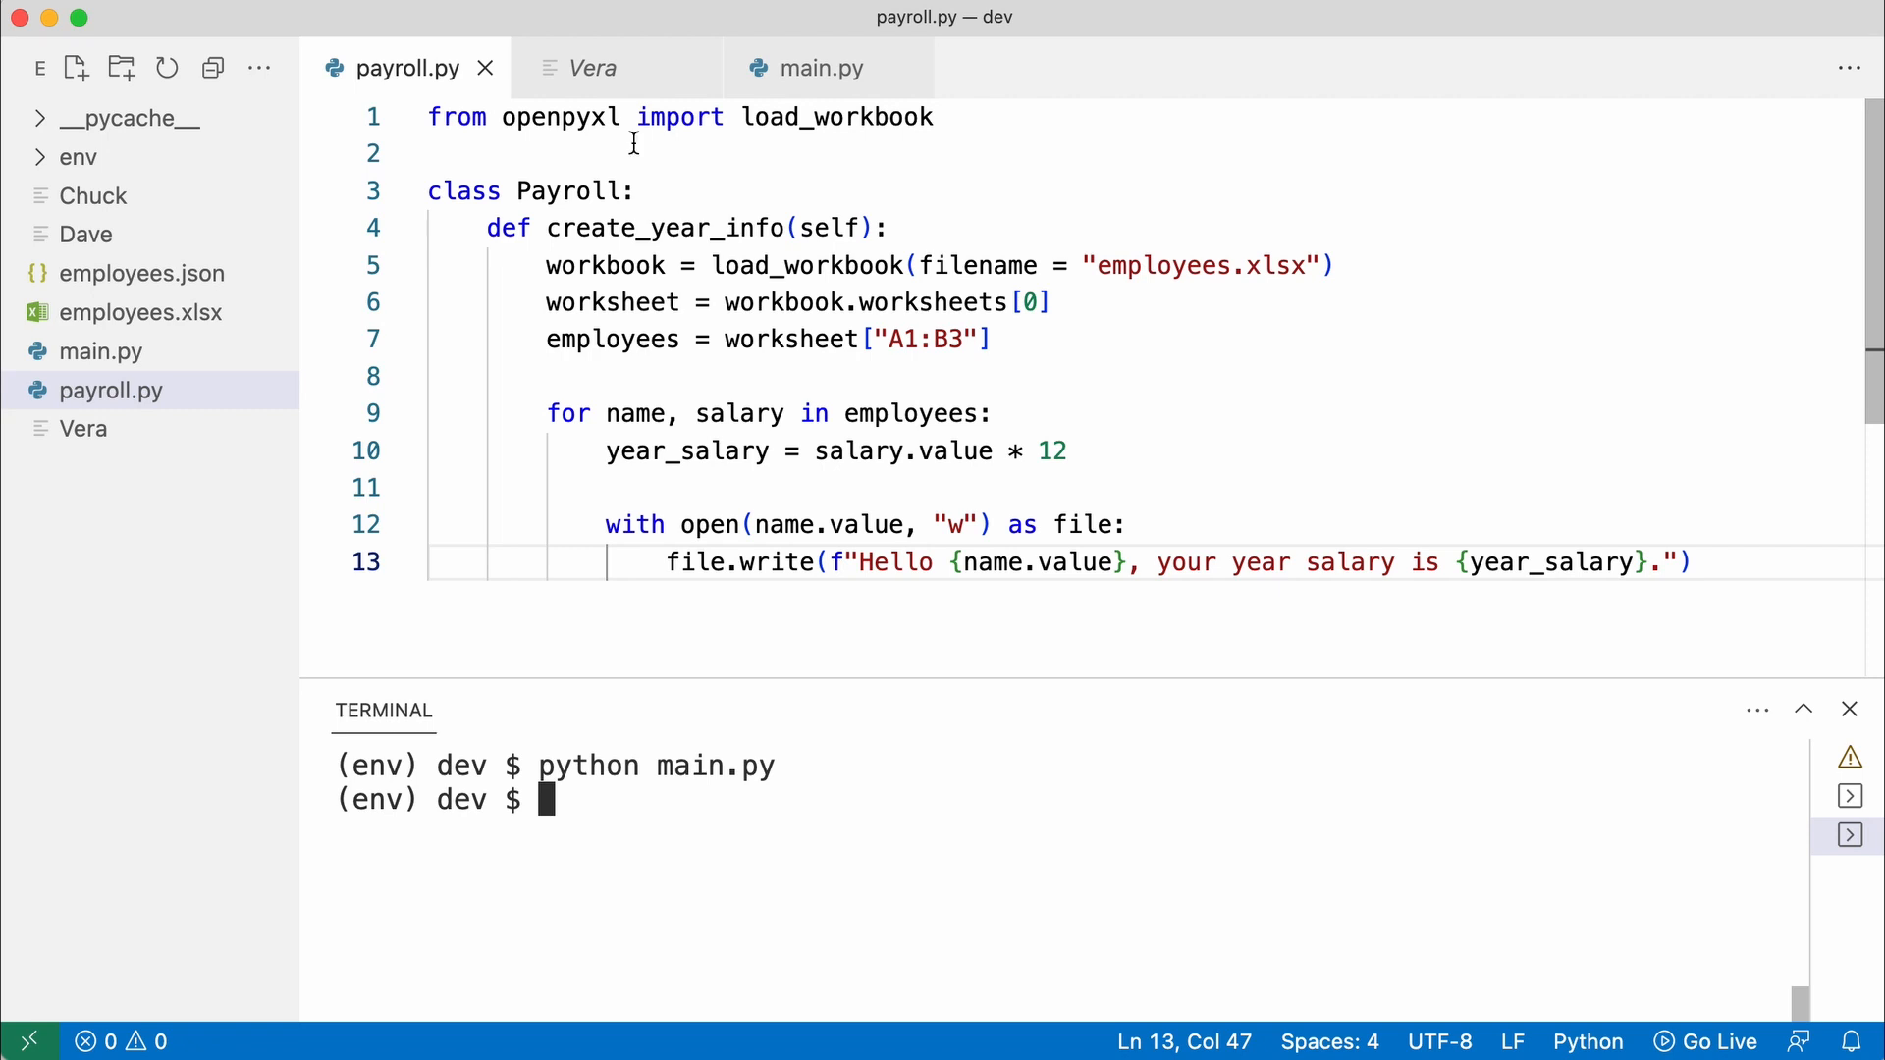
# View the Excel-based reports generated for Dave and Vera
pyautogui.click(89, 236)
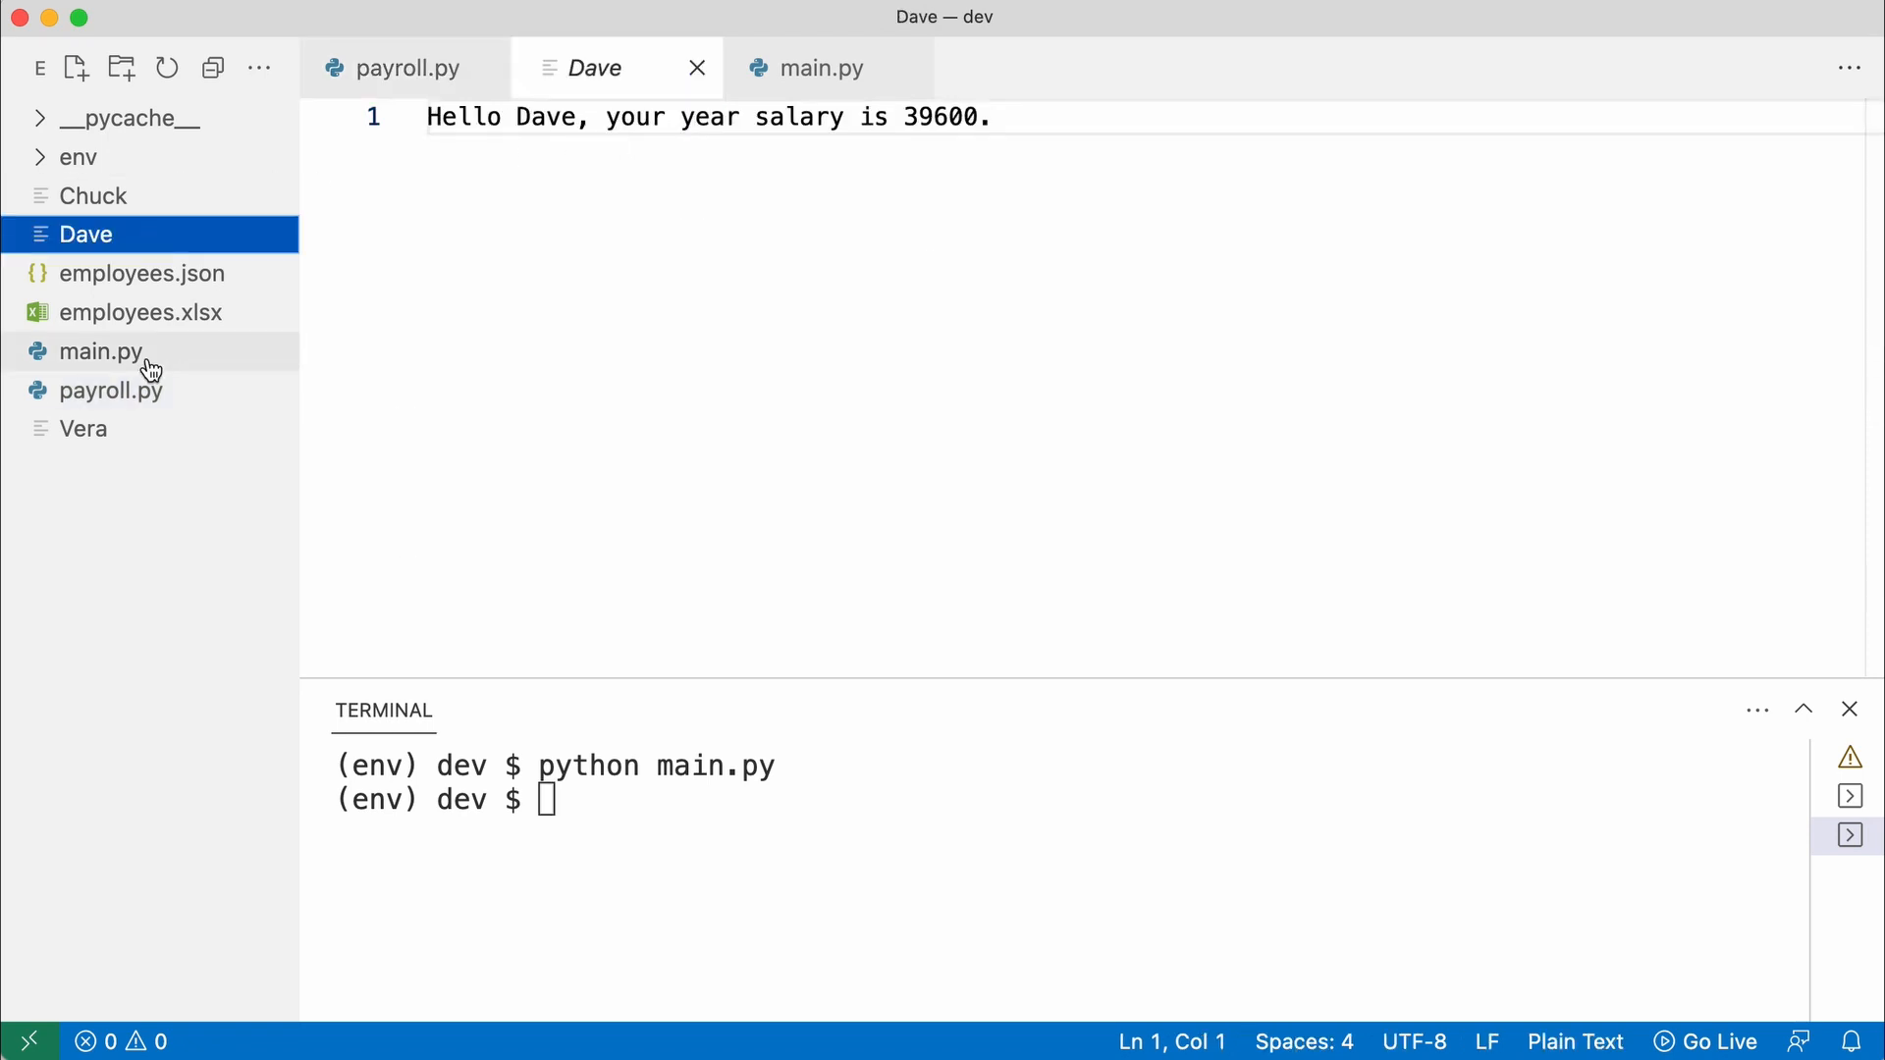
pyautogui.click(82, 428)
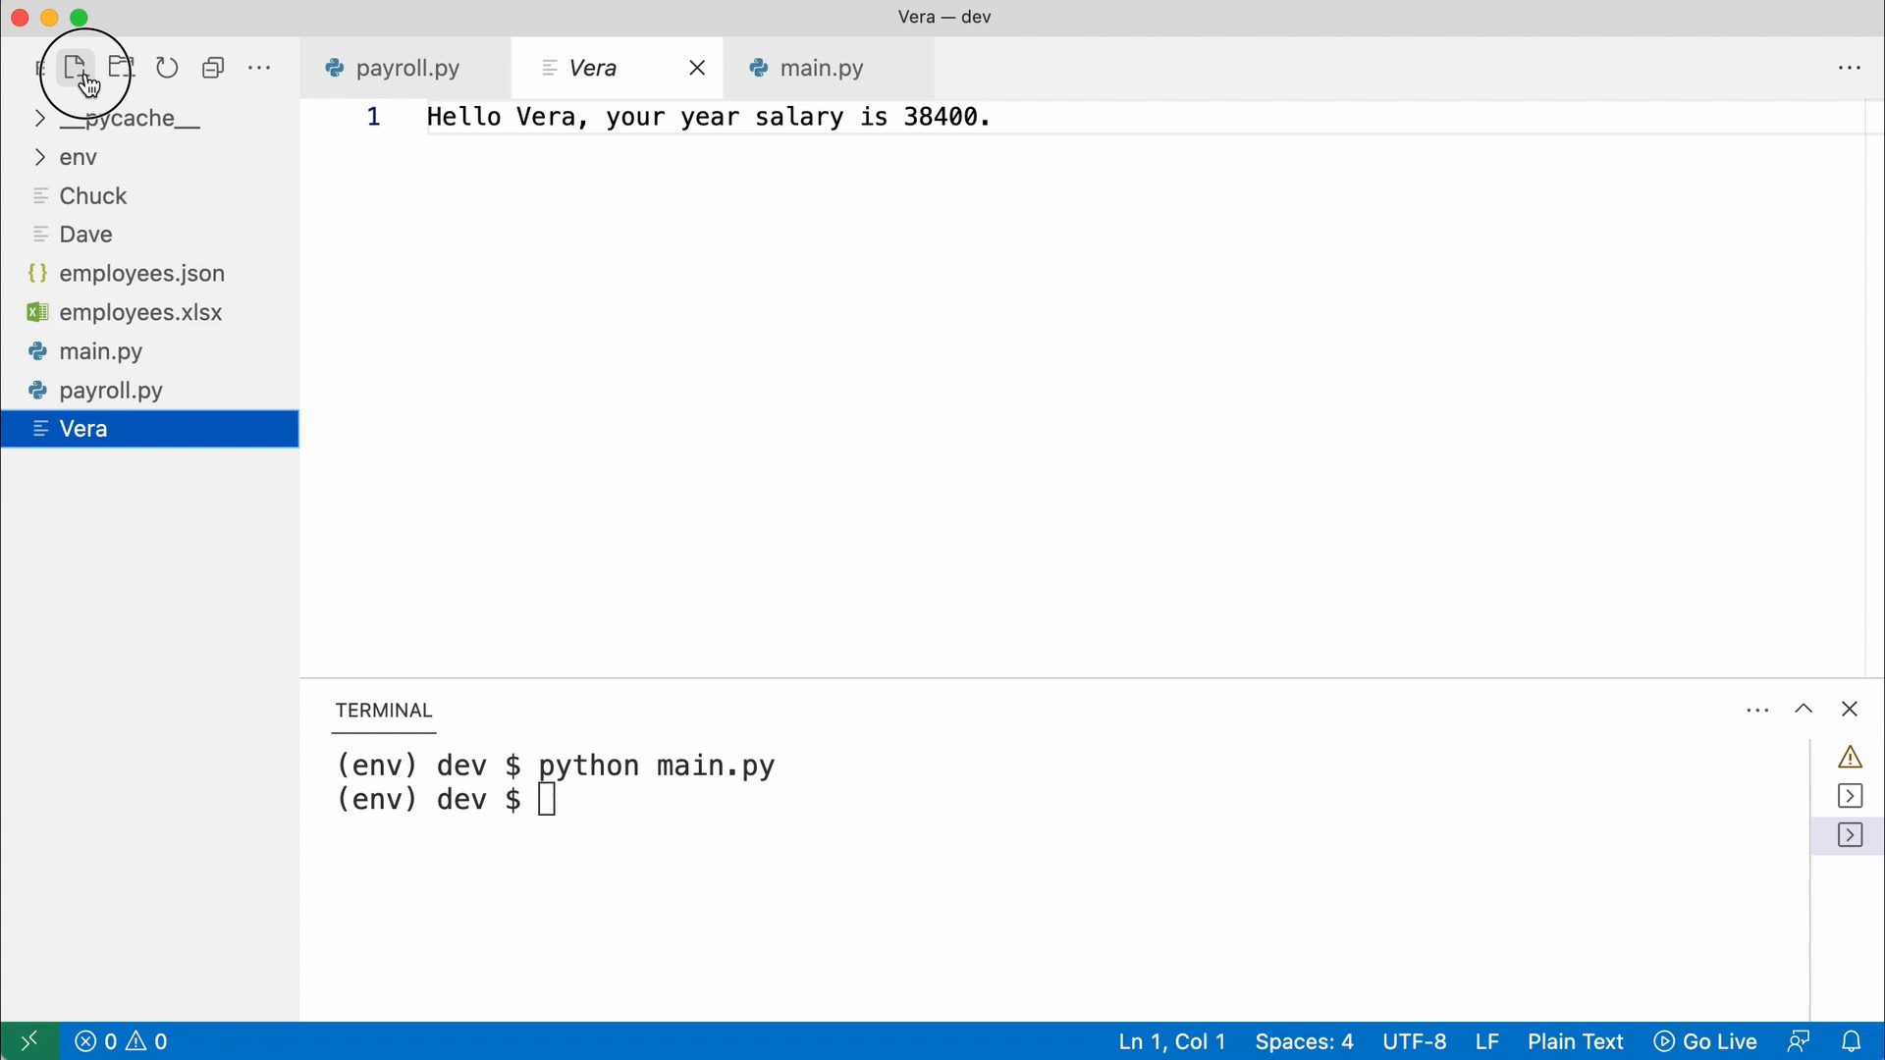
# Create dataloader.py importing openpyxl and declaring an ExcelDataLoader class
pyautogui.click(74, 67)
pyautogui.write('dataloader.py')
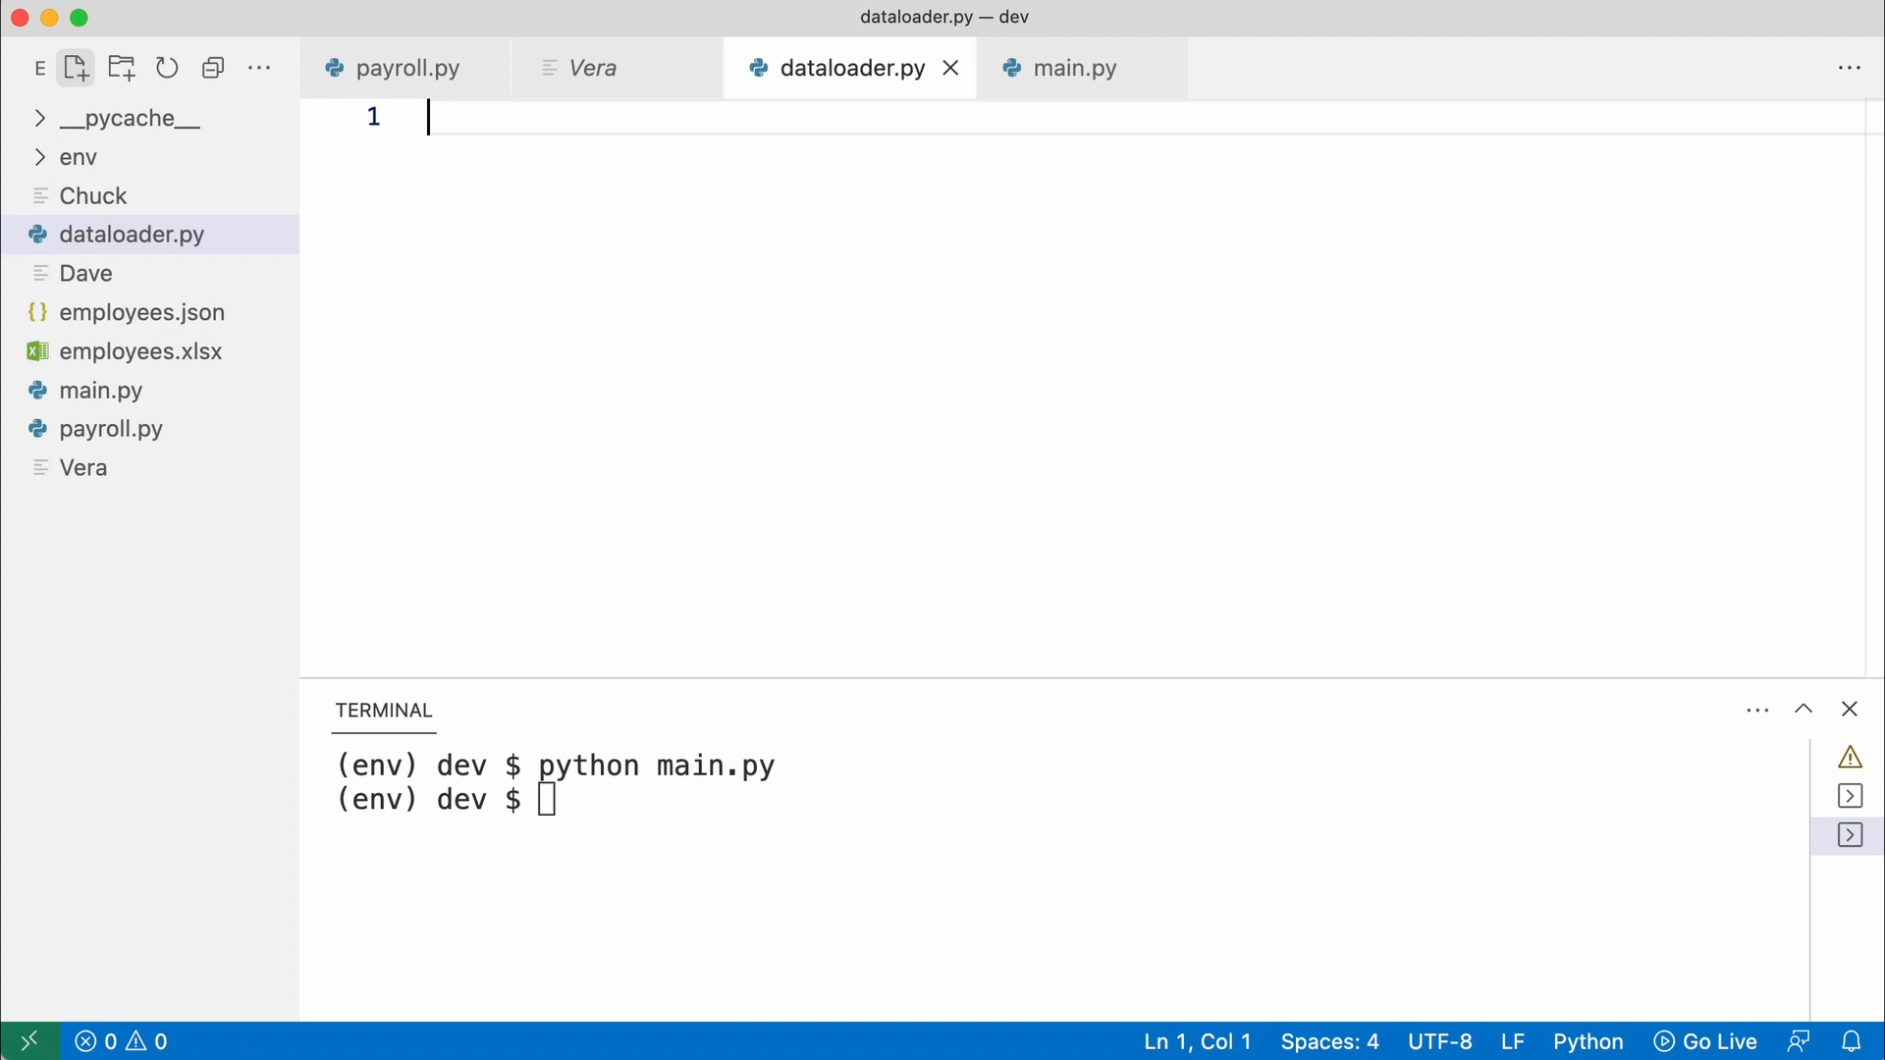
pyautogui.write('from openpyxl import load_workbook')
pyautogui.write('class')
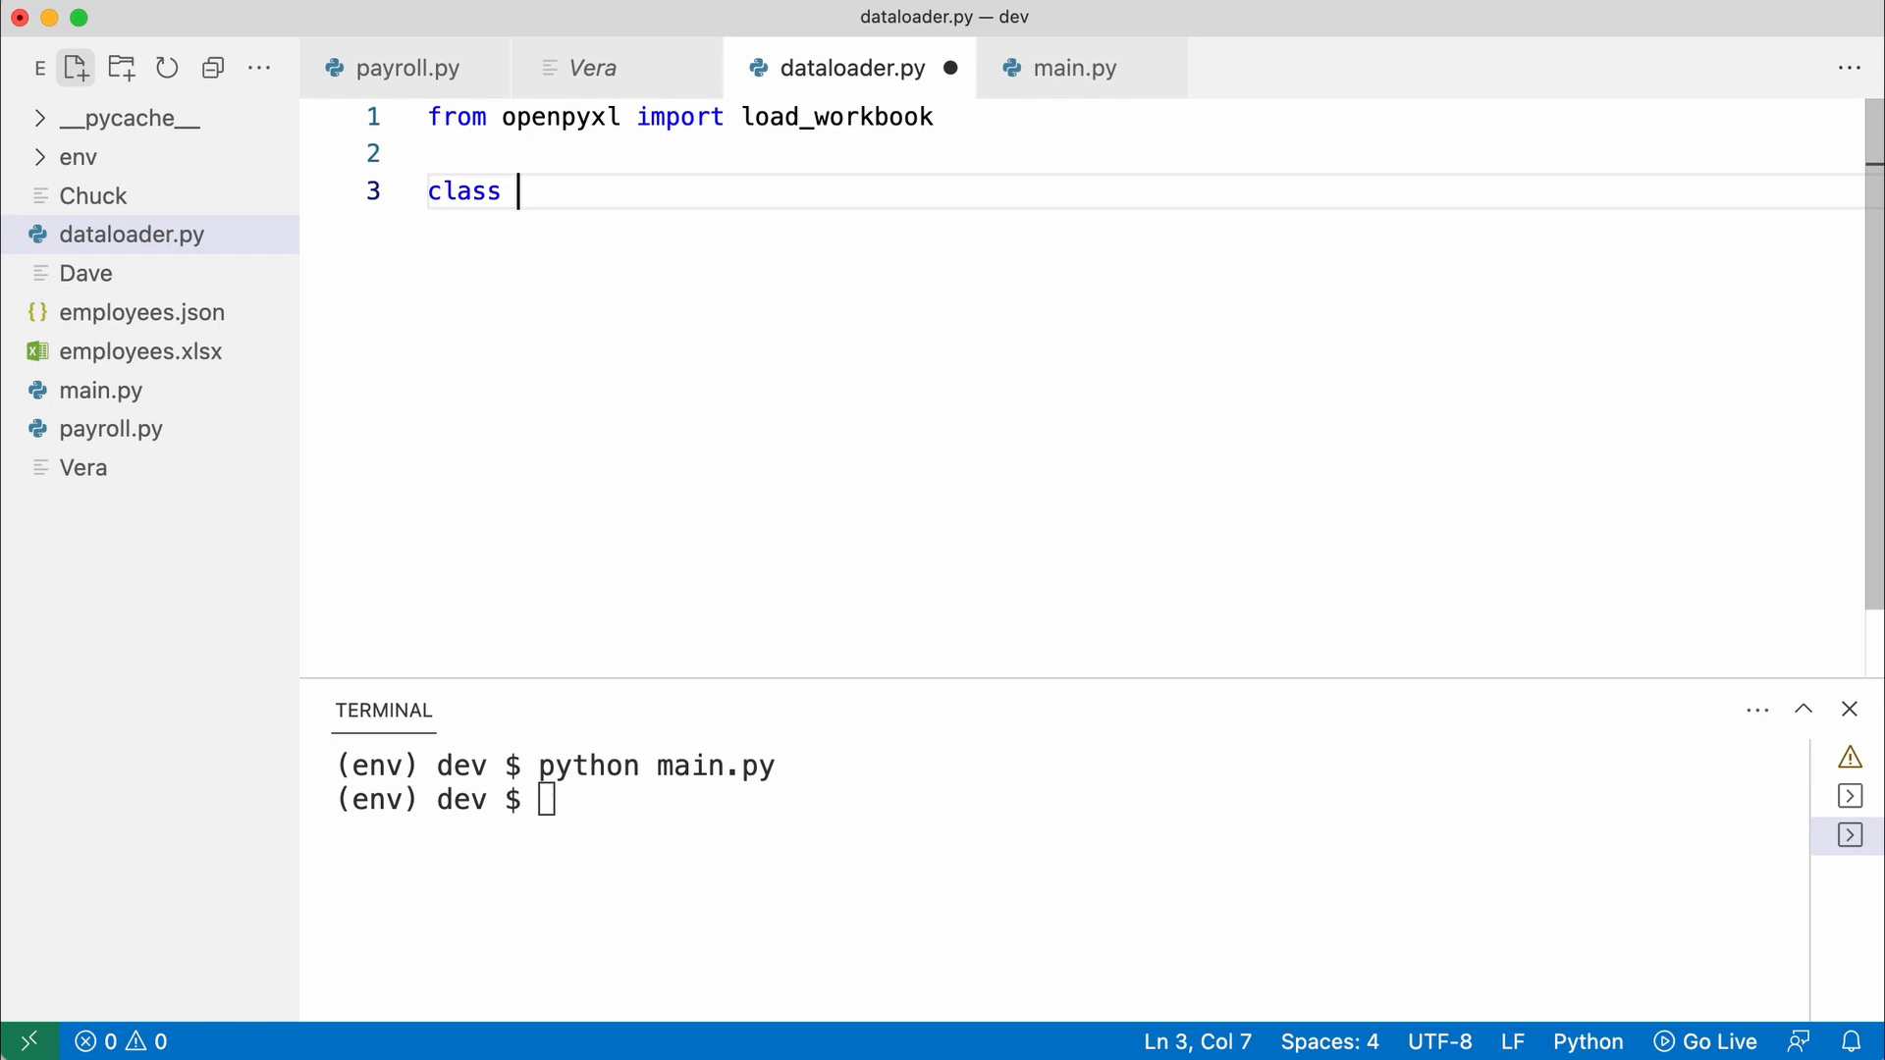
pyautogui.write('ExcelDataLoader:')
pyautogui.write('w')
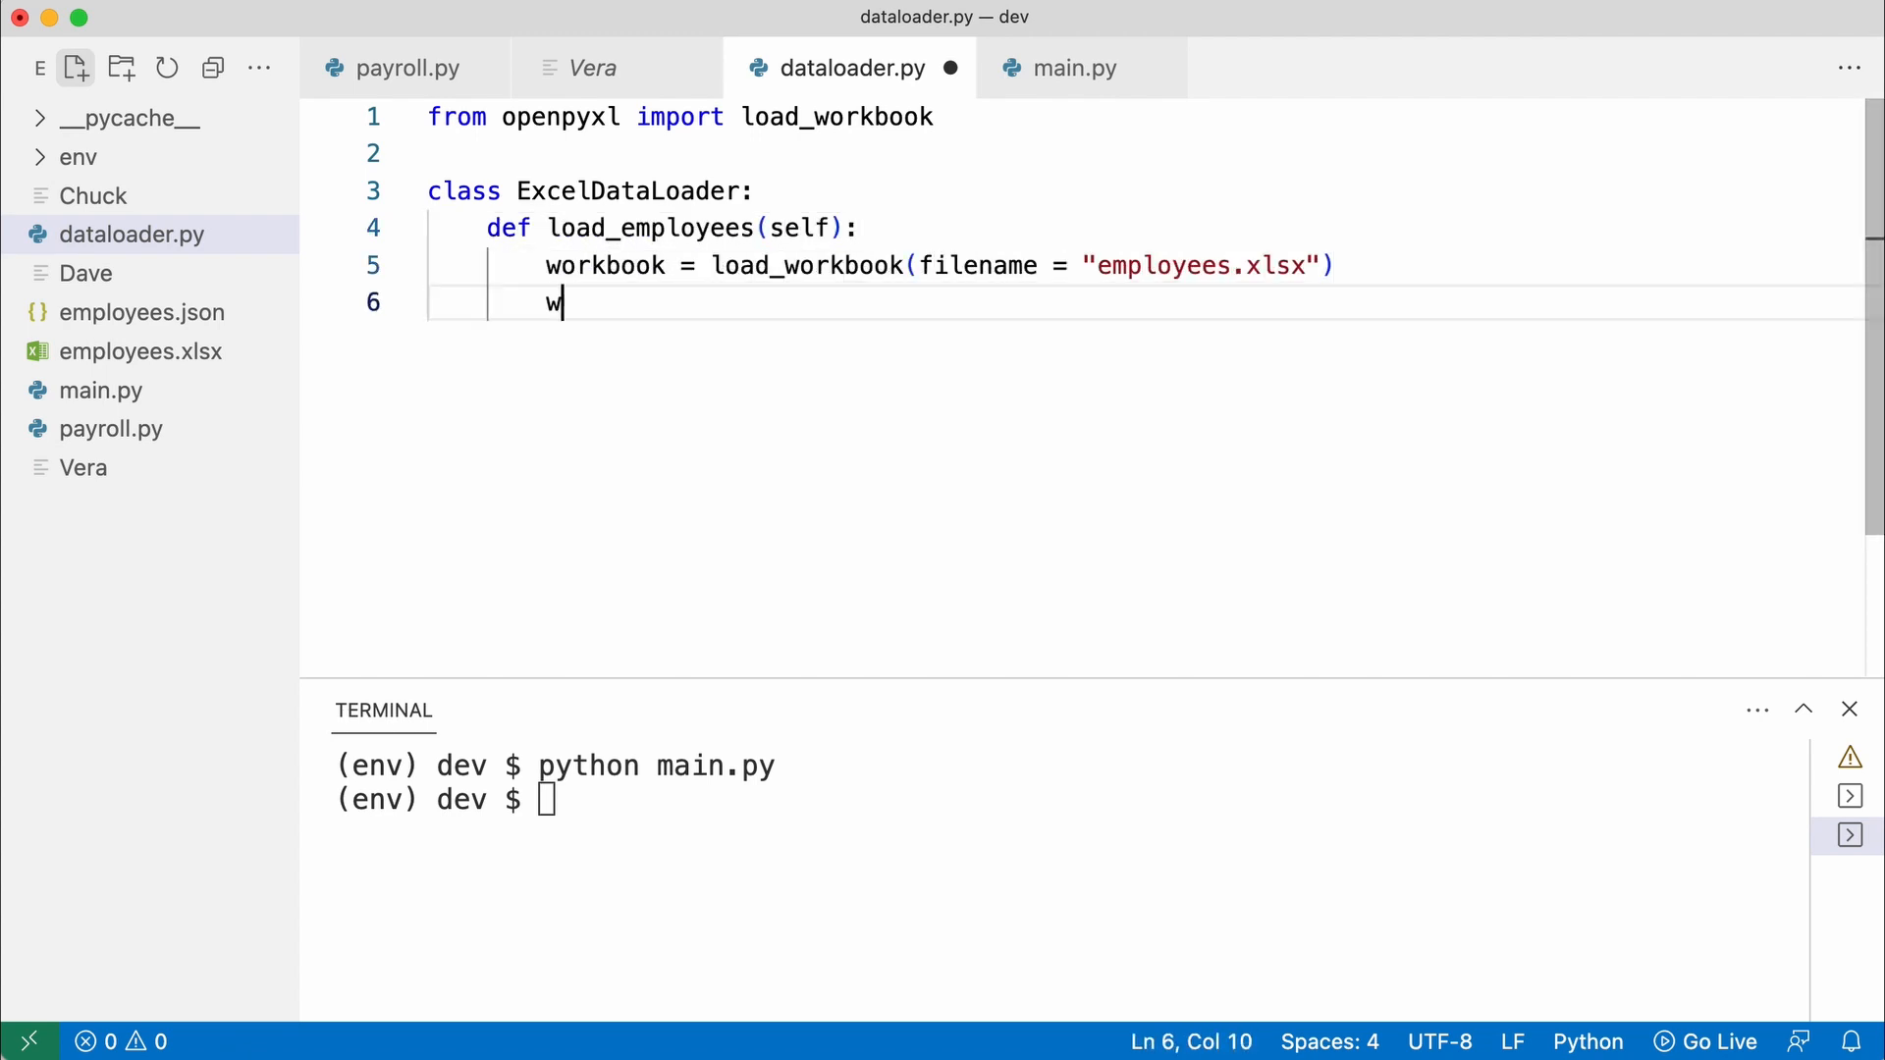
# Have load_employees read worksheet rows A1:B3 and return (name.value, salary.value) tuples
pyautogui.write('orksheet = workbook.worksheets[0]')
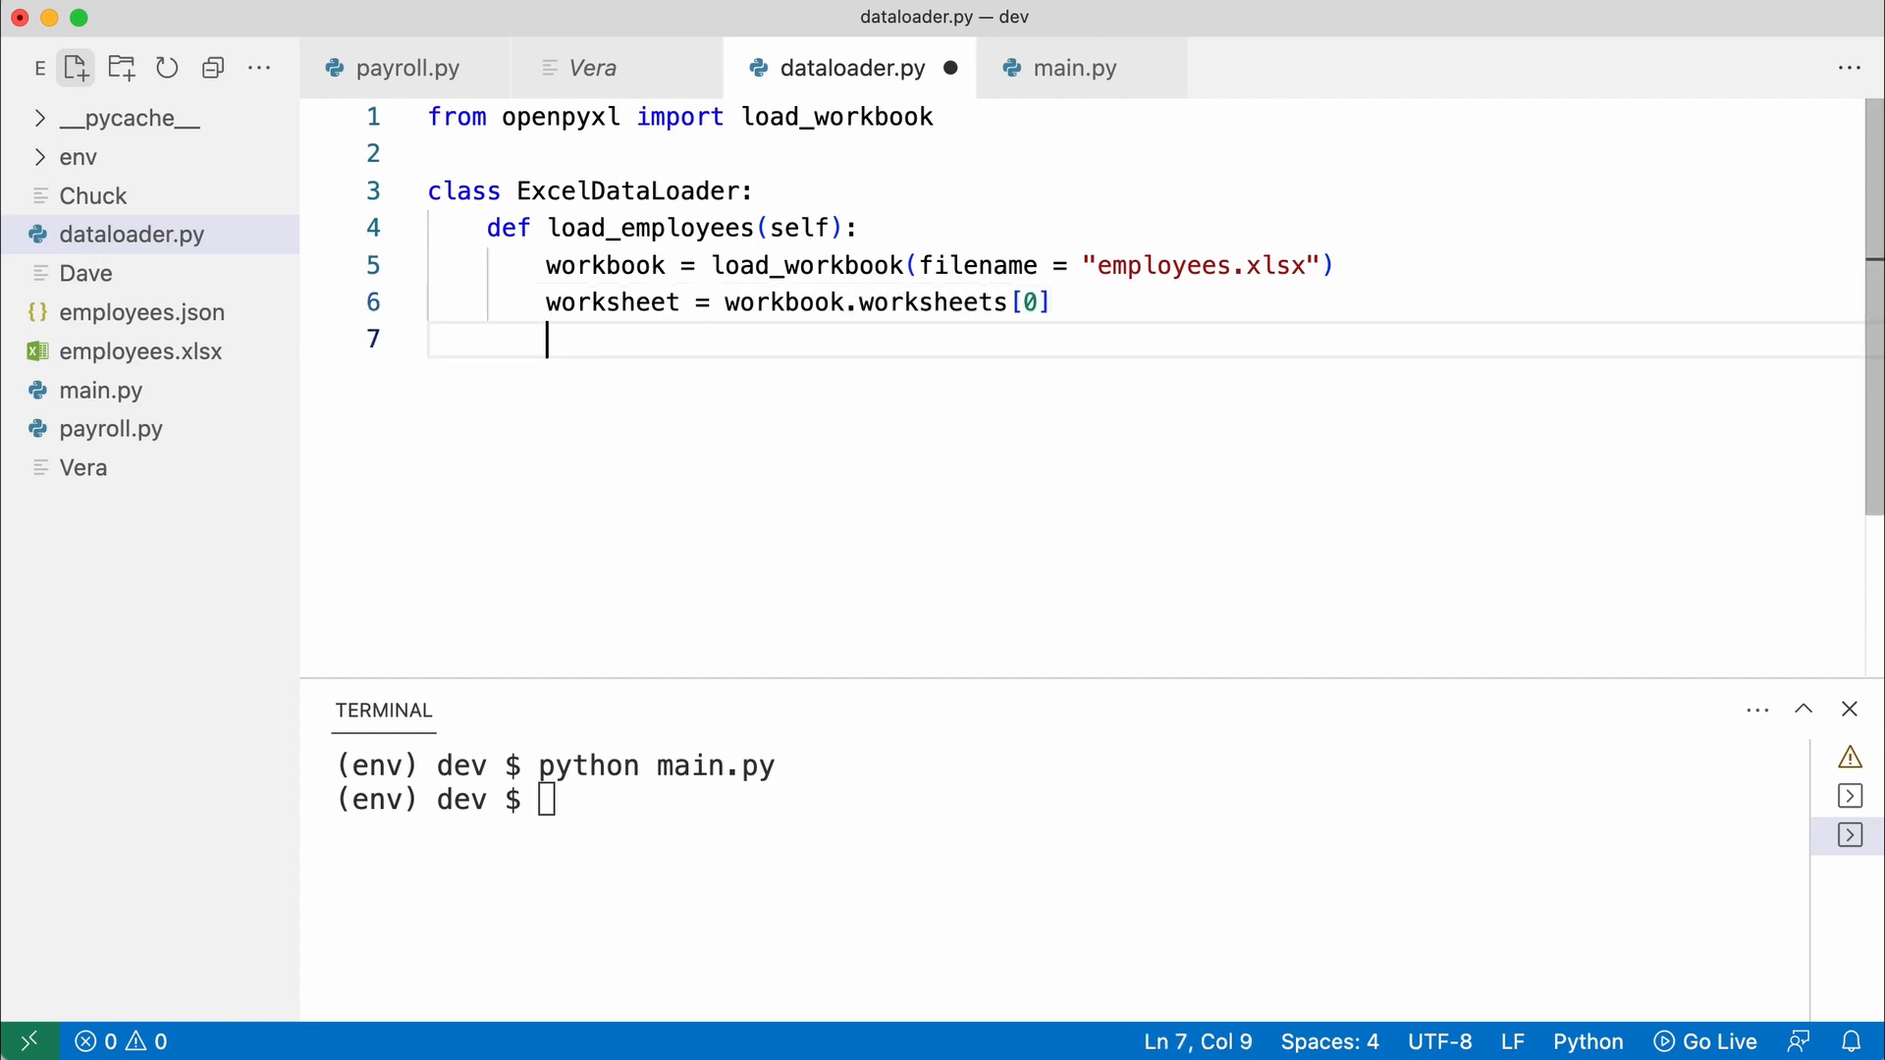
pyautogui.write('rows = worksheet["A1:B3"]')
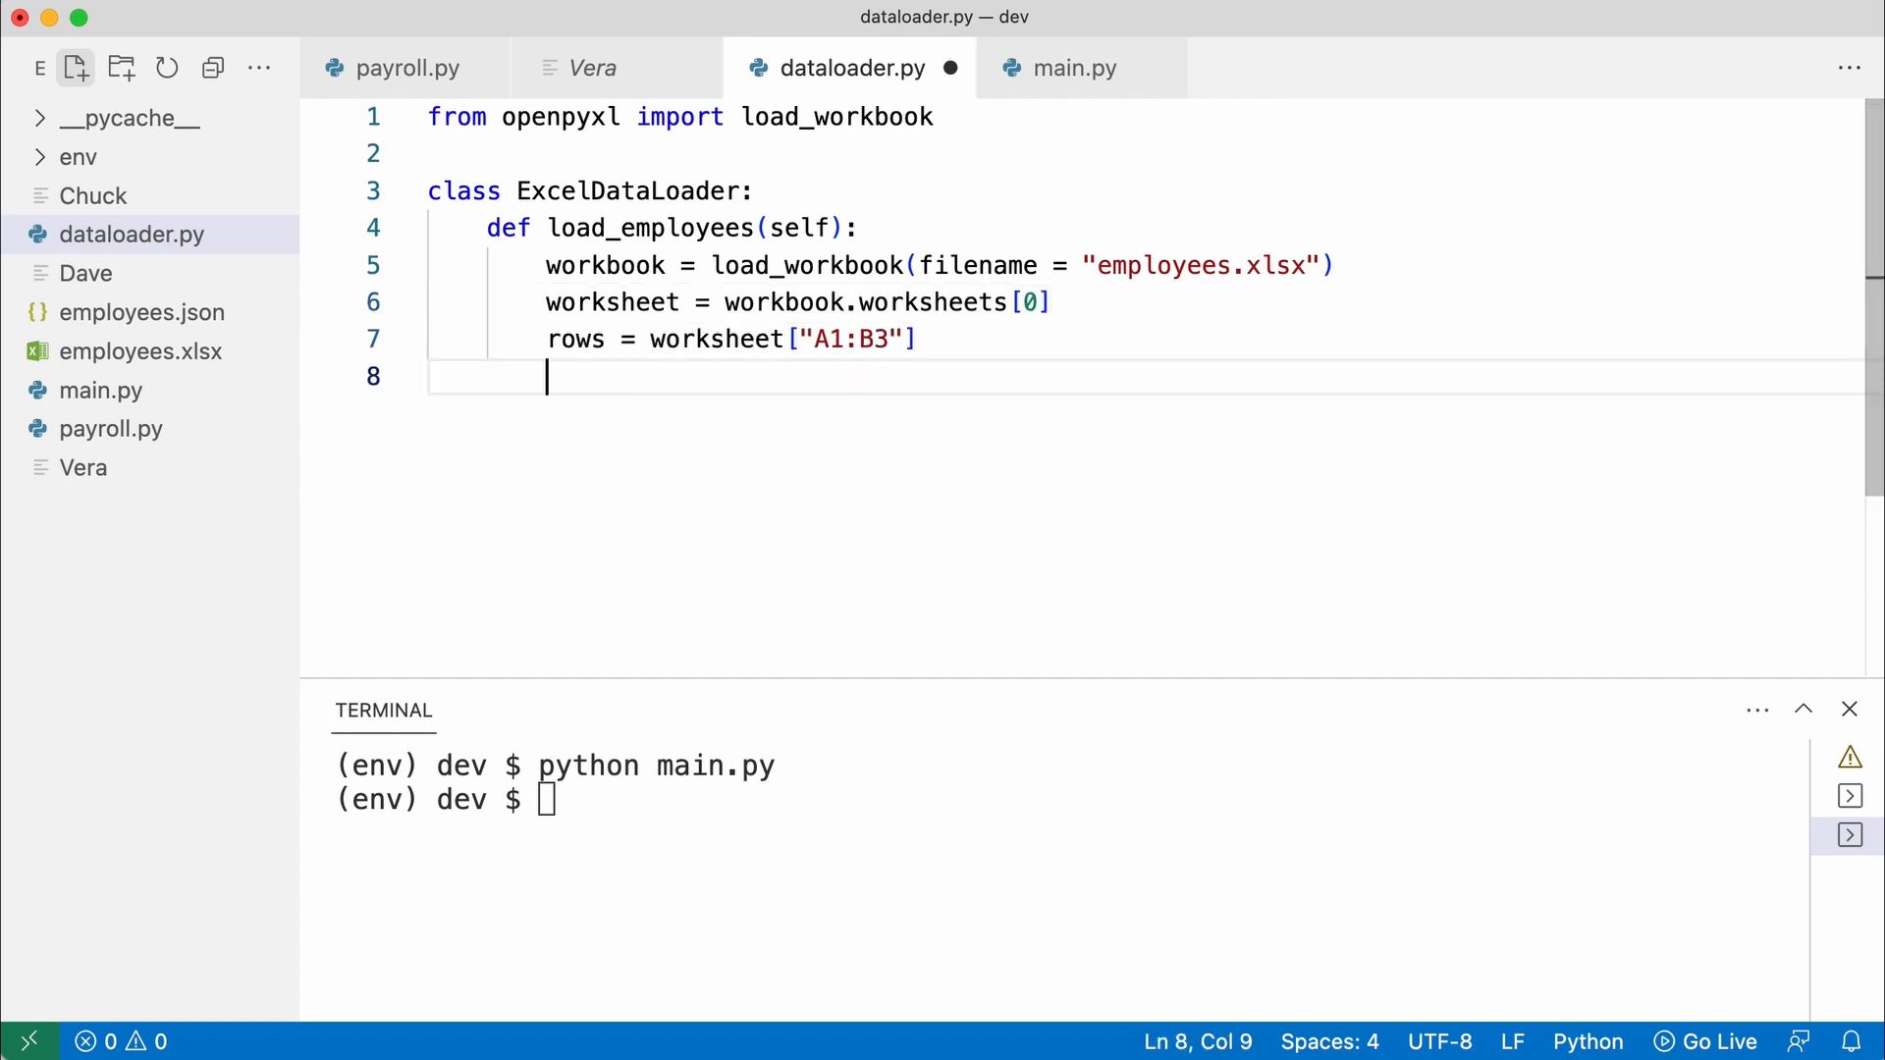
pyautogui.write('return [(name.value, salary.value)')
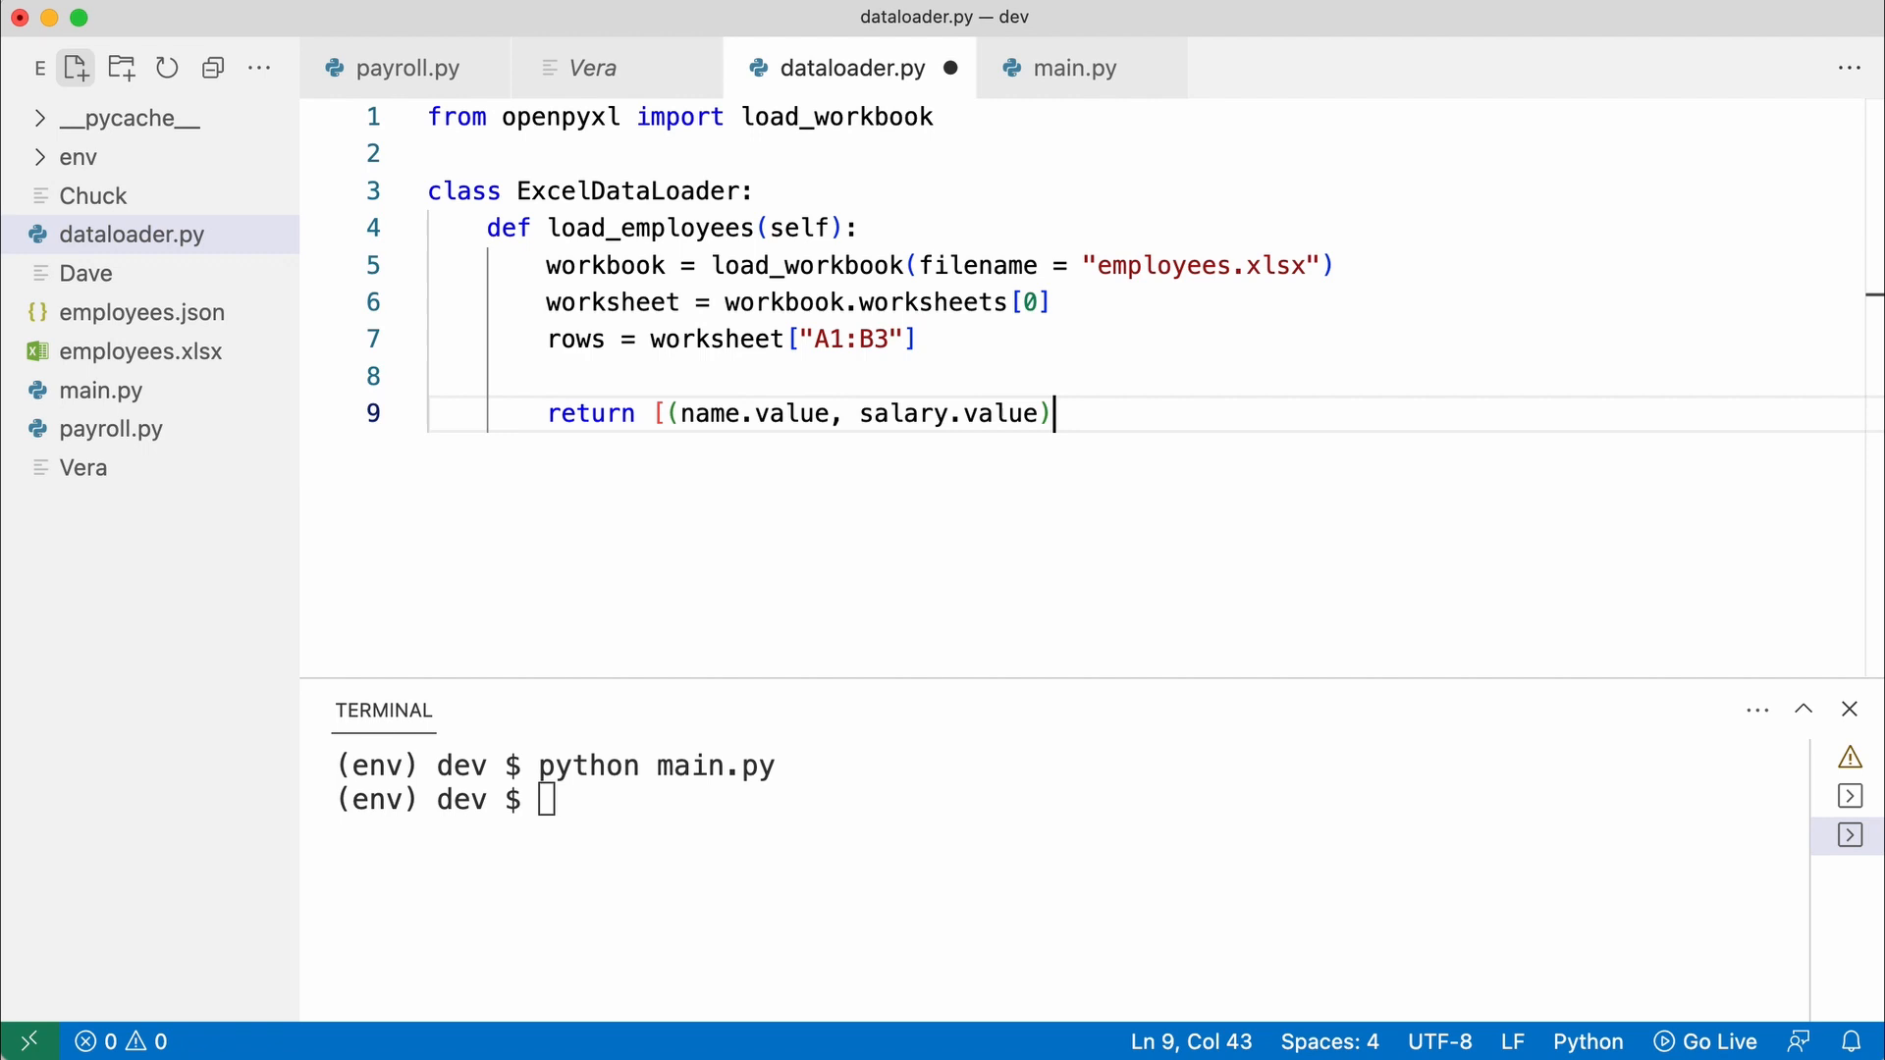
pyautogui.write('for name, salary in rows]')
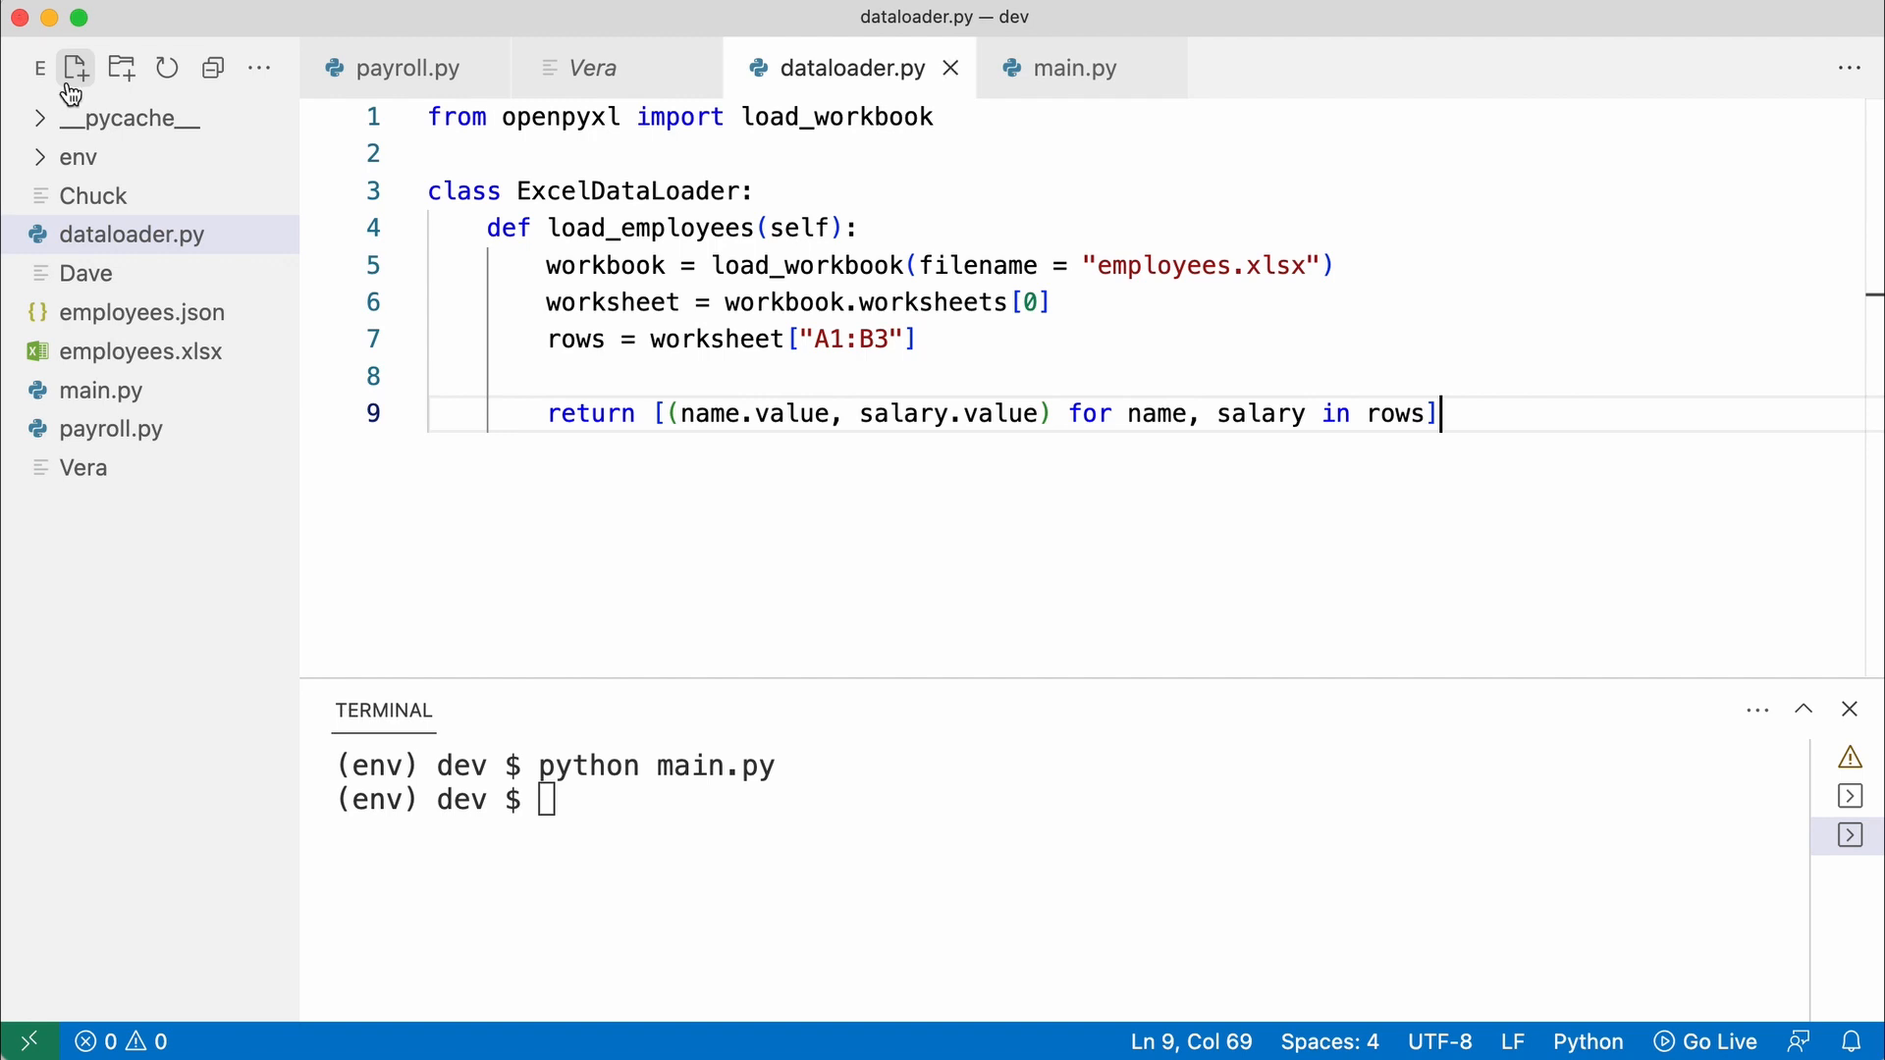
pyautogui.click(404, 67)
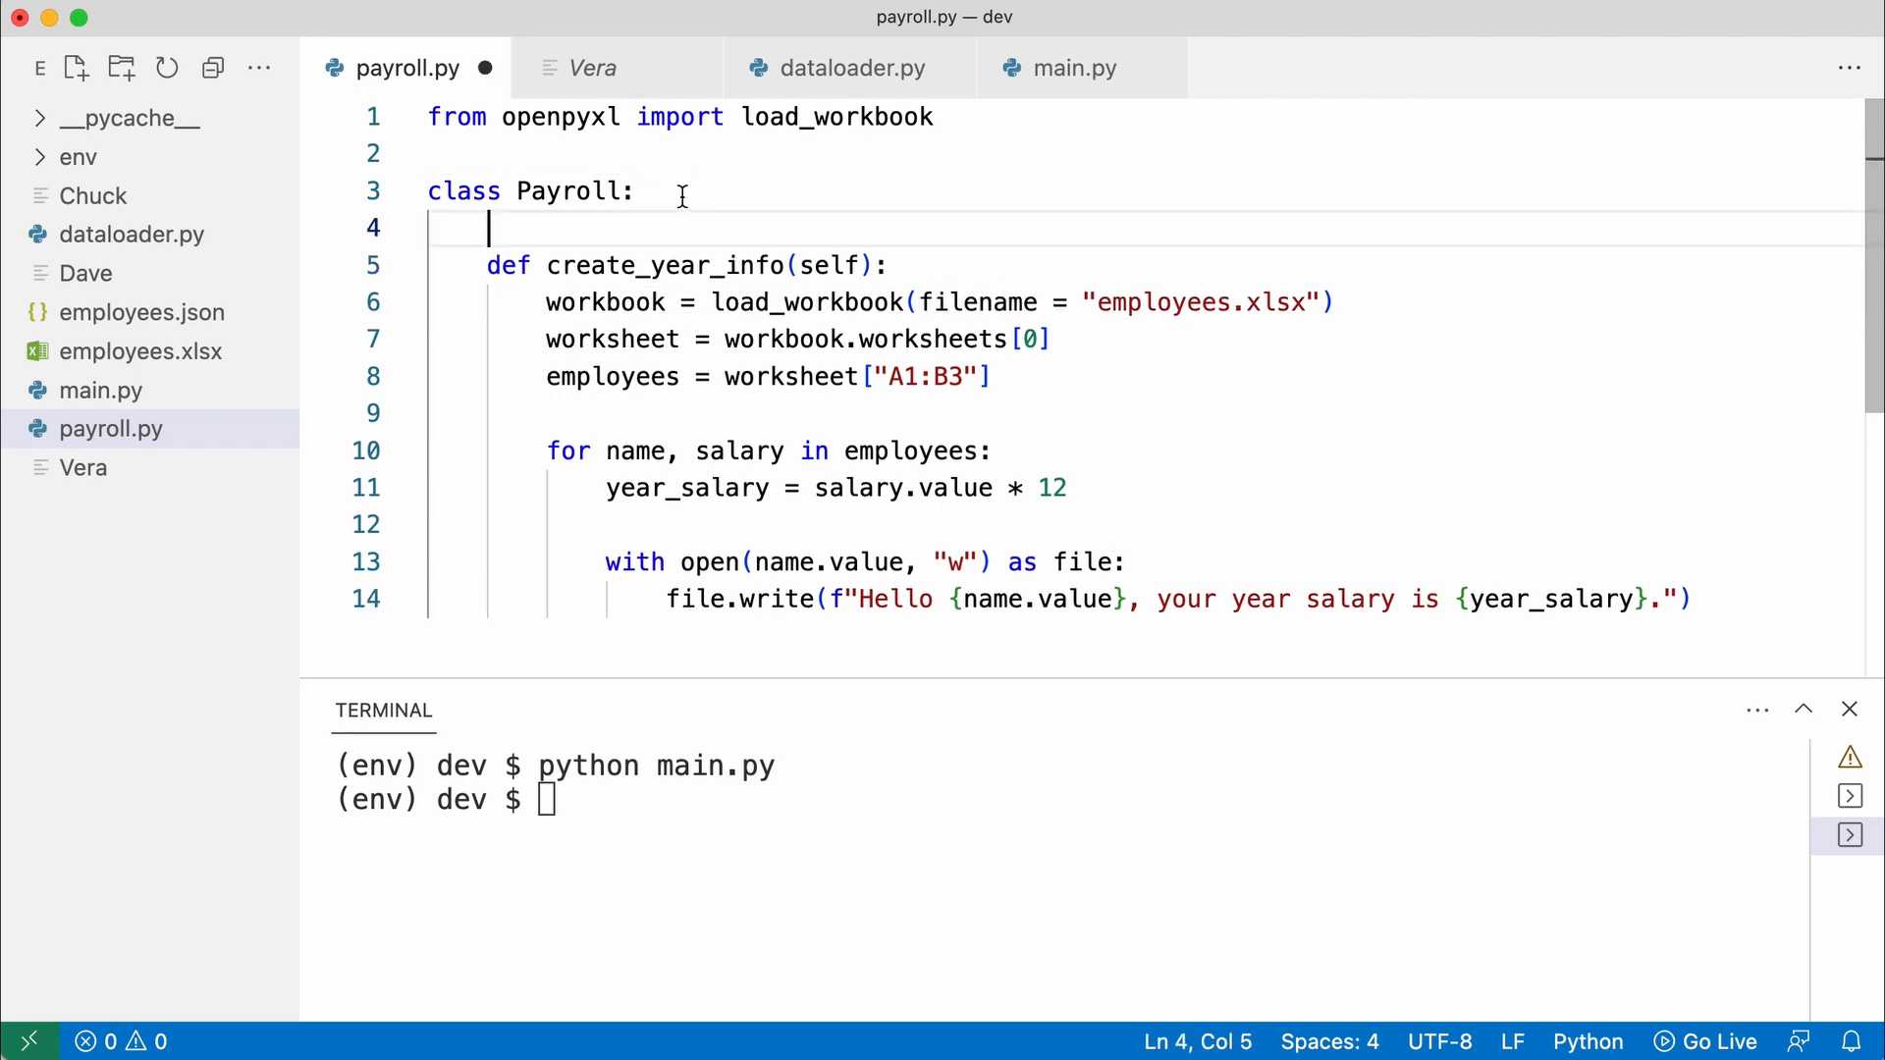
# Add __init__(self, data_loader) storing the loader on the Payroll instance
pyautogui.write('def __init__(self, da')
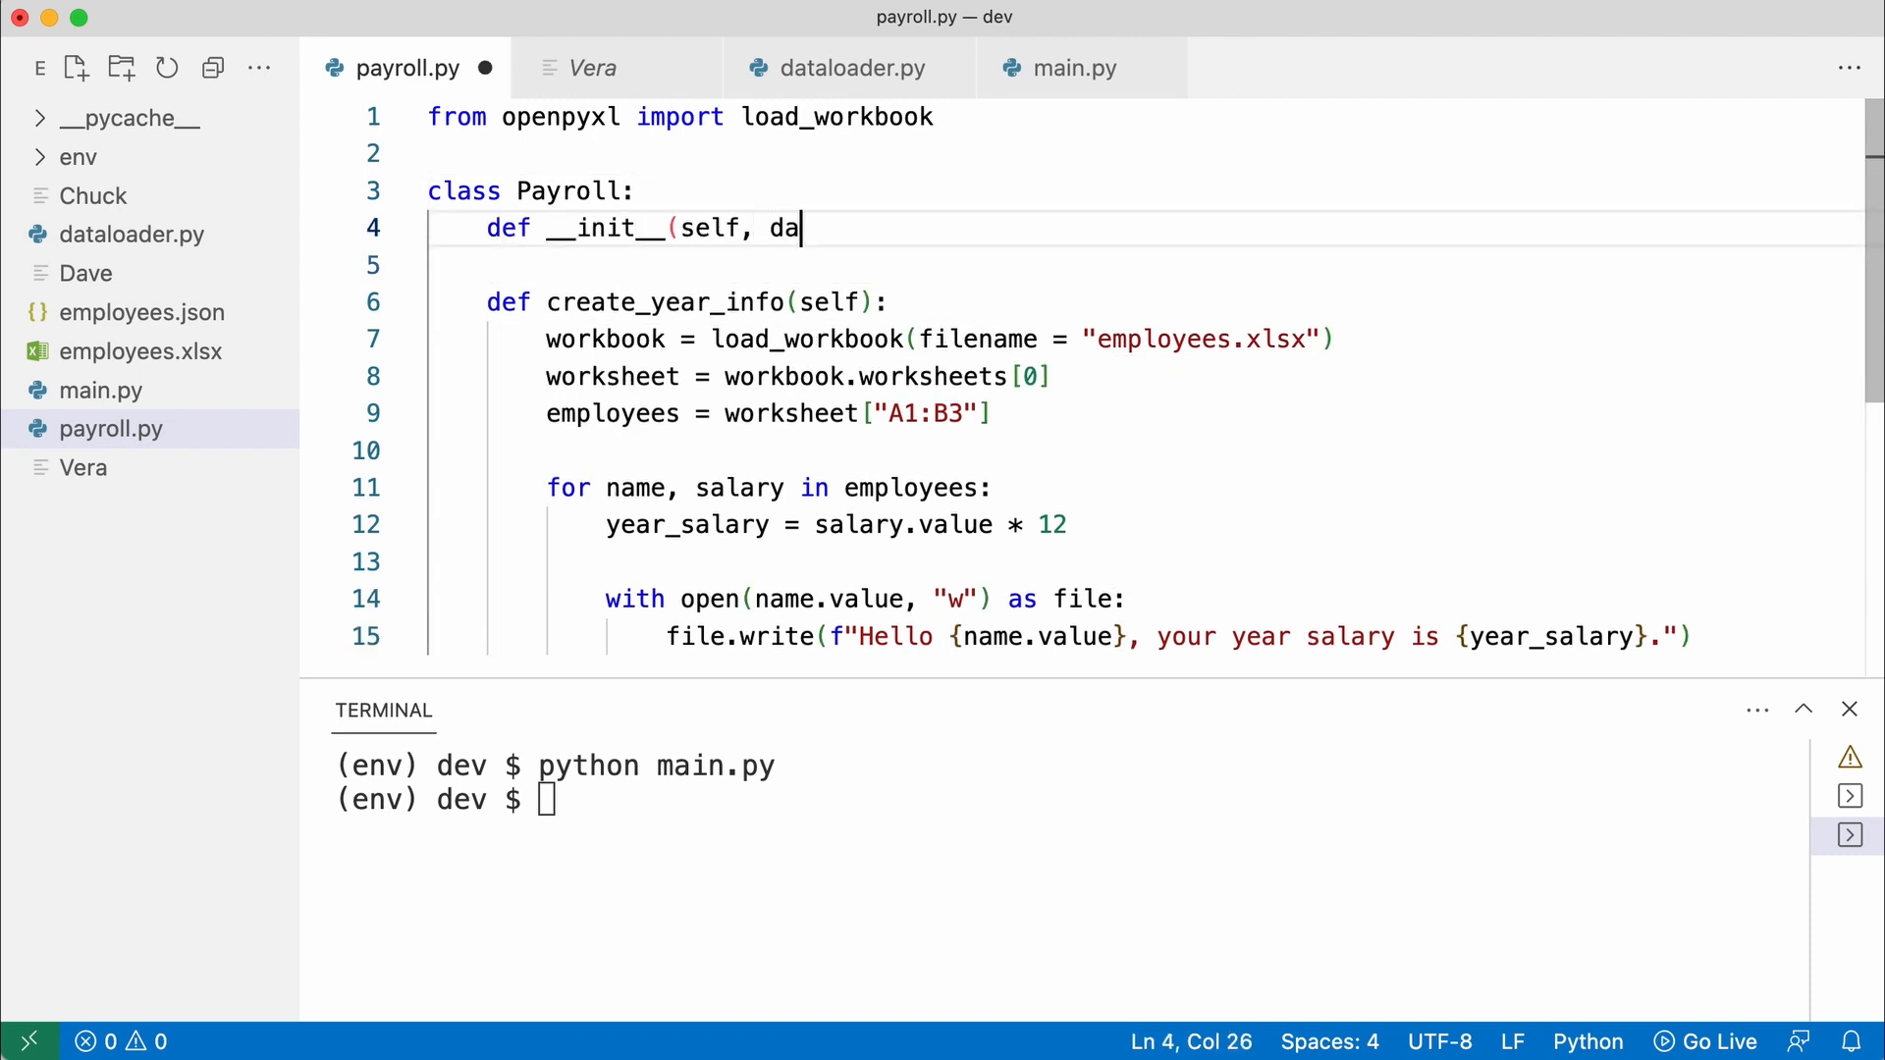
pyautogui.write('ta_loader):')
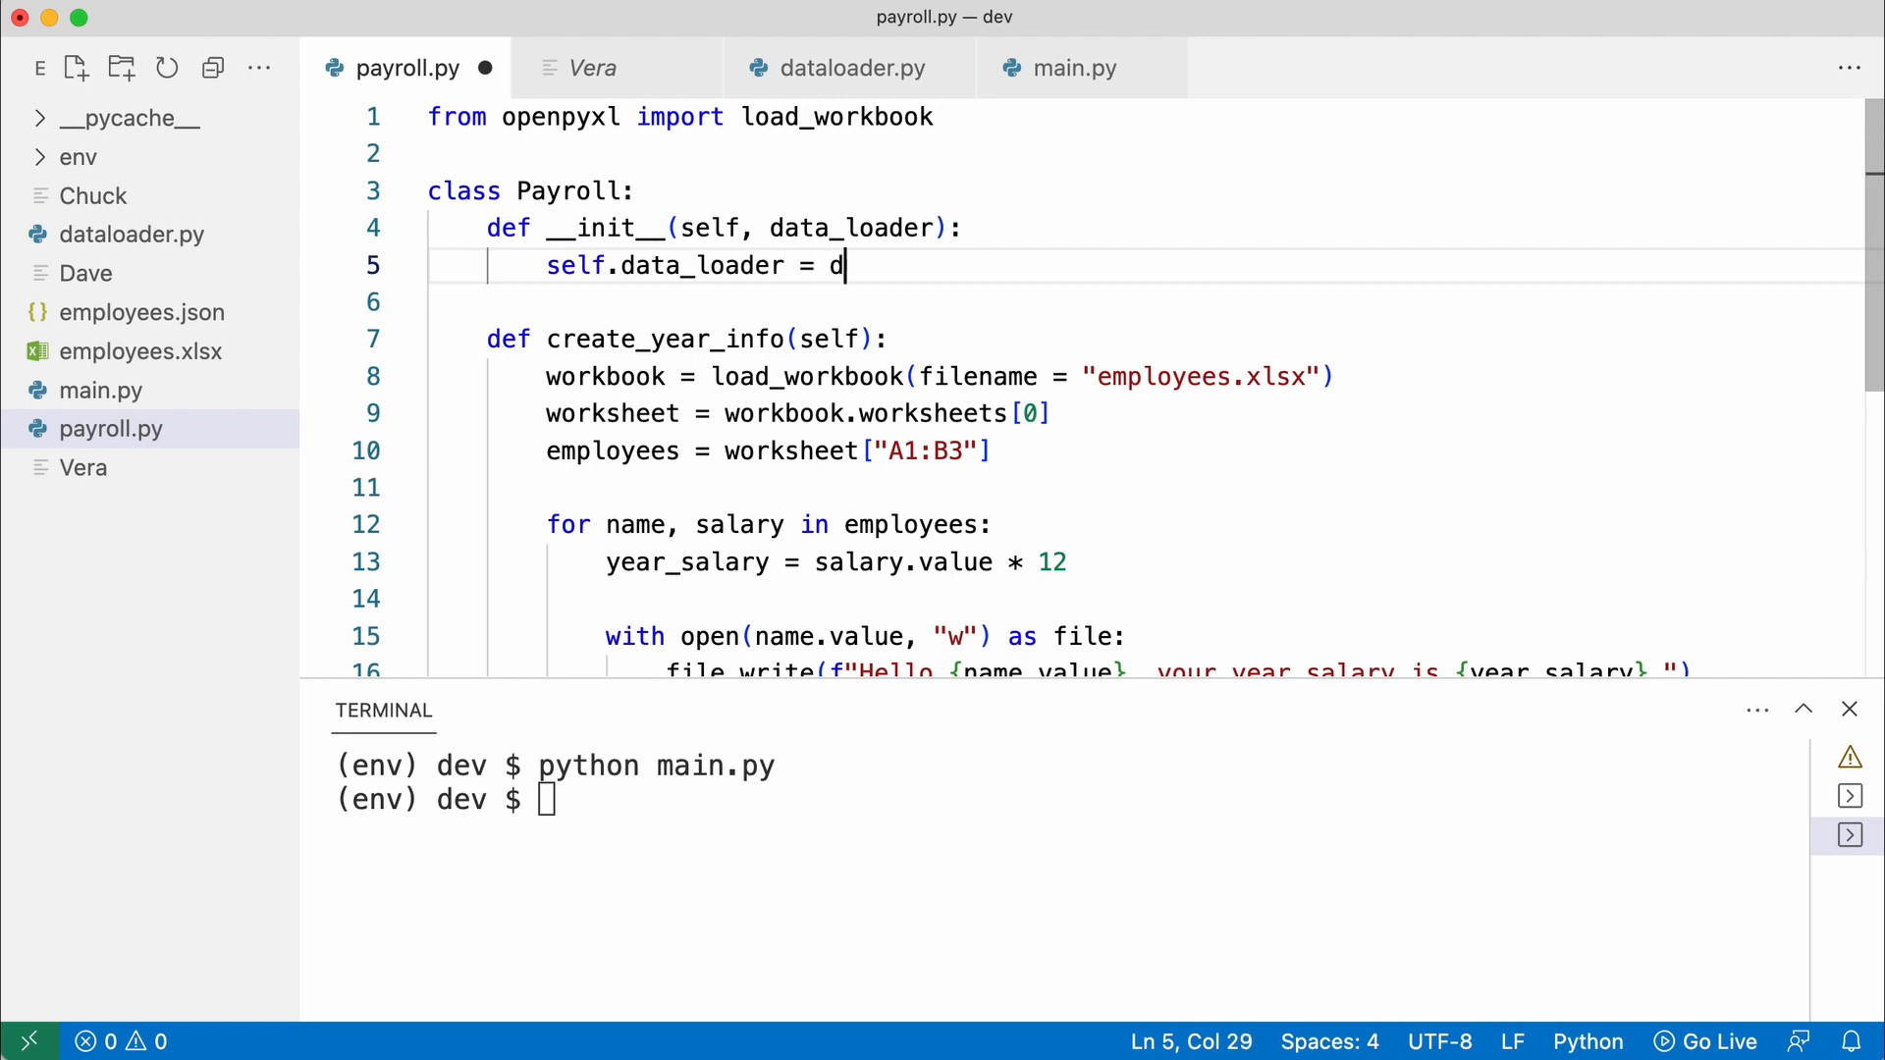
pyautogui.write('ata_loader')
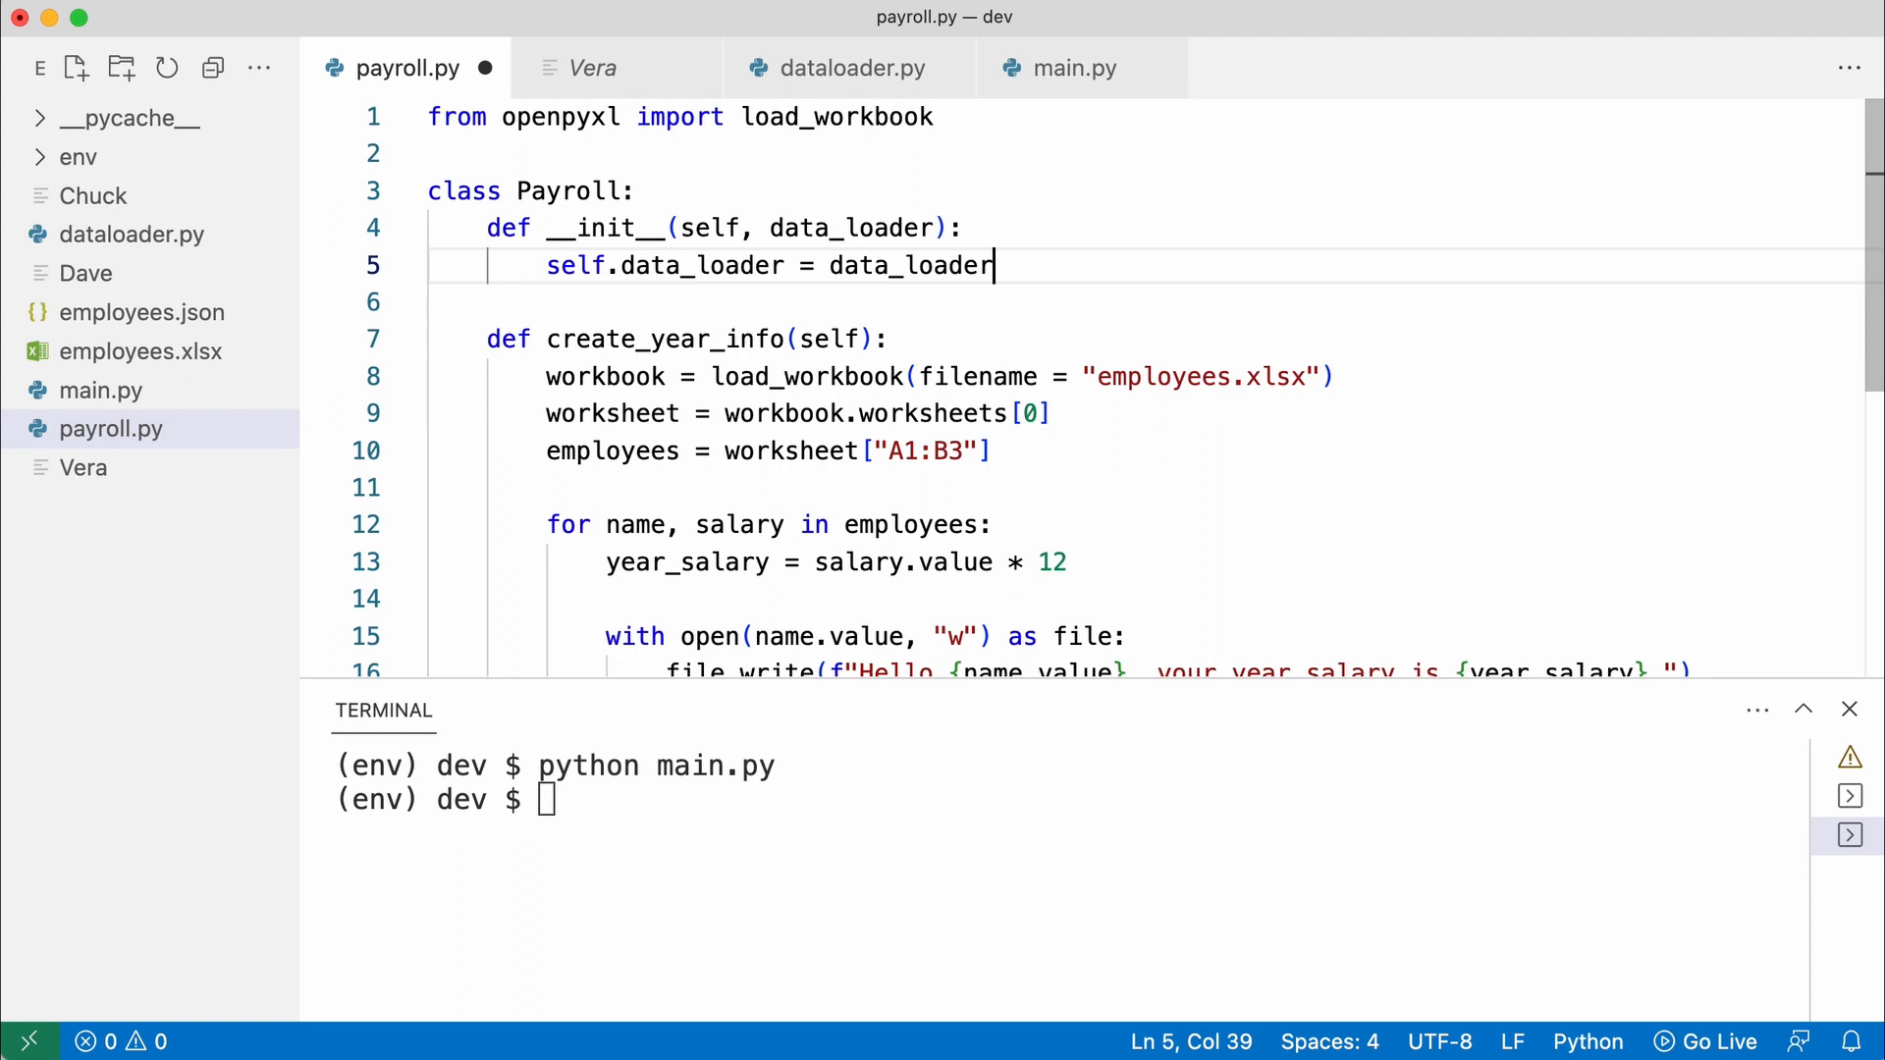
# Replace the workbook-loading lines with employees = self.data_loader.load_employees()
pyautogui.moveTo(546, 377); pyautogui.dragTo(430, 487)
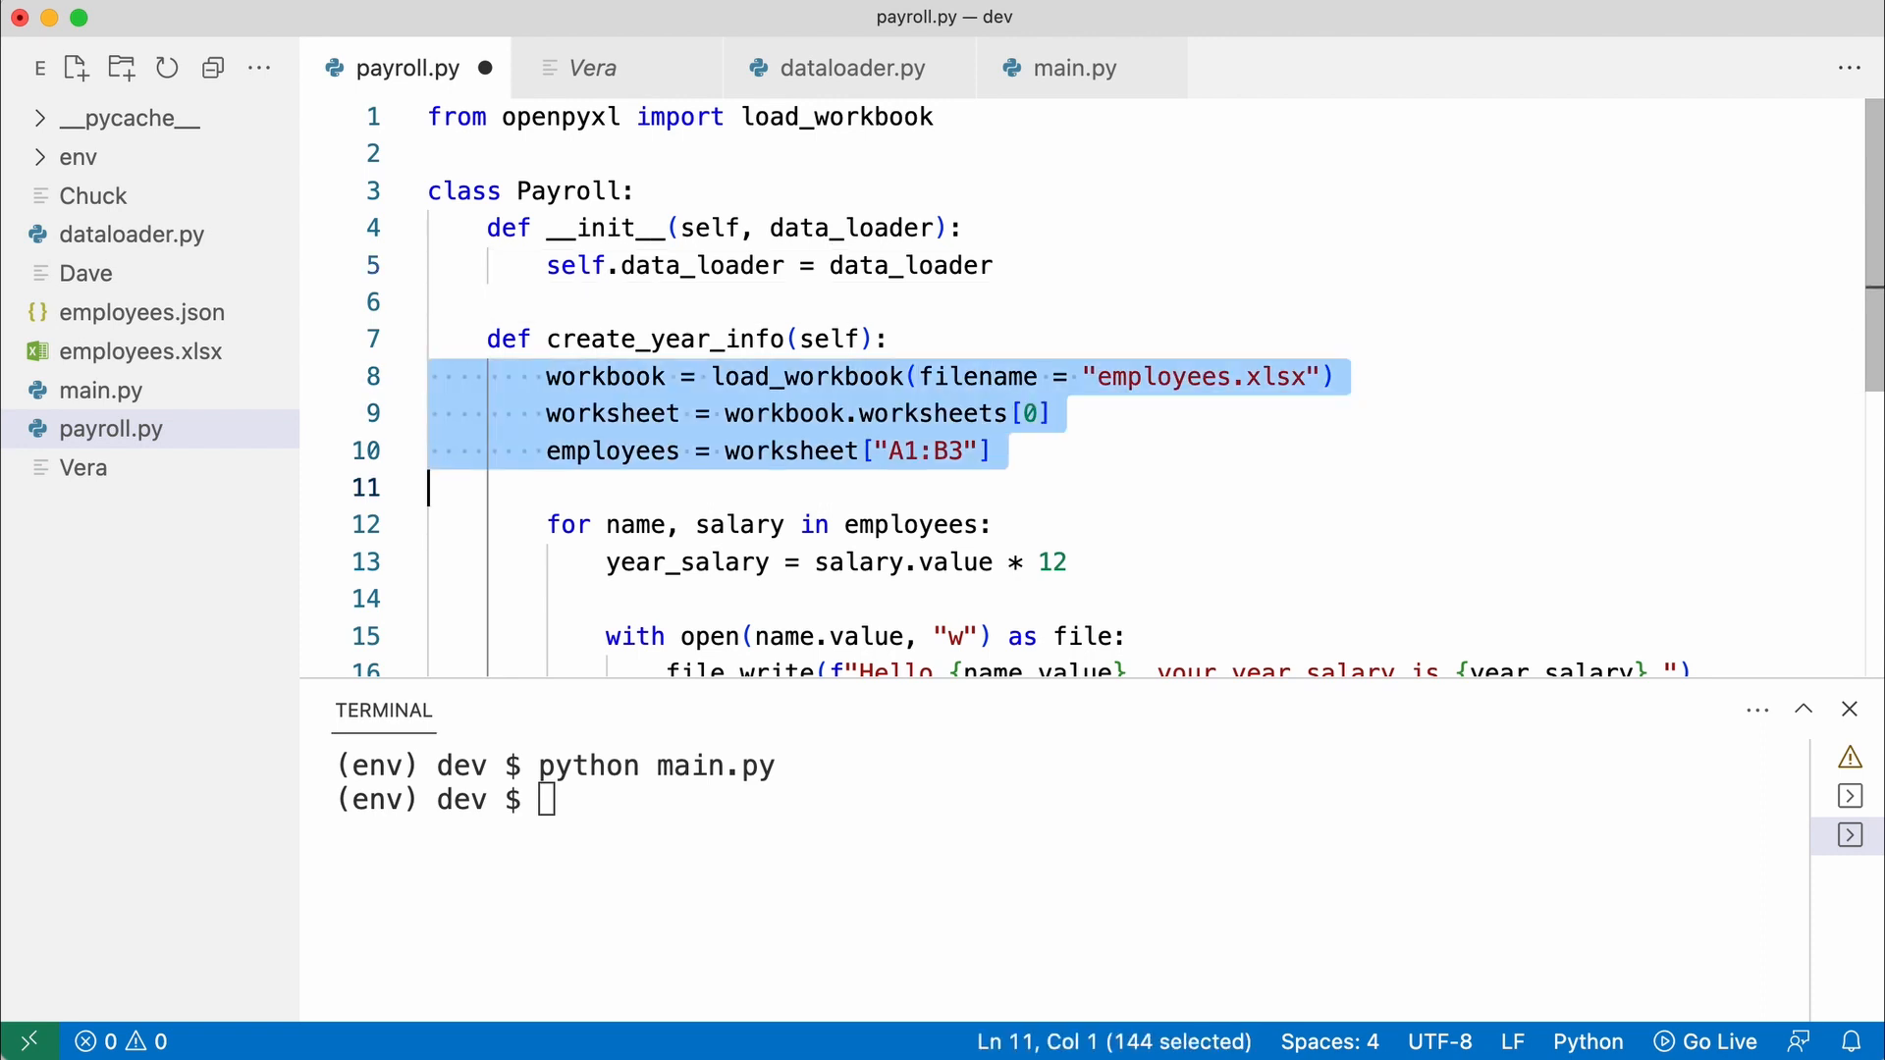
pyautogui.write('employees =')
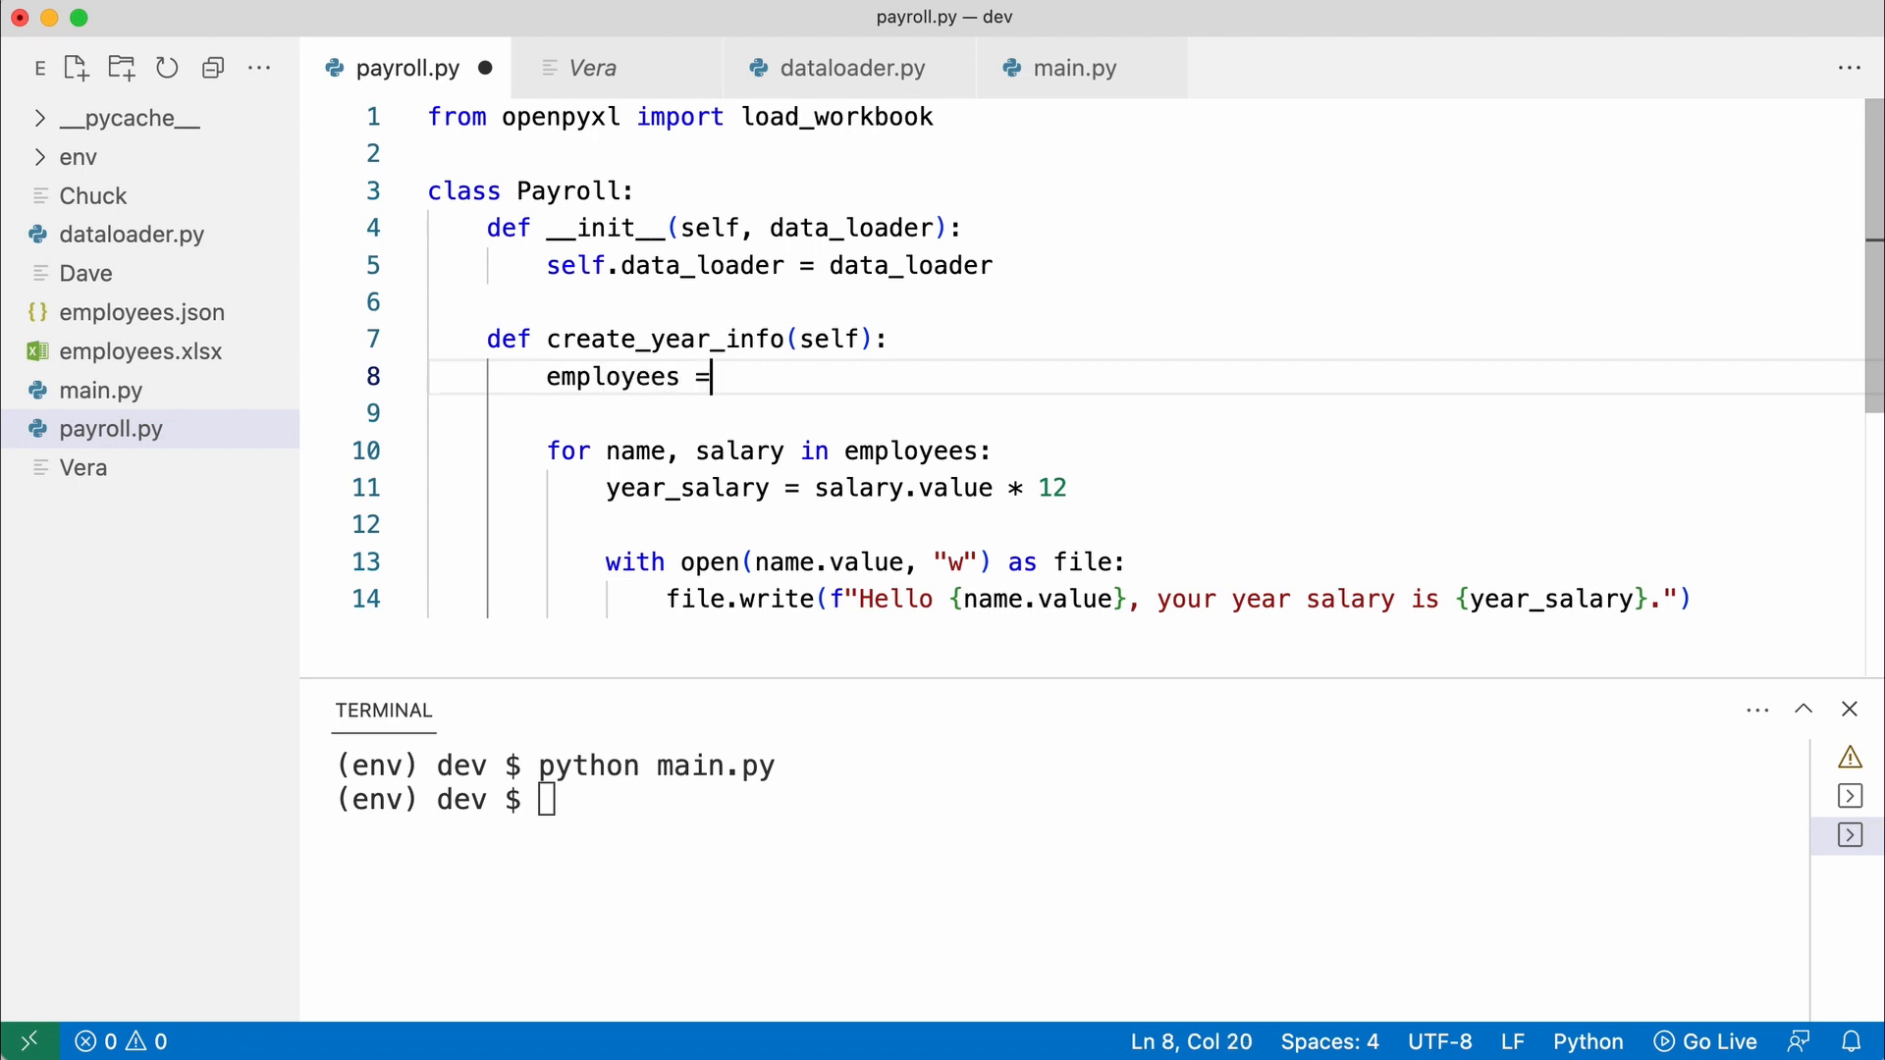
pyautogui.write('self.data_loader.load_employees()')
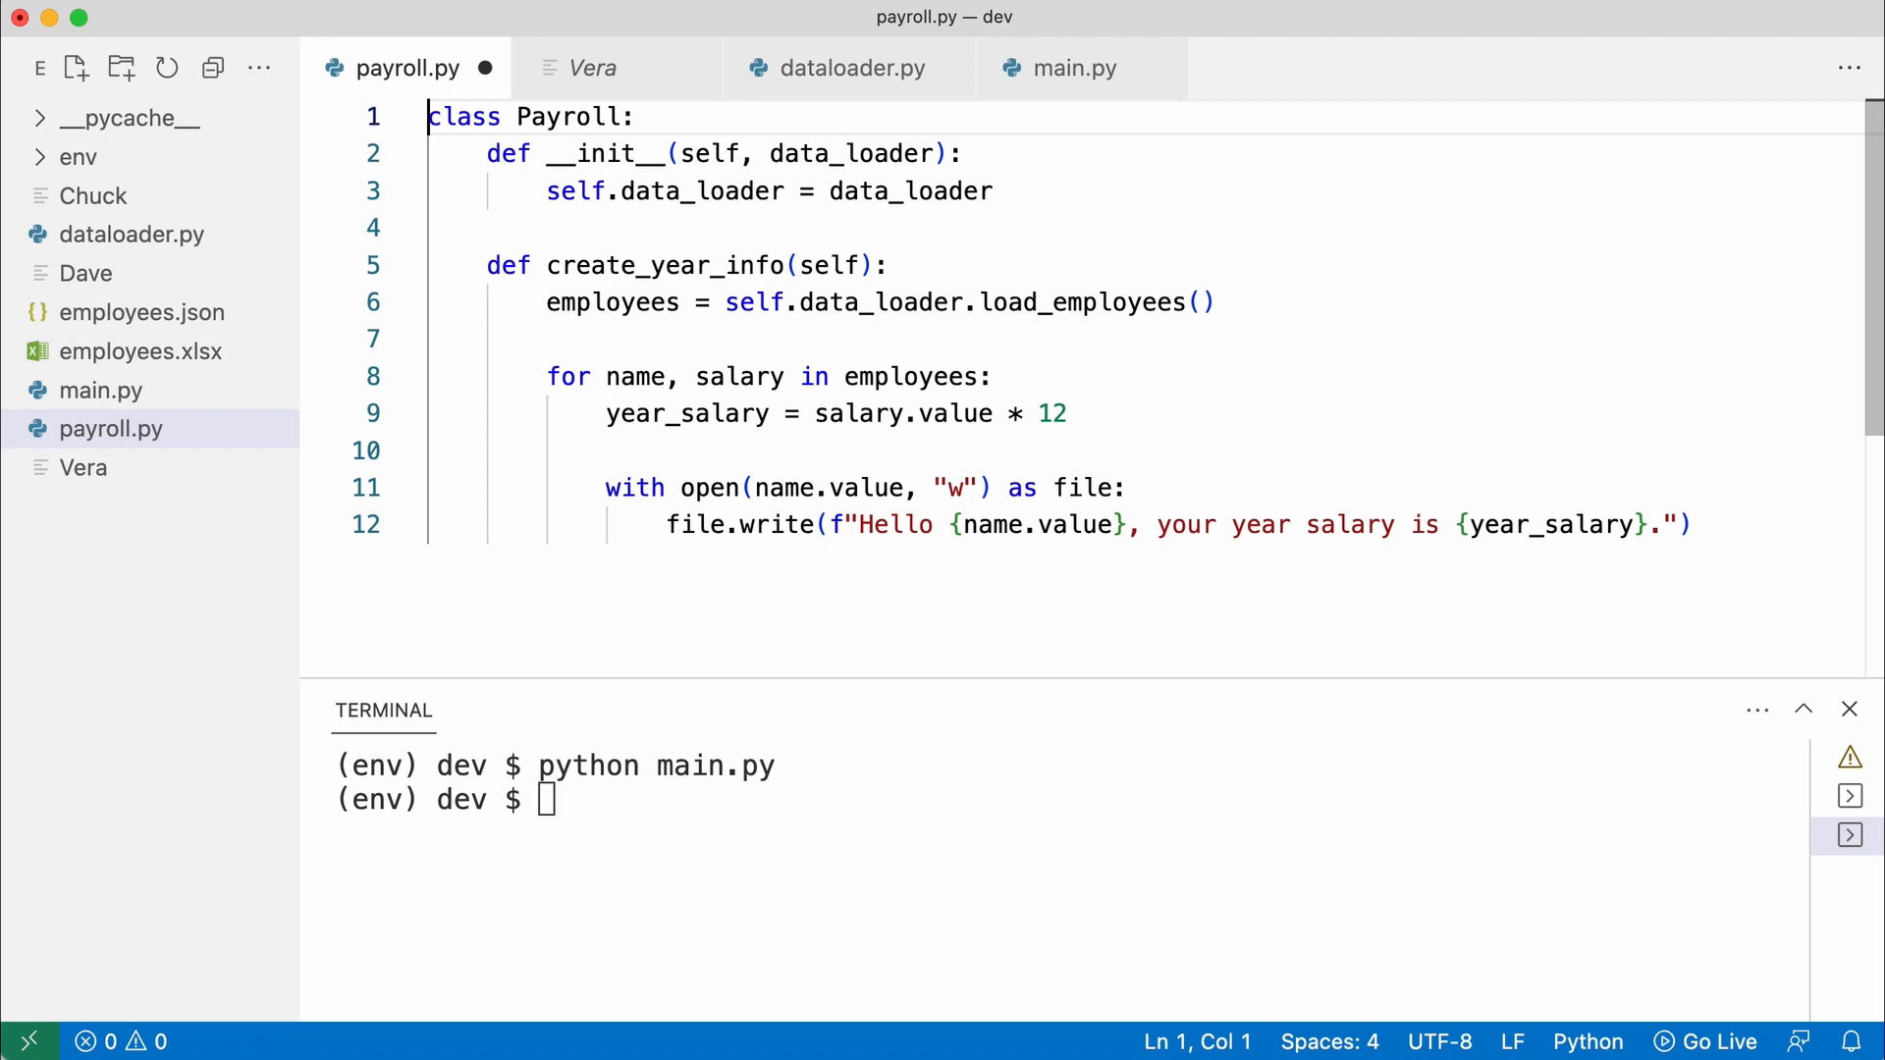
pyautogui.moveTo(942, 416)
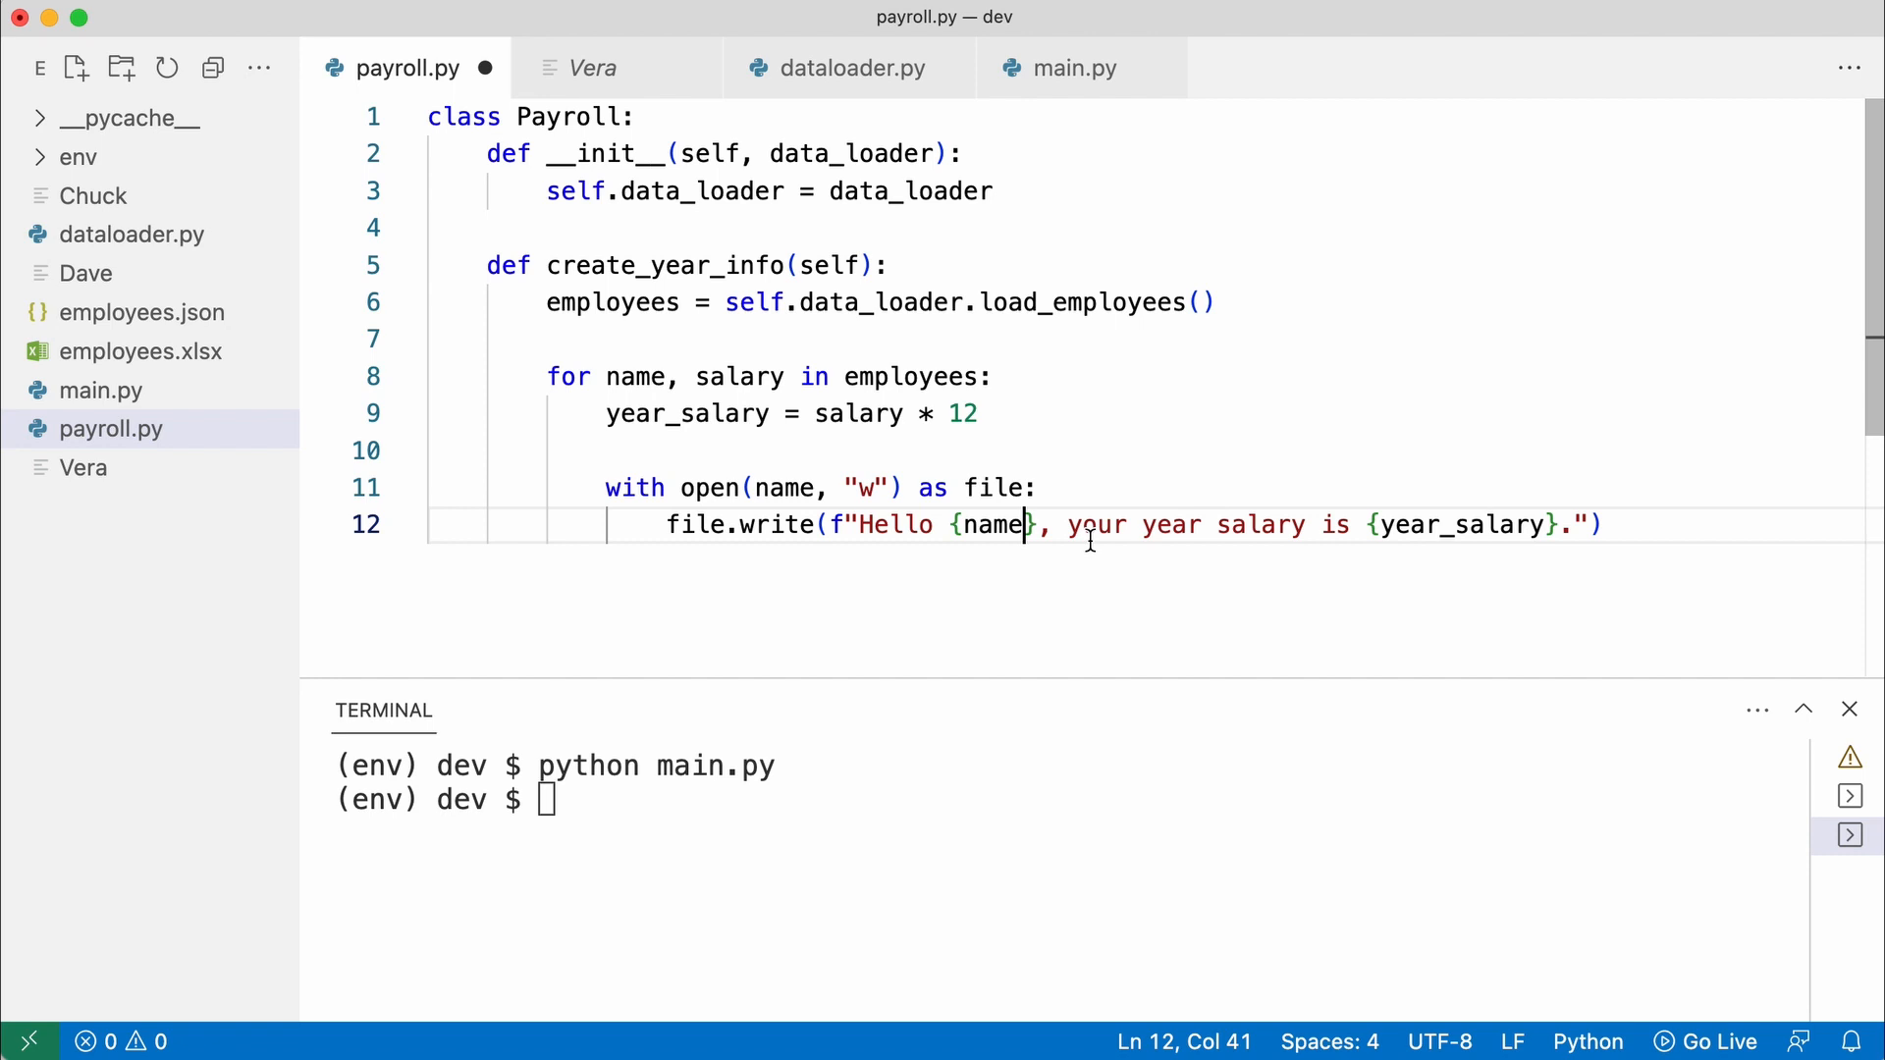
# In main.py import ExcelDataLoader, build data_loader = ExcelDataLoader() and pass it into Payroll()
pyautogui.click(99, 389)
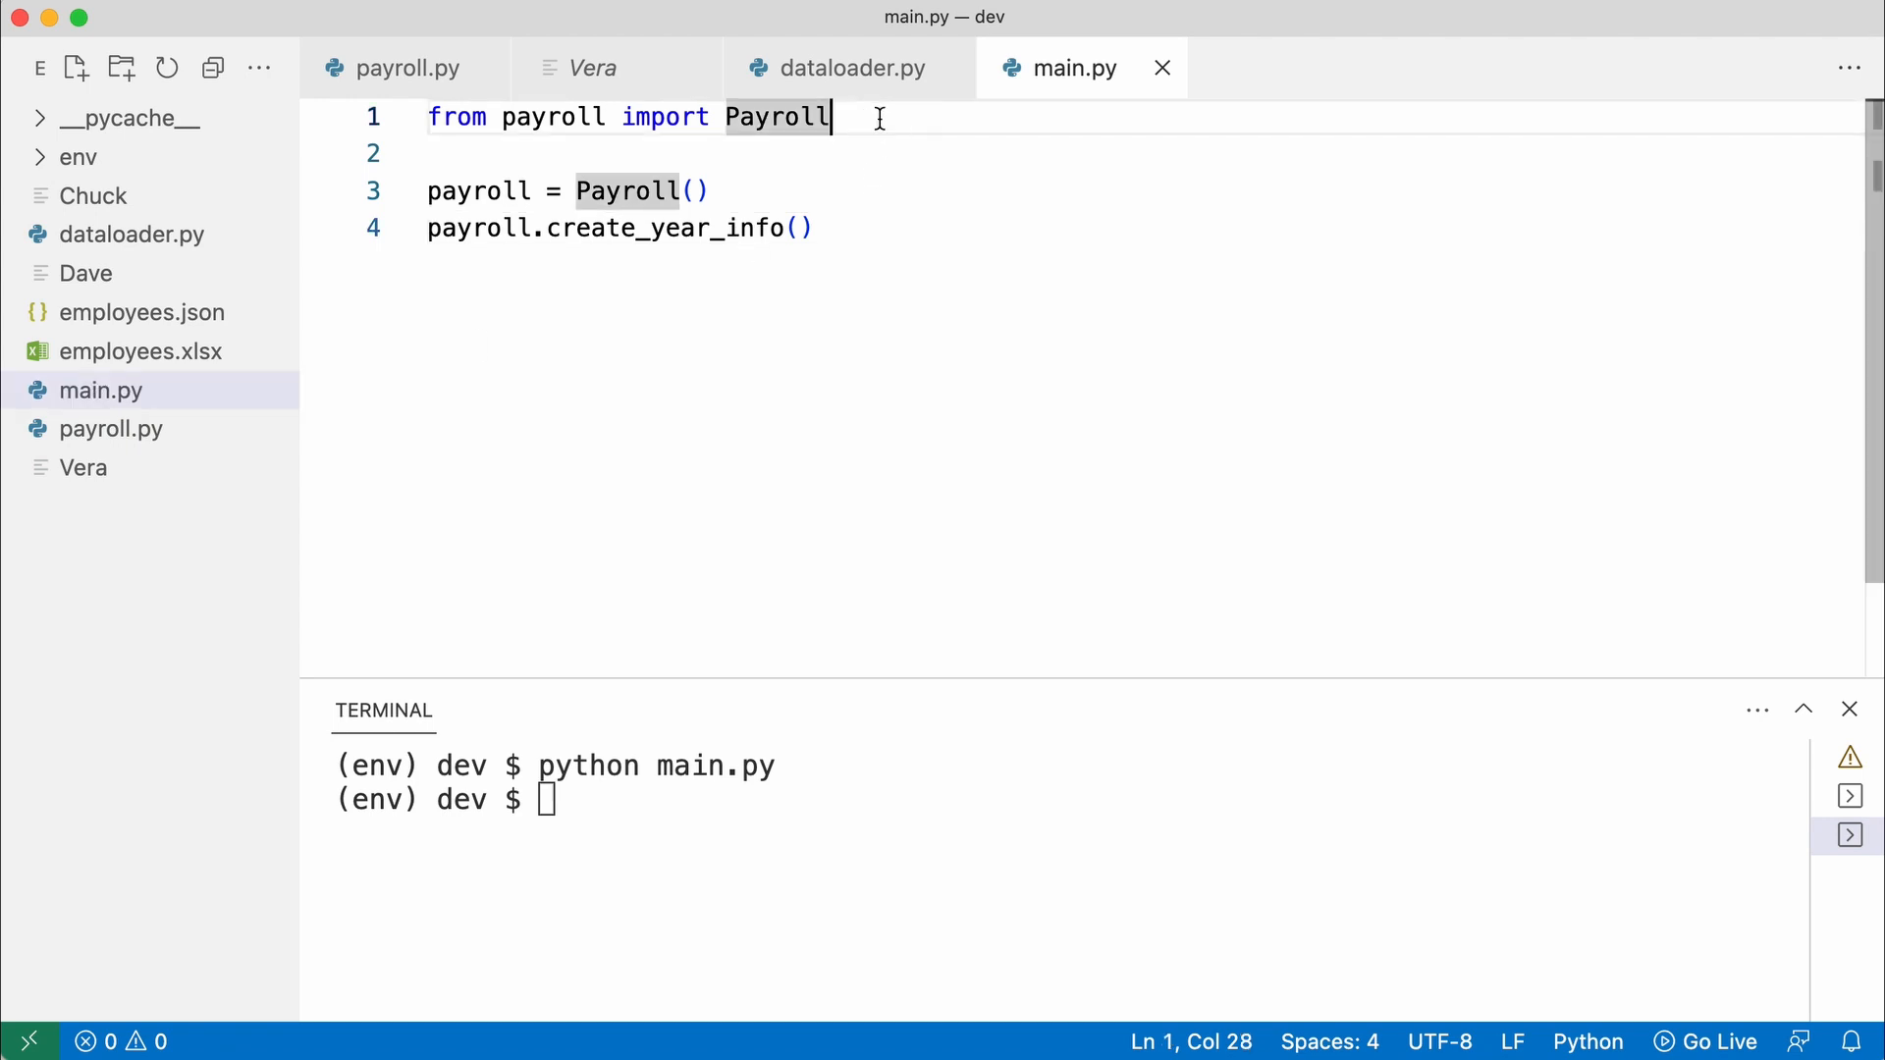
pyautogui.write('from dataloader import')
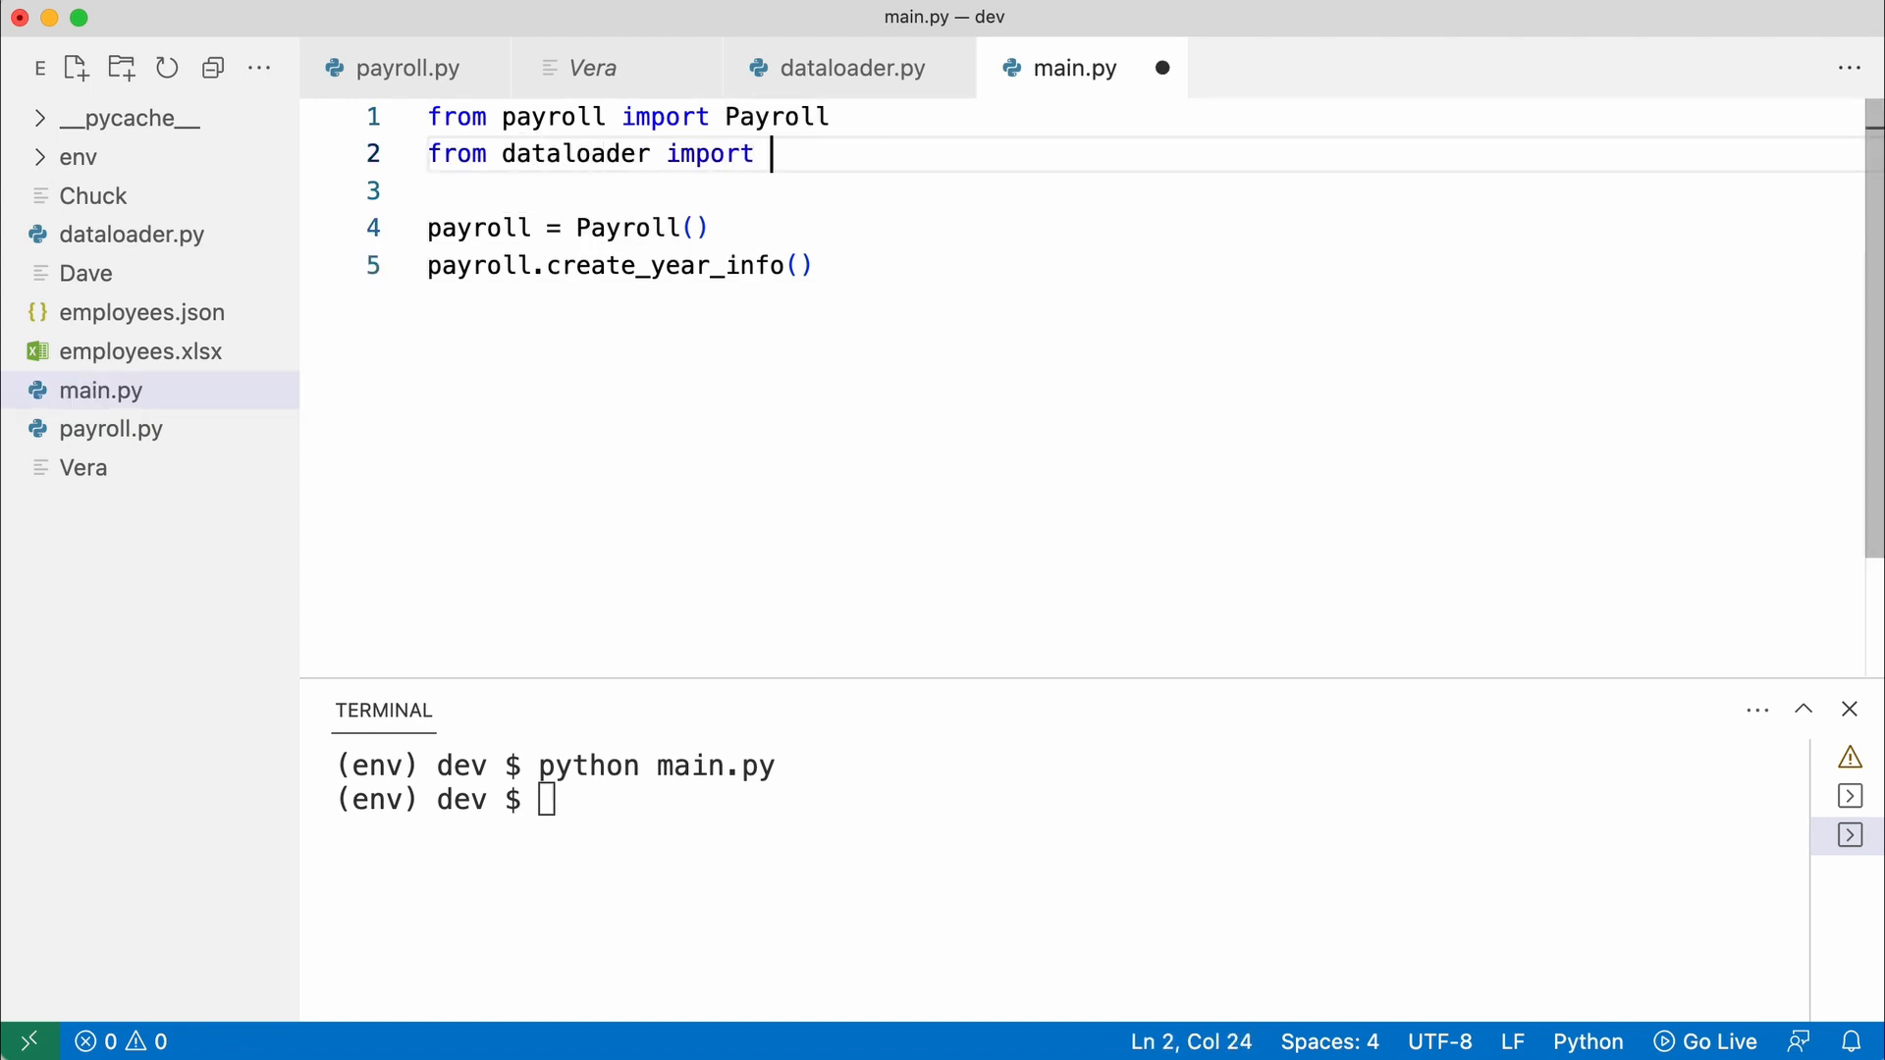
pyautogui.write('ExcelDataLoader')
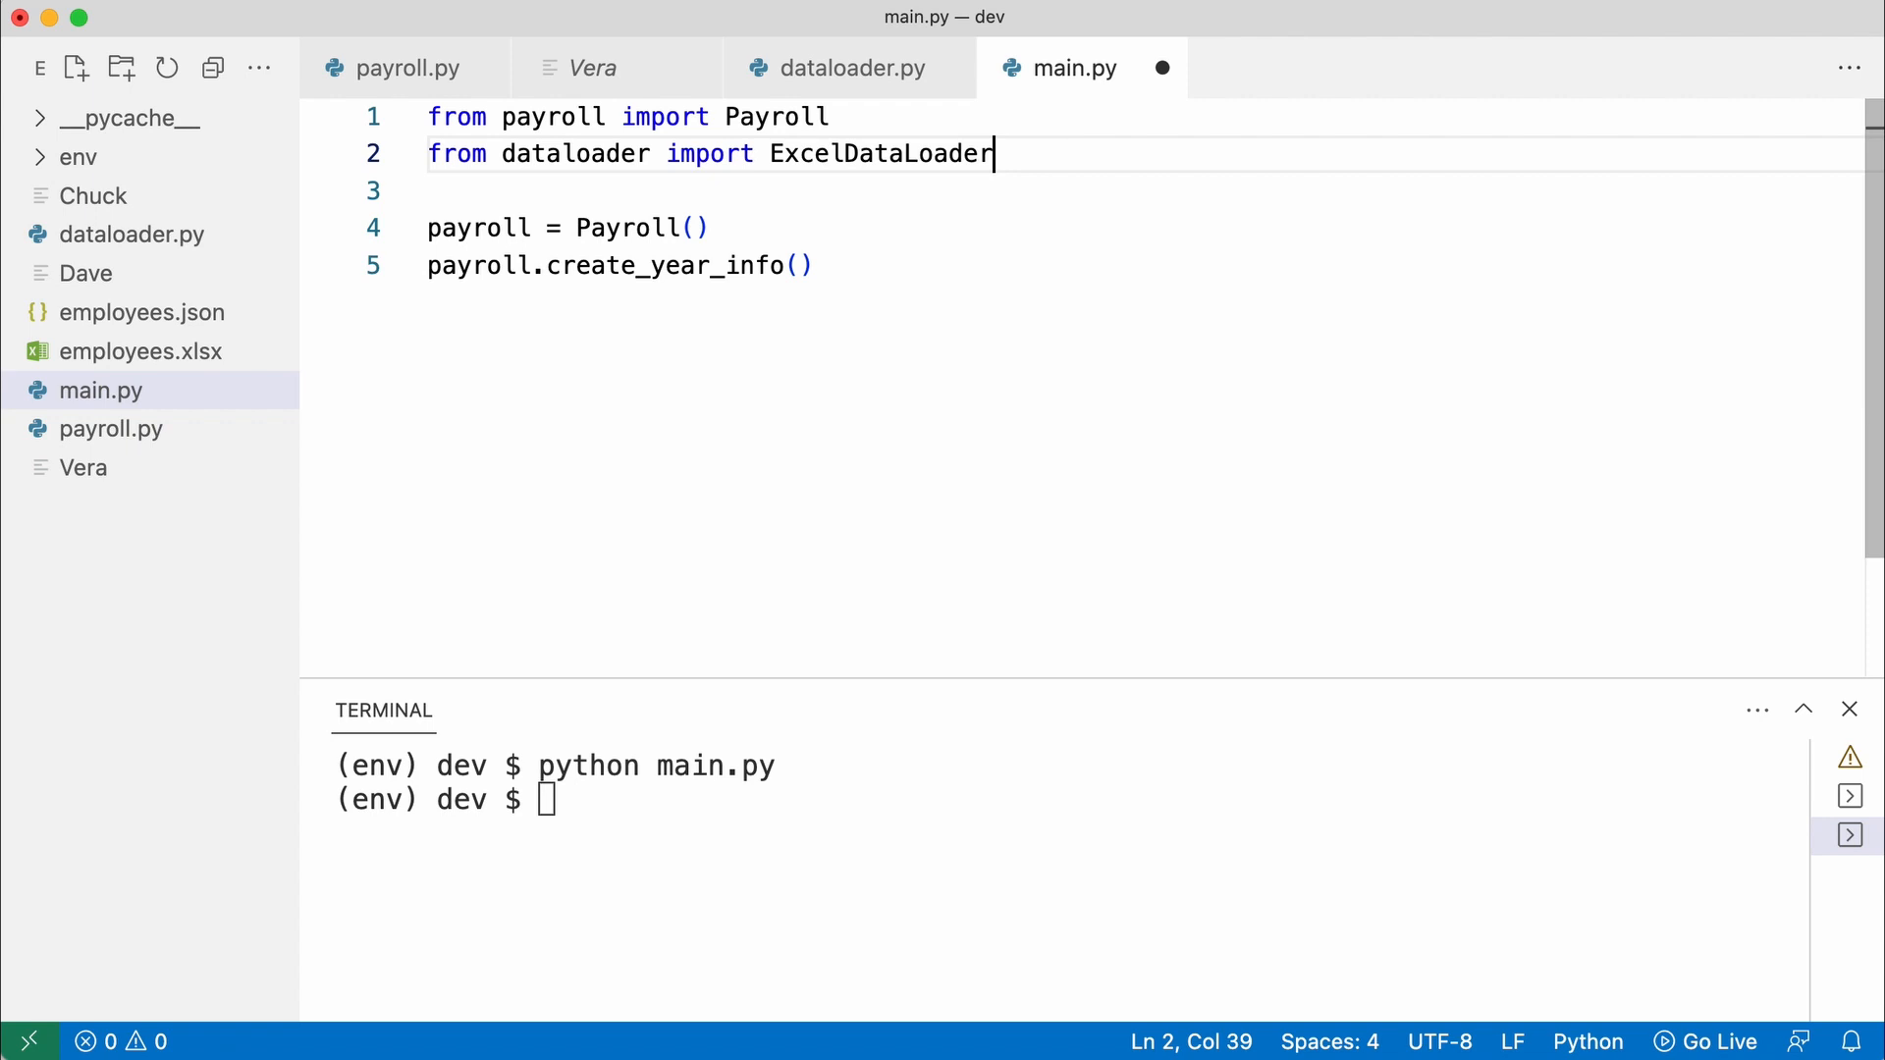
pyautogui.press('Enter')
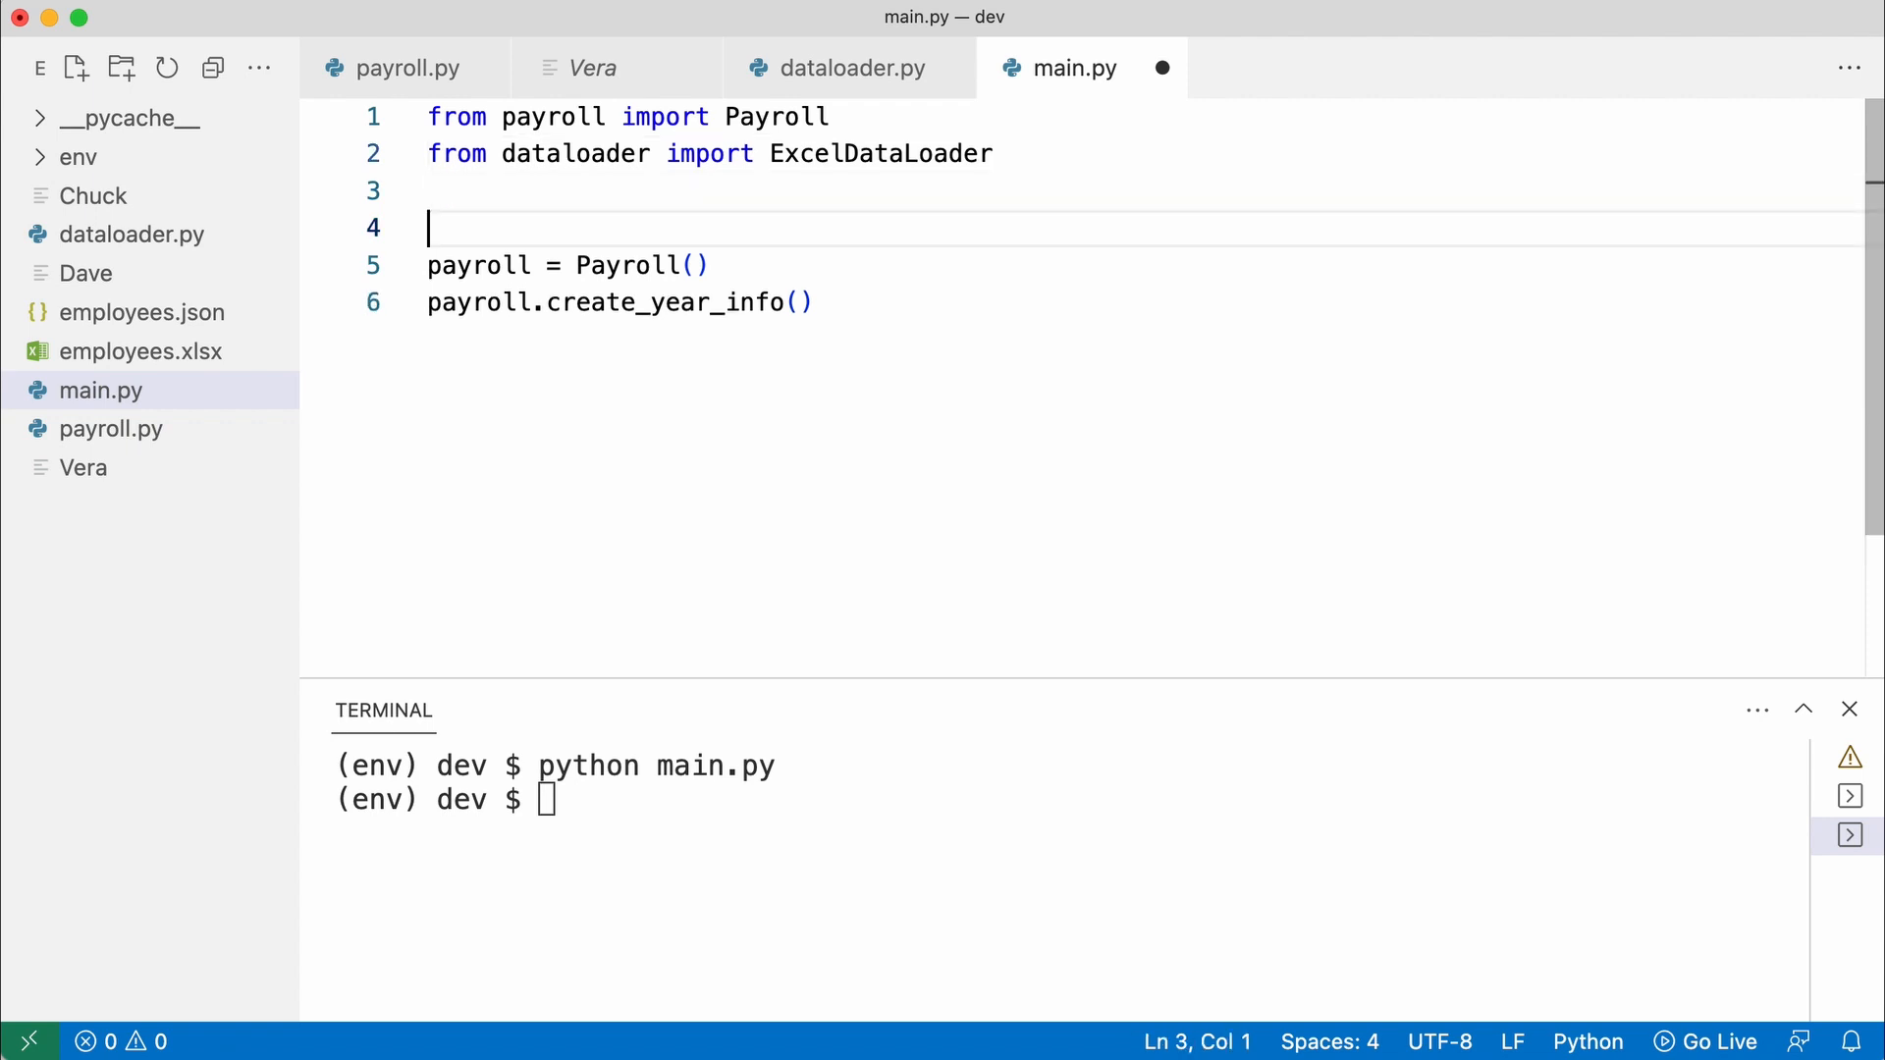
pyautogui.write('data_loader = ExcelDataLoader()')
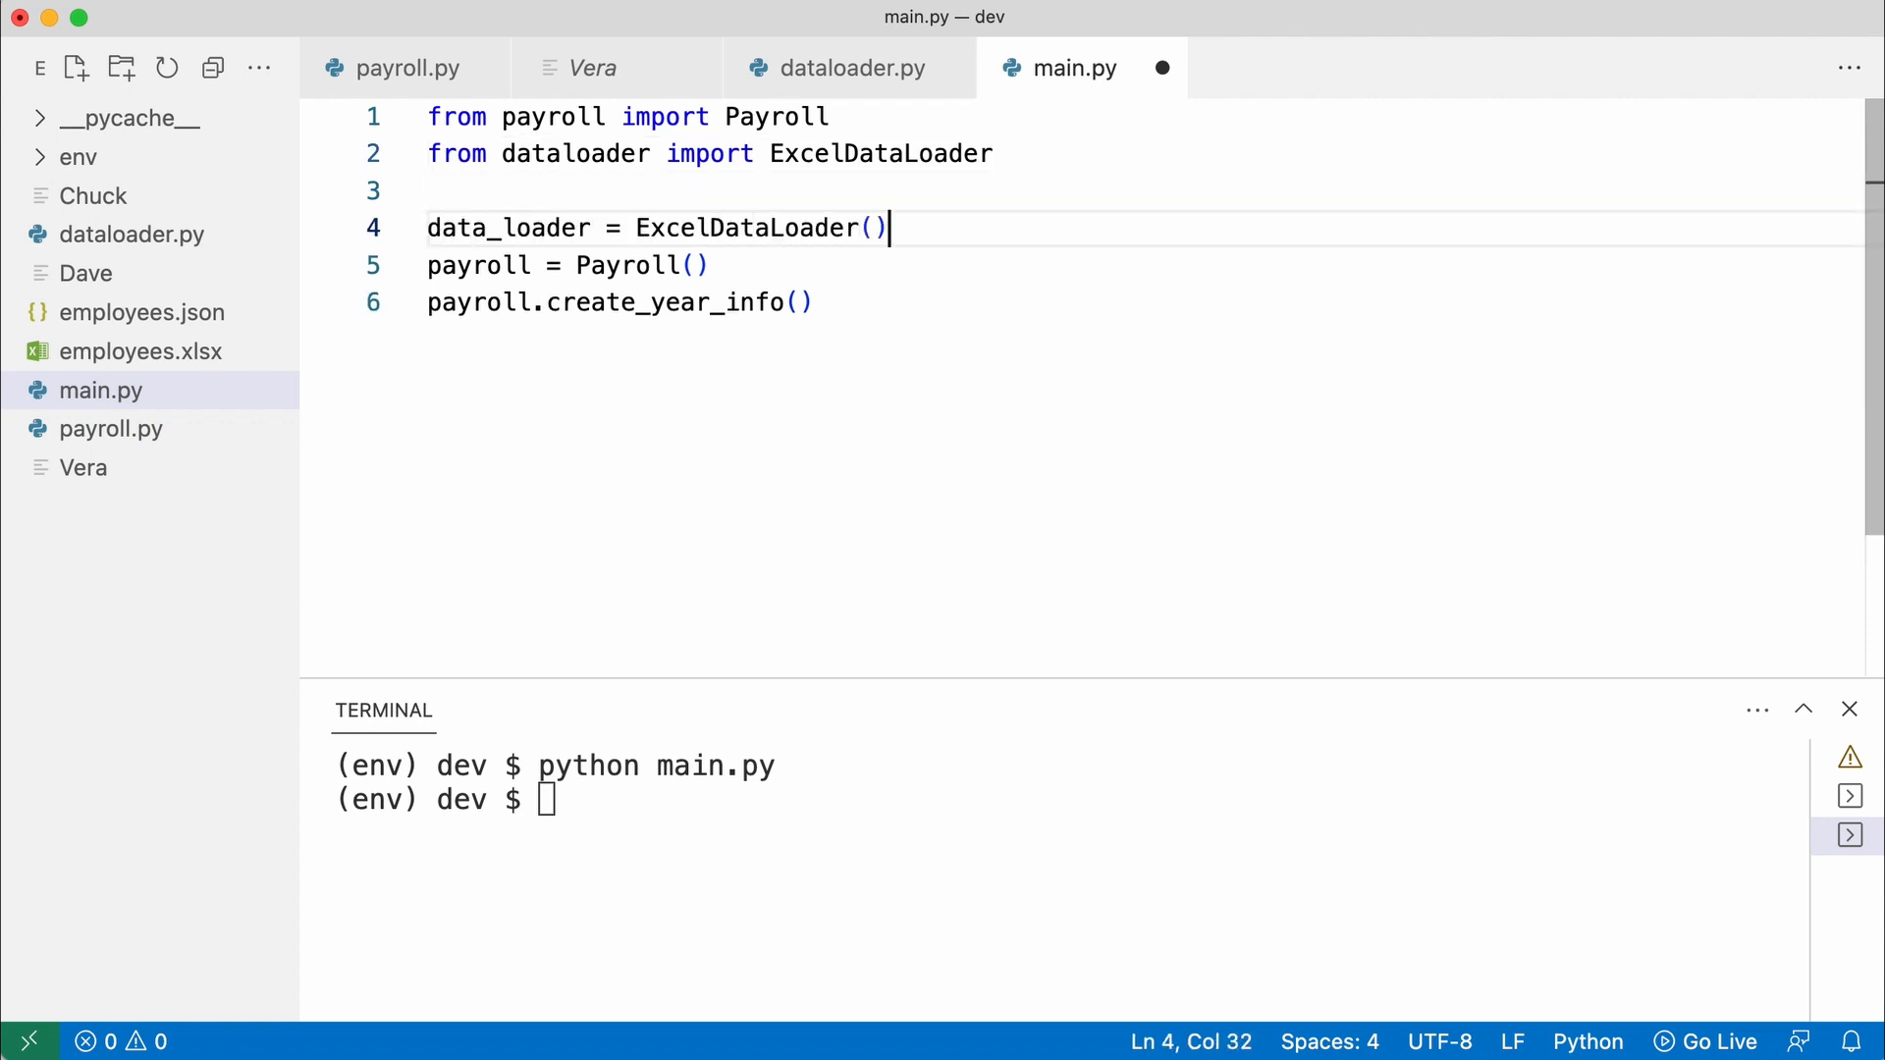
pyautogui.click(715, 265)
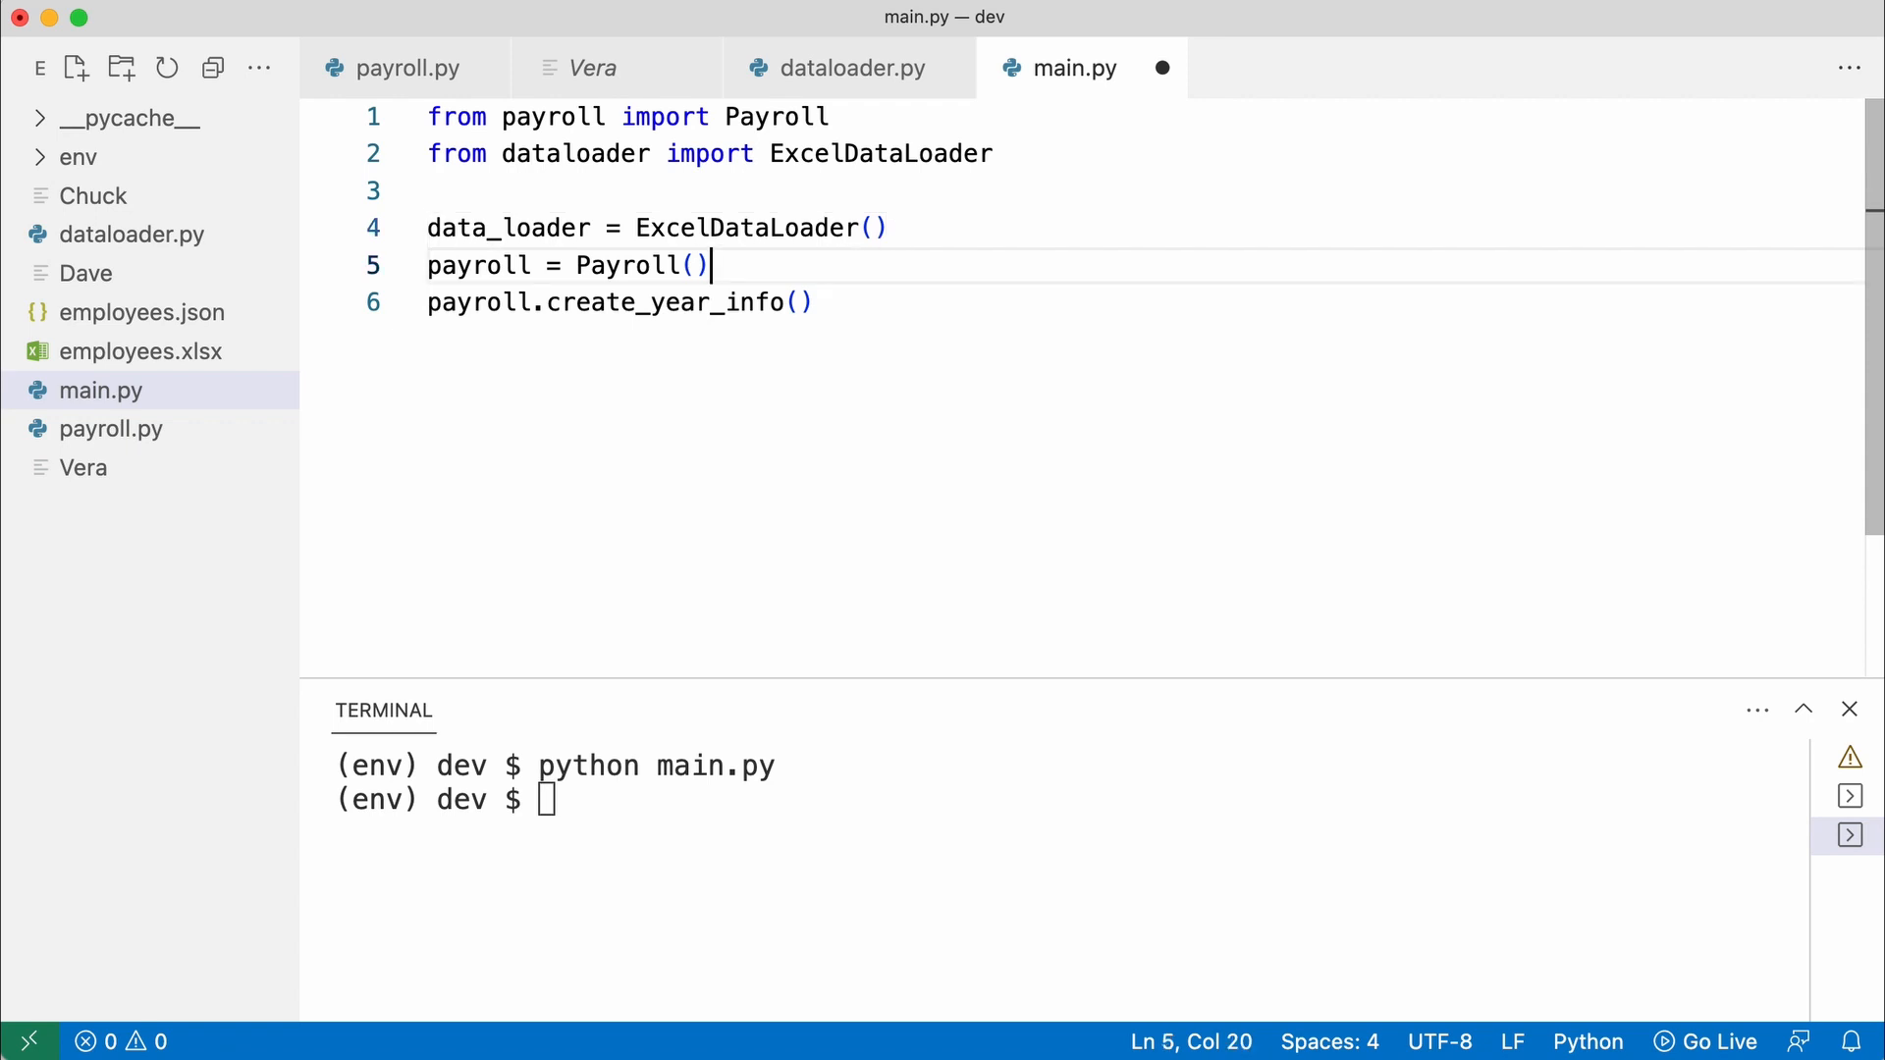
pyautogui.write('data_loader')
pyautogui.write('imp')
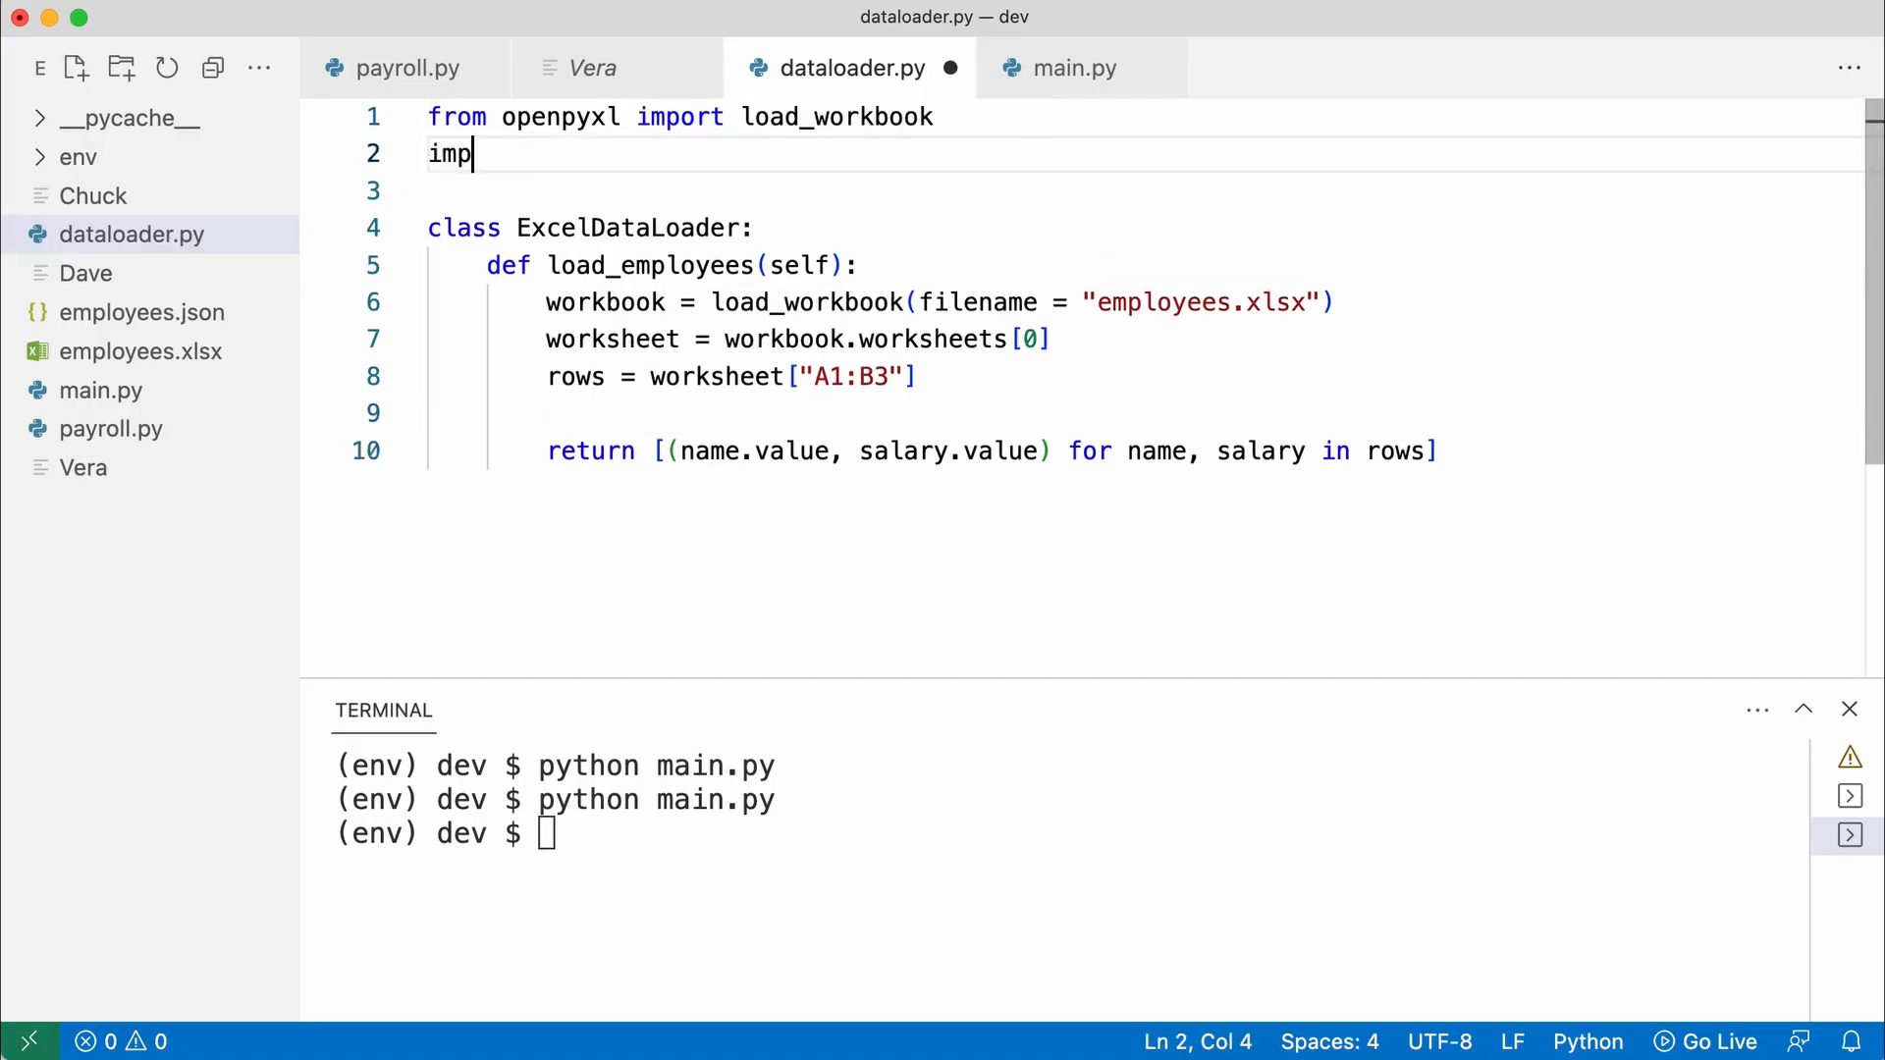
# Import json and have JSONDataLoader open employees.json and json.load it into data
pyautogui.write('ort json')
pyautogui.write('class JSONDataL')
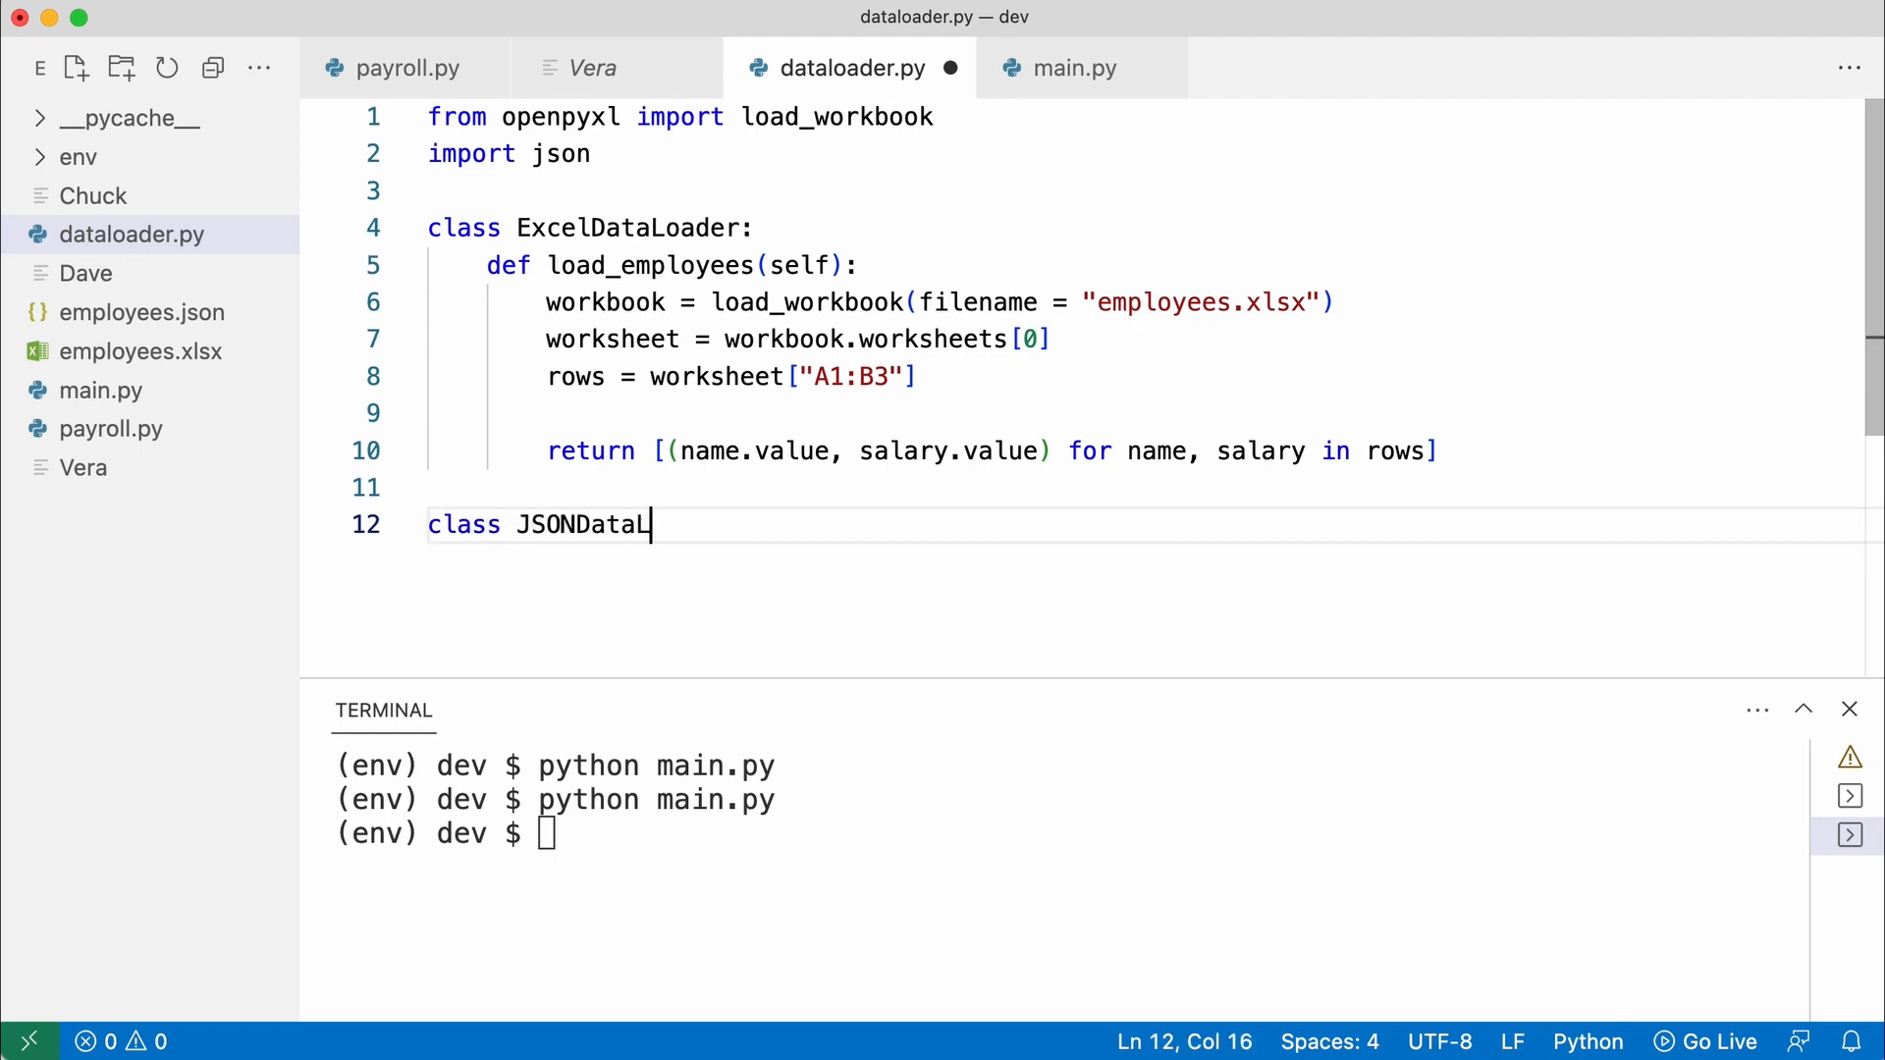
pyautogui.write('oader:')
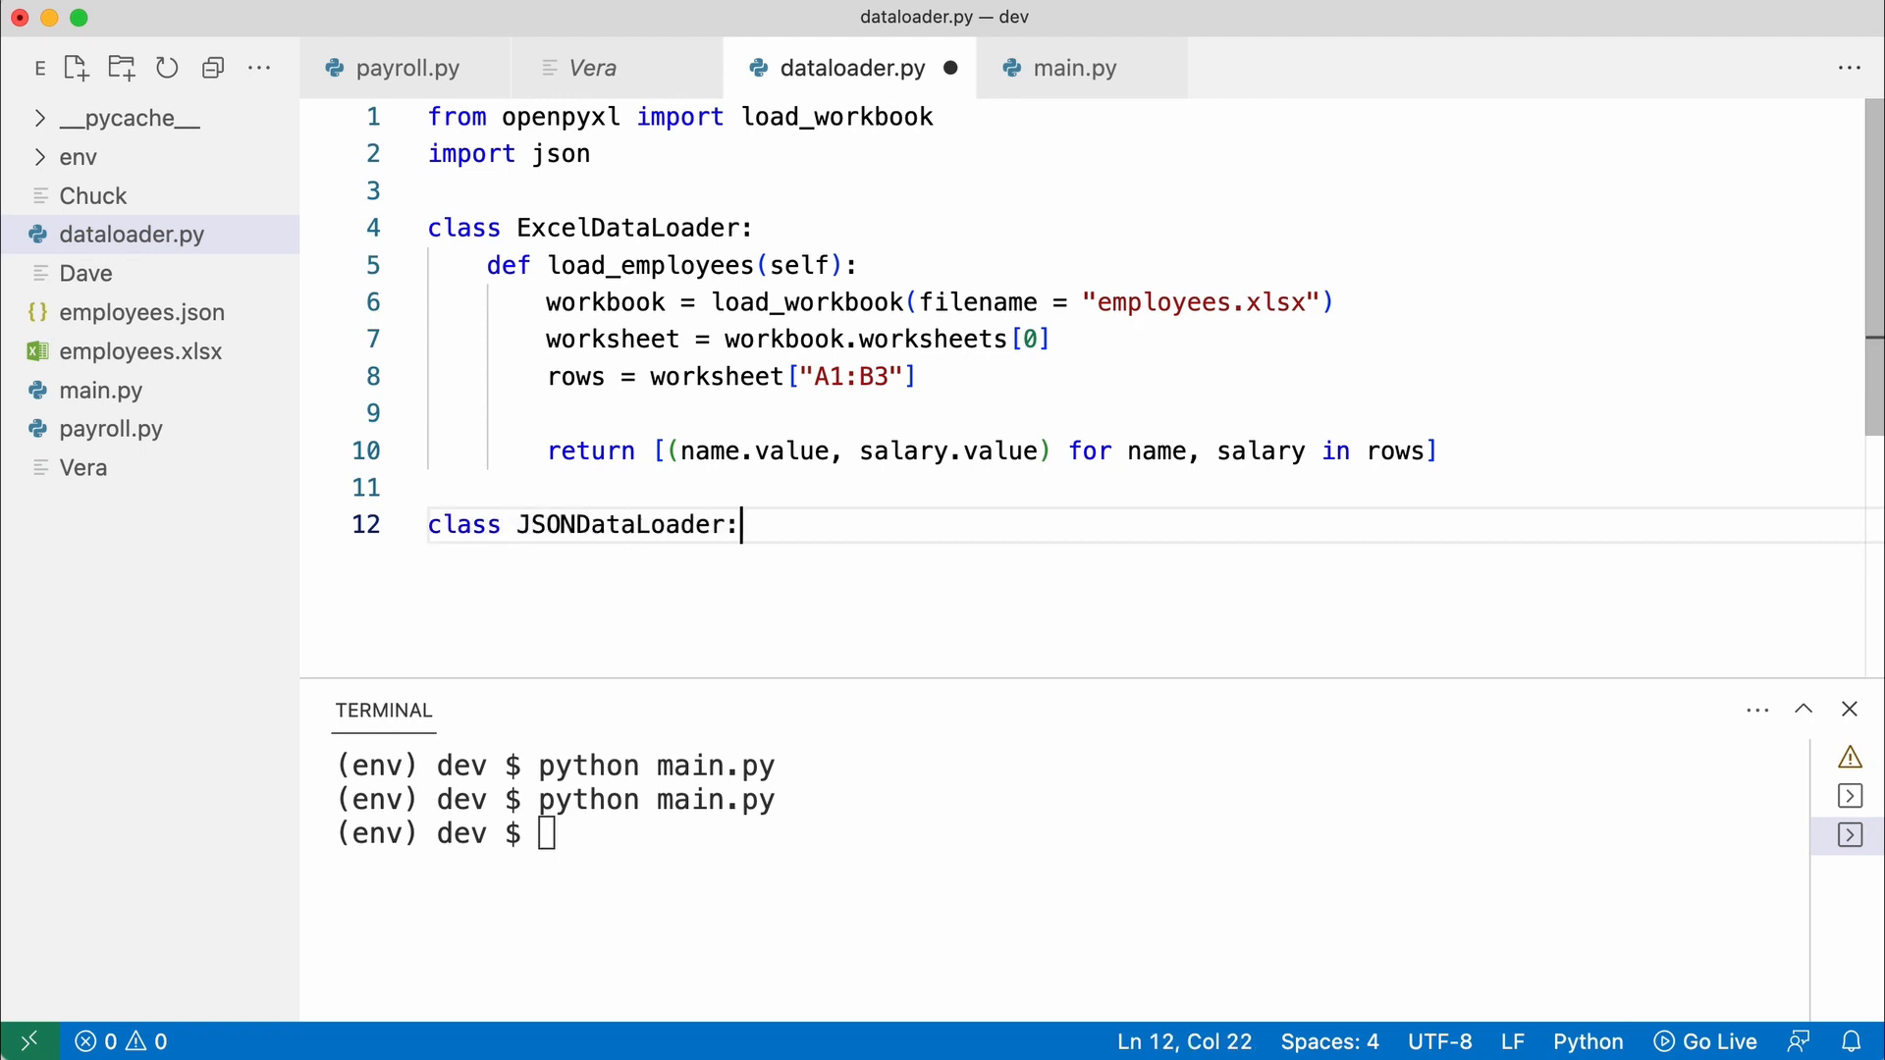
pyautogui.press('Enter')
pyautogui.write('with open')
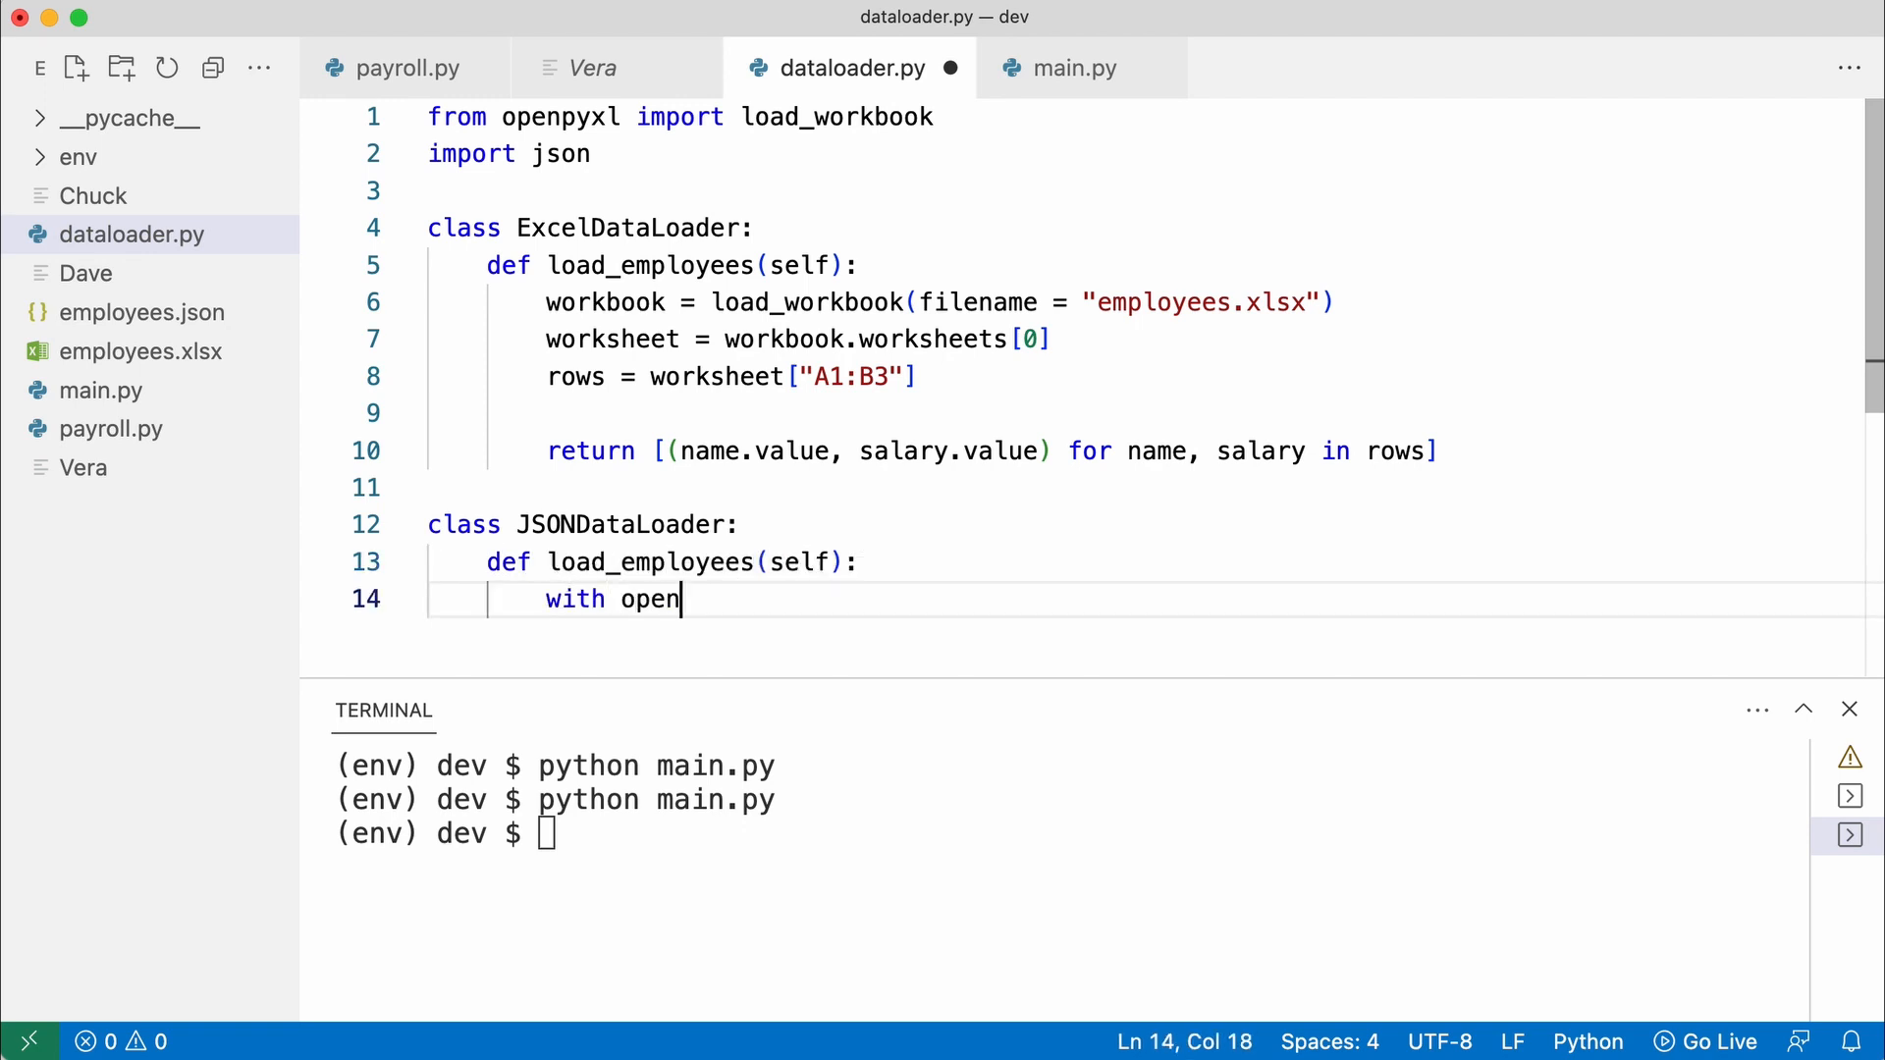
pyautogui.write('("employees.json") as file:')
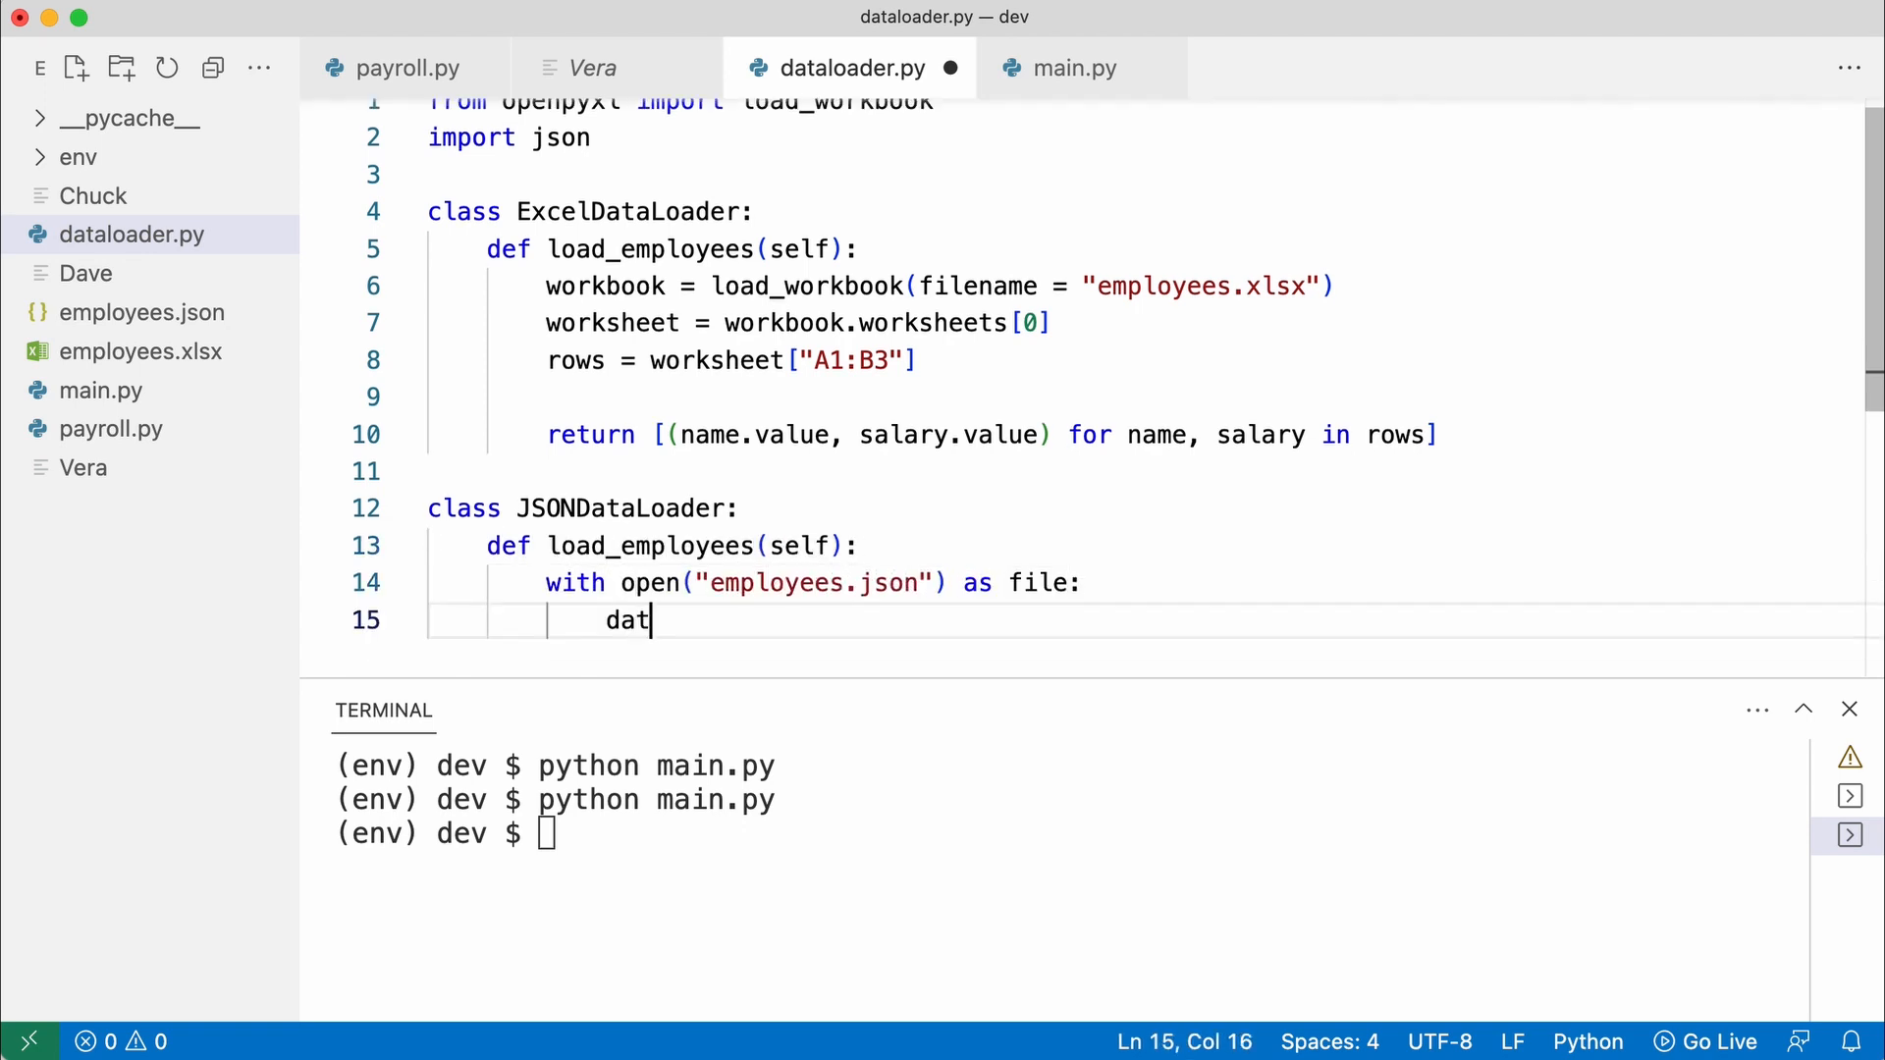
pyautogui.write('a = json.load(file)')
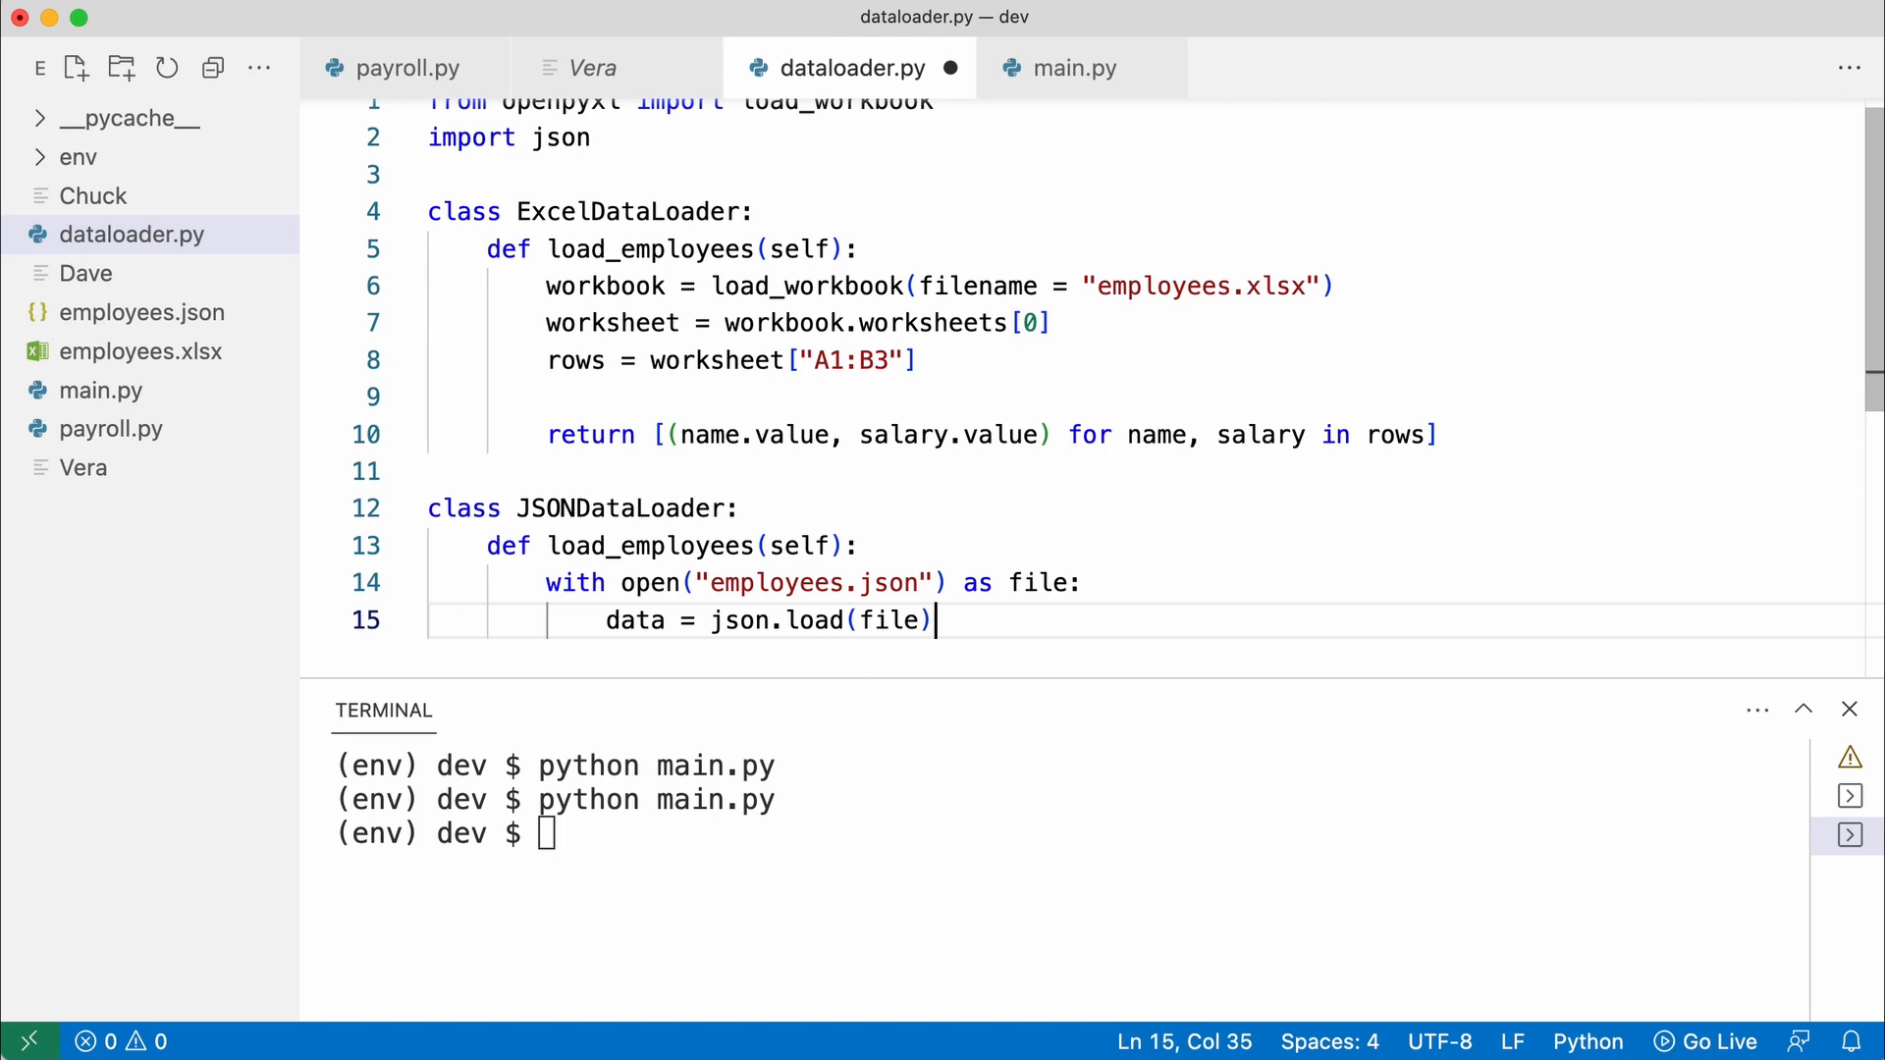
pyautogui.press('Enter')
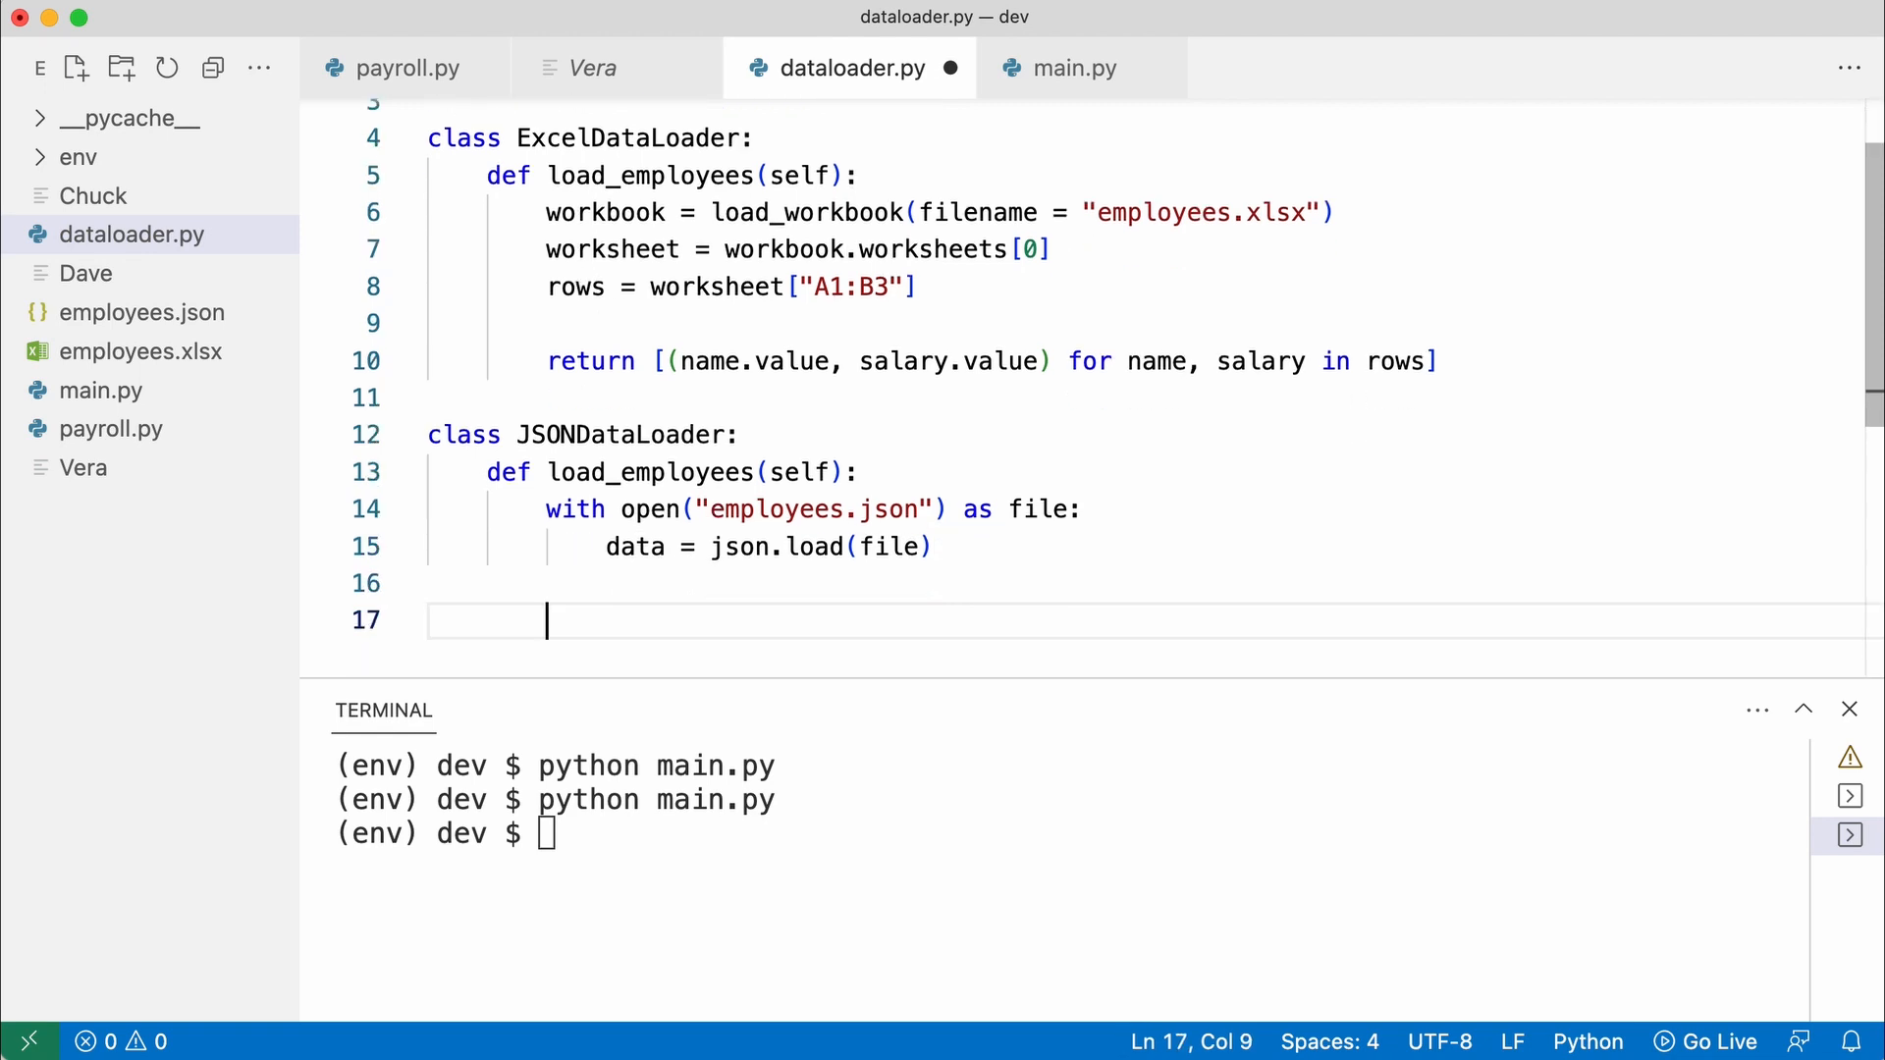
# Return (e["name"], e["salary"]) tuples for each e in data["employees"]
pyautogui.write('return [(e["name"], e["salary"]) for')
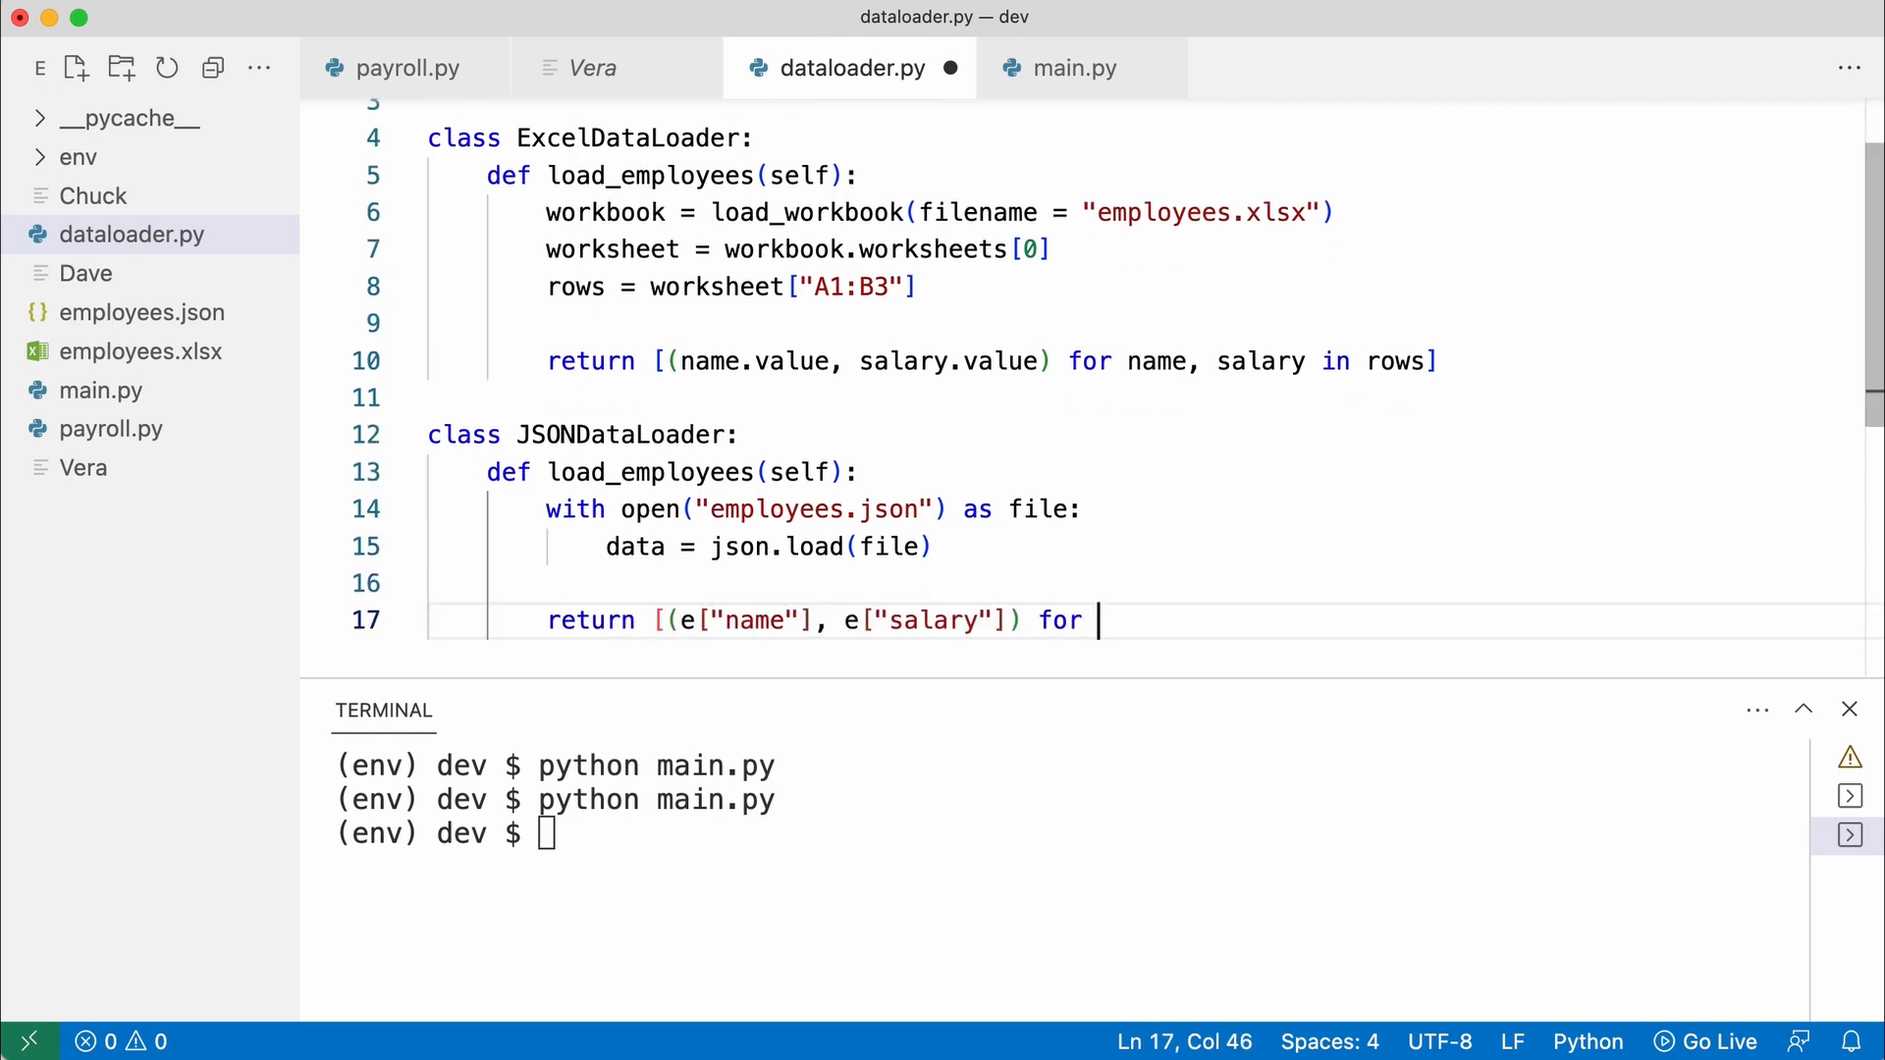
pyautogui.write('e in data["employees"]]')
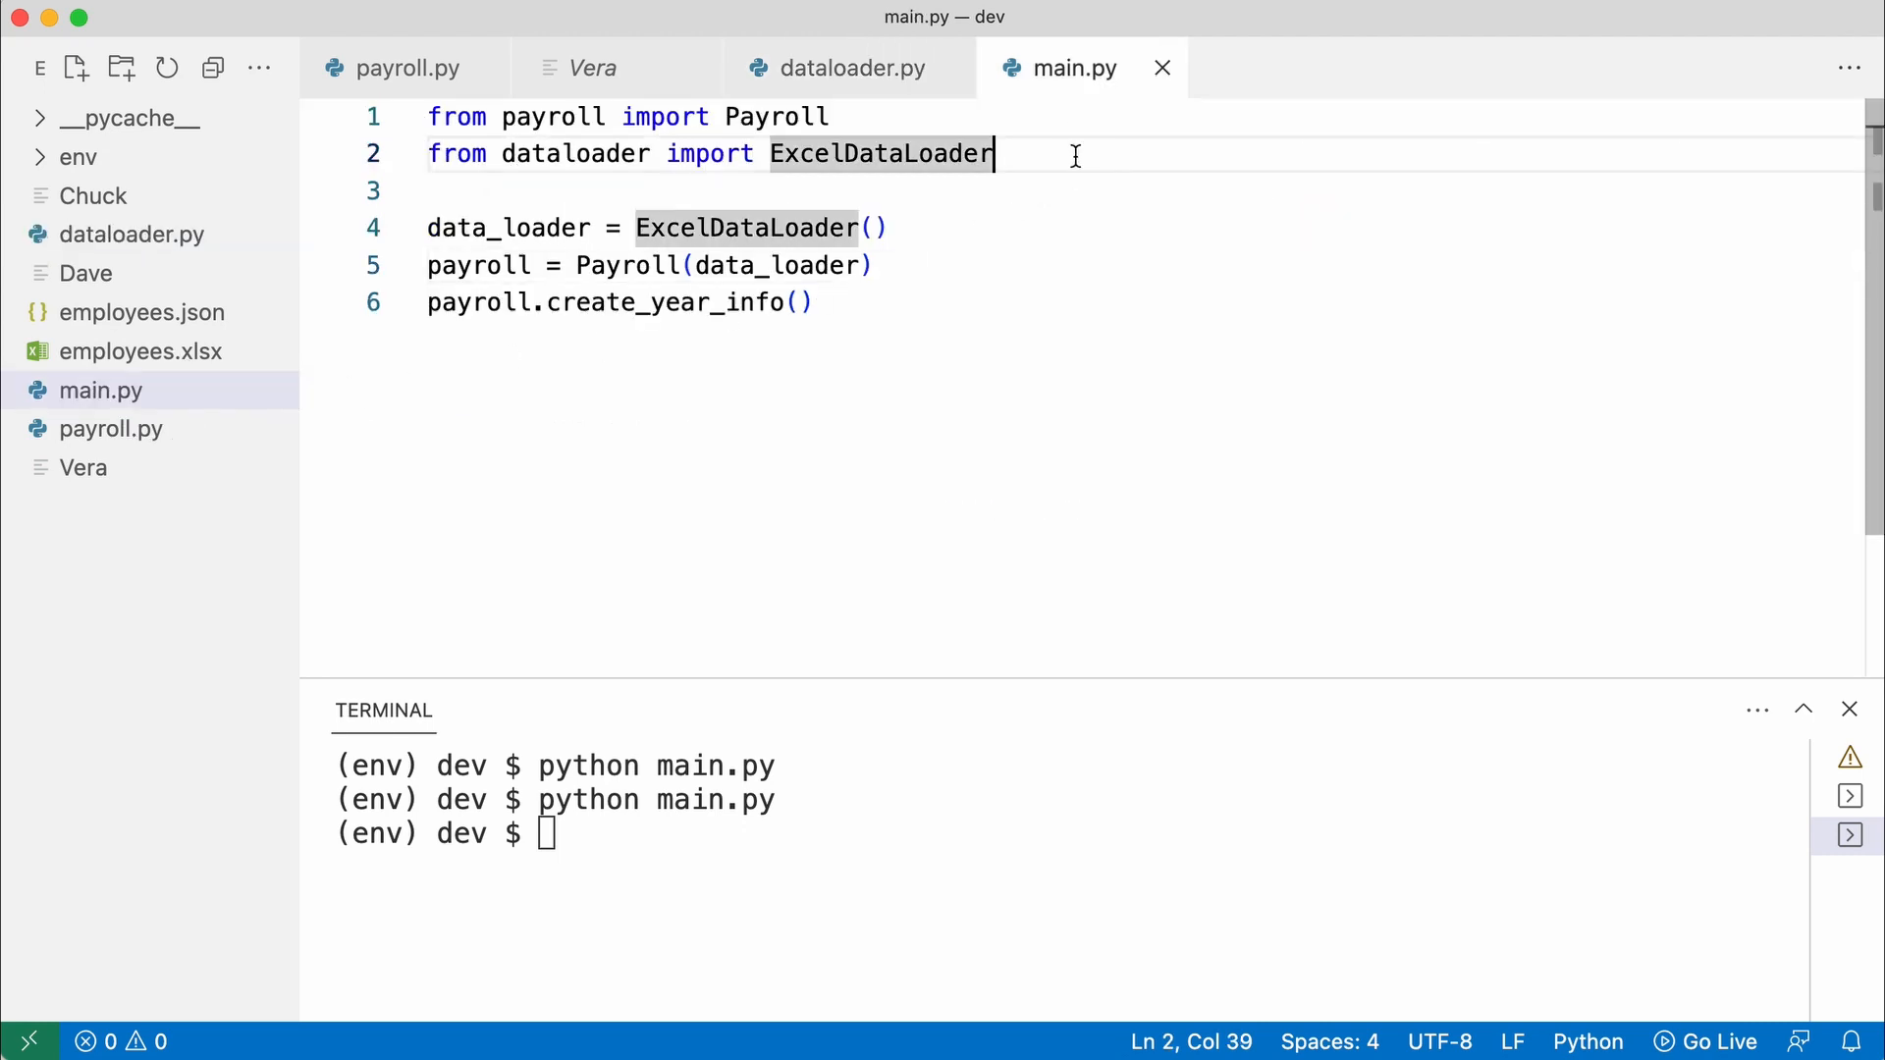
# Use JSONDataLoader as data_loader in main.py, rerun it, and view a regenerated employee report
pyautogui.write('from dataloader import JSONDataLoader')
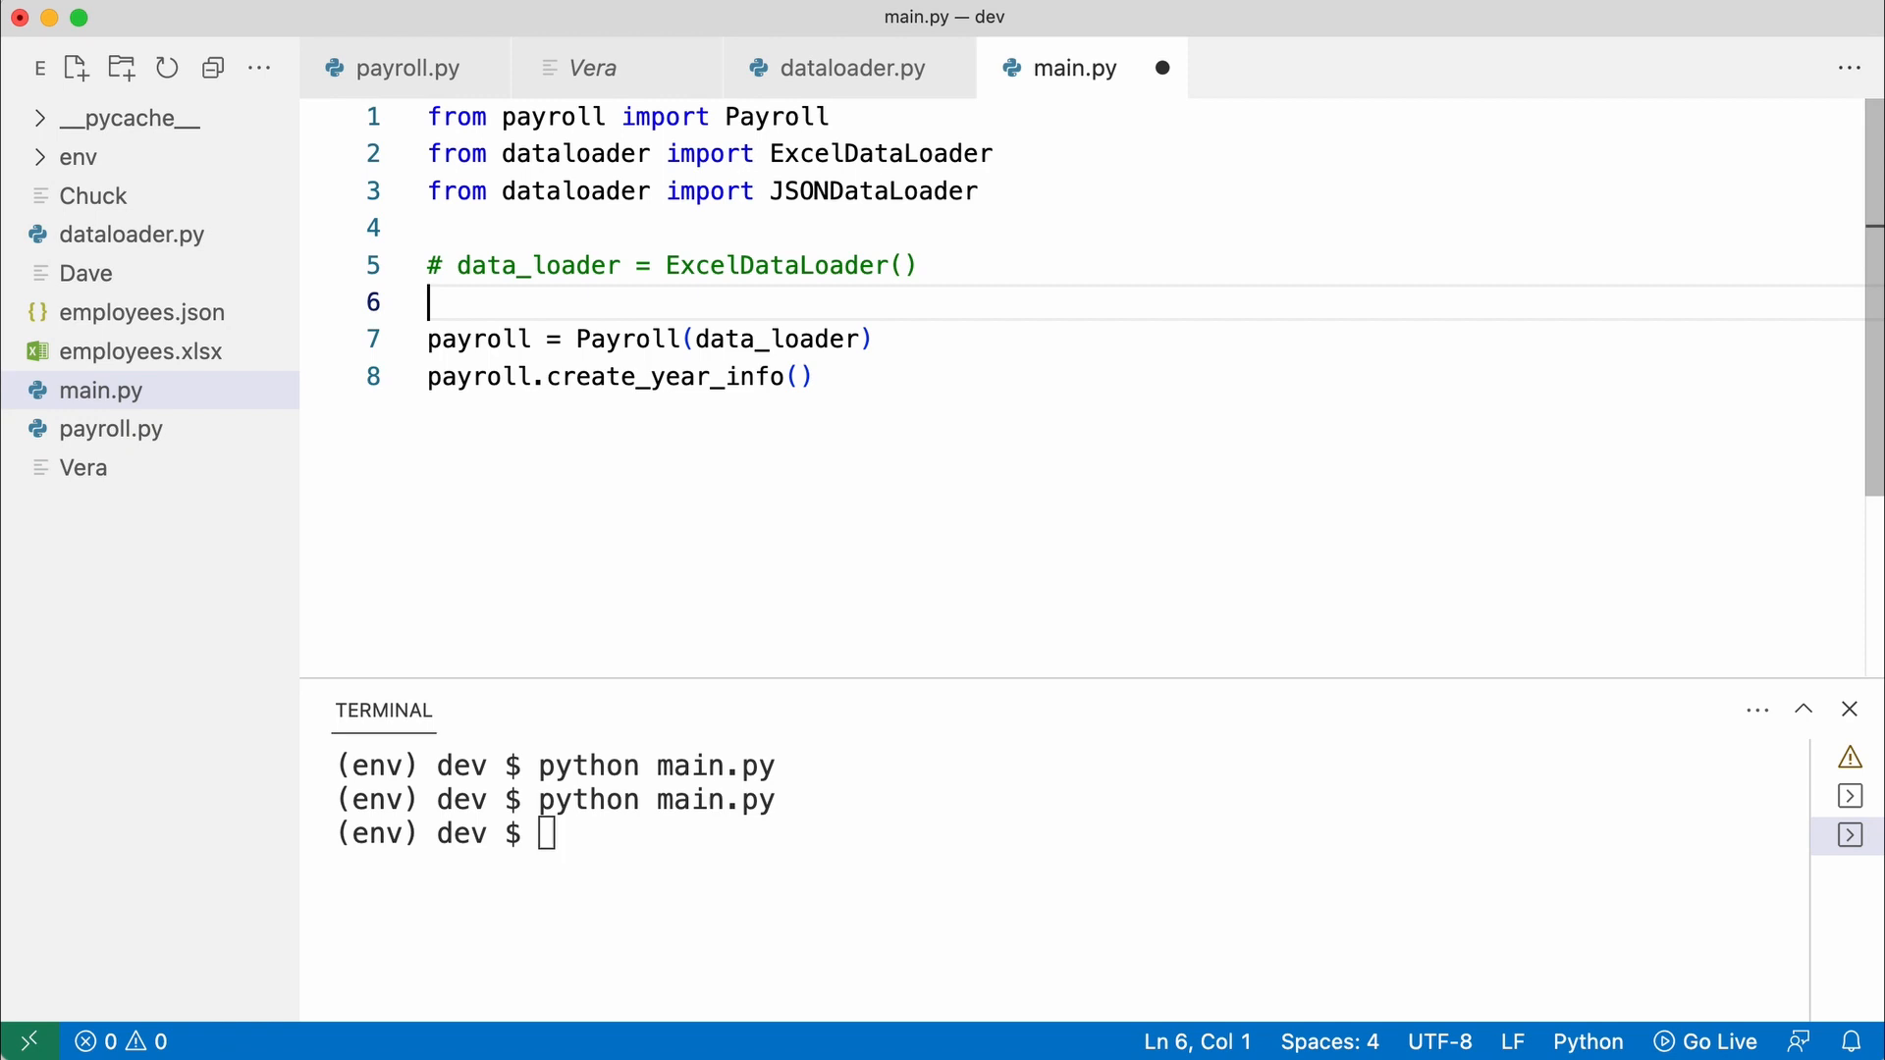
pyautogui.write('data_loader = JSONDataLoader()')
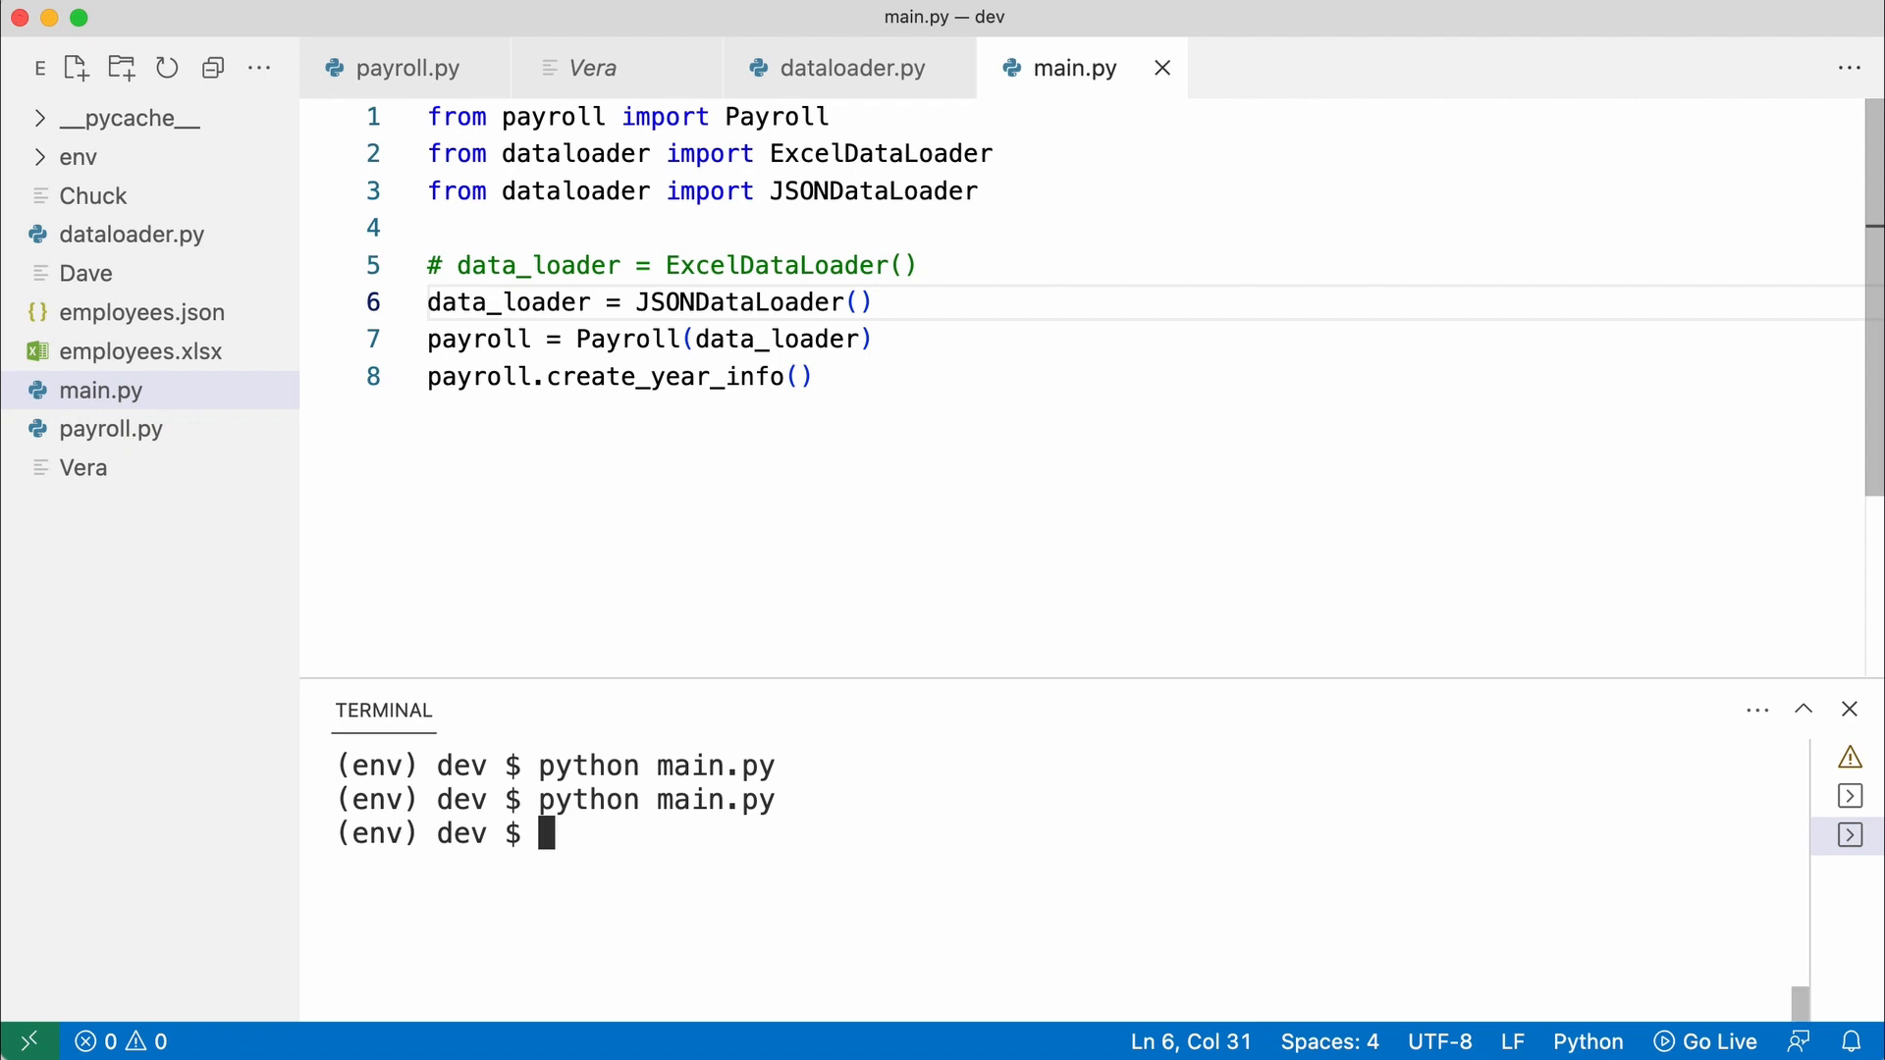
pyautogui.press('Enter')
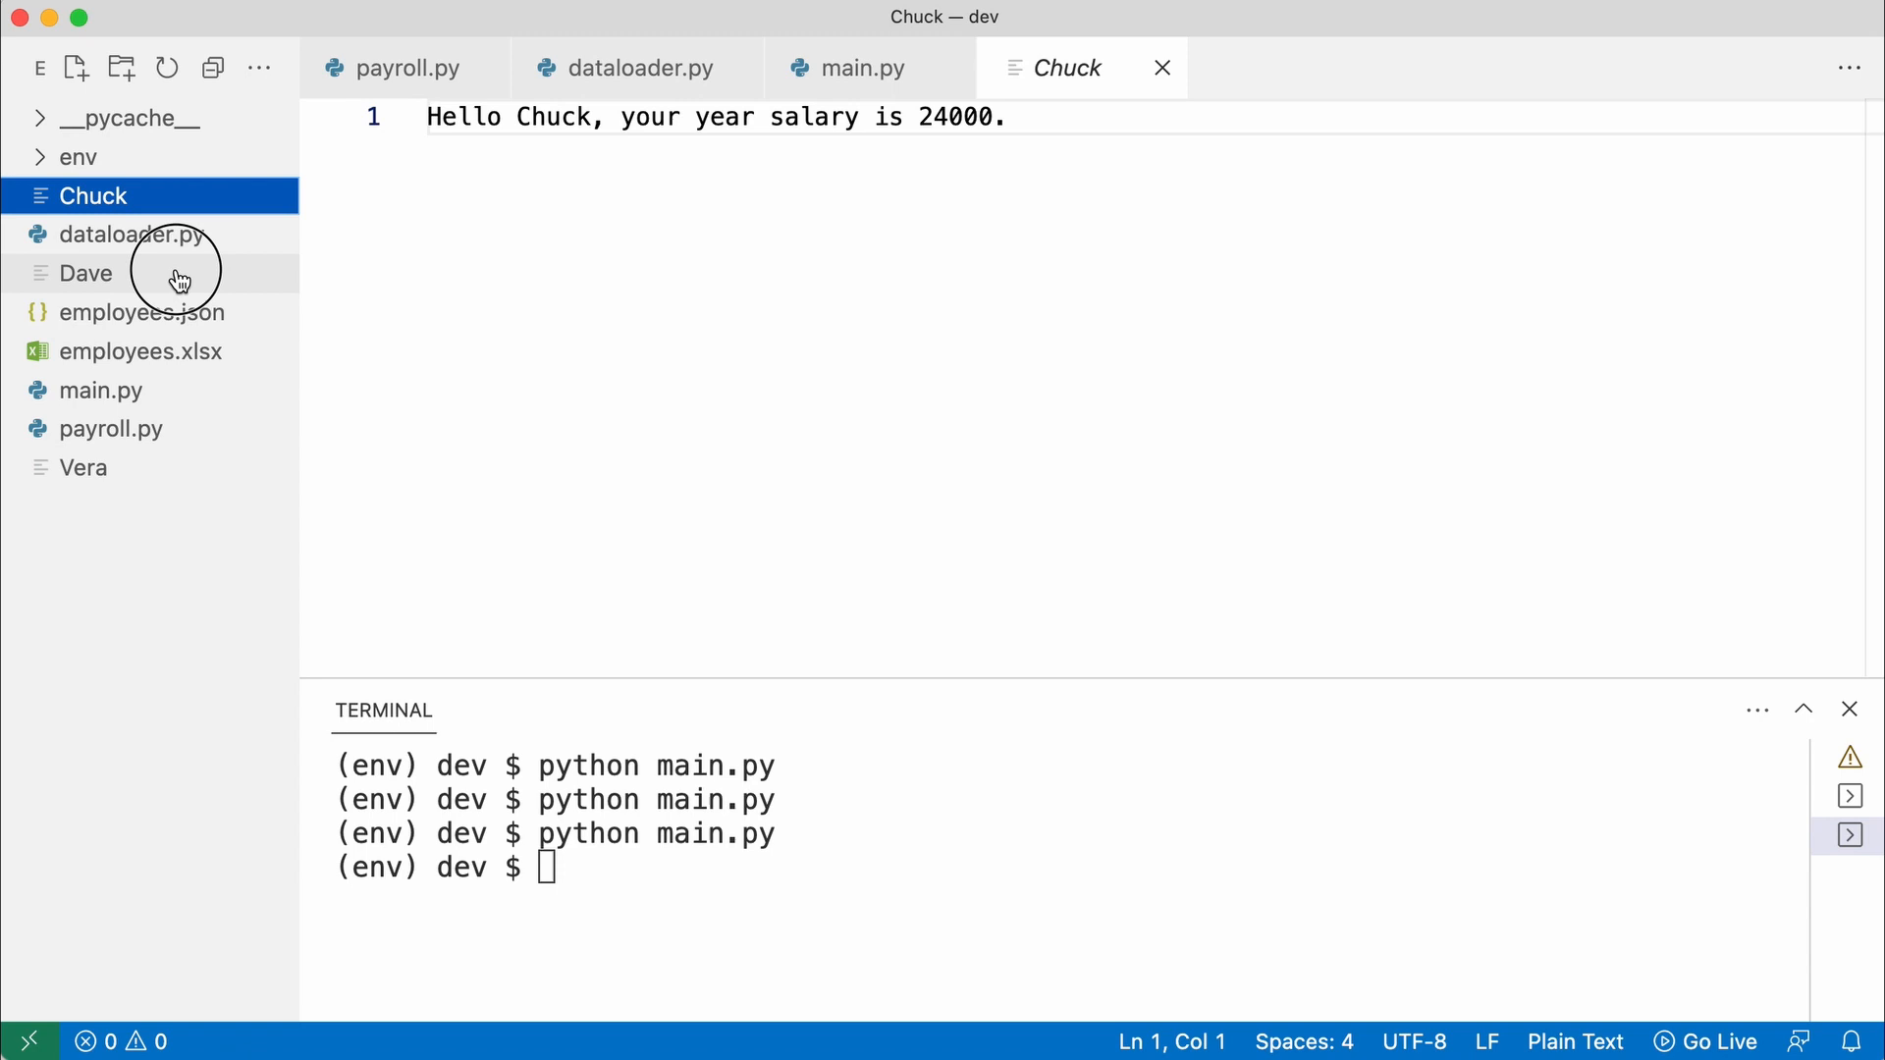
pyautogui.click(82, 468)
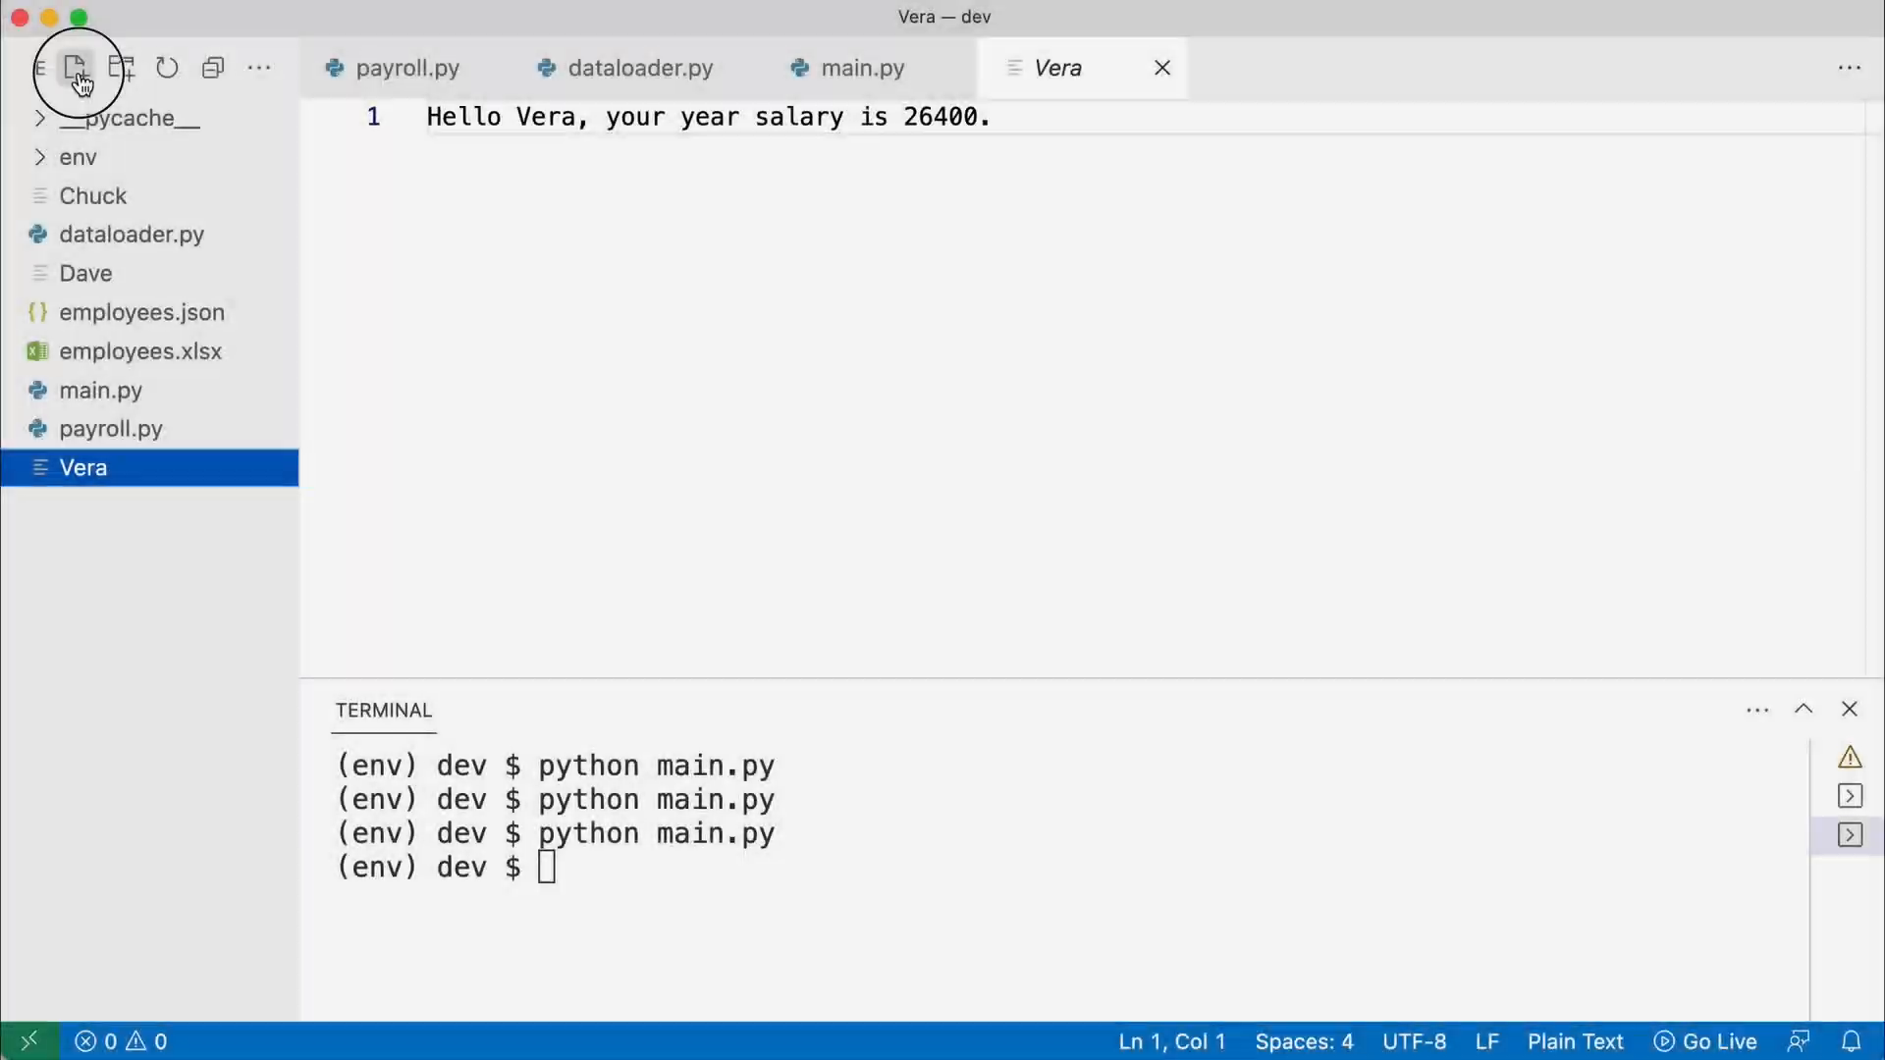
# Write YearReport.export_year_report in new reporting.py, writing 'your year salary is {year_salary}.' to the named file
pyautogui.click(74, 67)
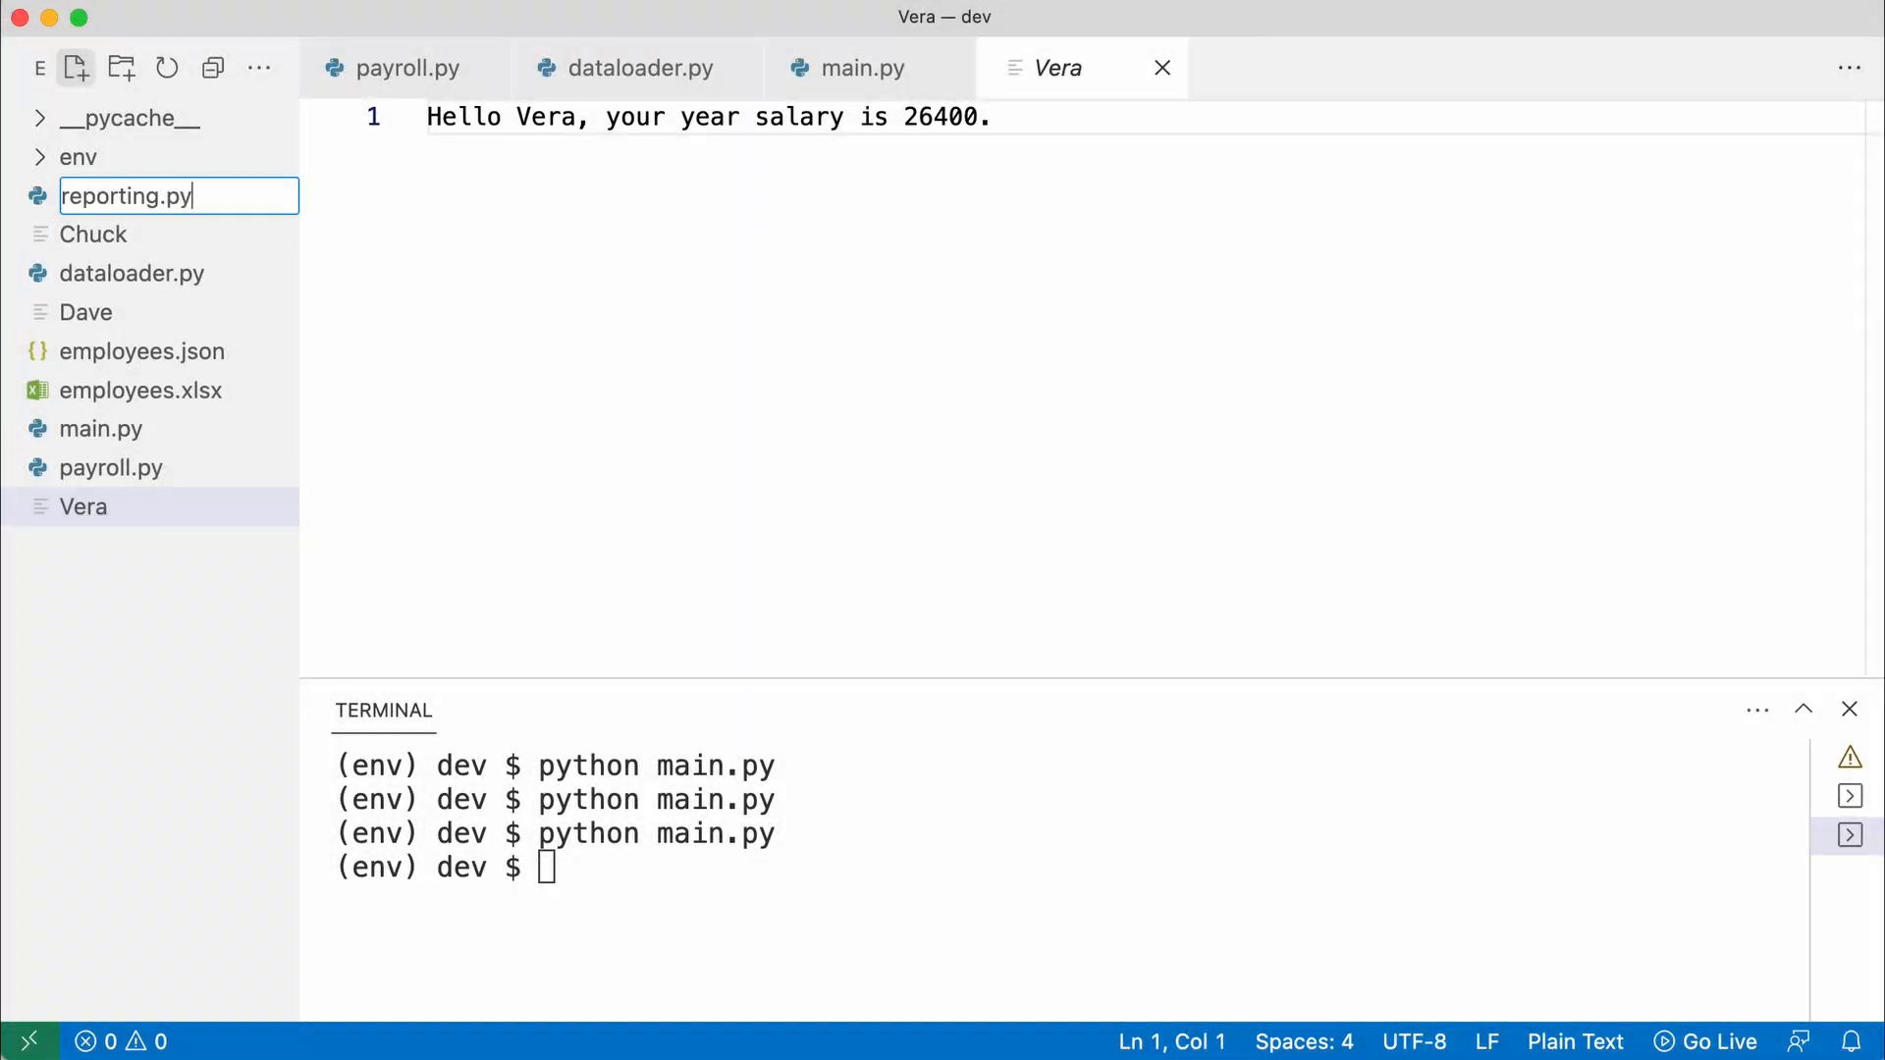
pyautogui.press('Enter')
pyautogui.write('class YearReport:')
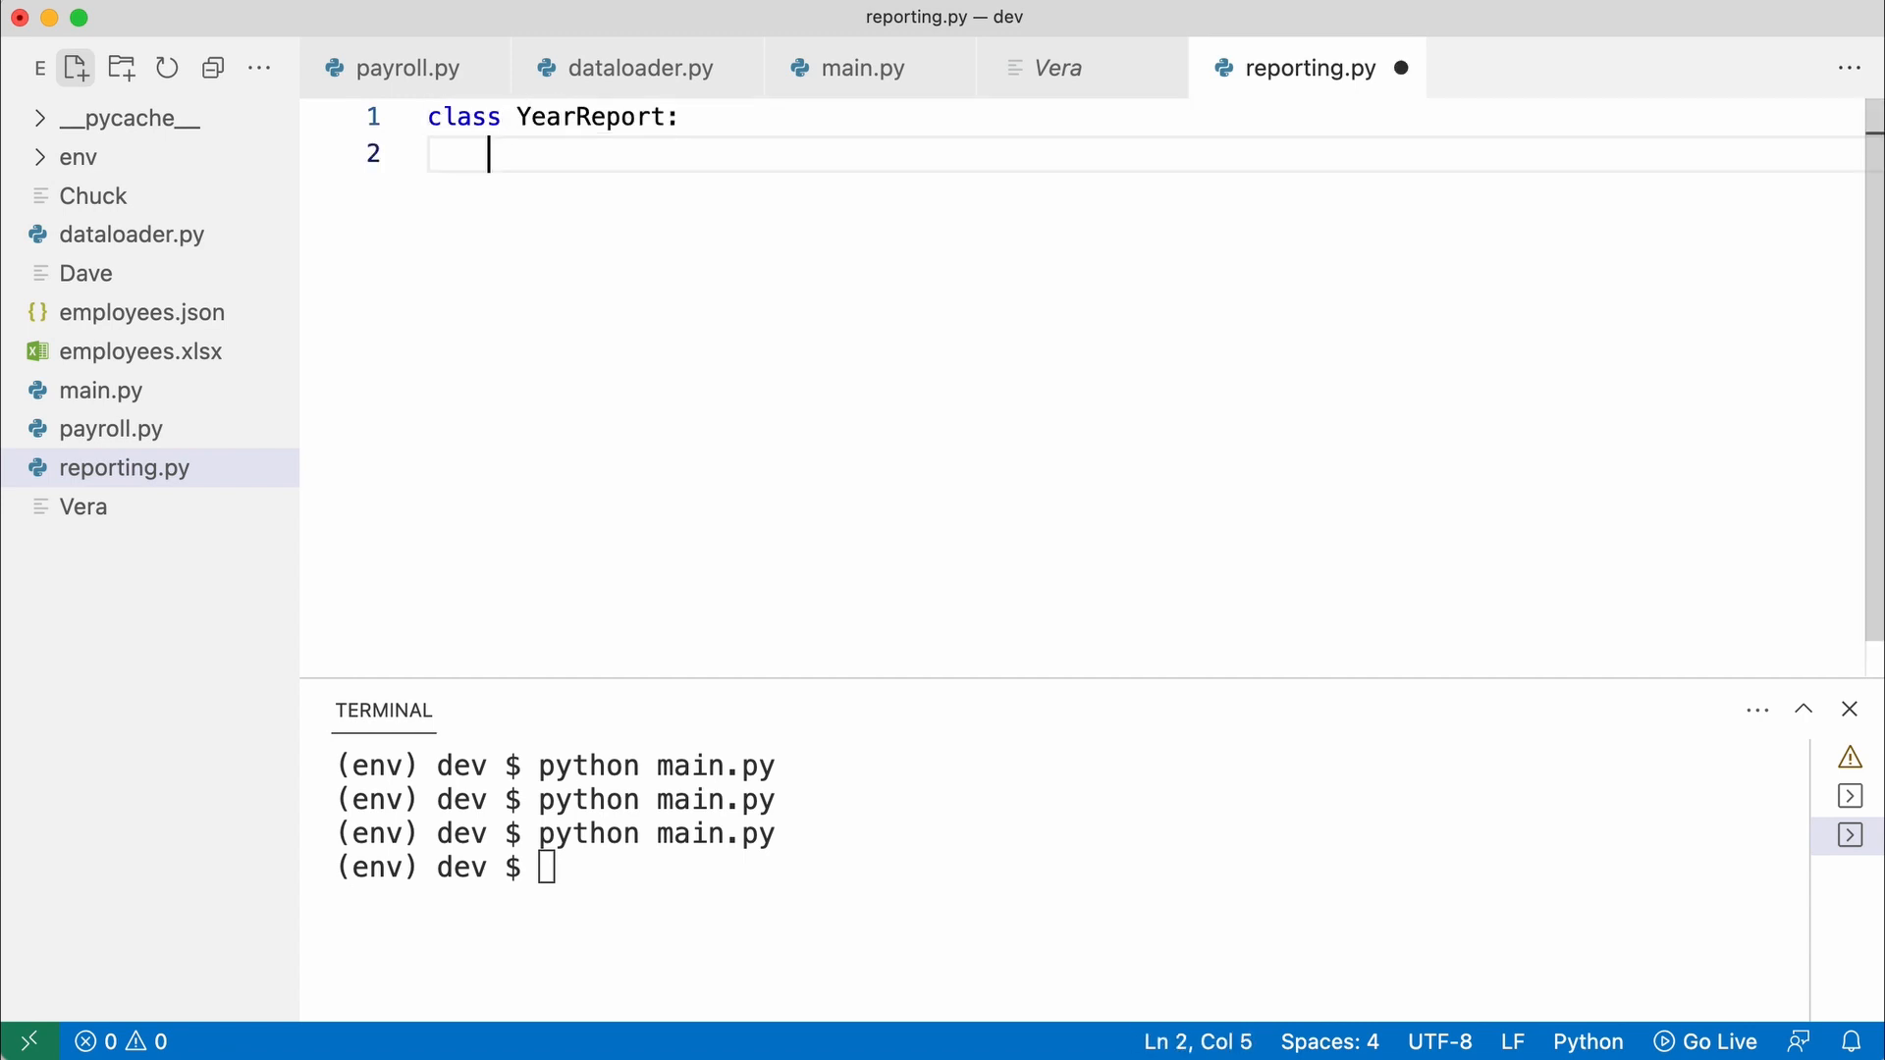
pyautogui.write('def export_year_report(self, name, year_salary):')
pyautogui.write('with open(name, "w") as')
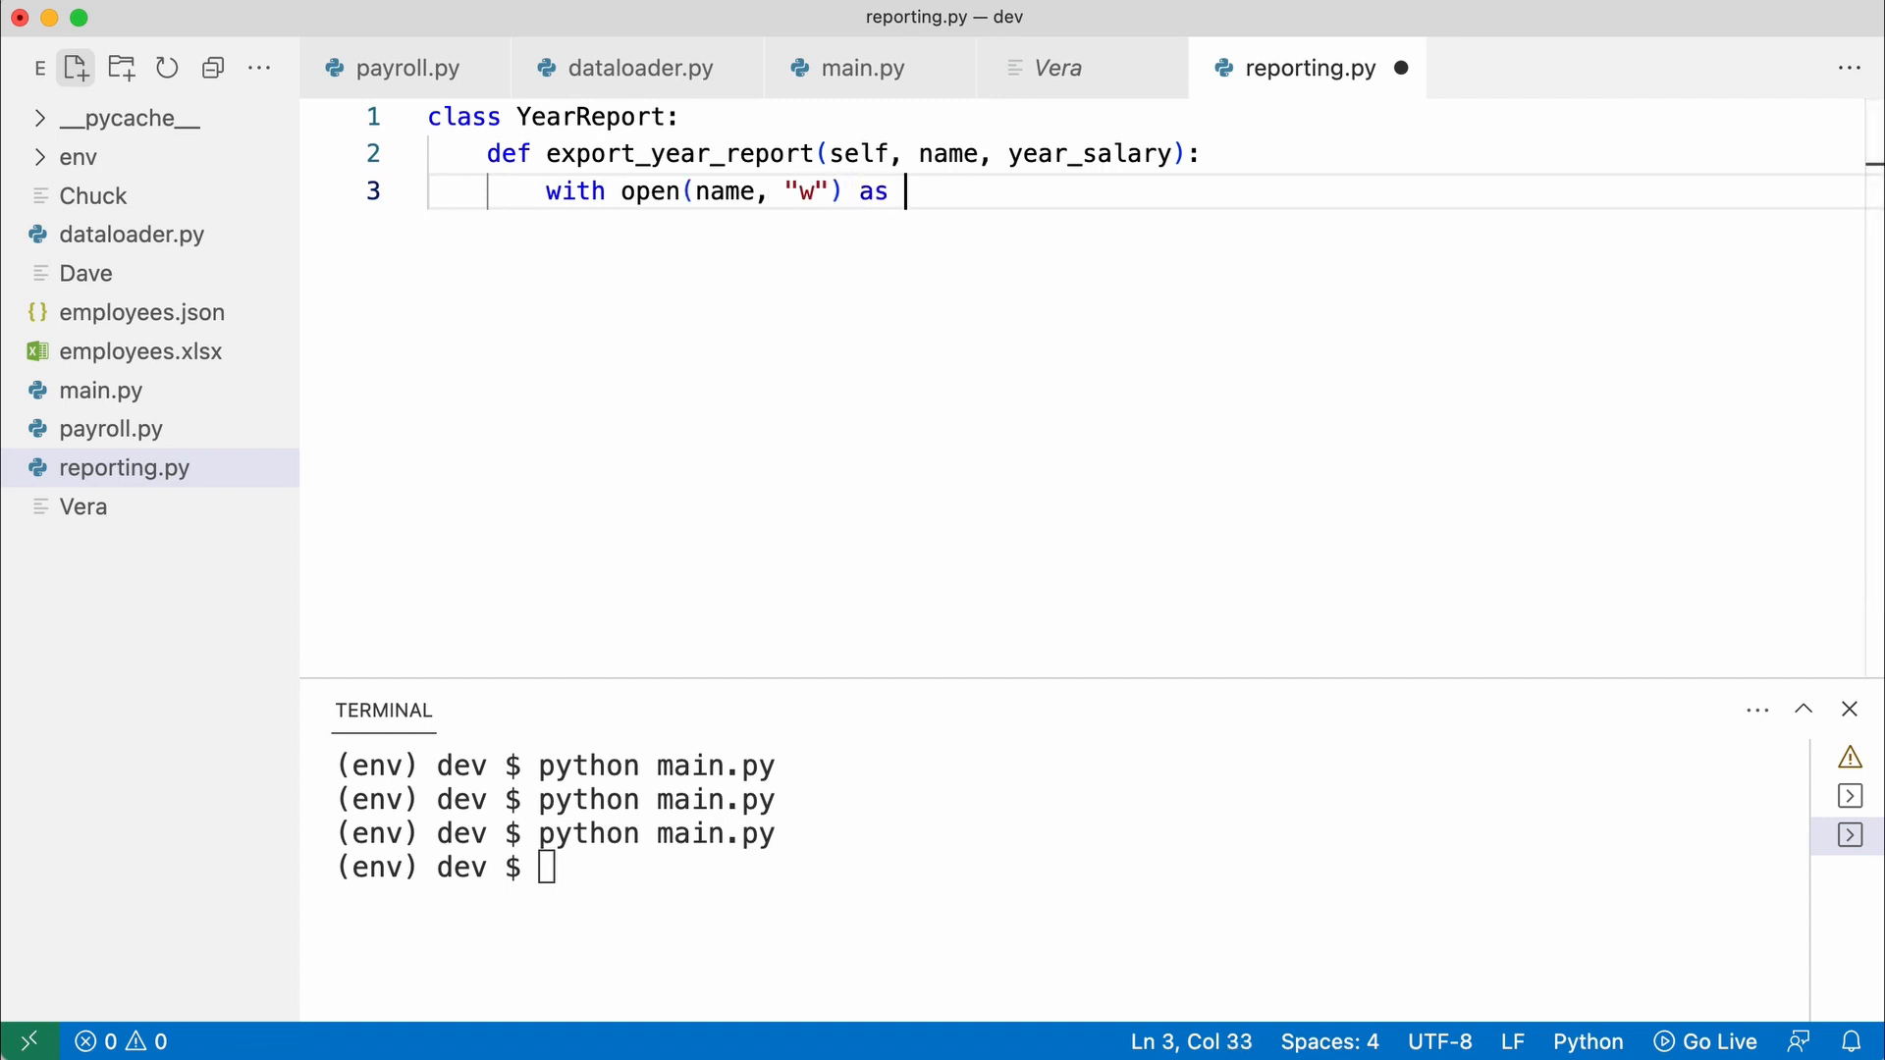
pyautogui.write('file:')
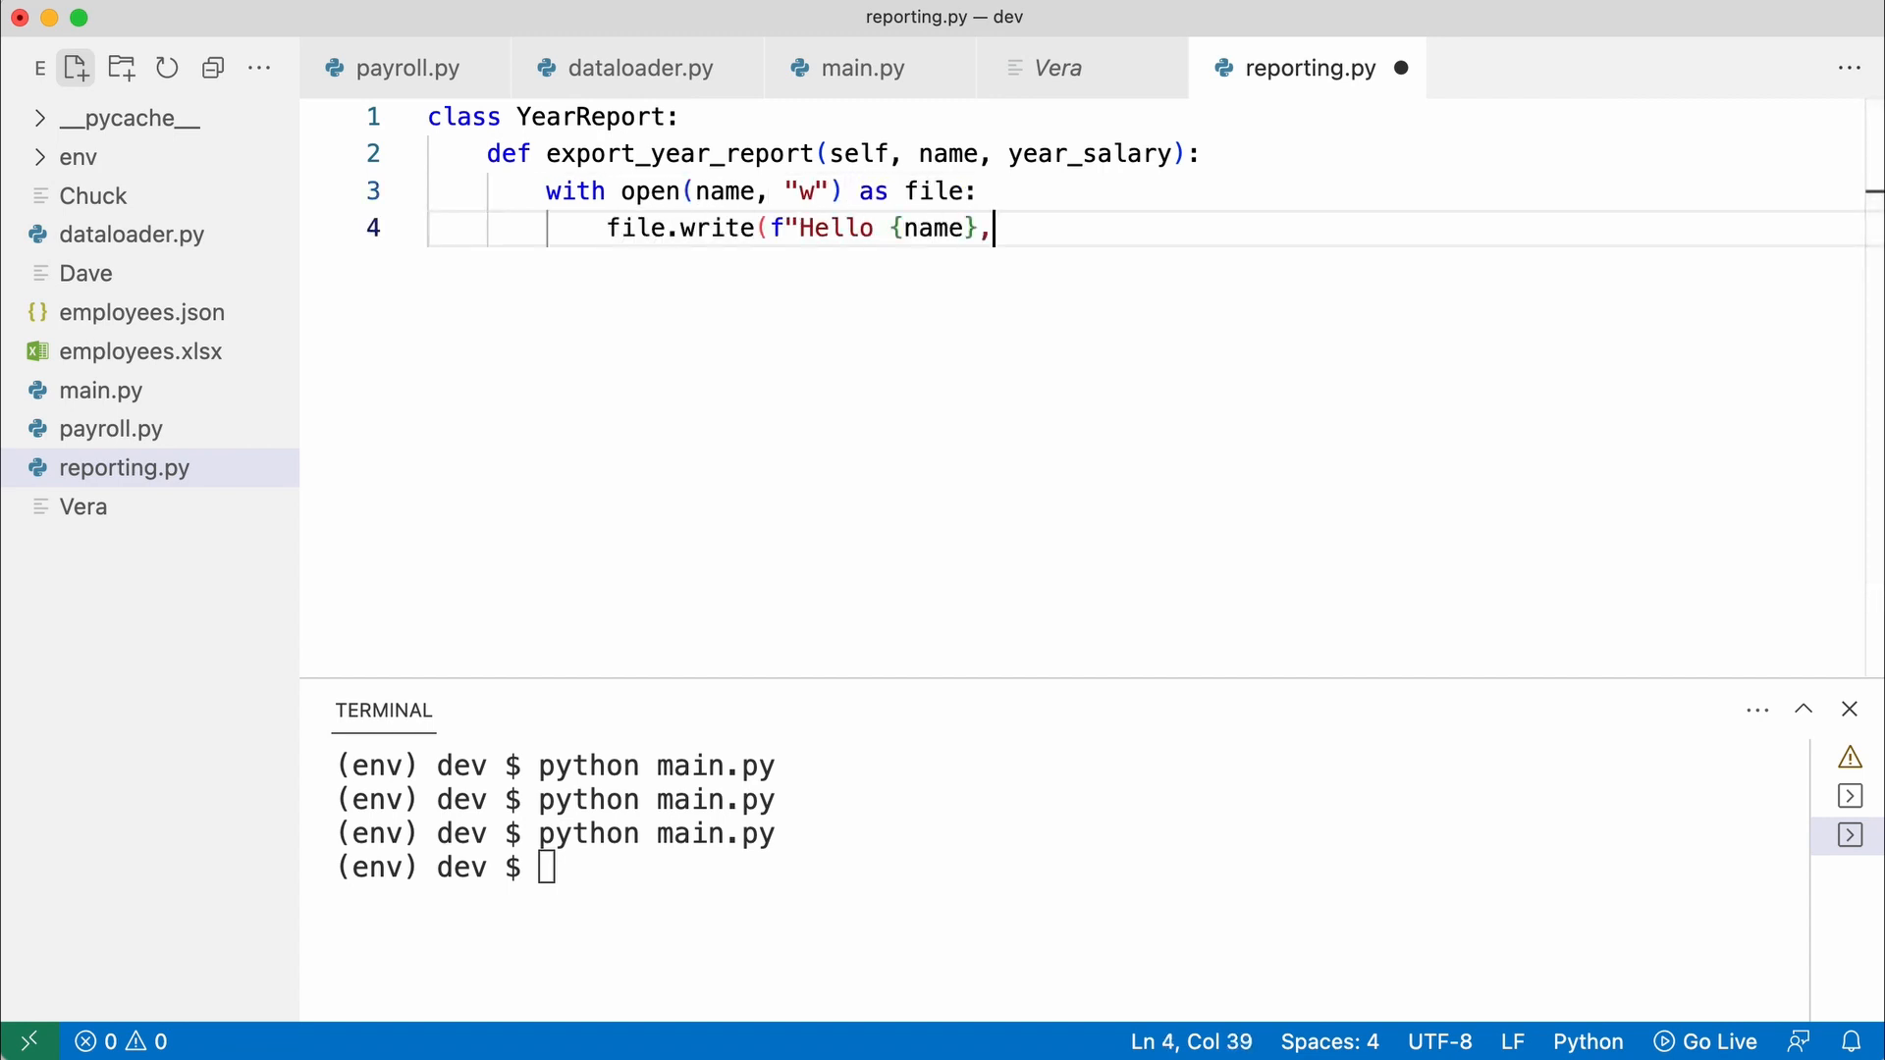
pyautogui.write('your year salary is {year_salary}.')
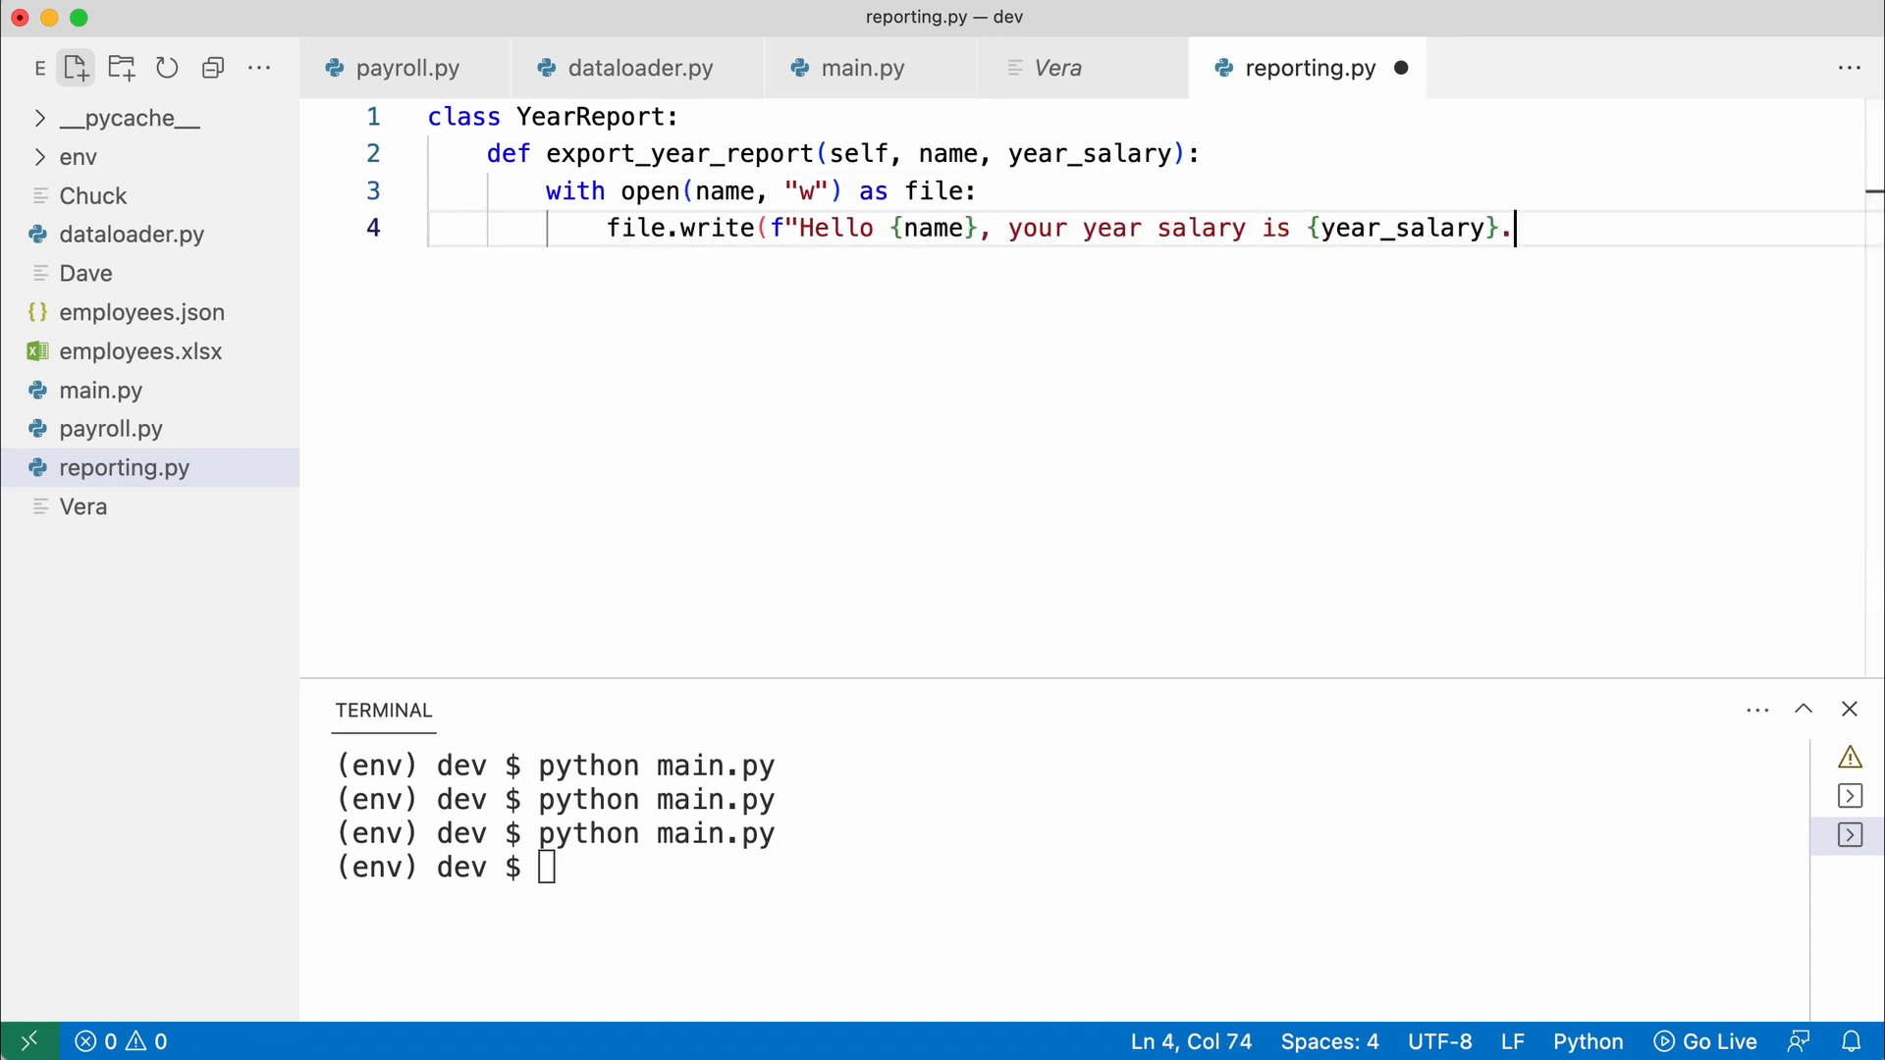
pyautogui.write('")')
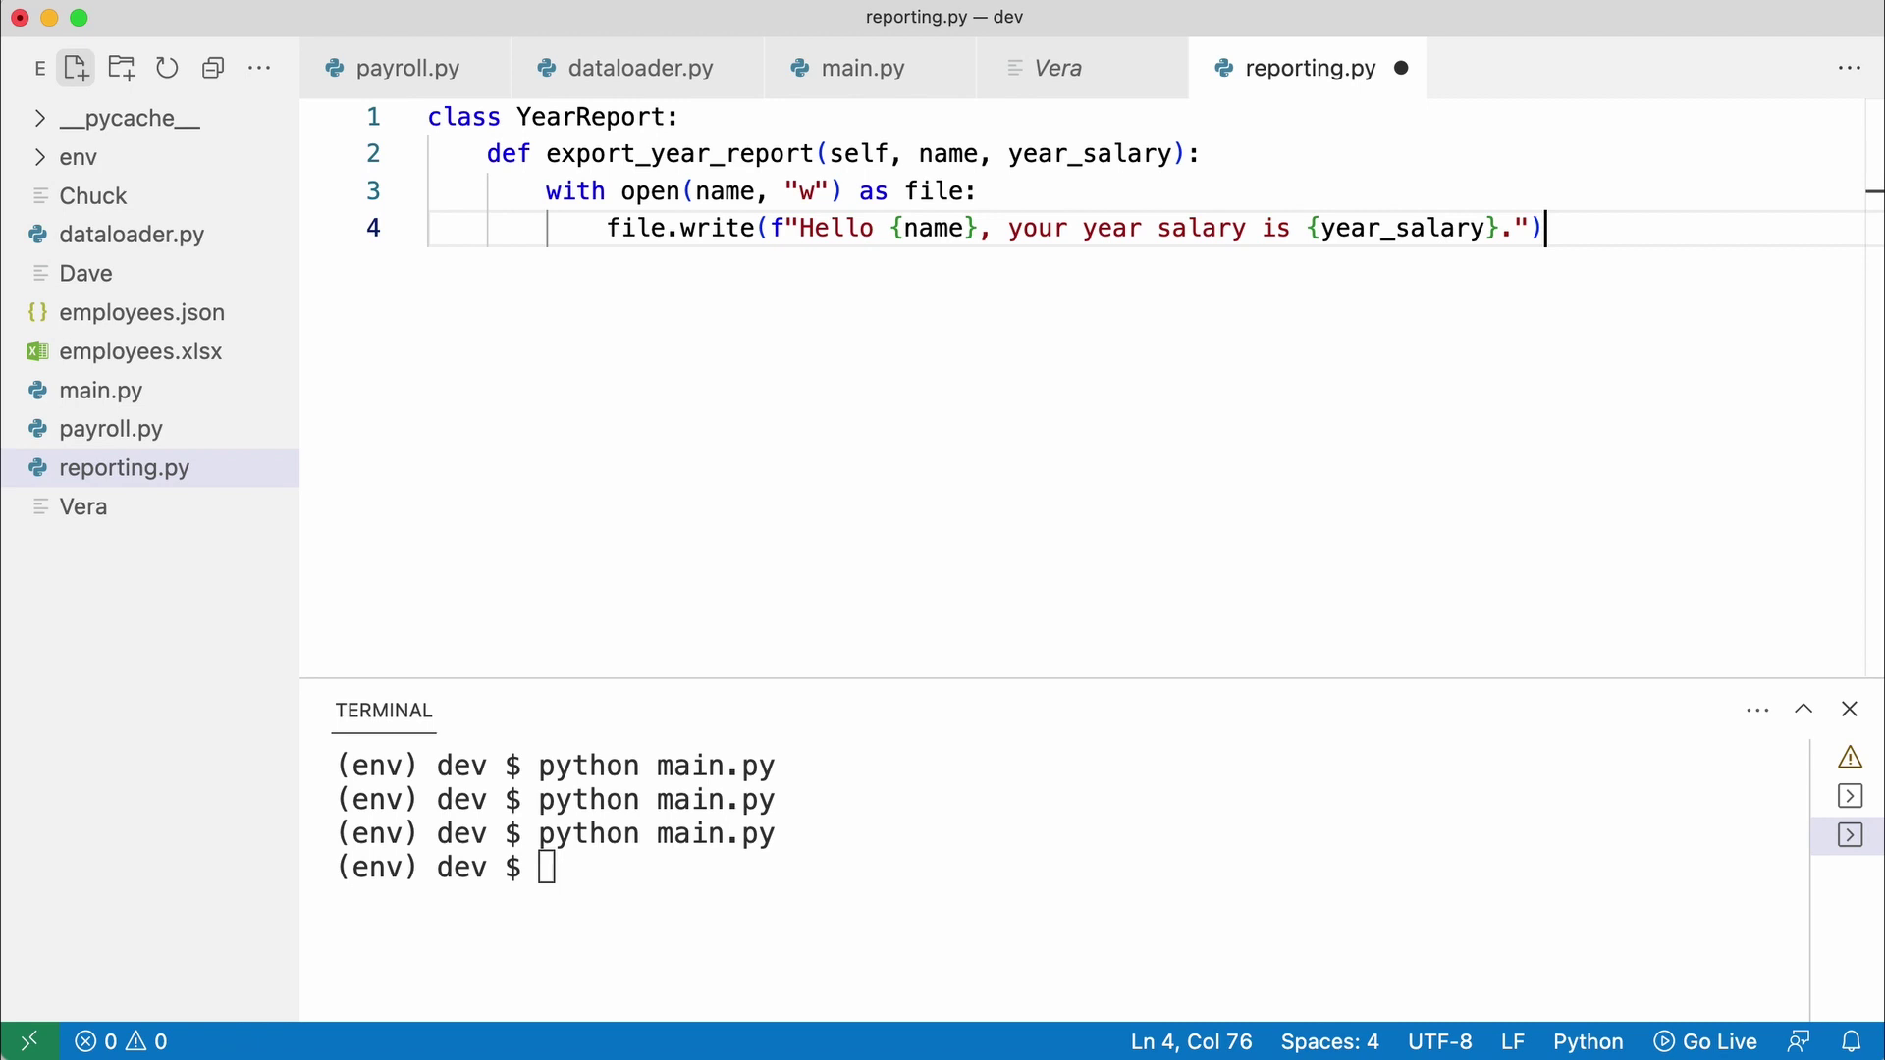
pyautogui.click(399, 67)
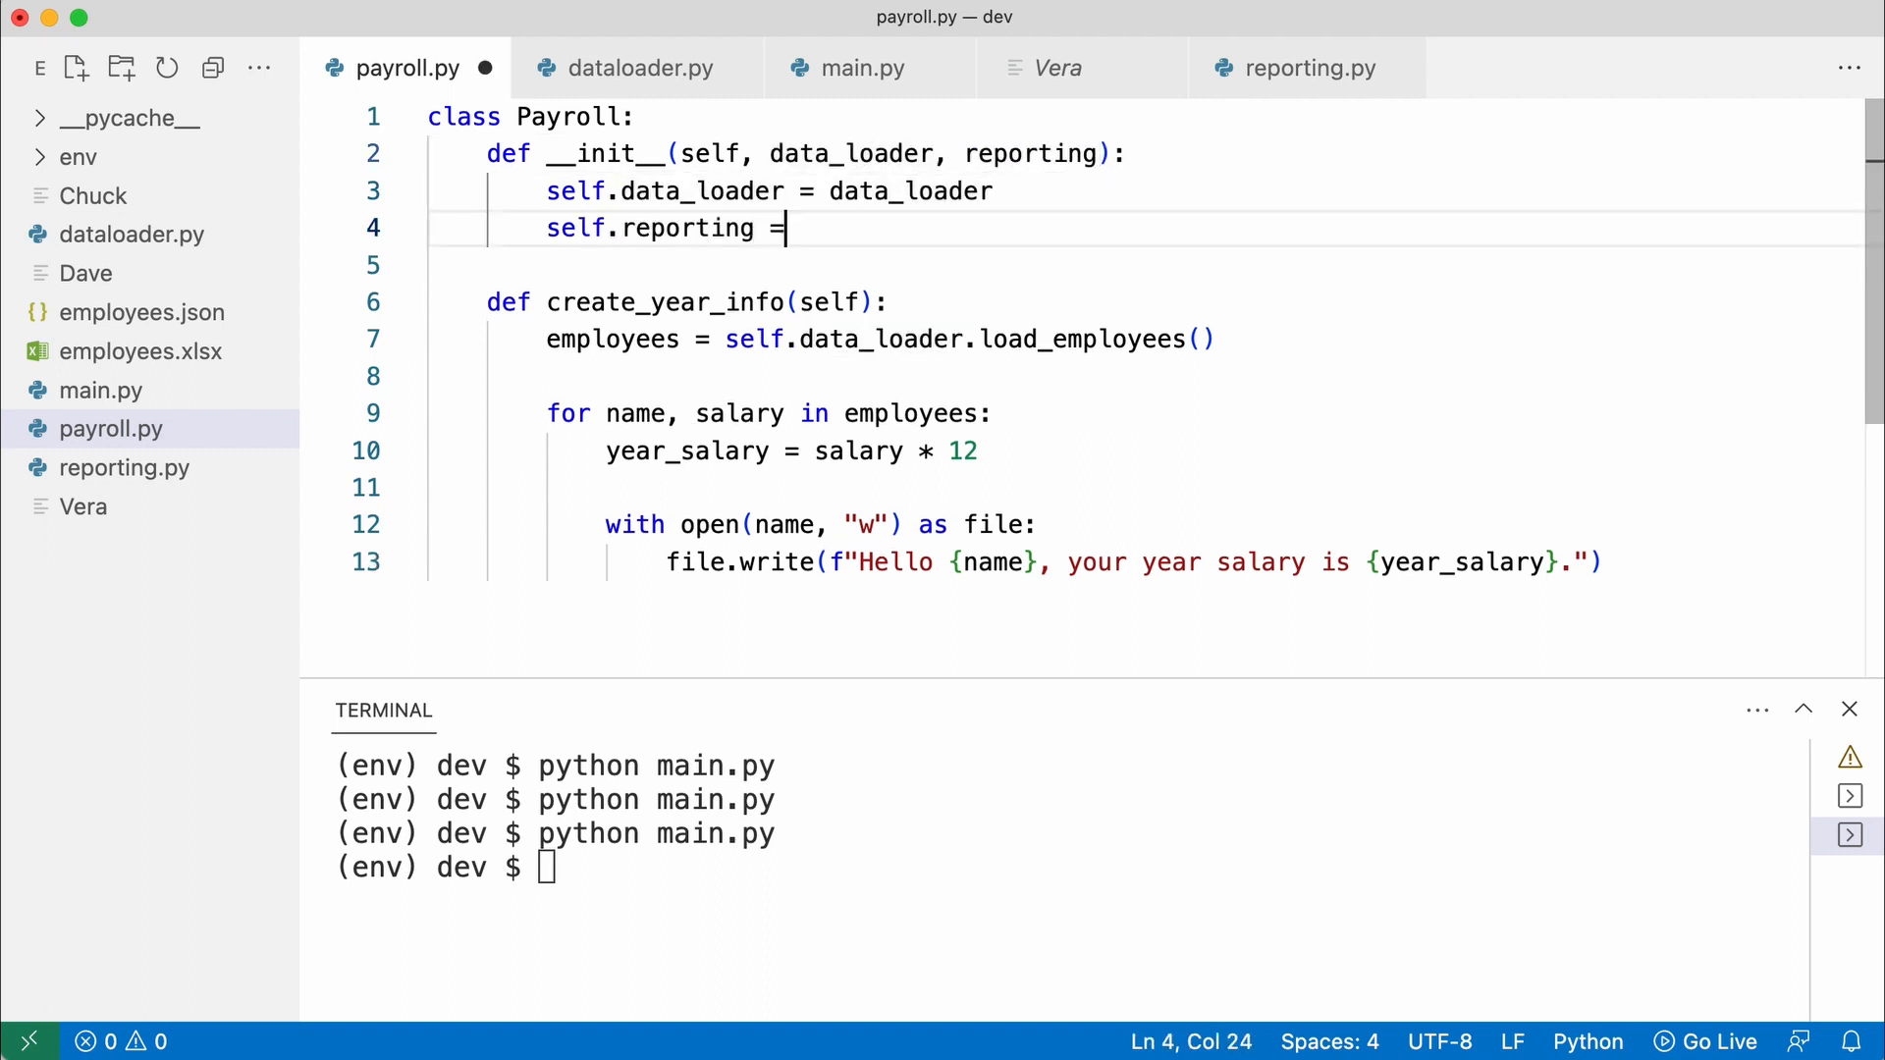
# Store reporting in Payroll and call self.reporting.export_year_report(name, year_salary) in the loop
pyautogui.write('reporting')
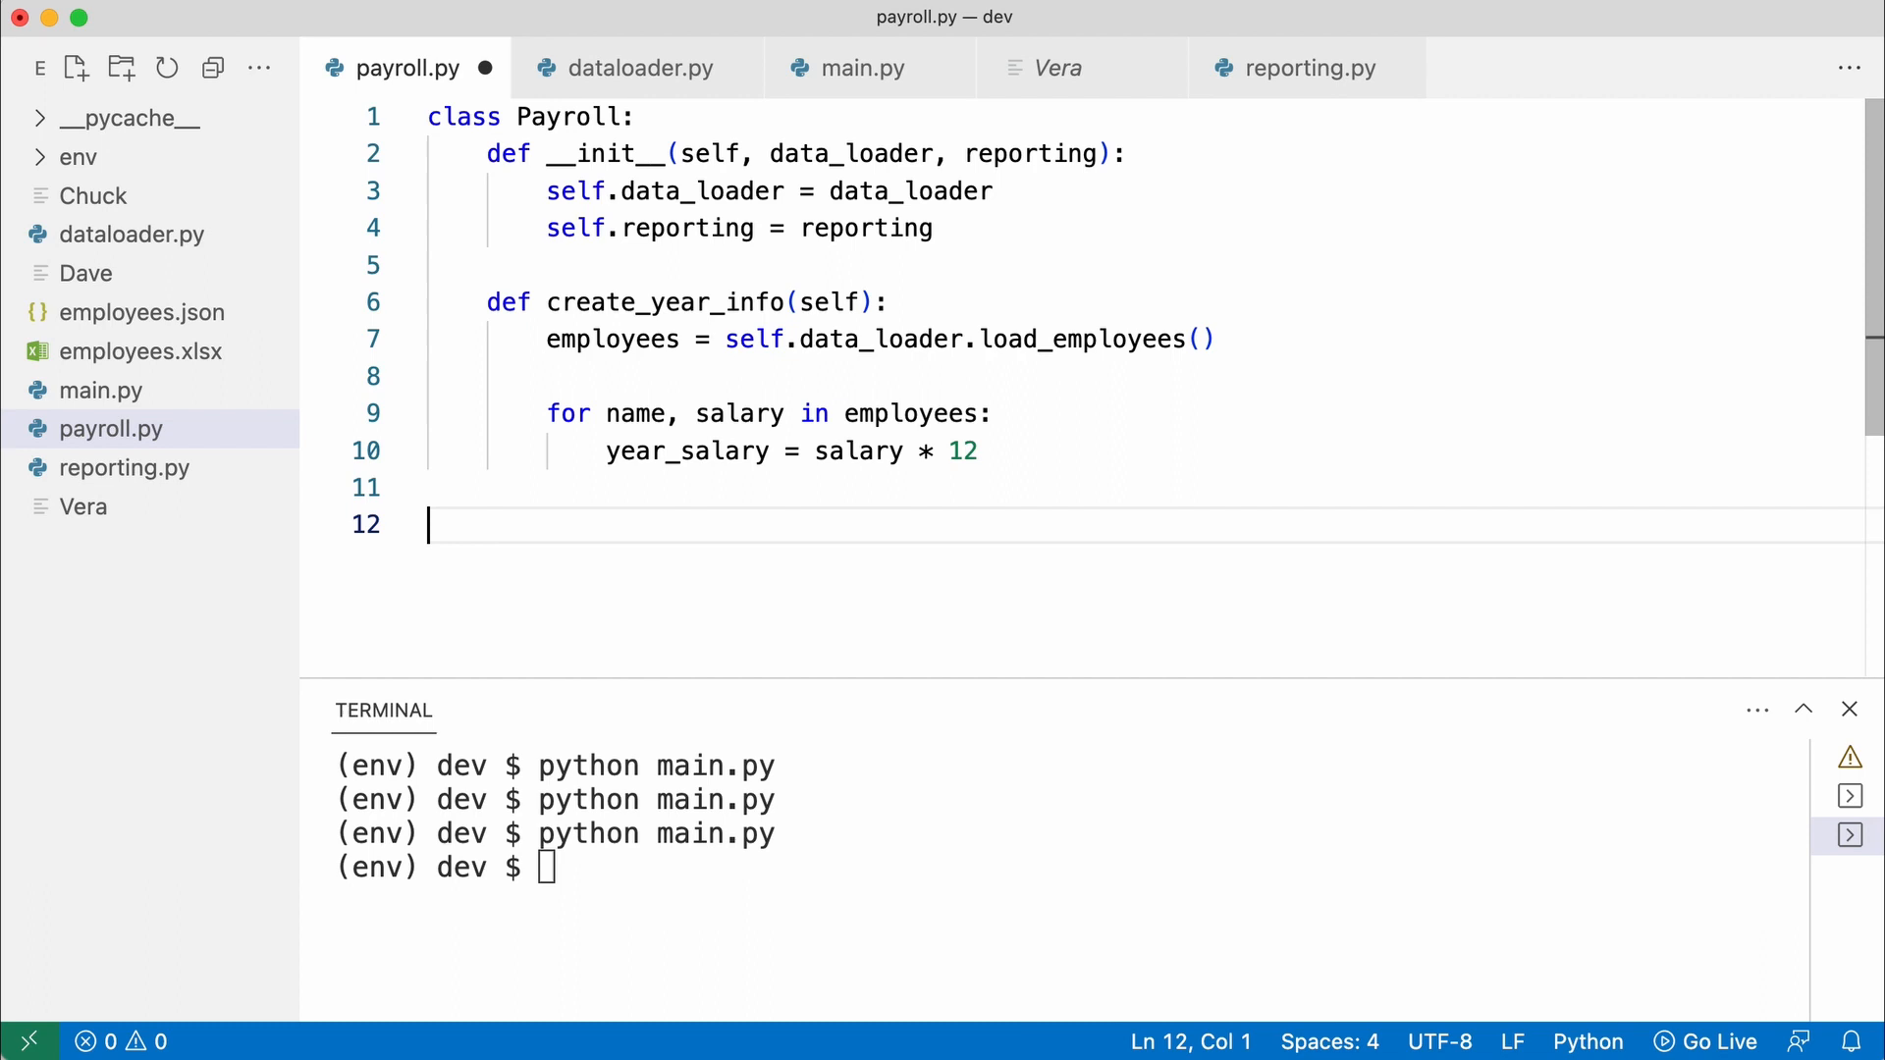
pyautogui.write('self.reporting.export_year_report(name,')
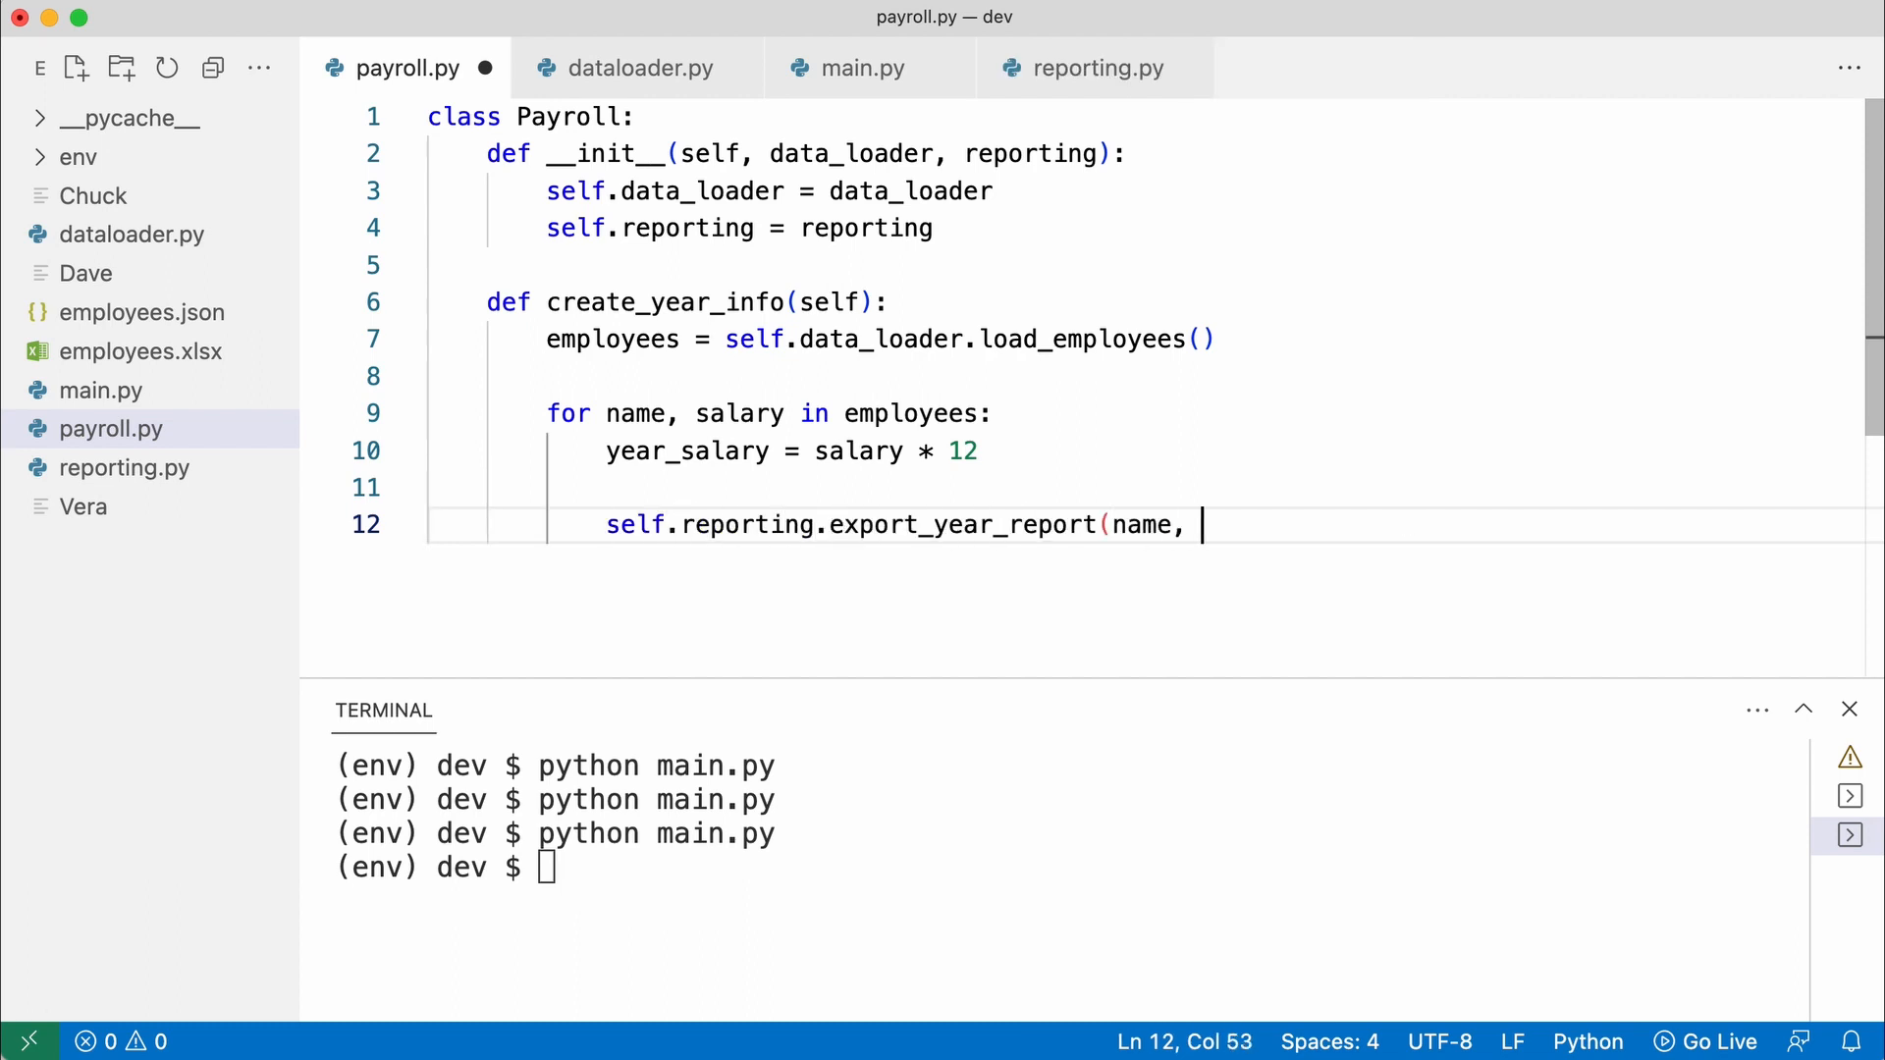
pyautogui.write('year_salary)')
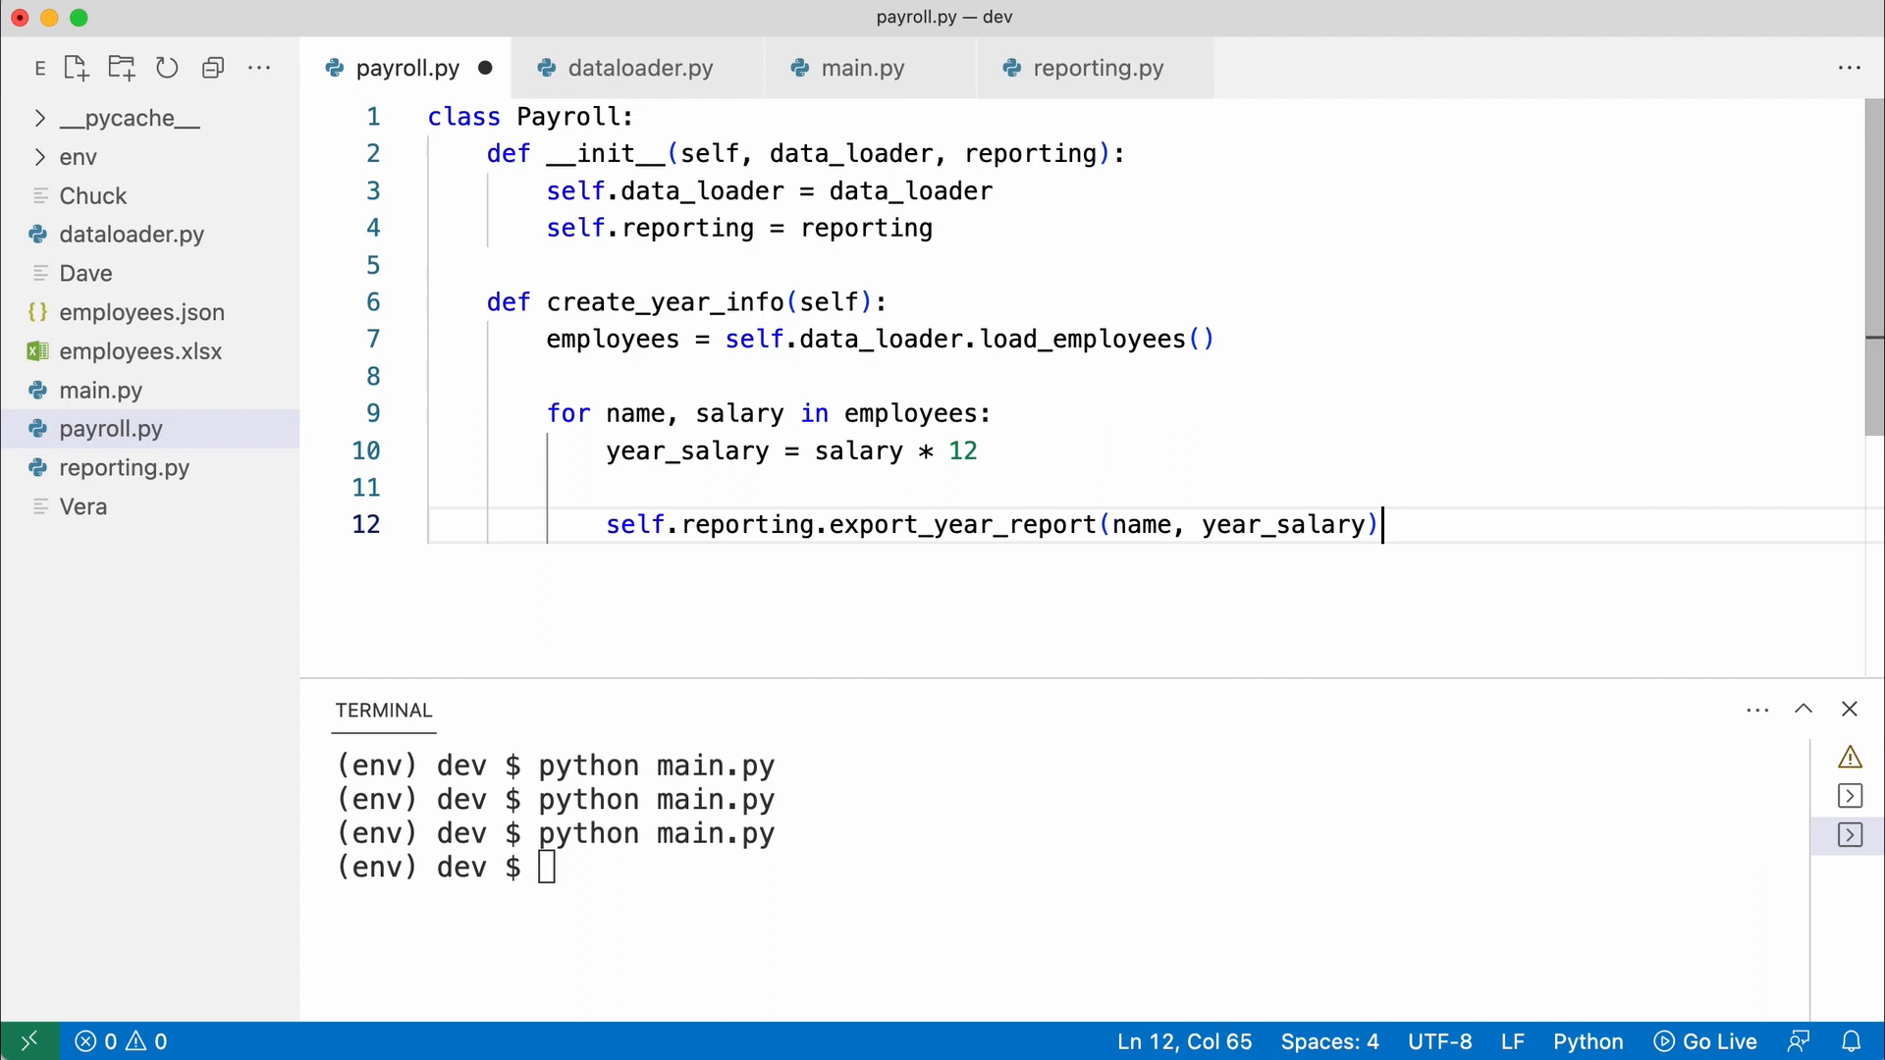
# In main.py import YearReport, create year_report = YearReport() and pass it to Payroll
pyautogui.click(860, 69)
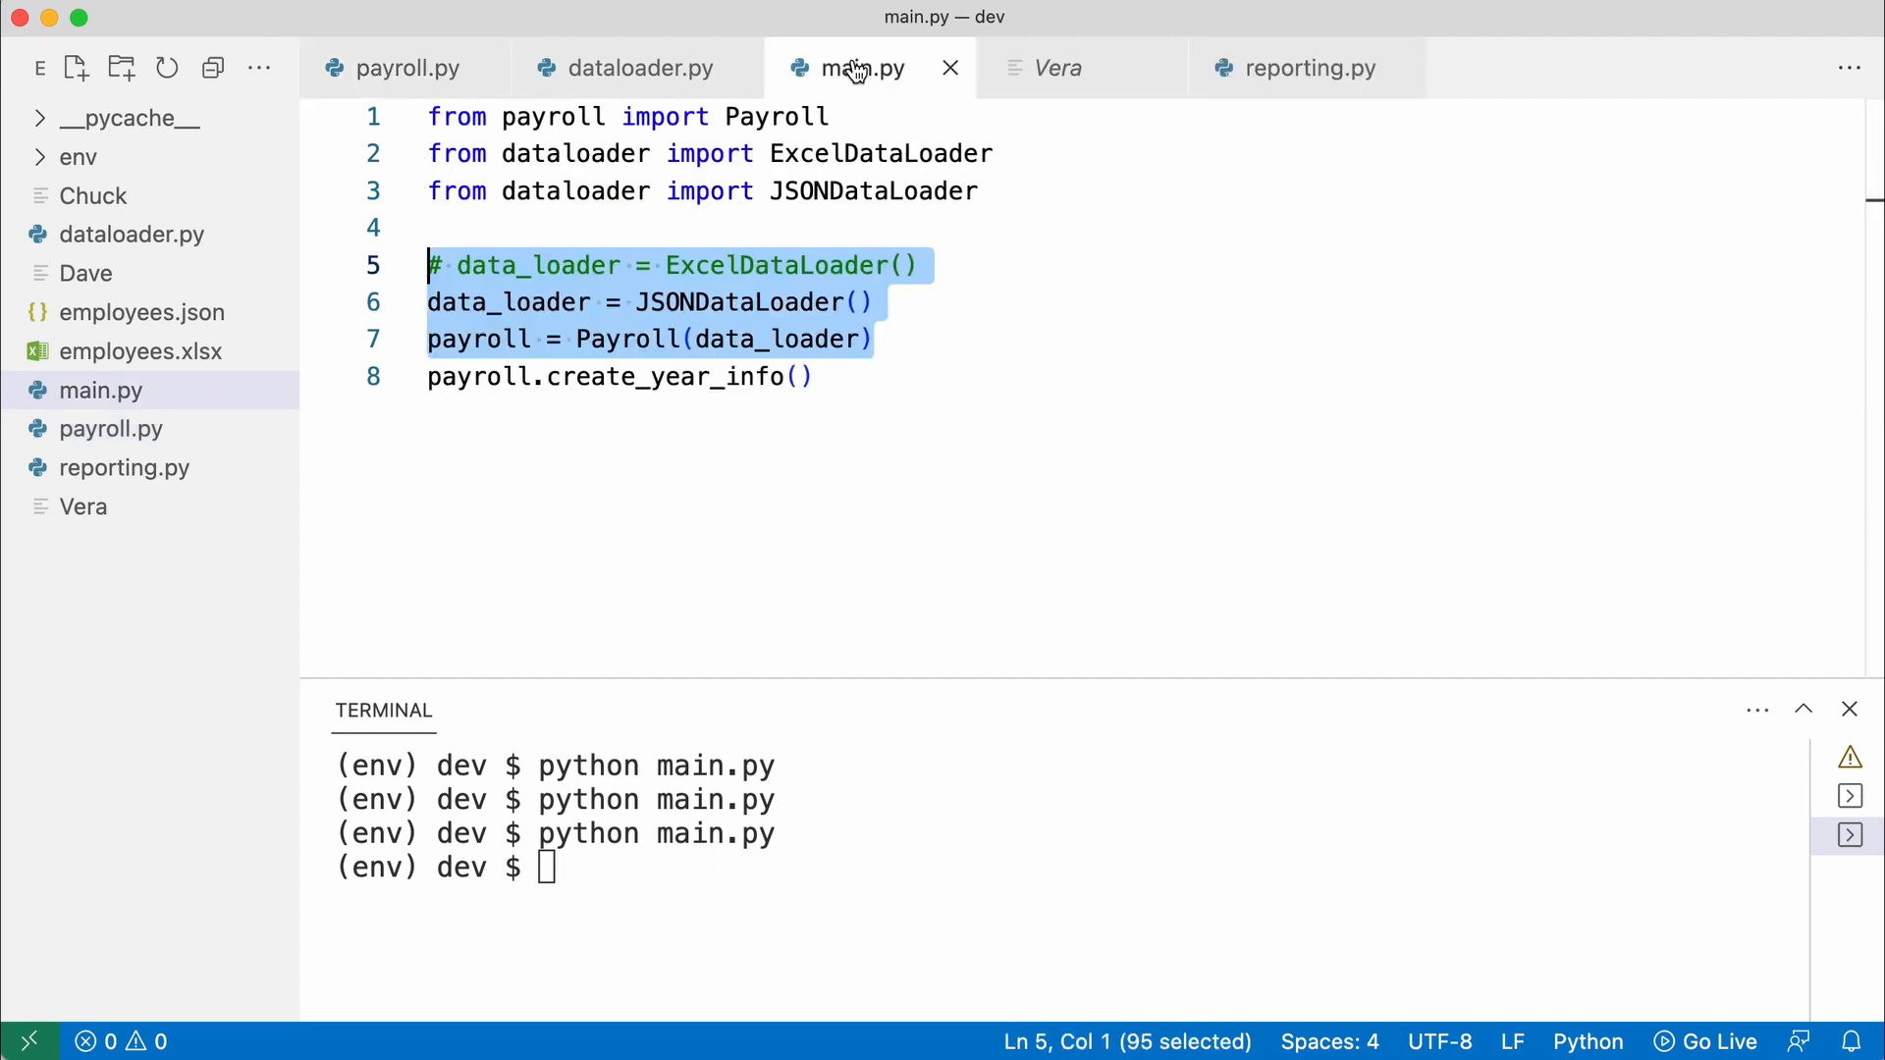
pyautogui.press('Enter')
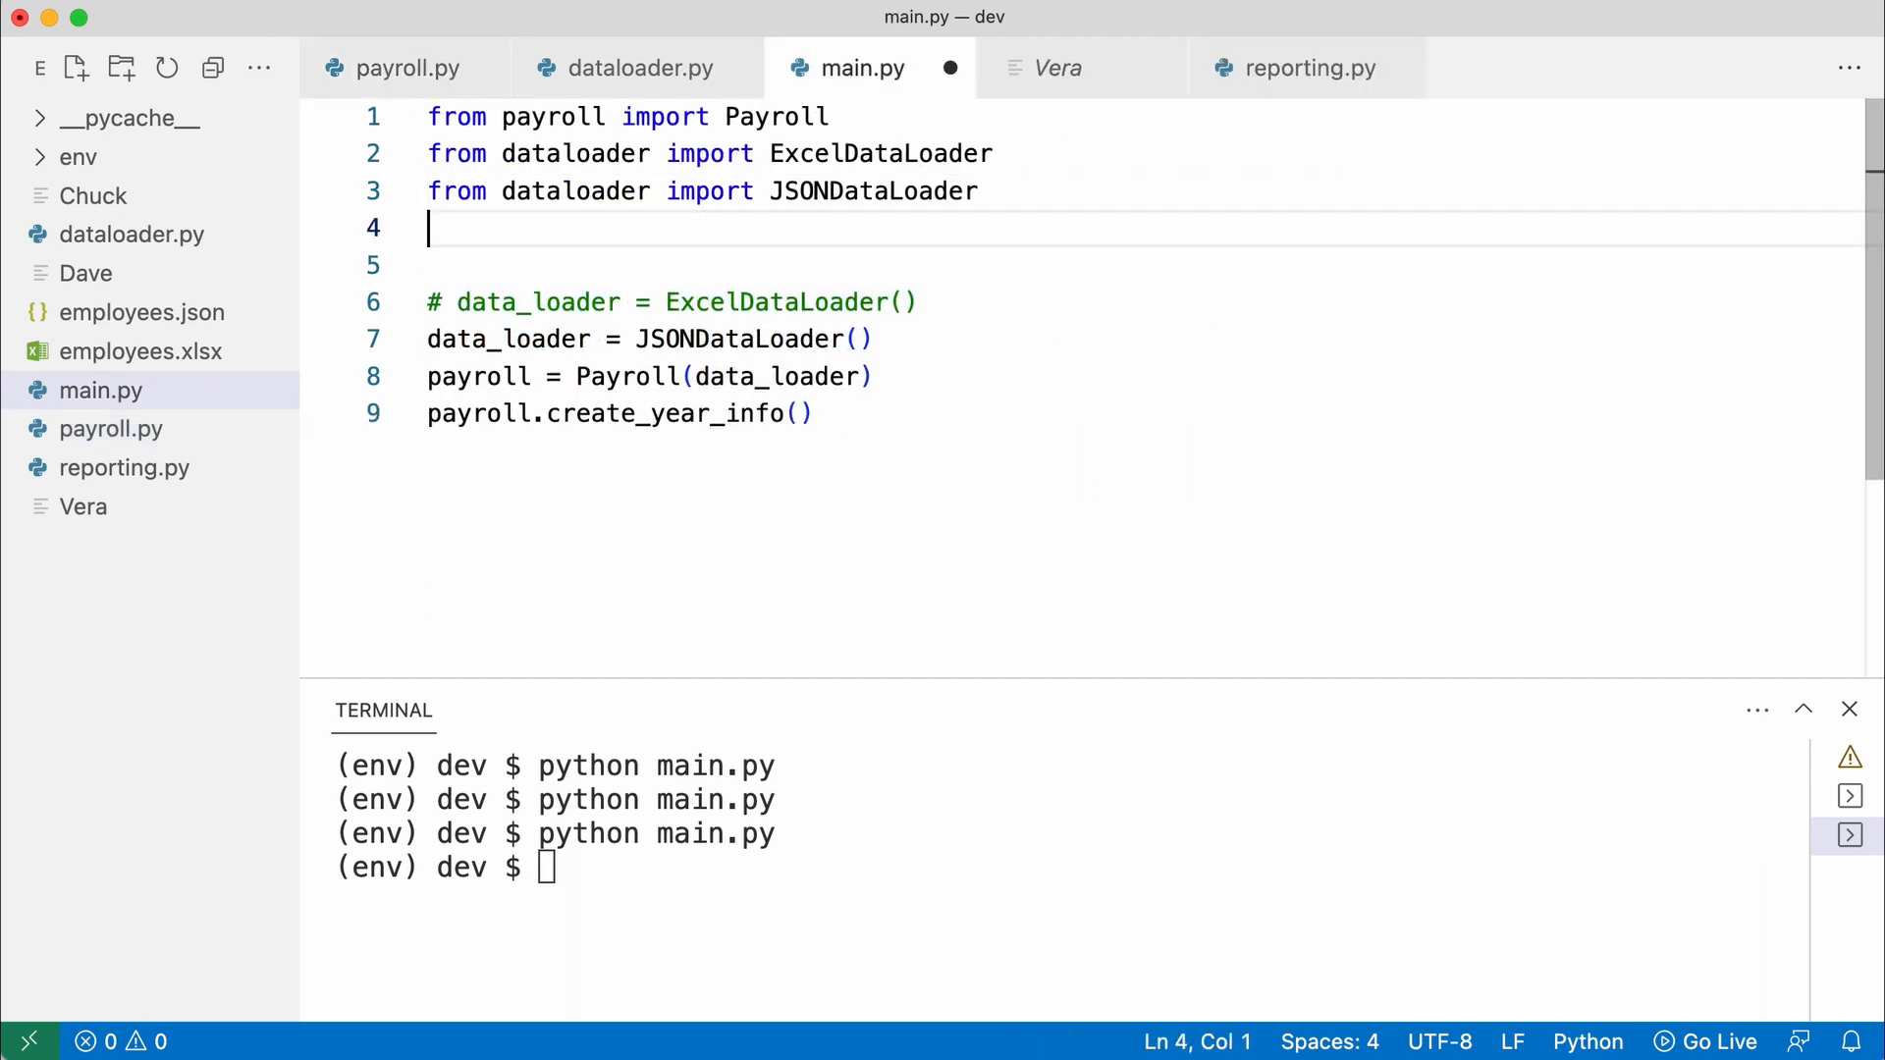
pyautogui.write('from reporting import YearReport')
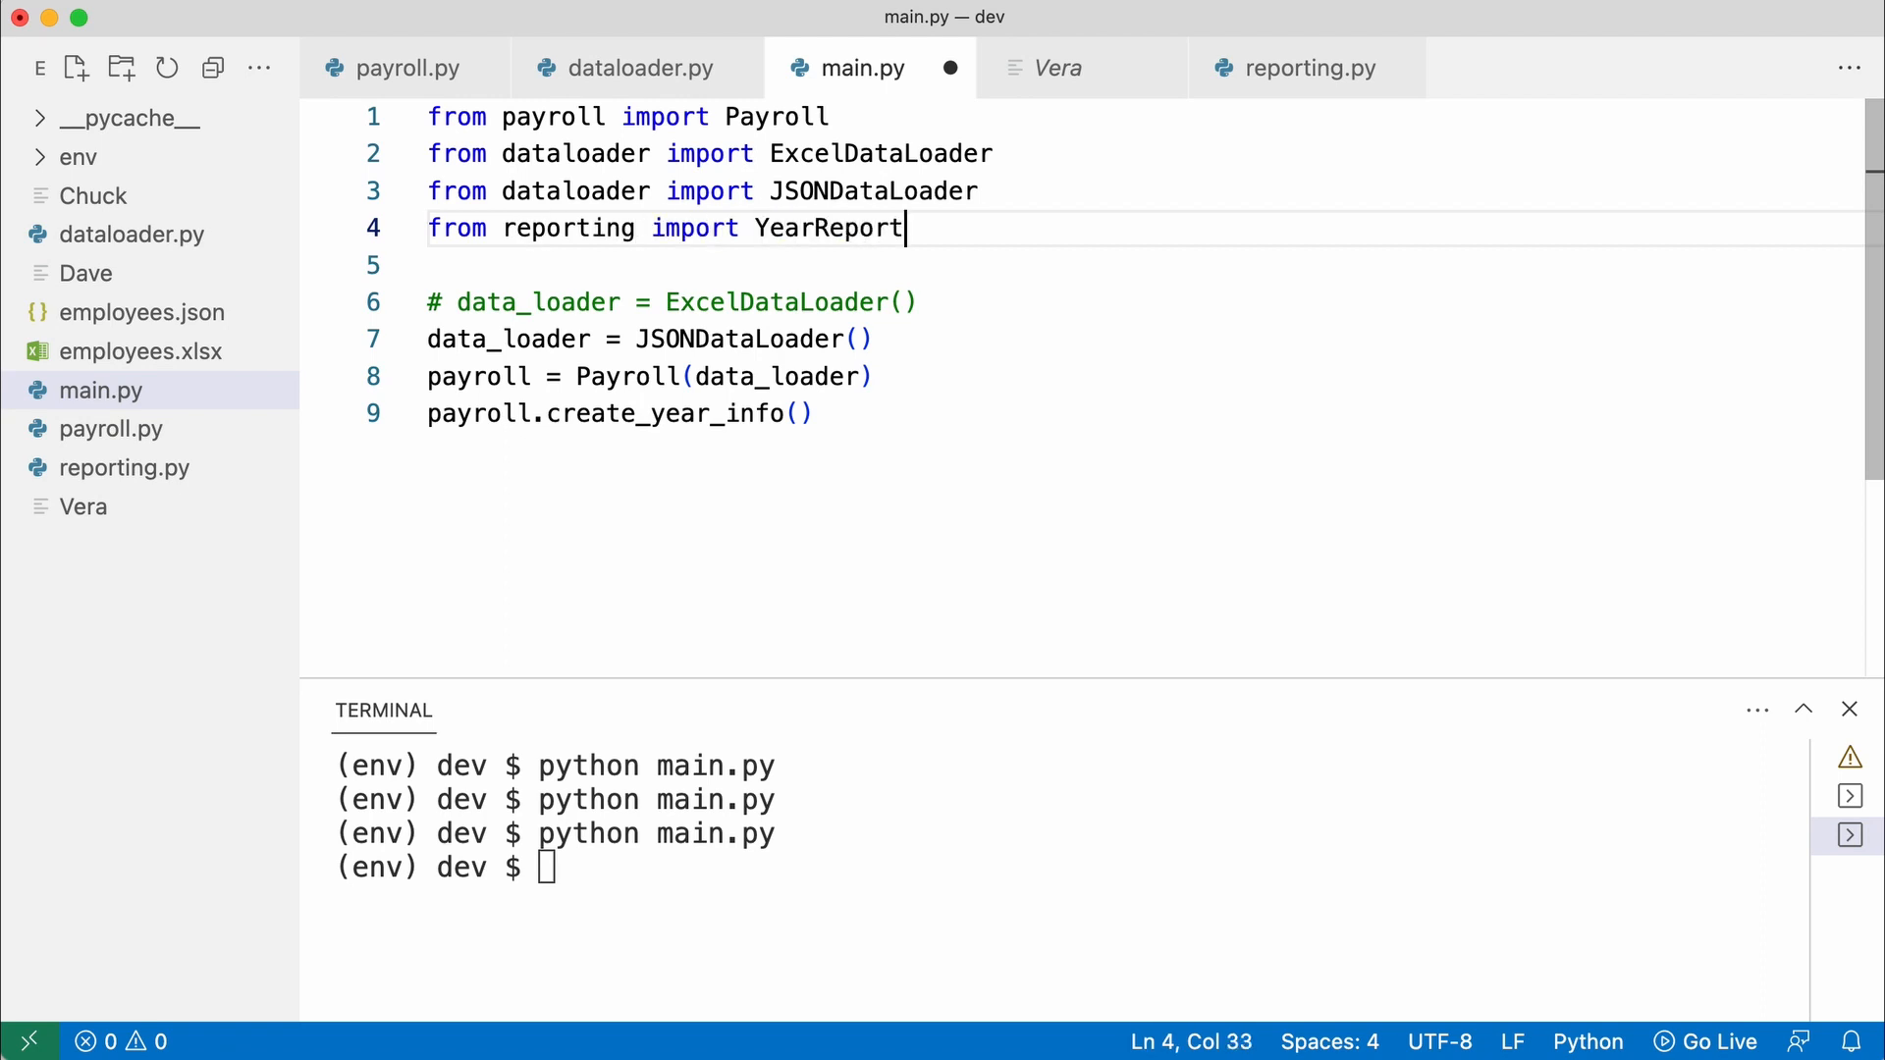
pyautogui.write('year_report = YearReport')
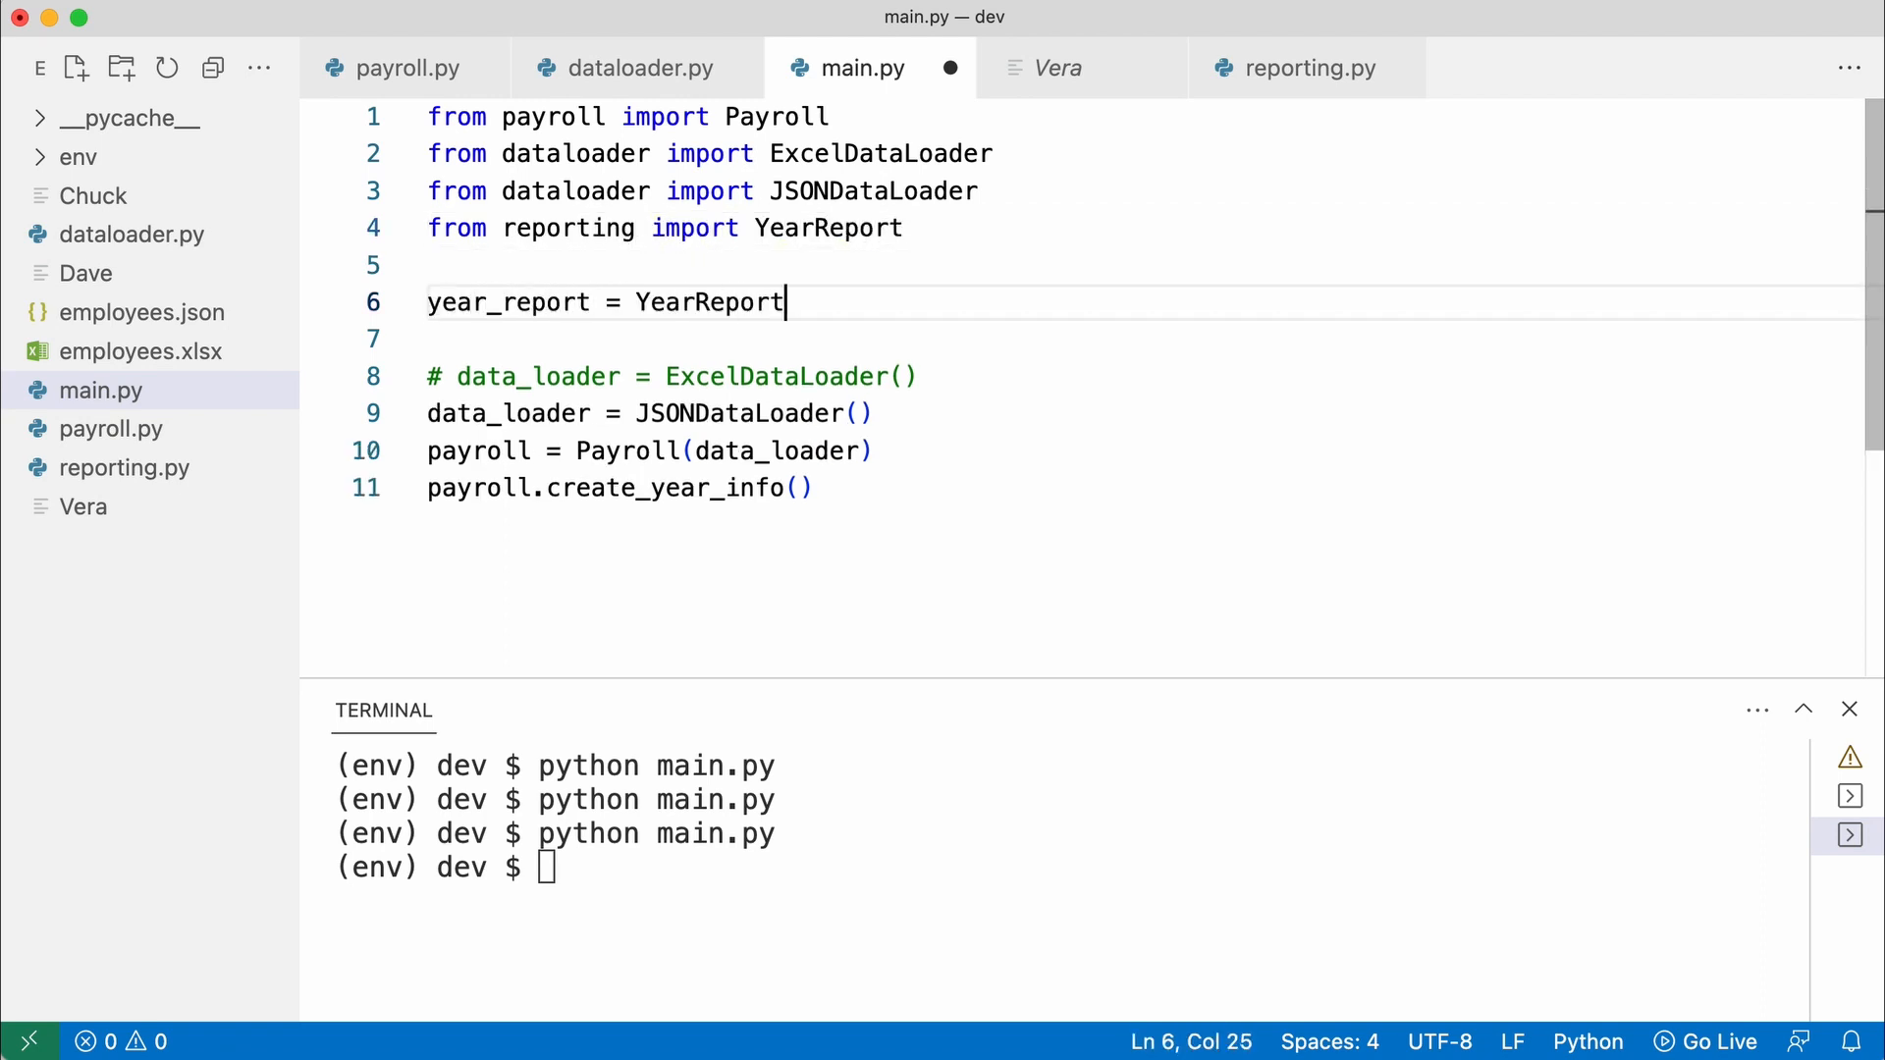
pyautogui.write('()')
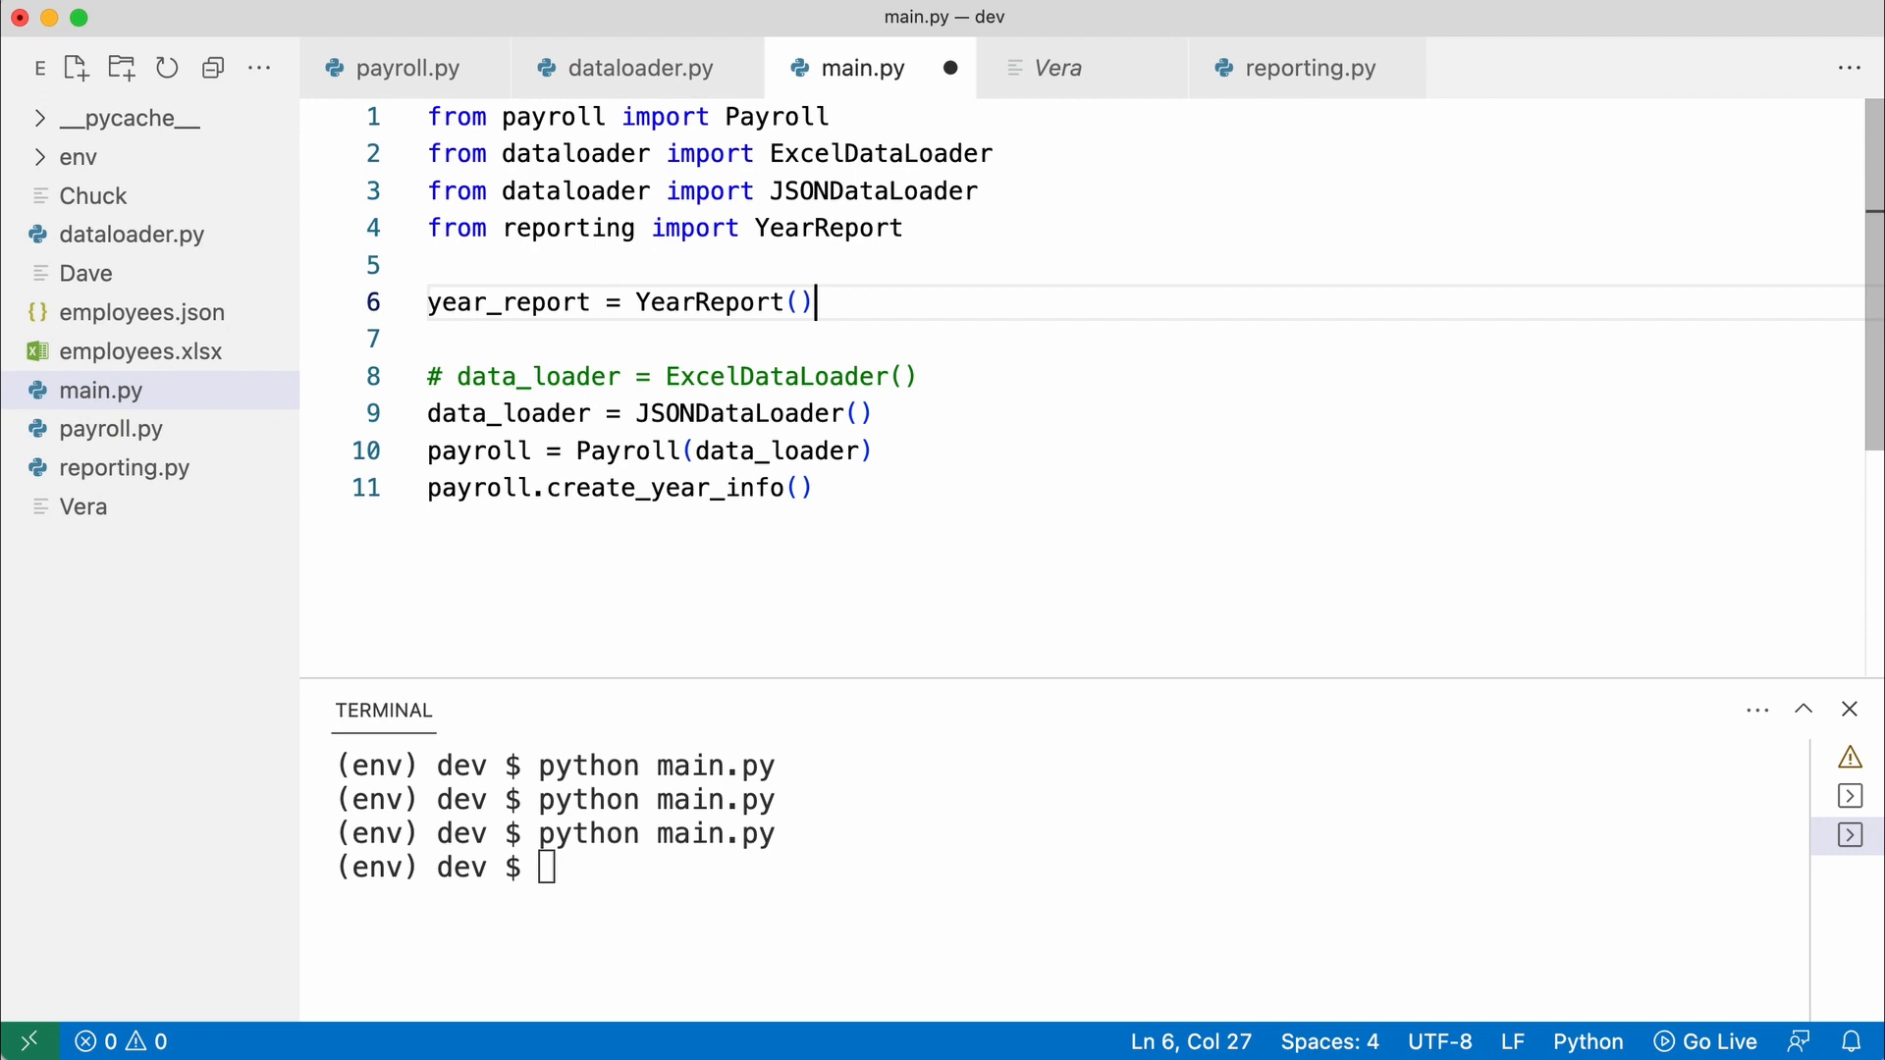
pyautogui.click(860, 451)
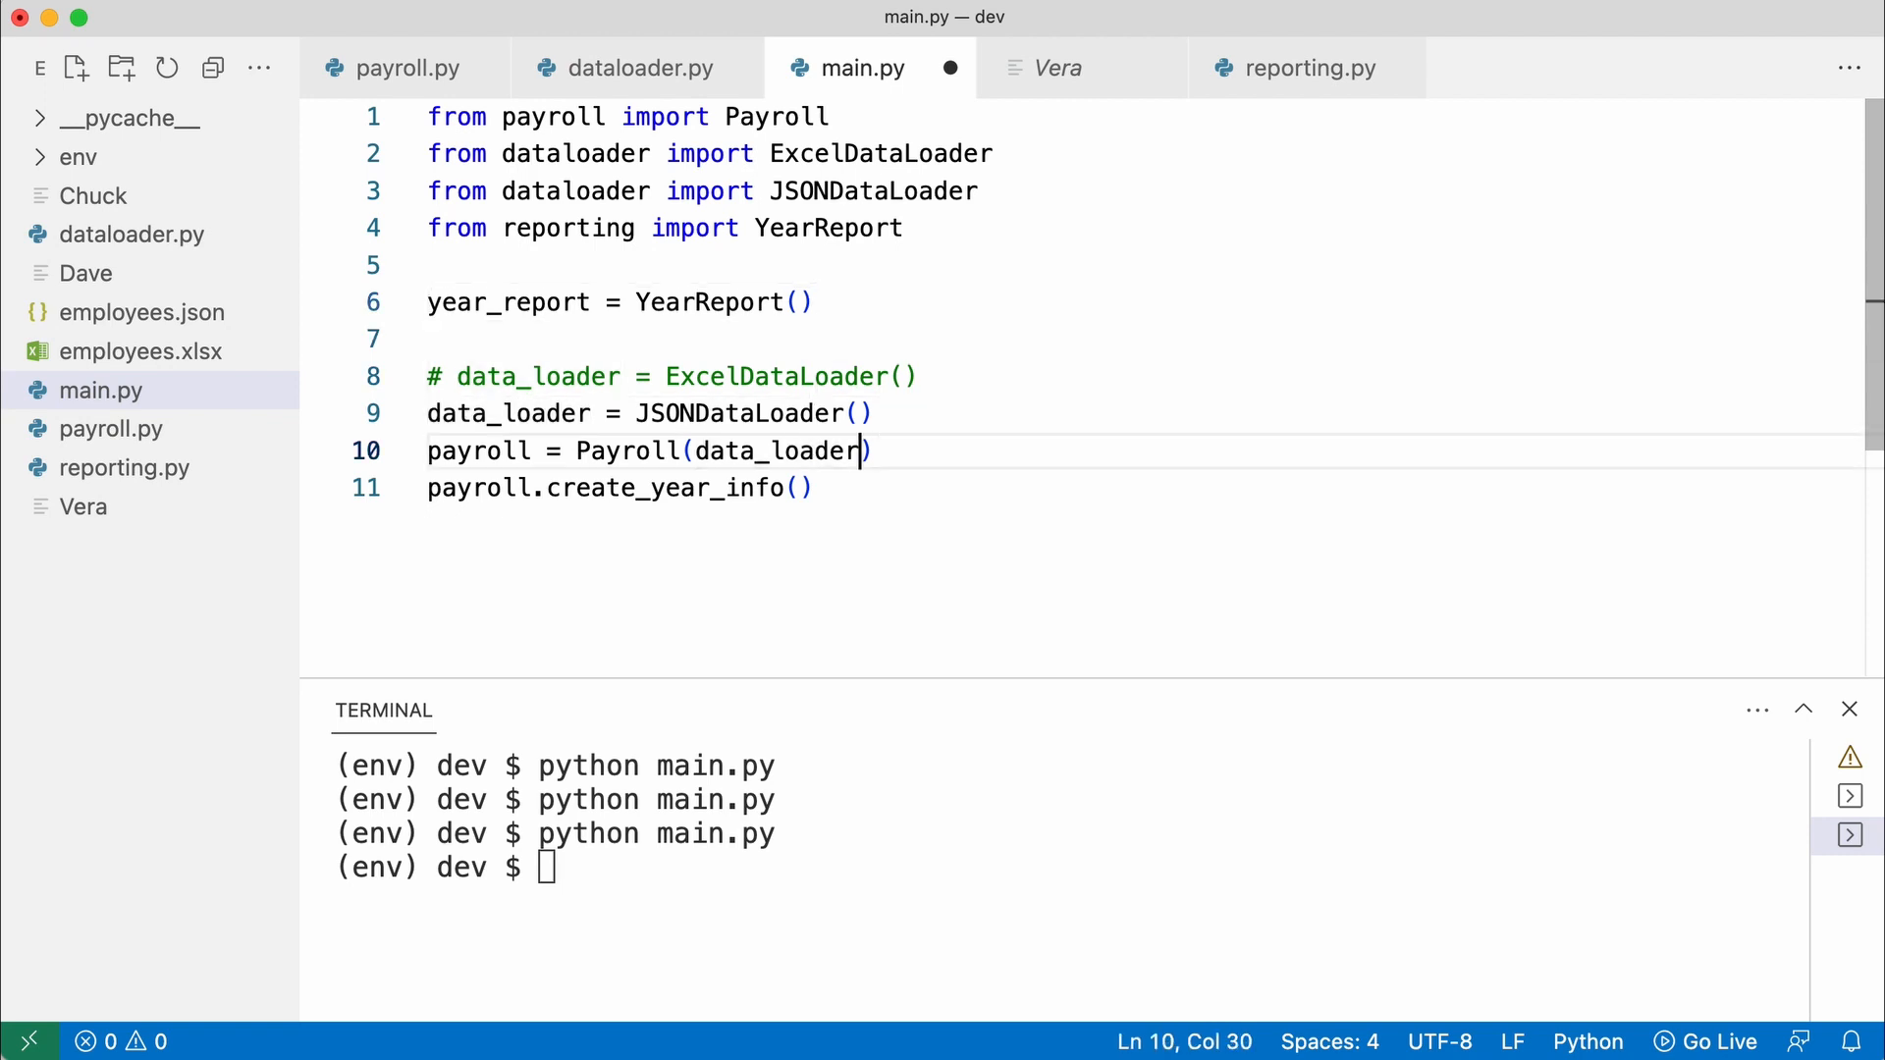
pyautogui.write(', year_report')
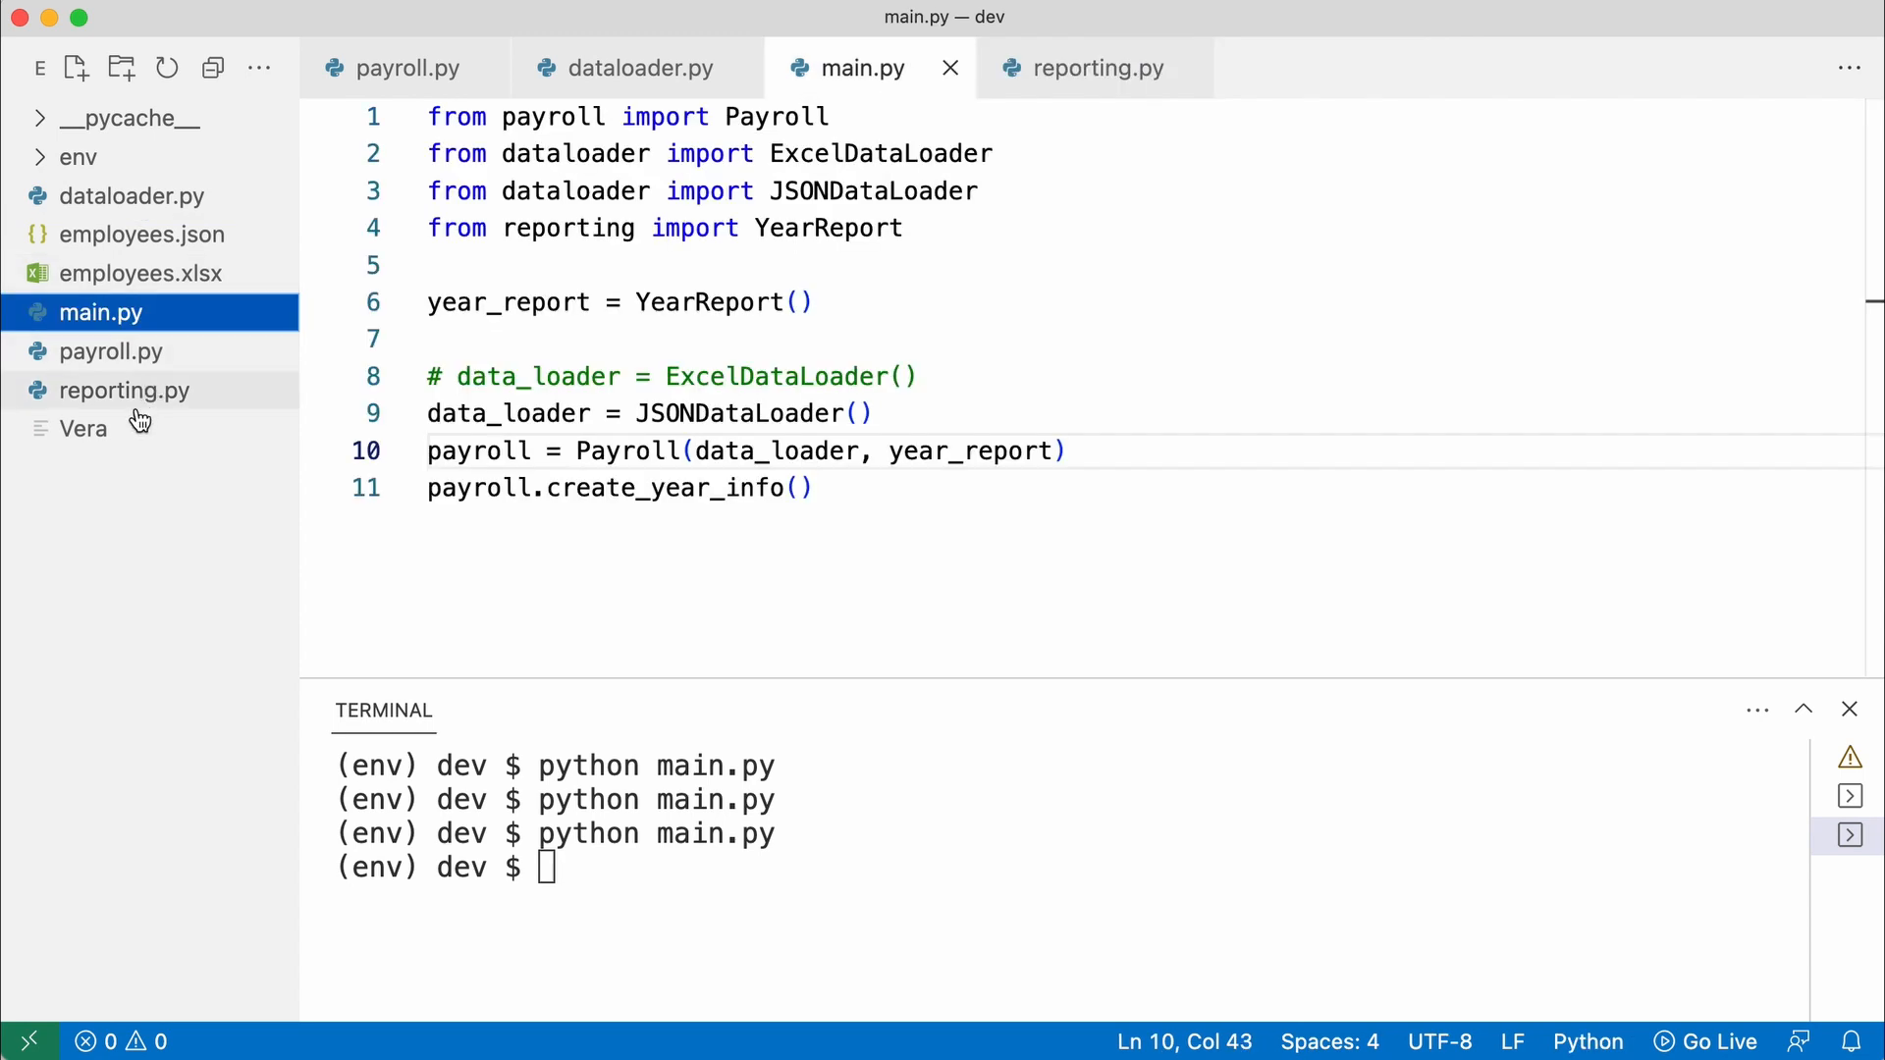
# Rerun python main.py and view another employee's regenerated report file
pyautogui.write('python main.py')
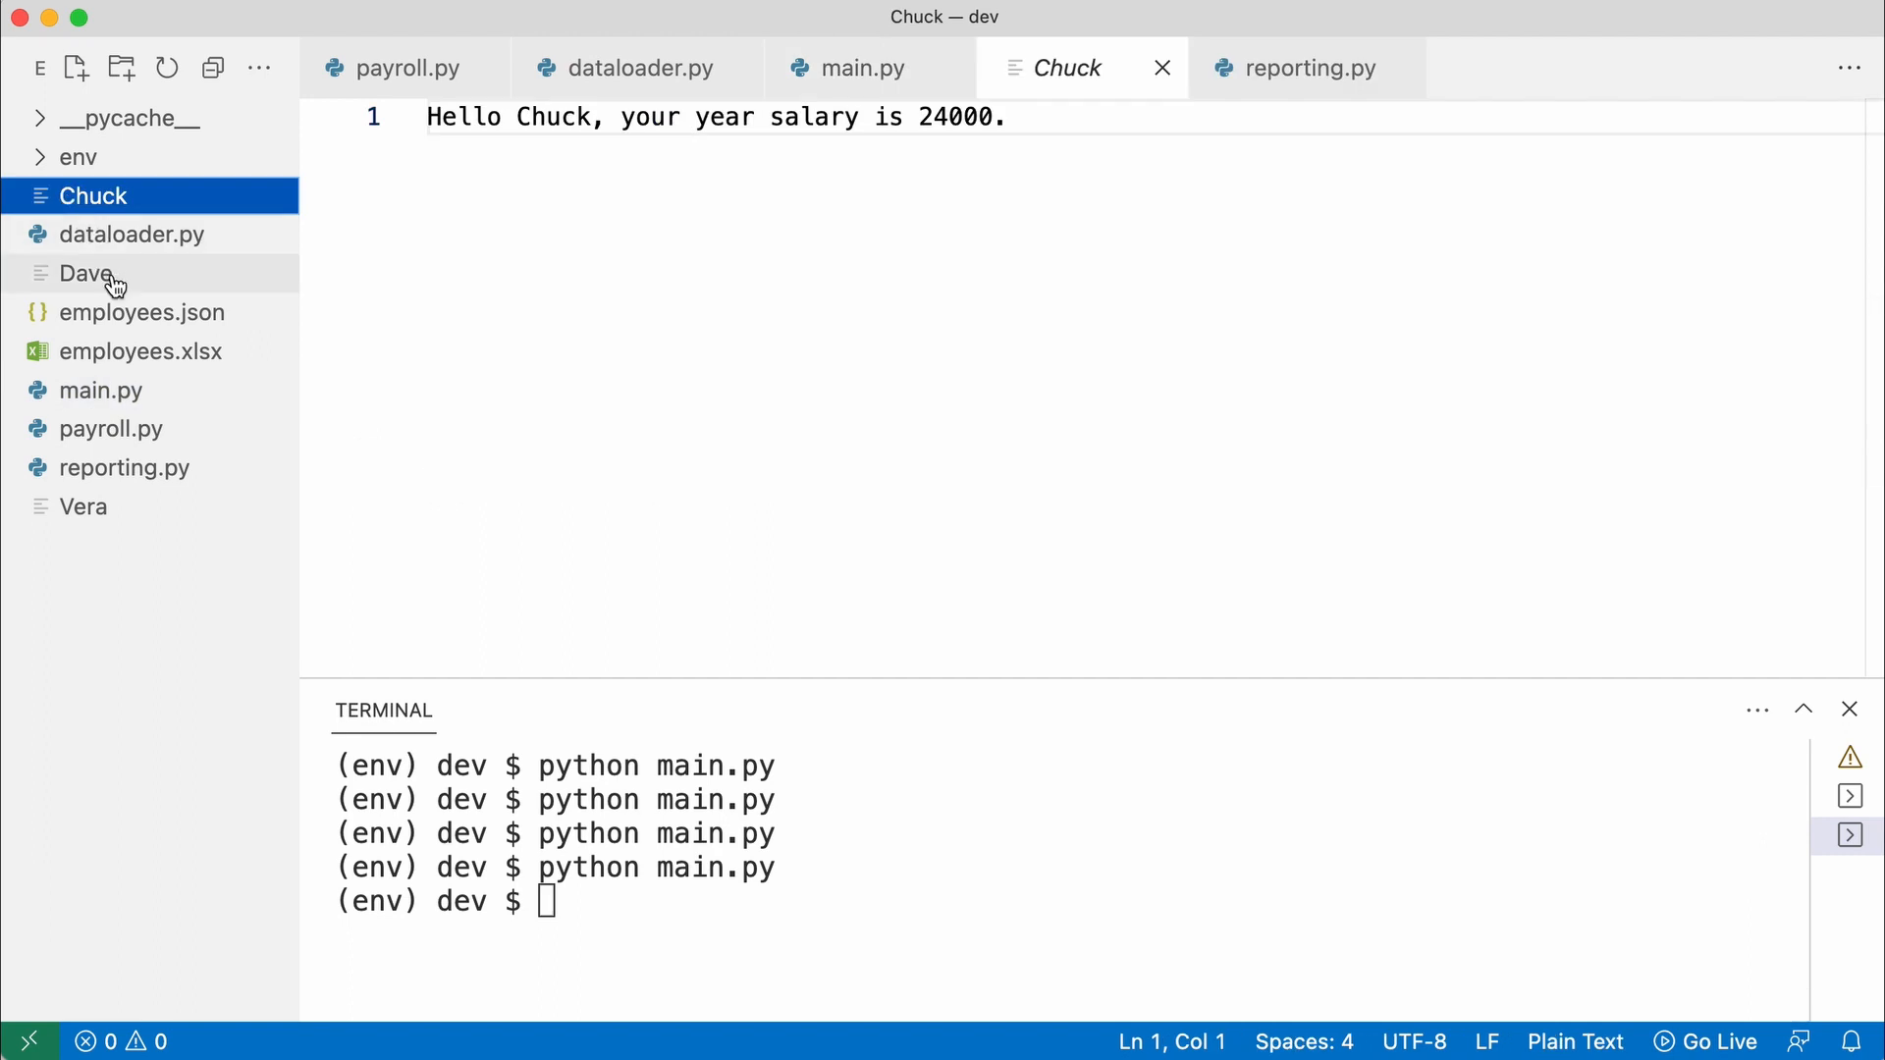
pyautogui.click(79, 273)
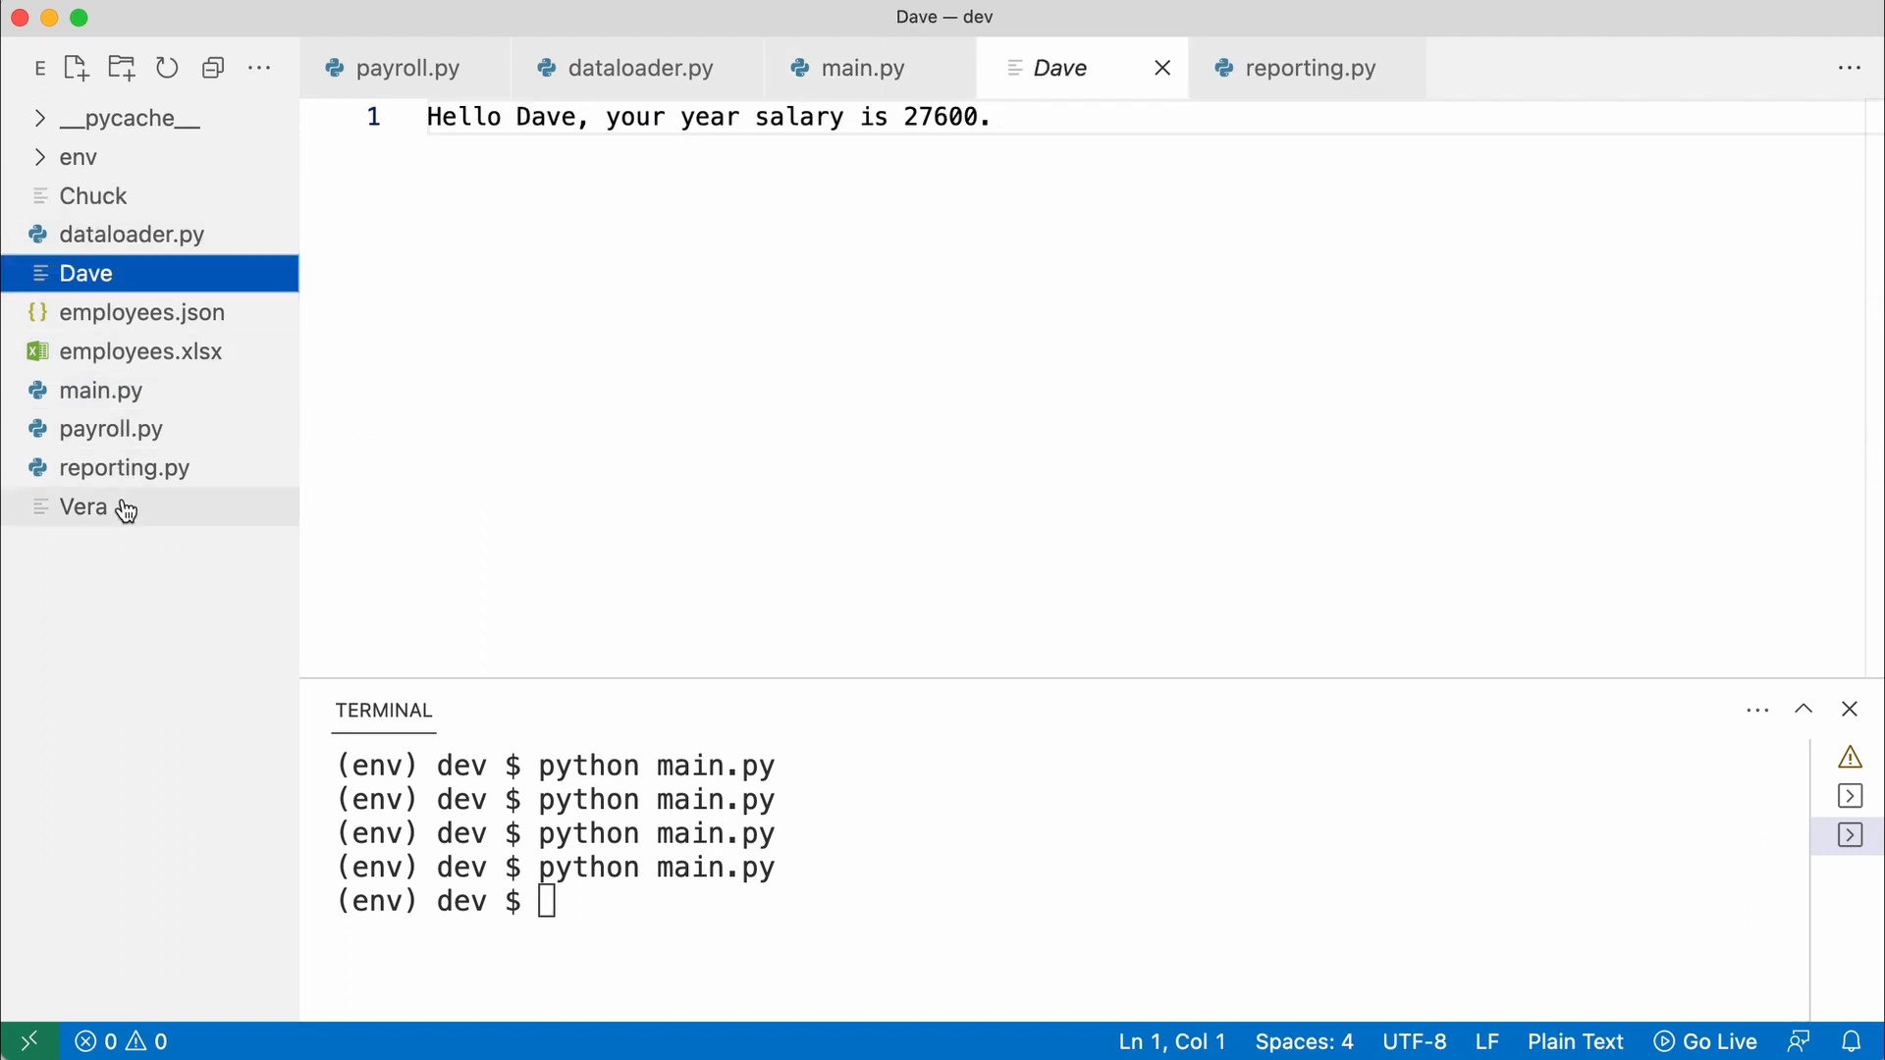